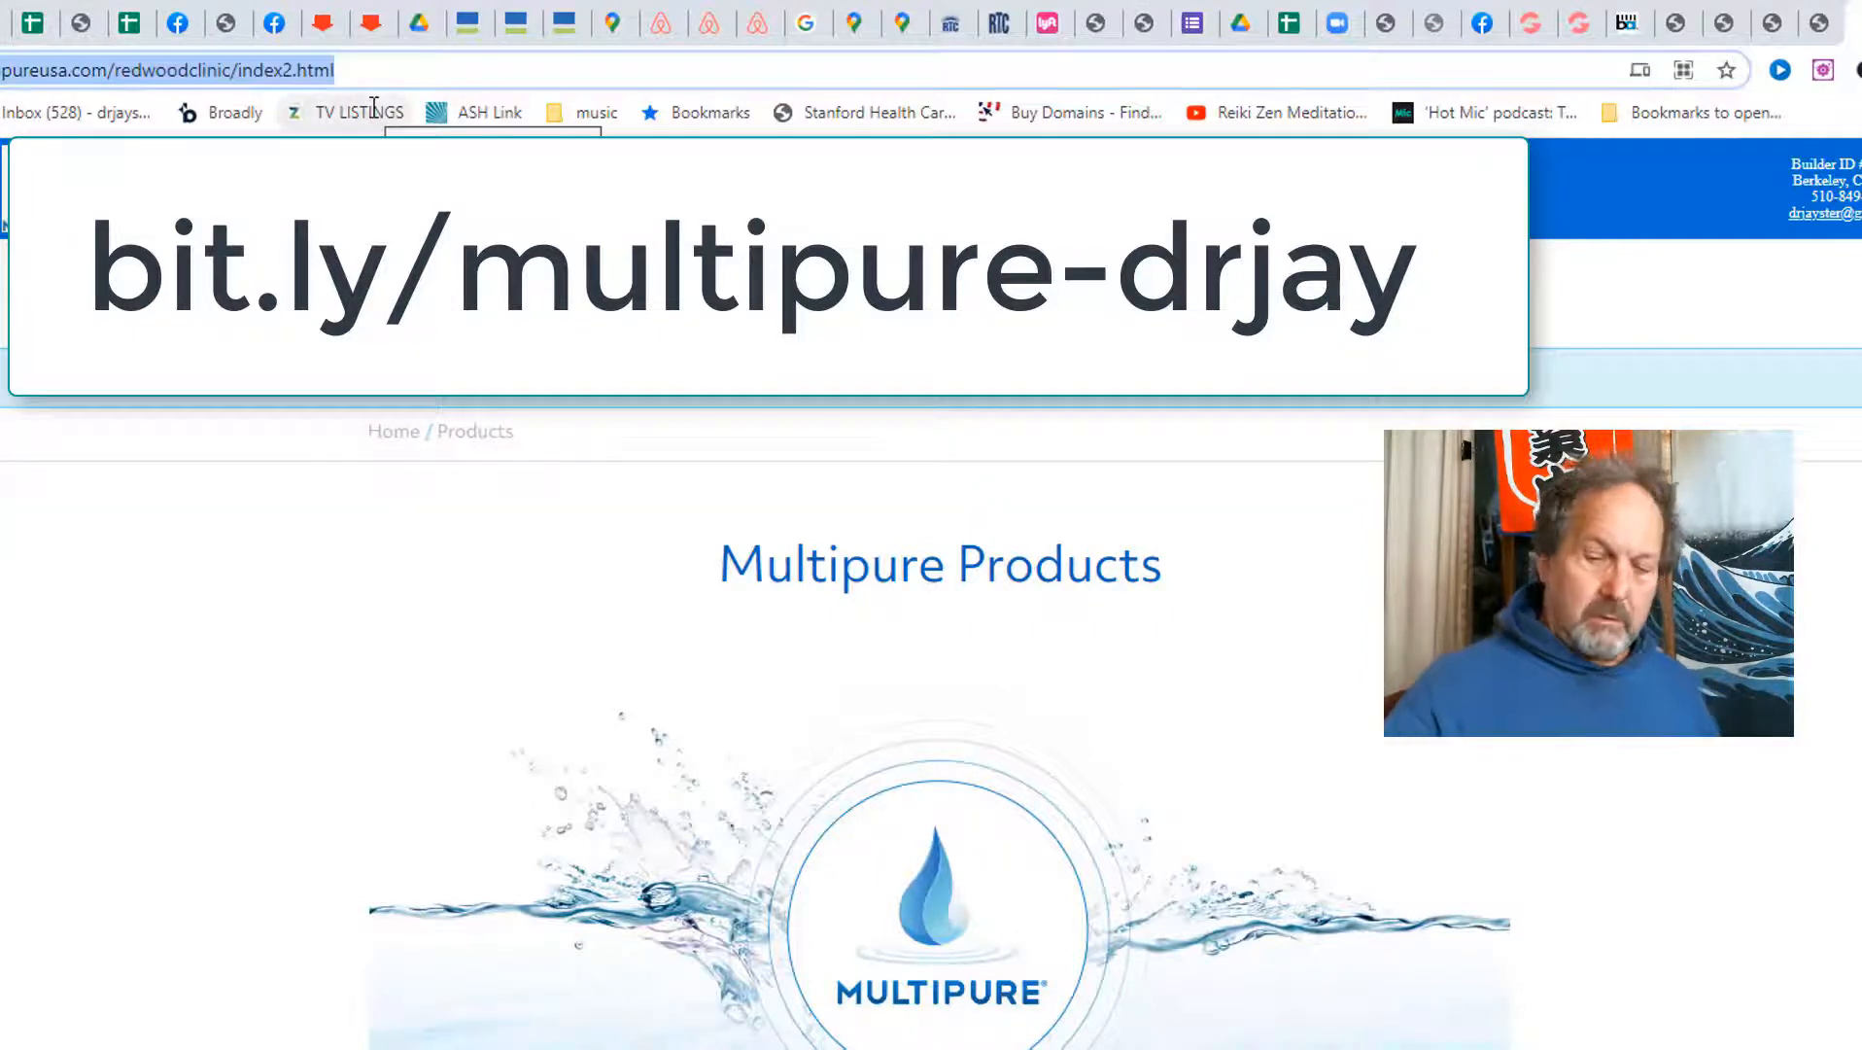
mouse_move(466, 22)
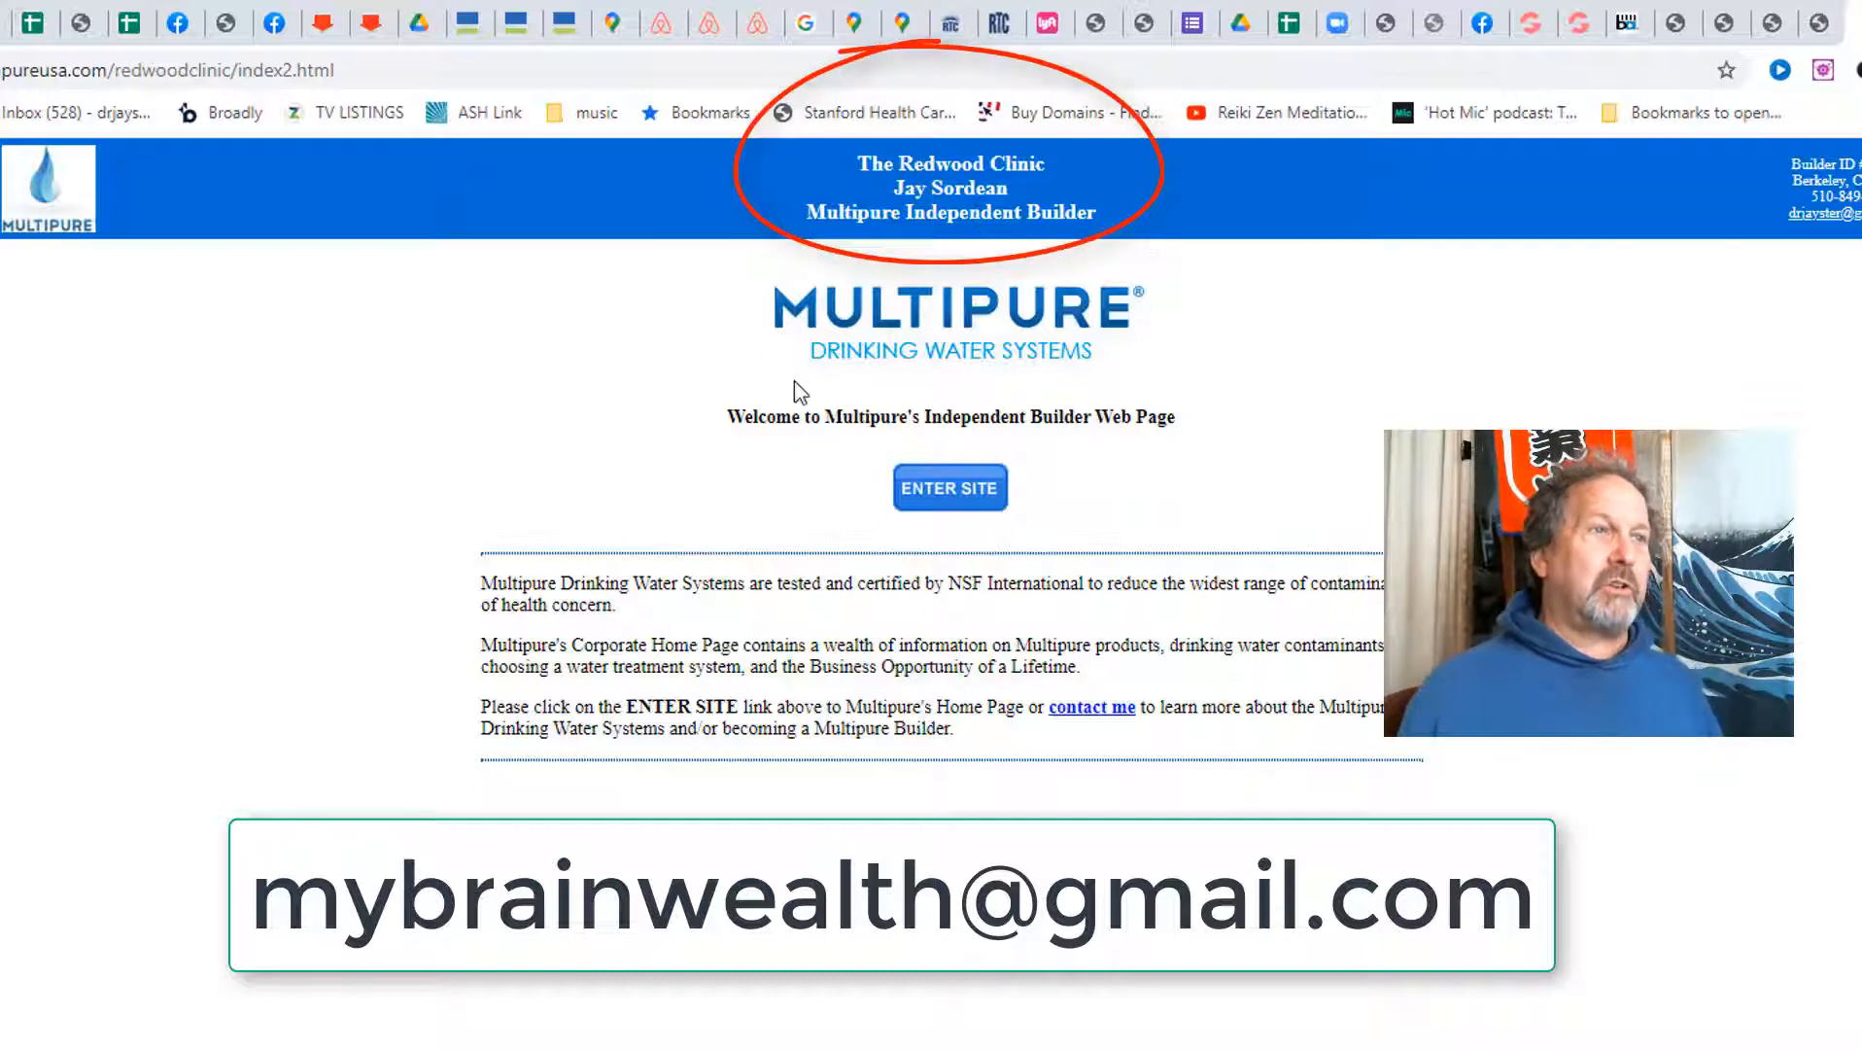
mouse_move(825, 124)
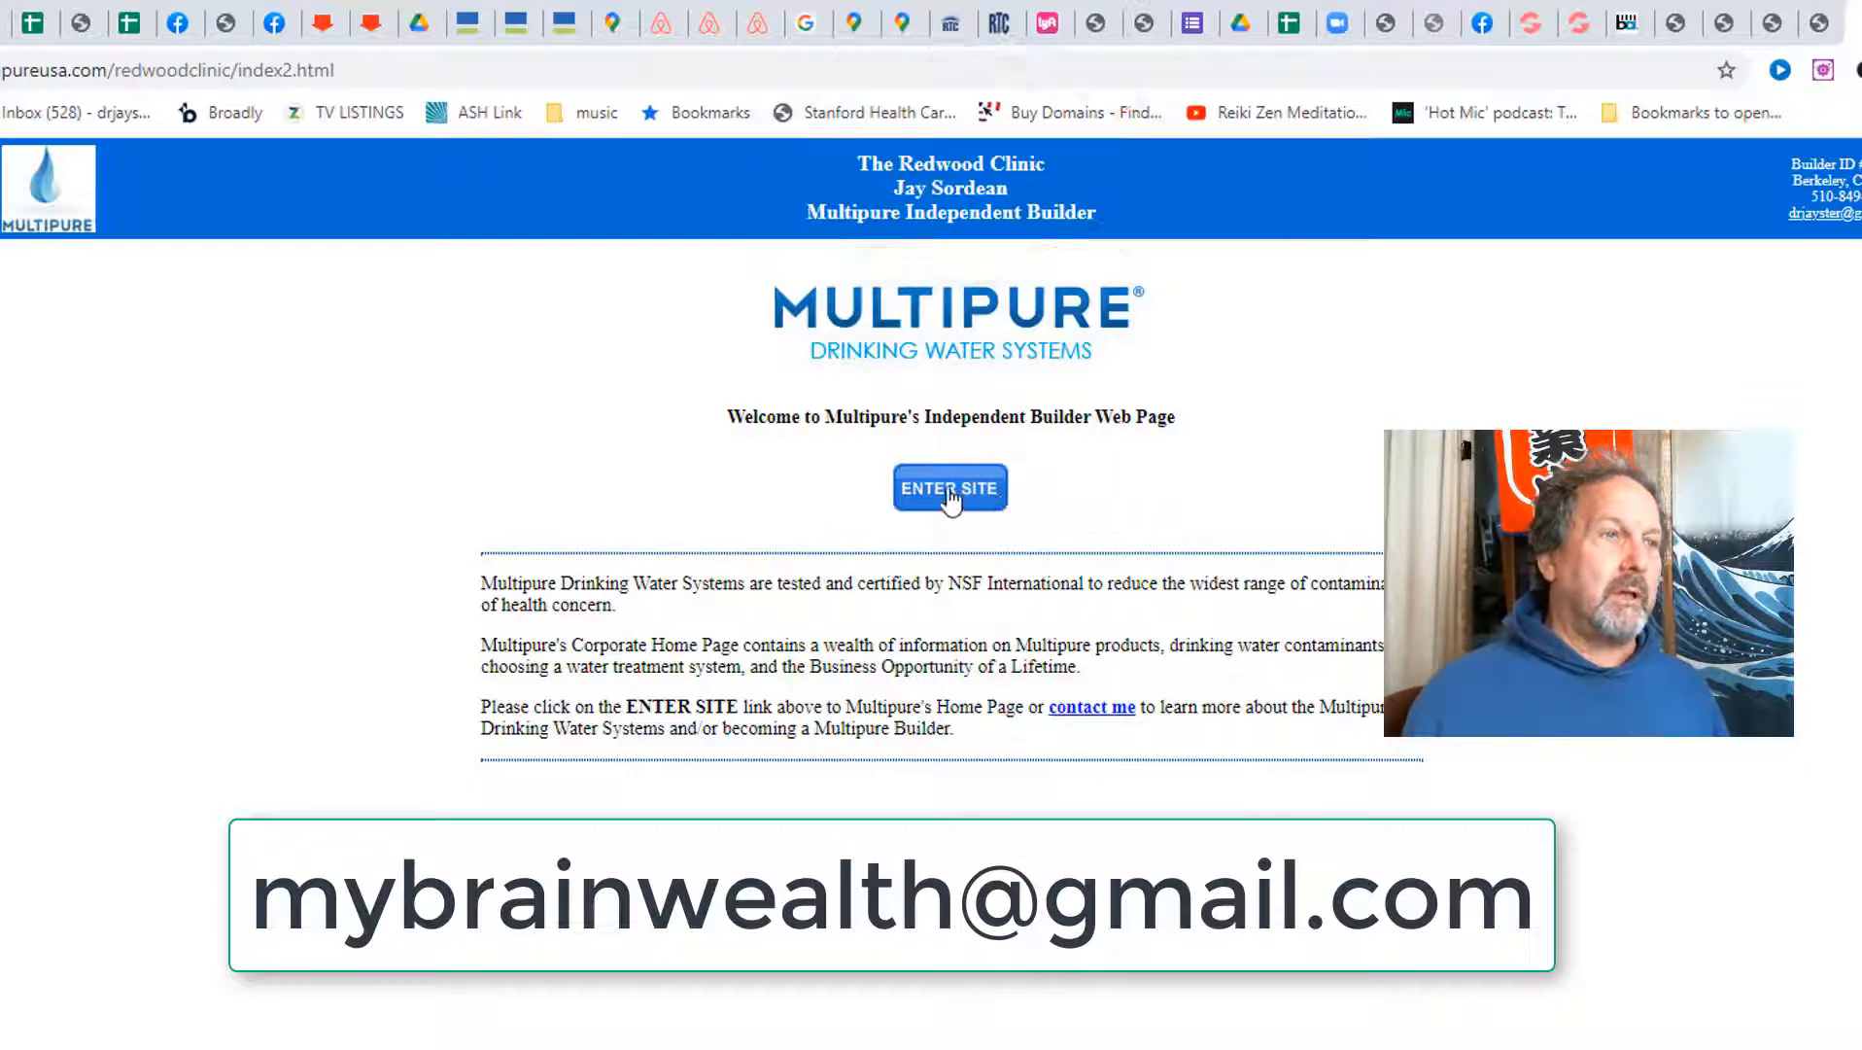
Step: Enter the Multipure site and go through Purchase Products to the Featured Items store
left_click(949, 487)
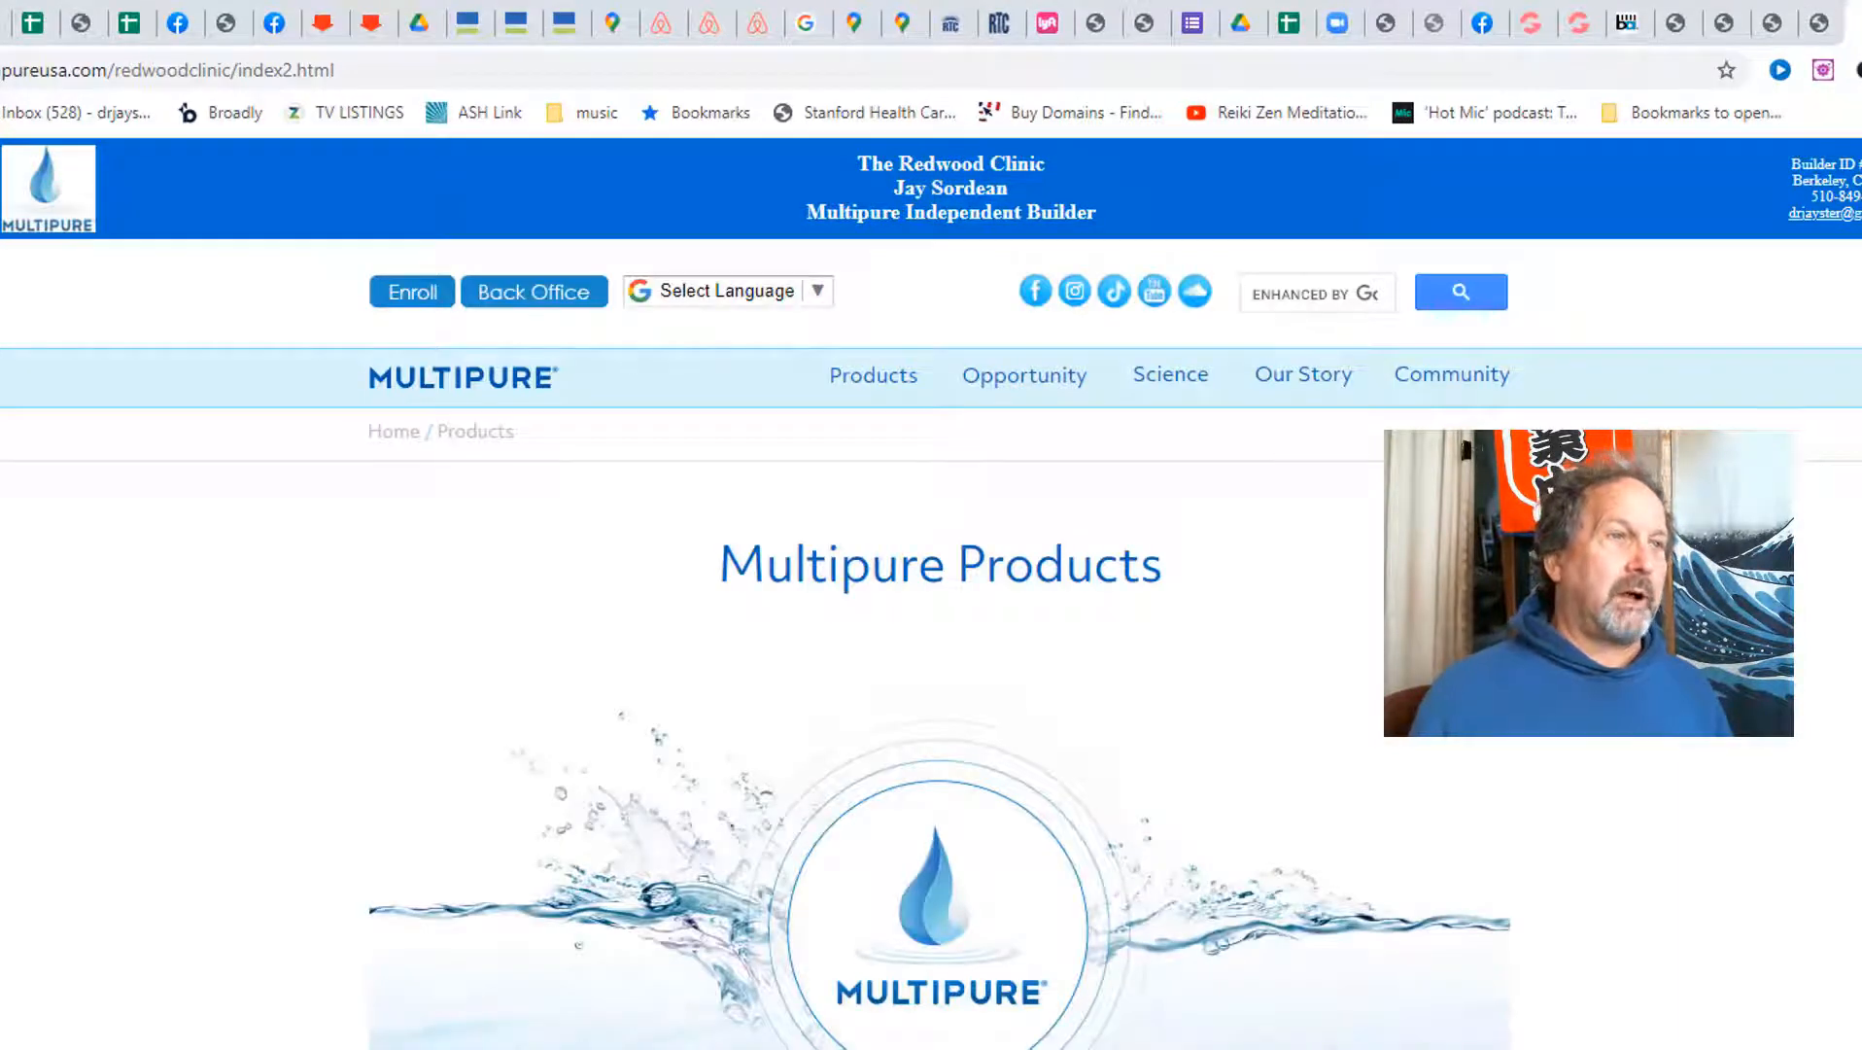
scroll("down", 3)
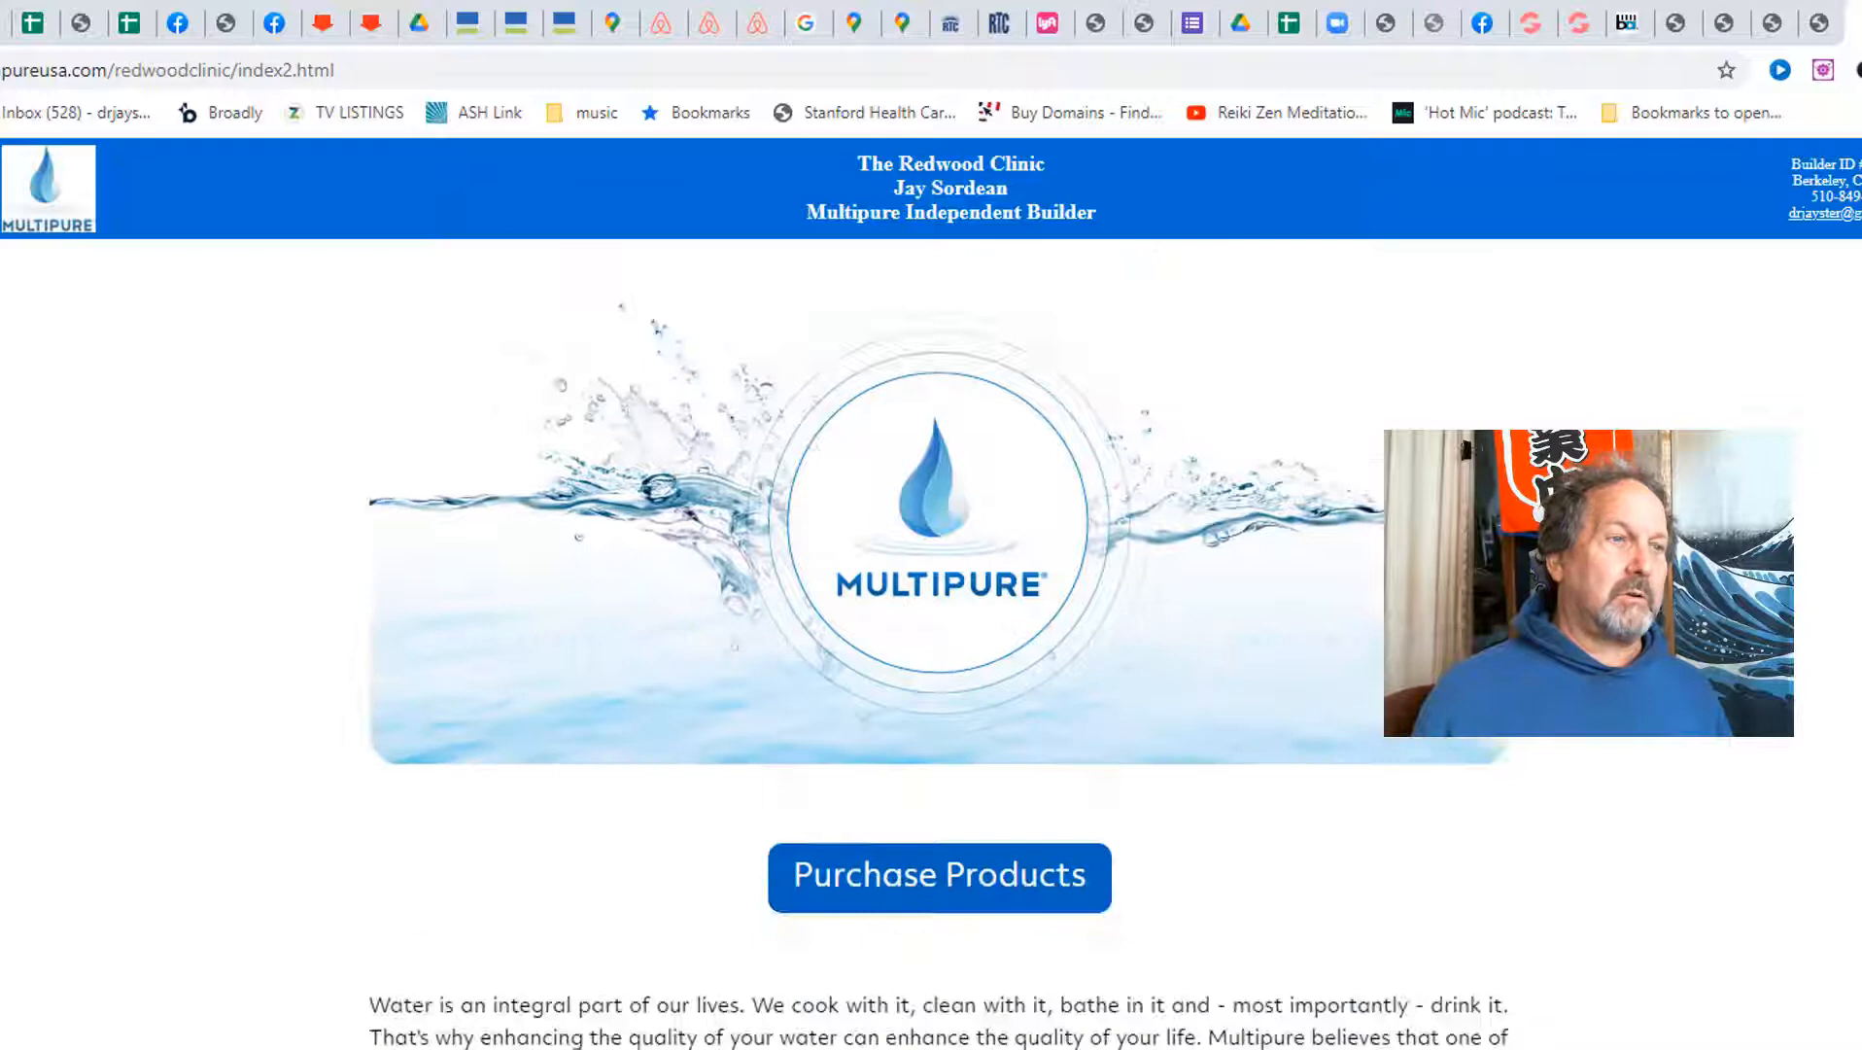
mouse_move(937, 858)
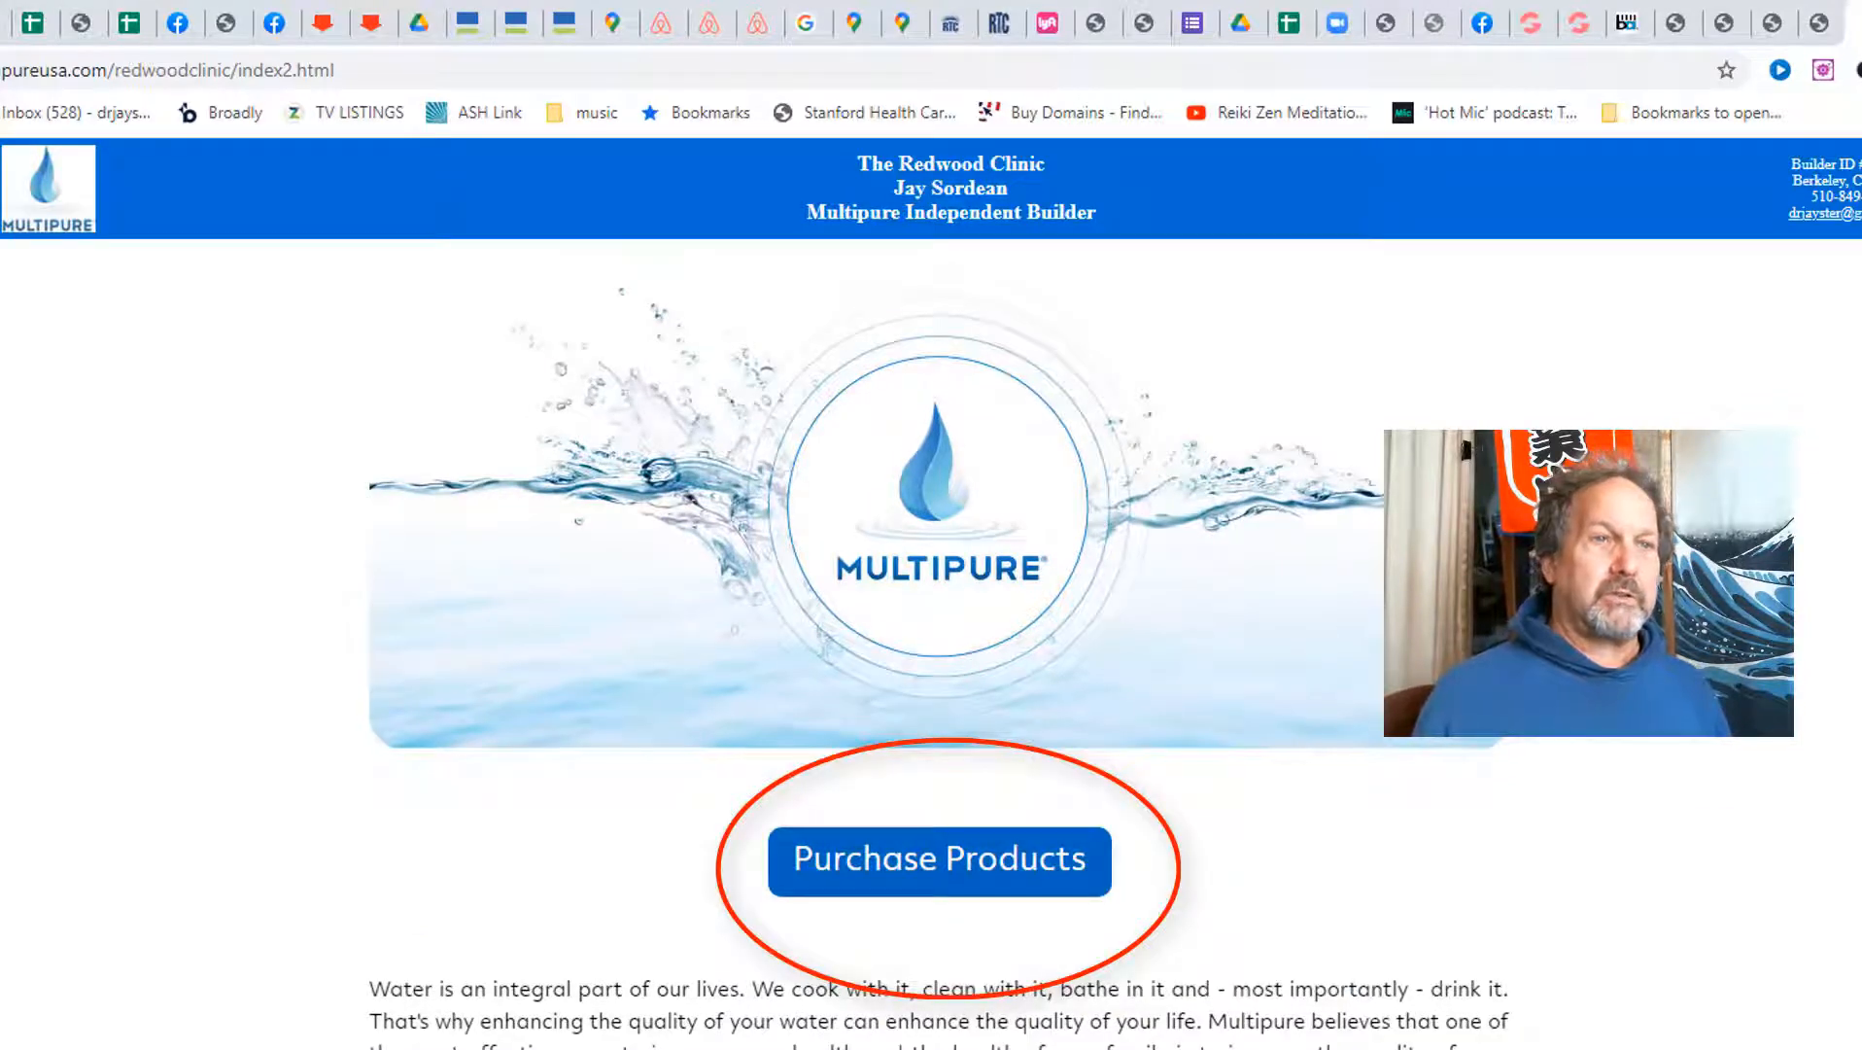
left_click(938, 858)
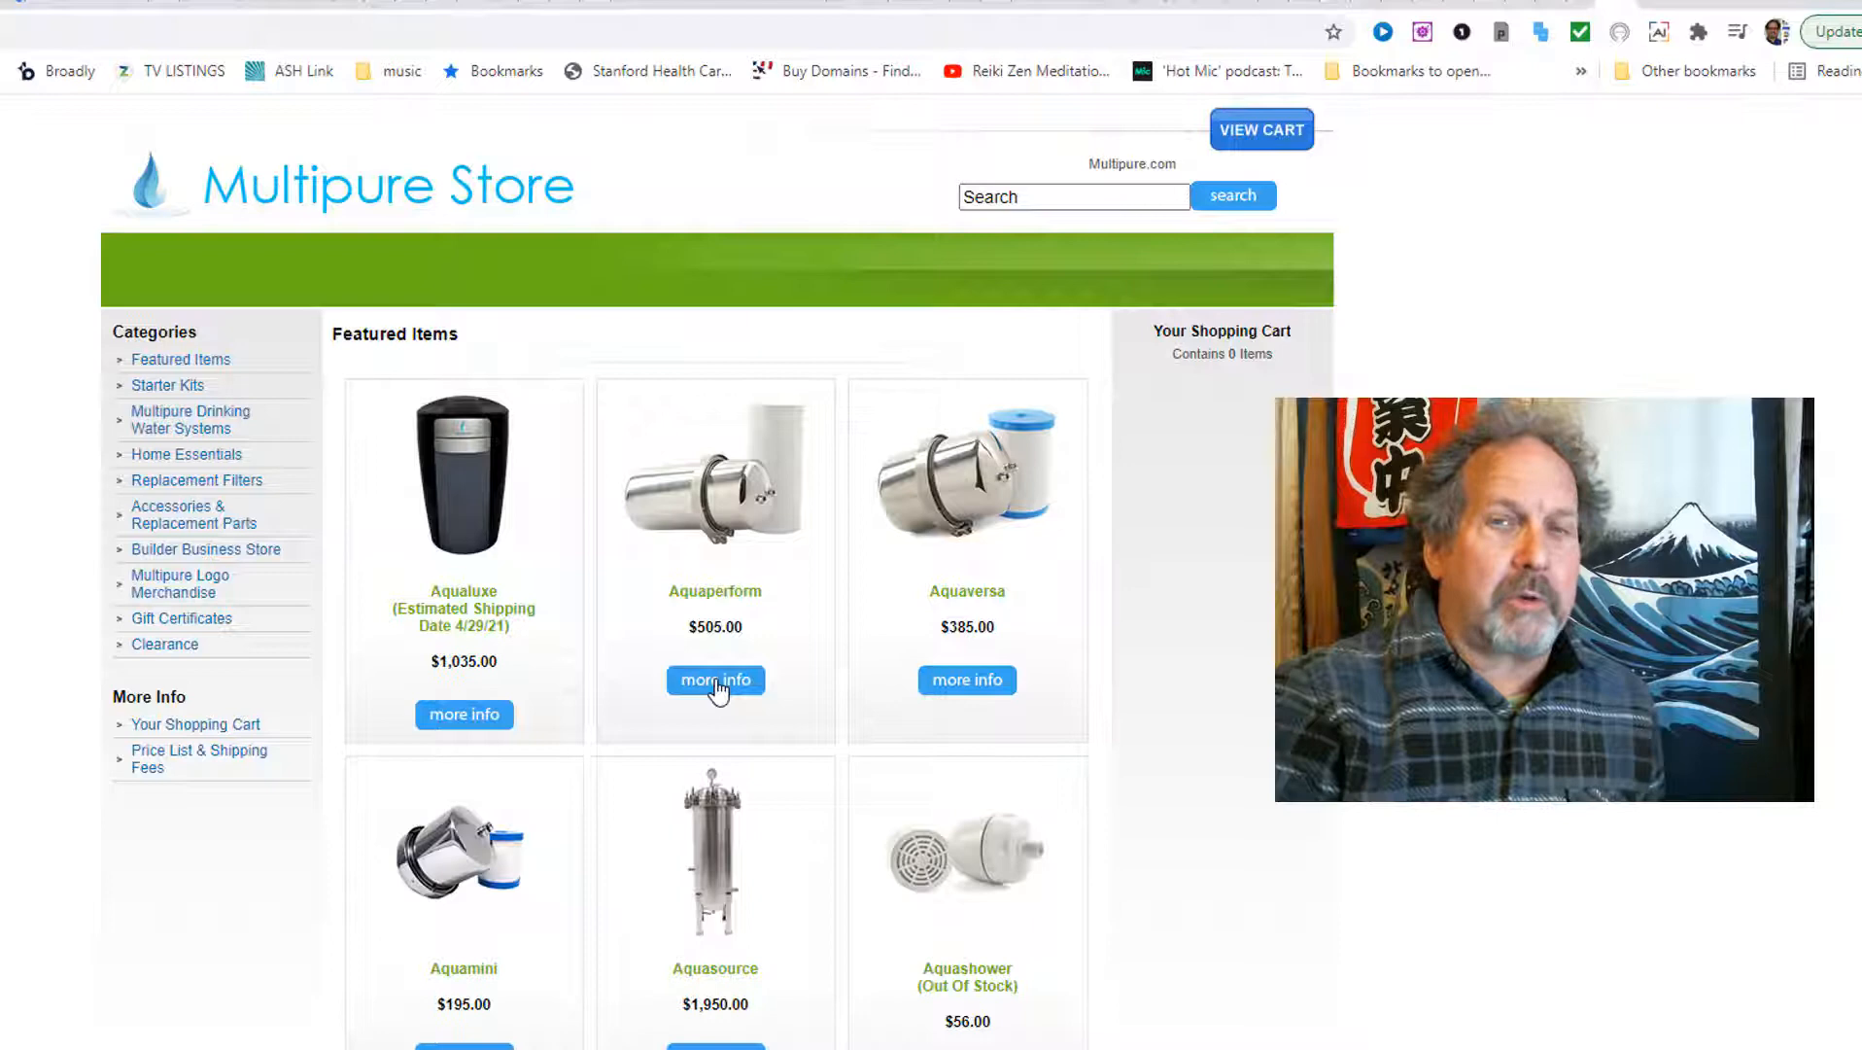
Step: Open the $505 Aquaperform product page and read down to its System Options
left_click(713, 680)
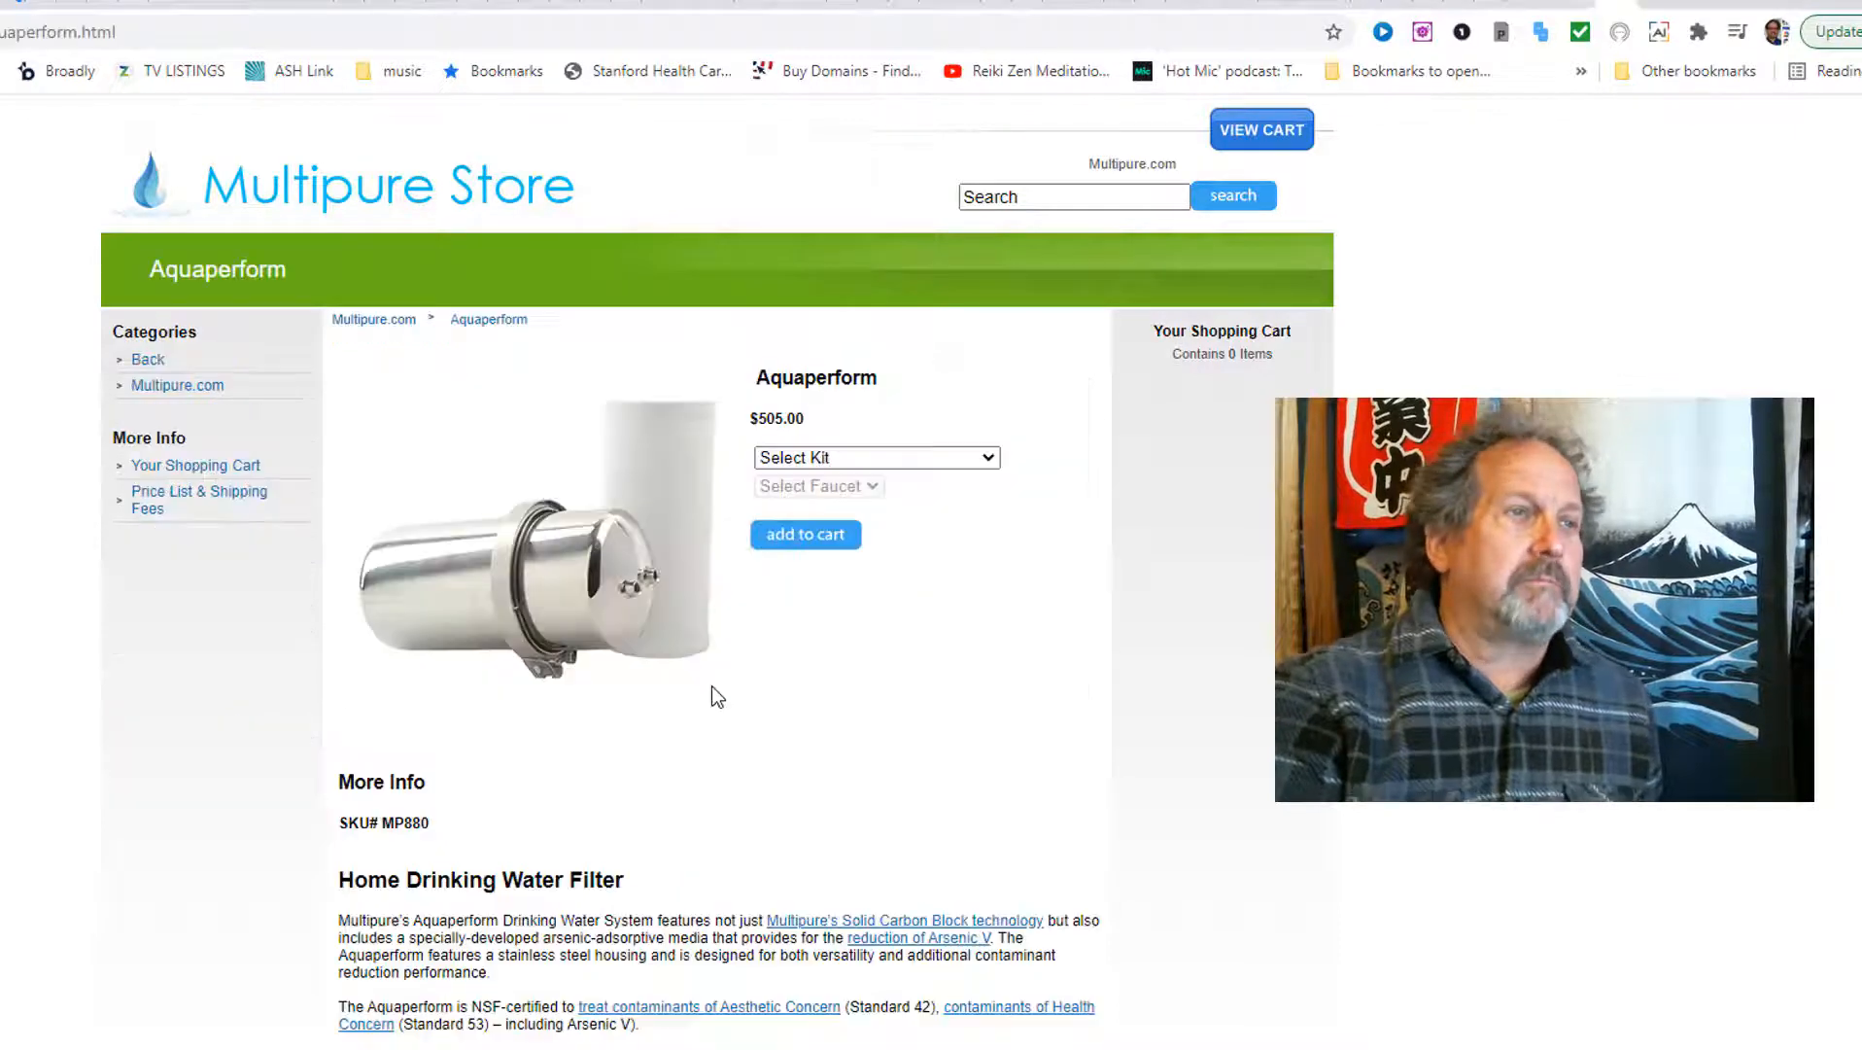
mouse_move(1225, 416)
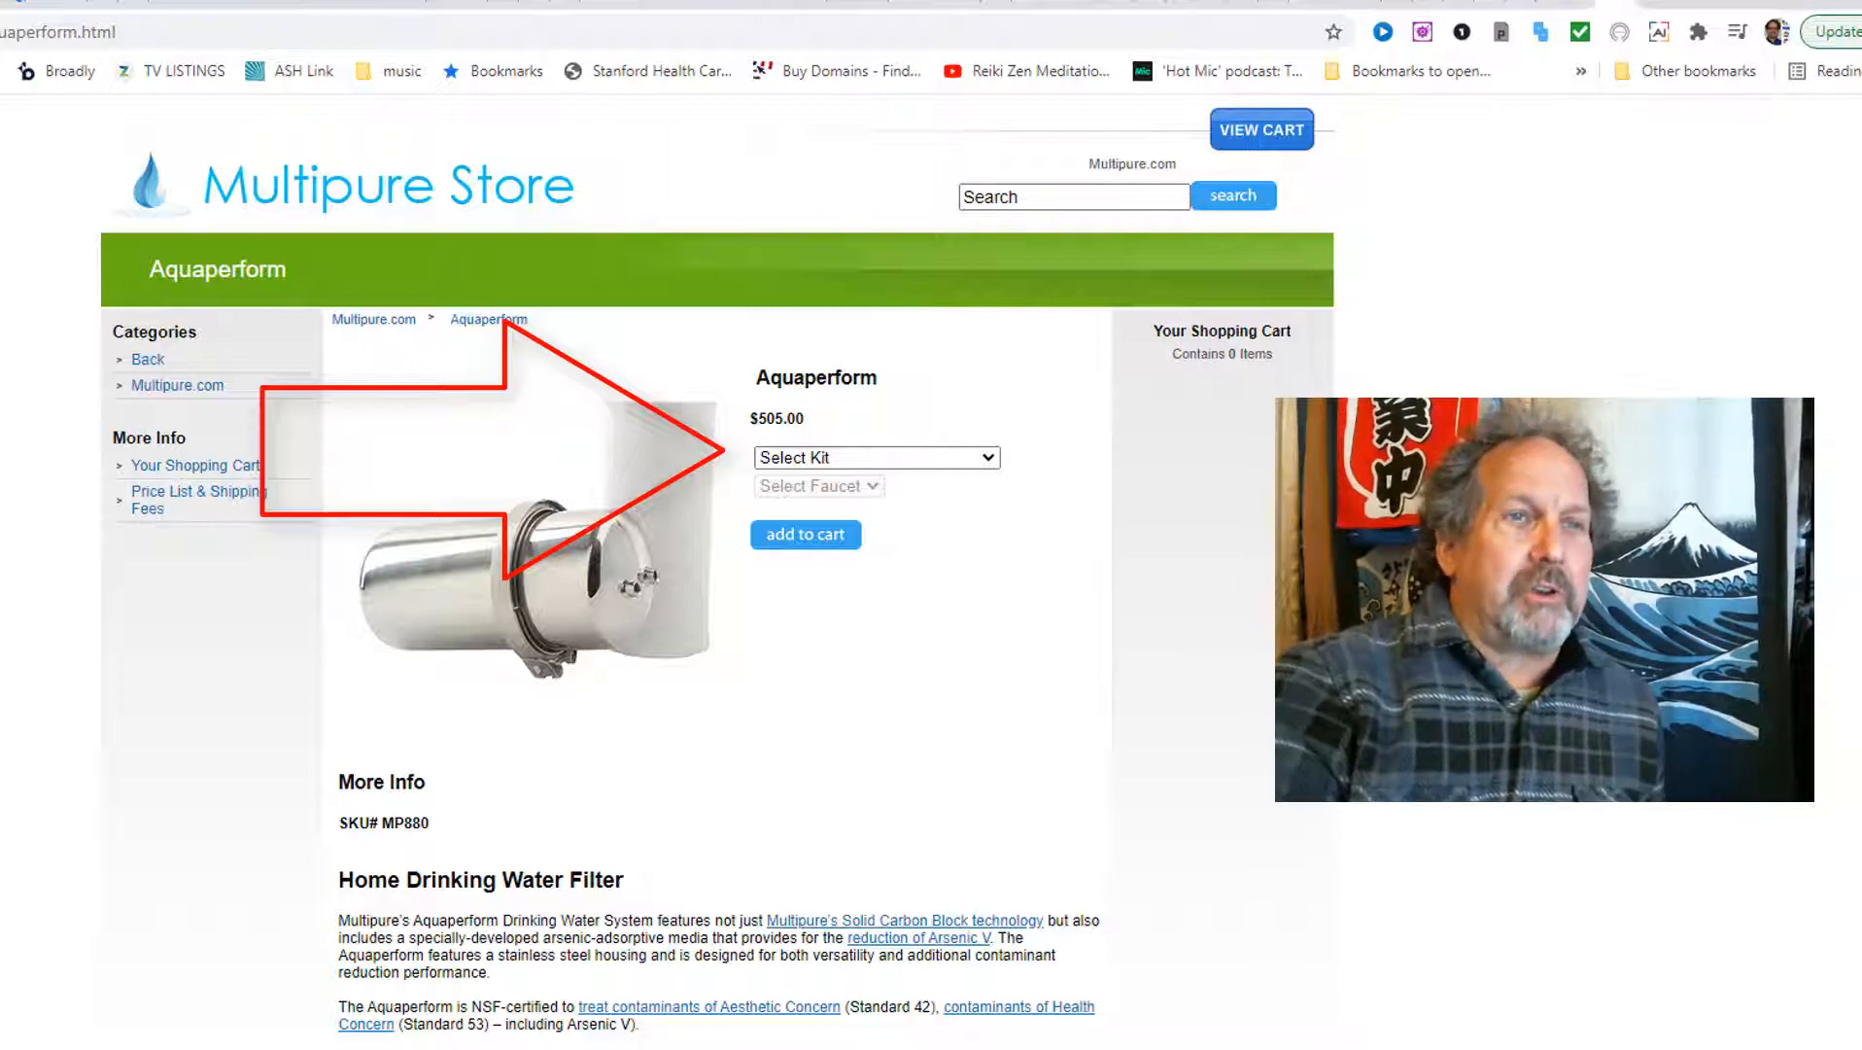
scroll("down", 3)
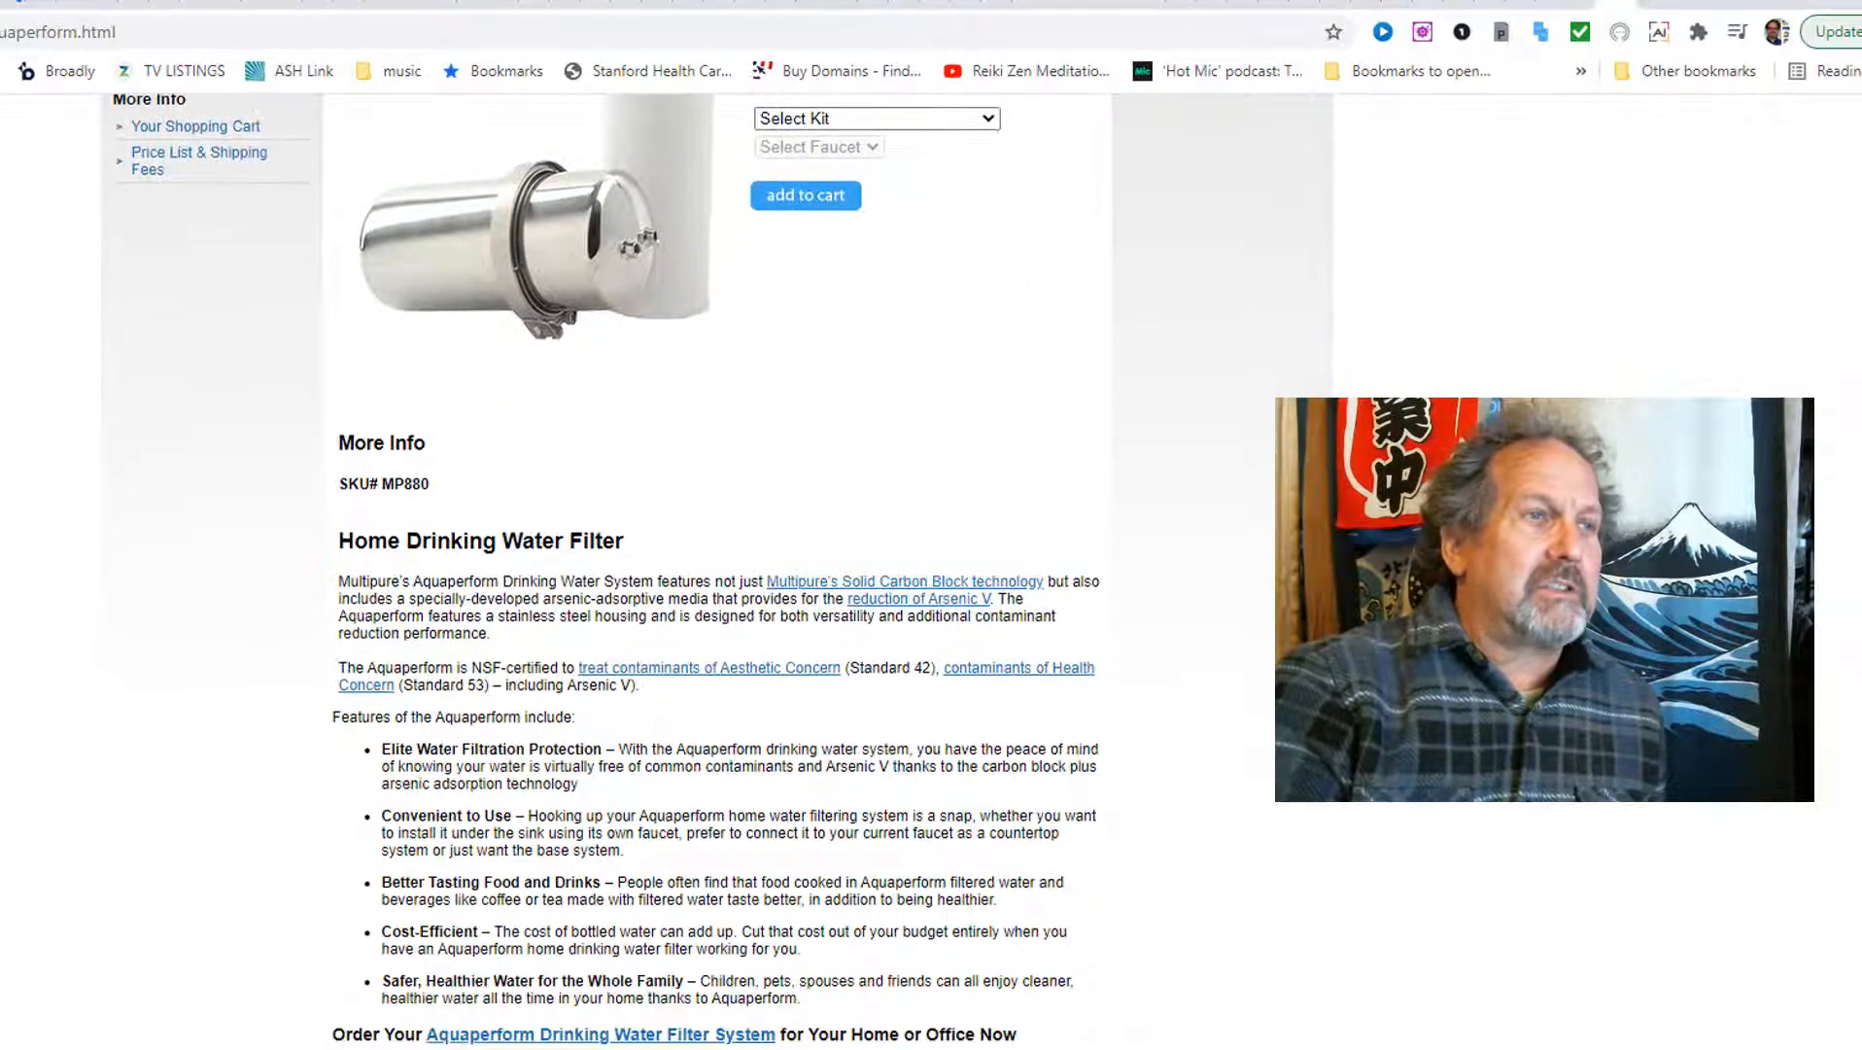
scroll("down", 3)
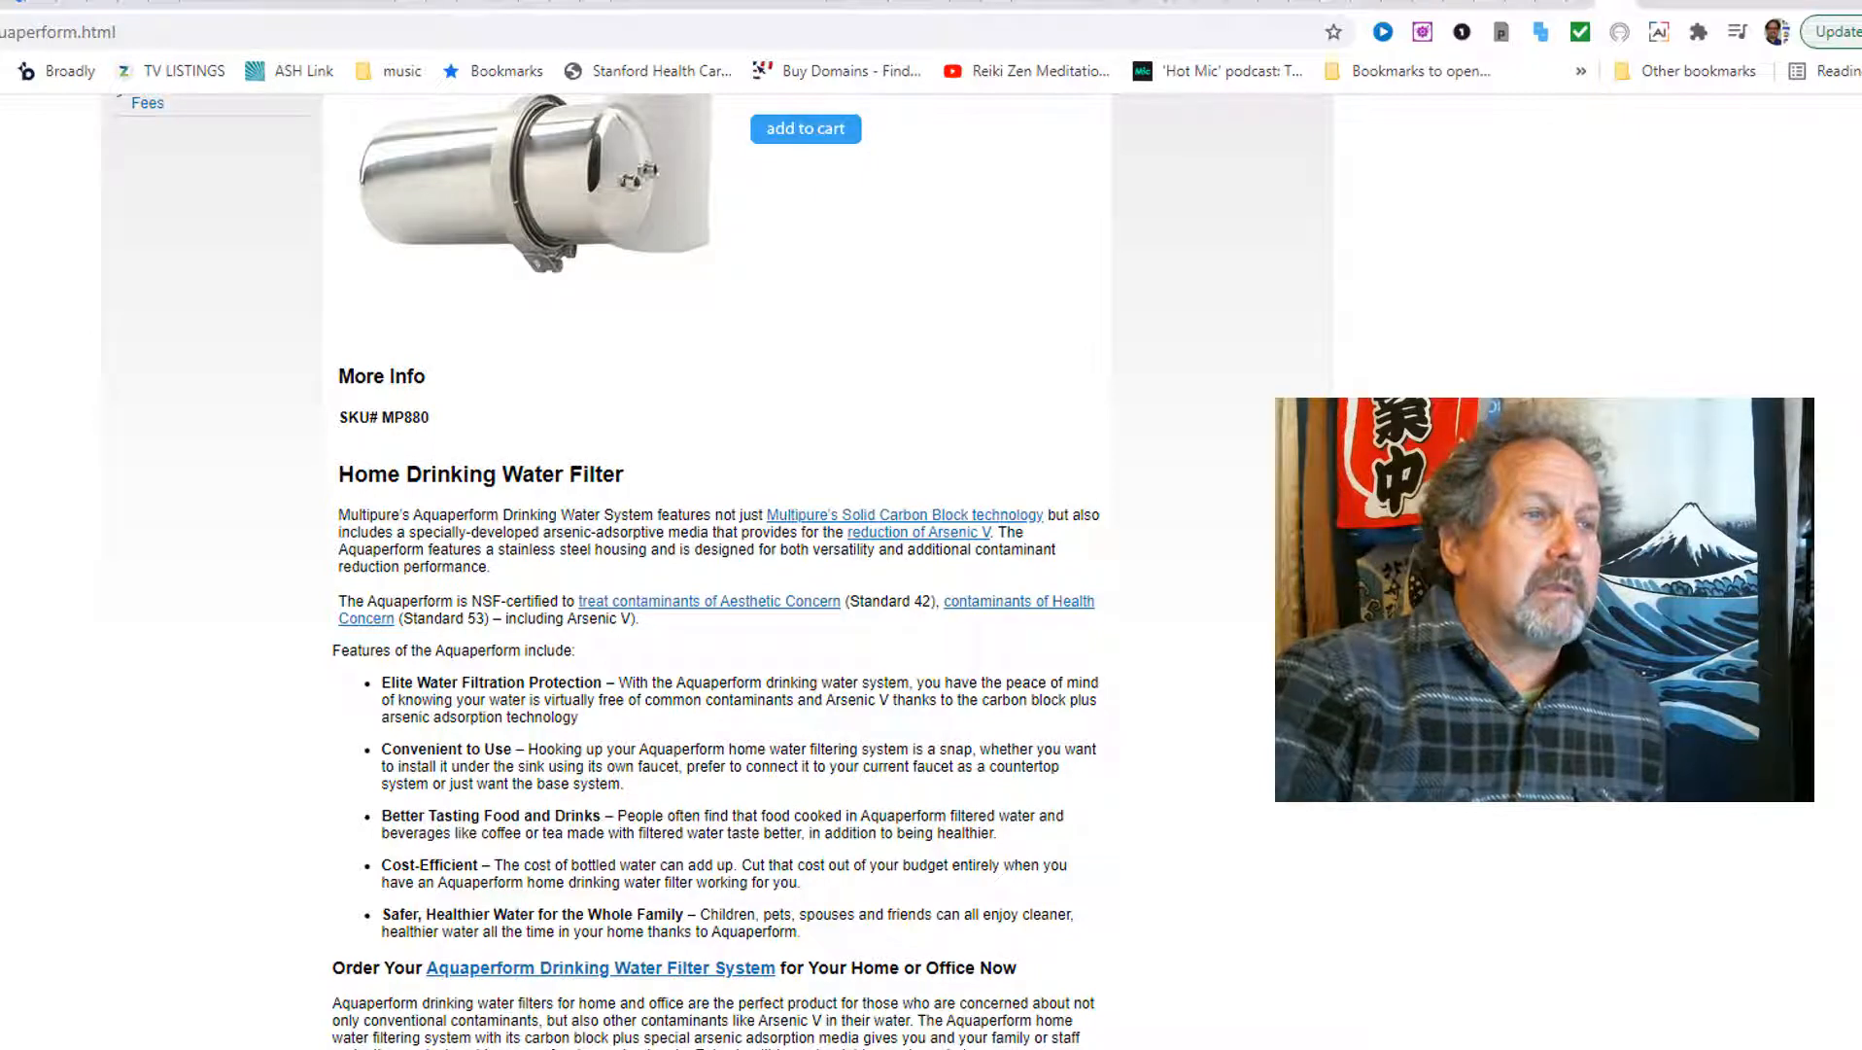
scroll("down", 3)
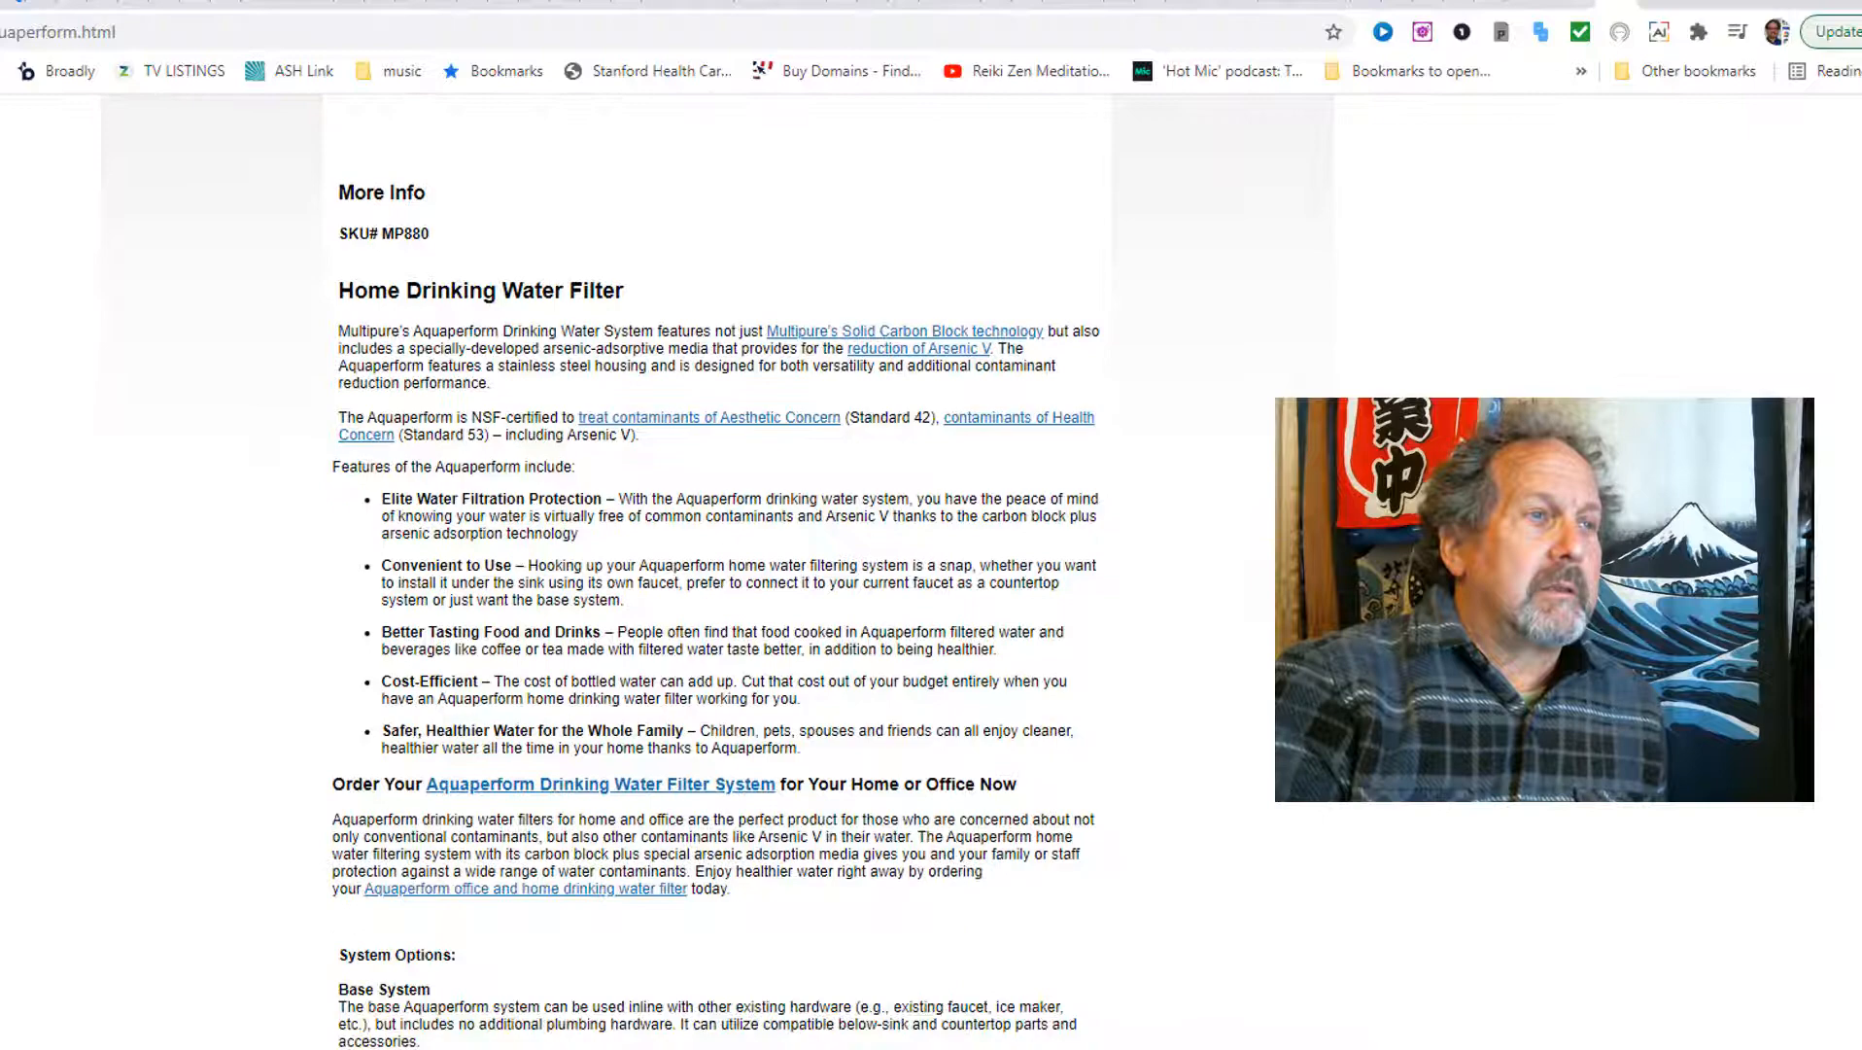
scroll("down", 3)
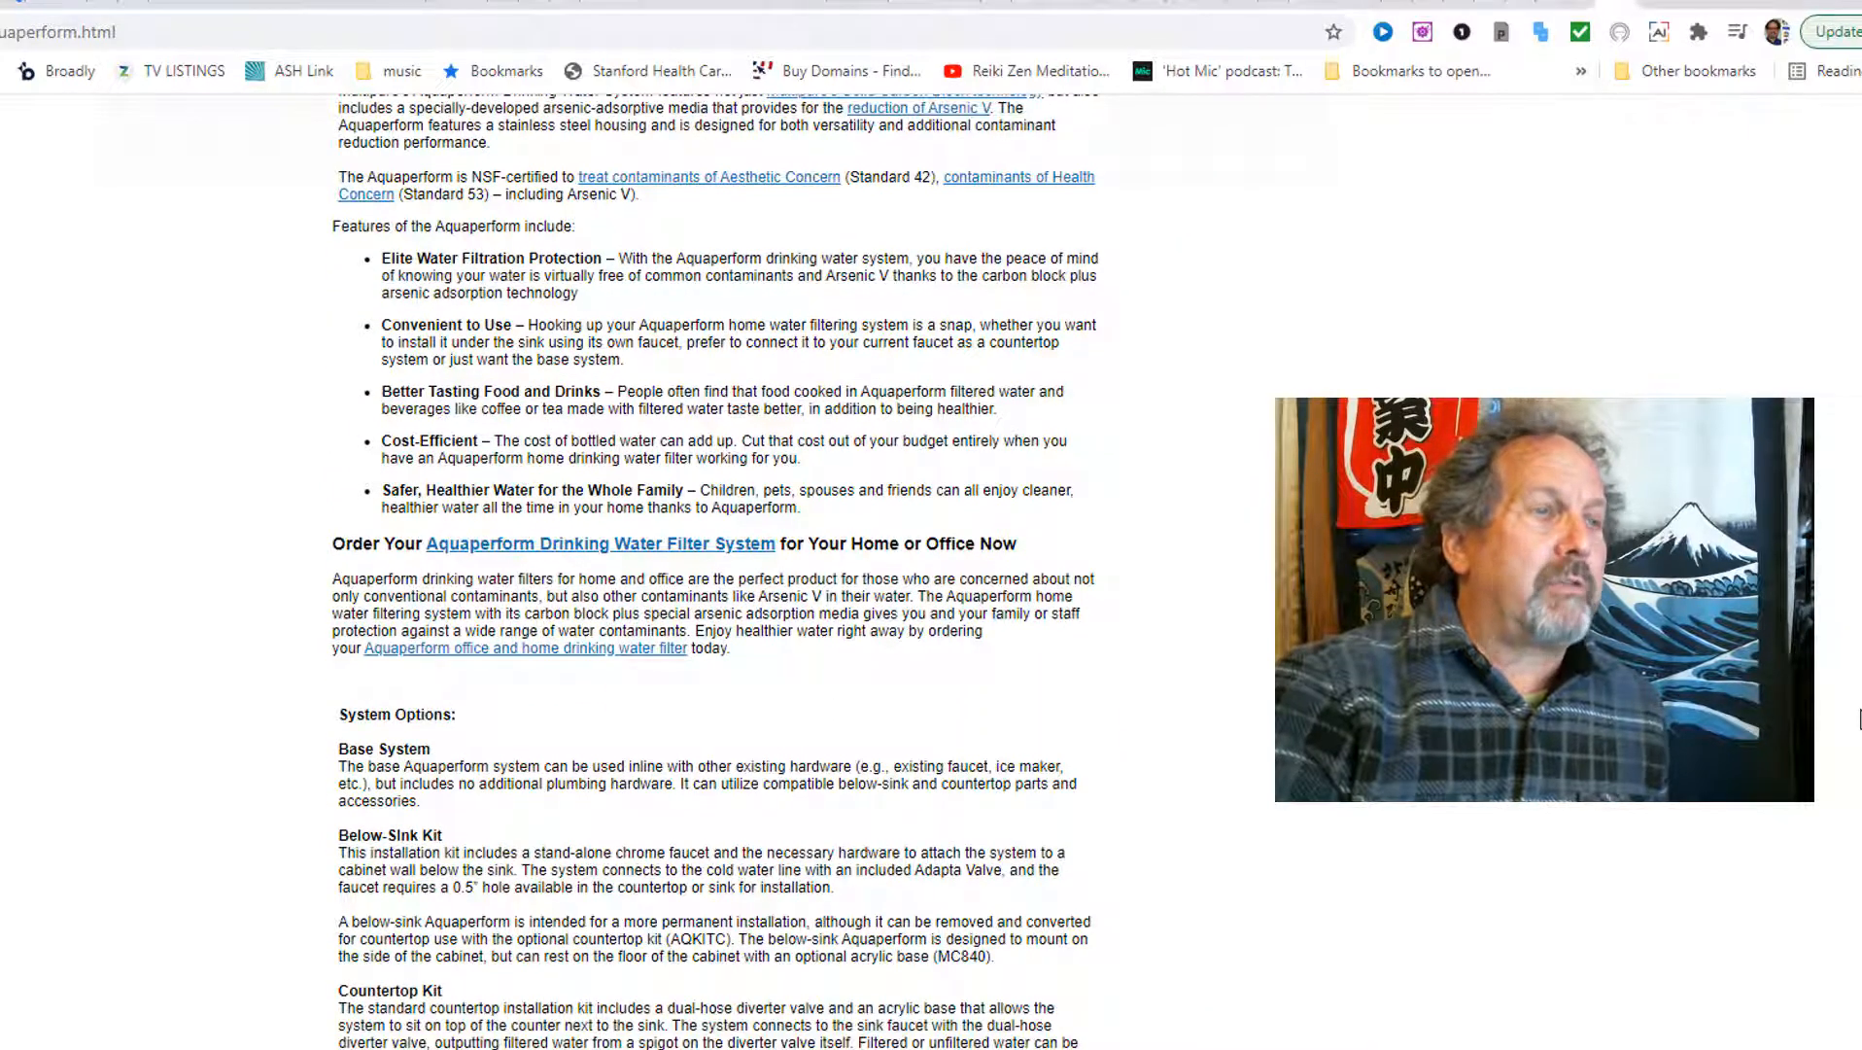
scroll("down", 3)
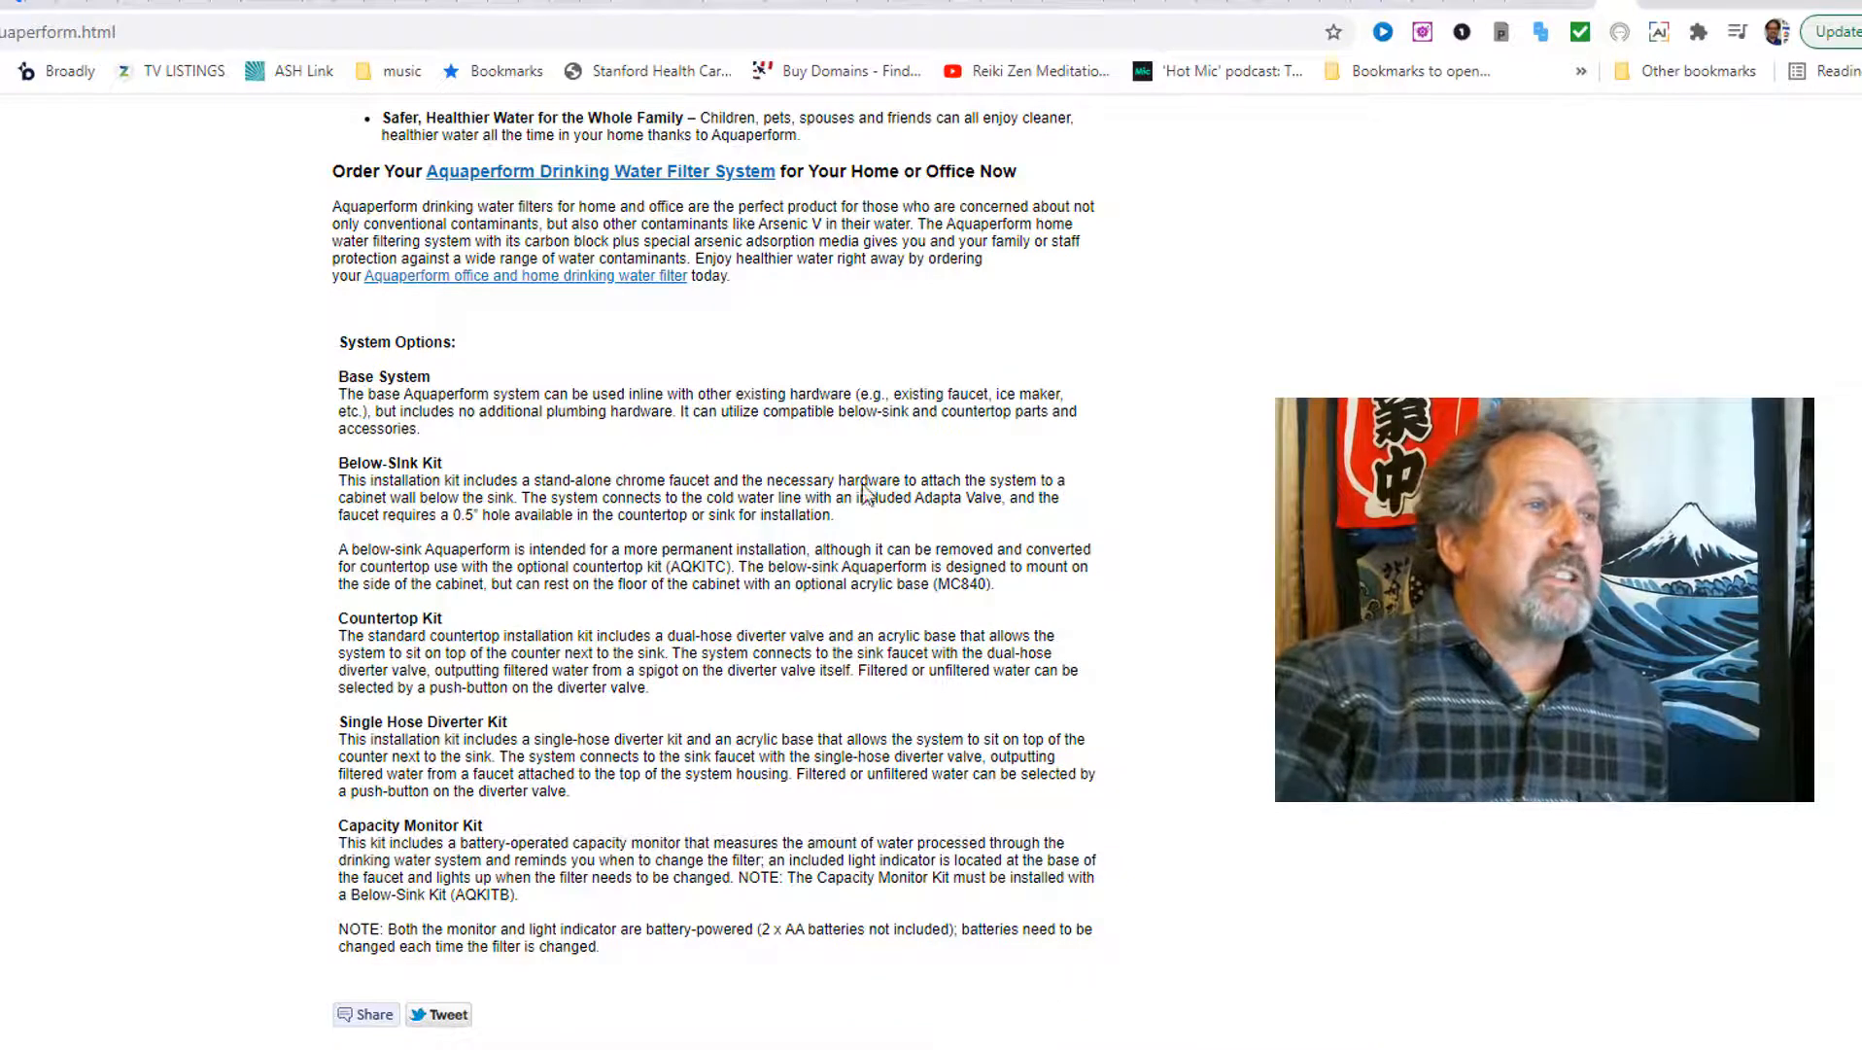
mouse_move(473, 487)
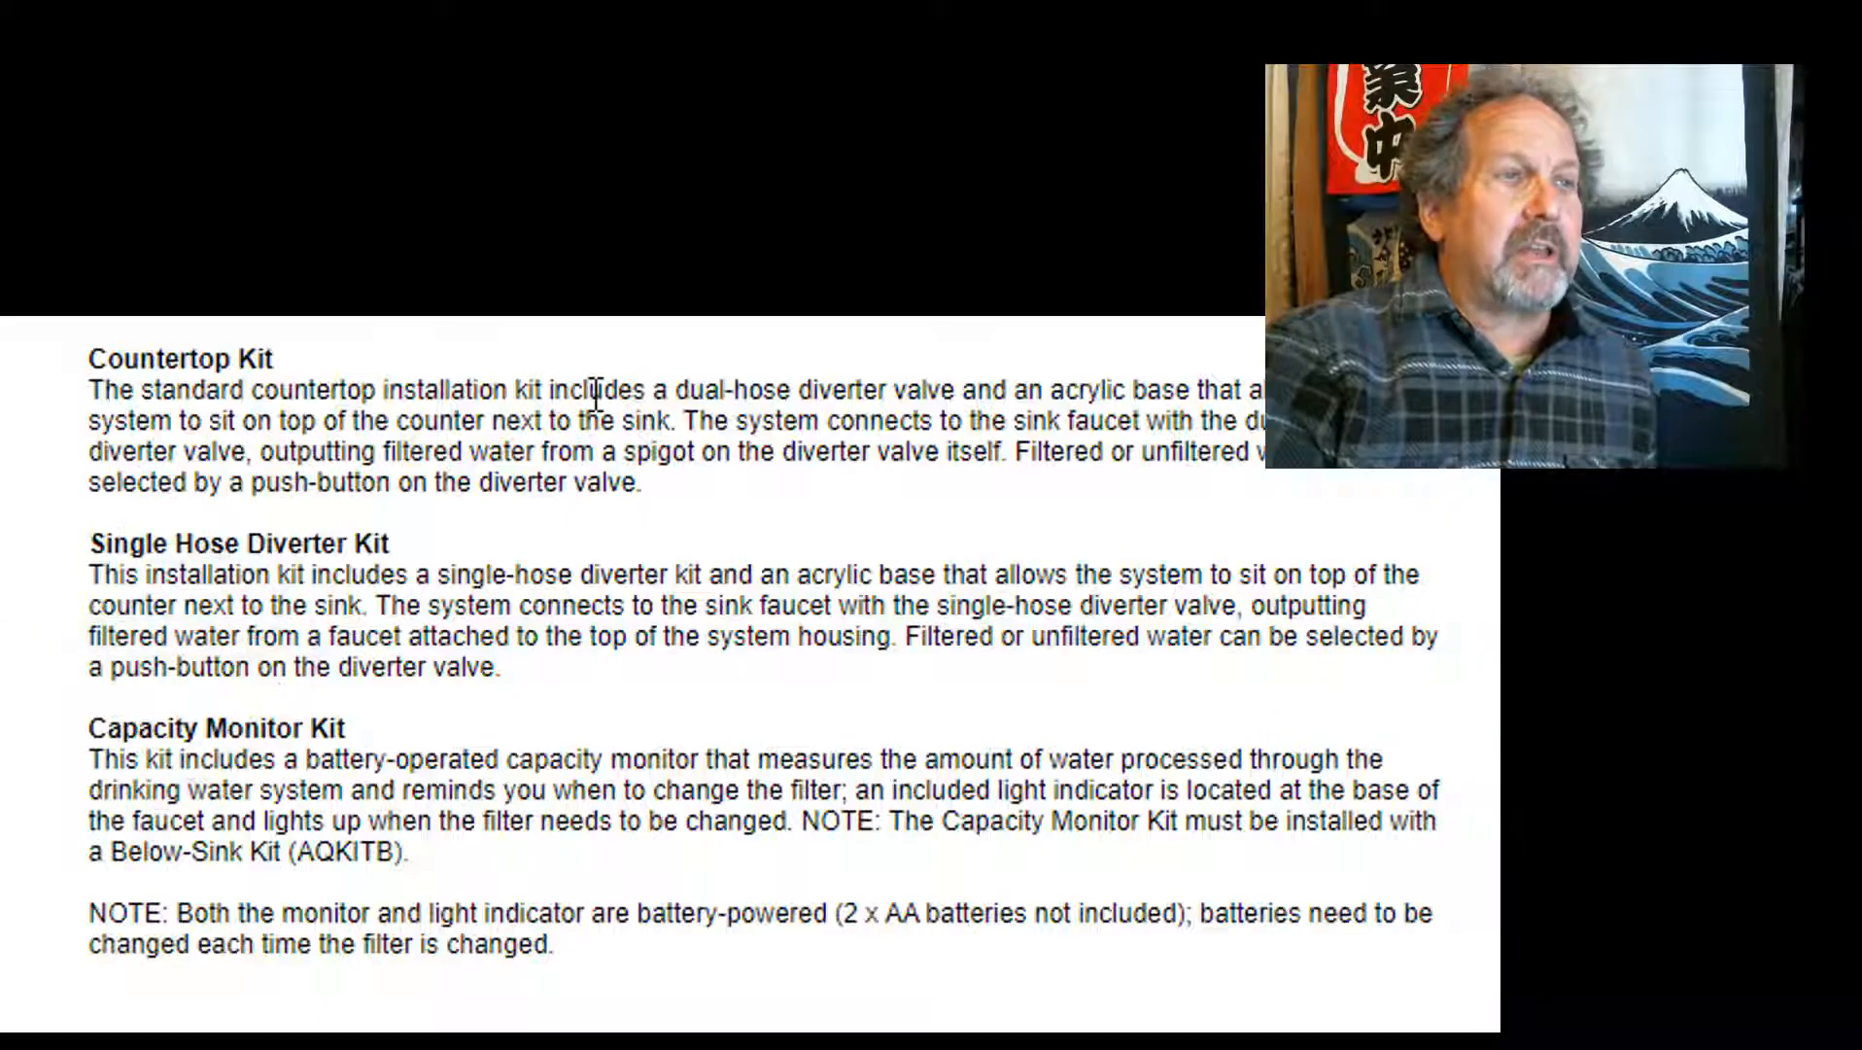
mouse_move(974, 374)
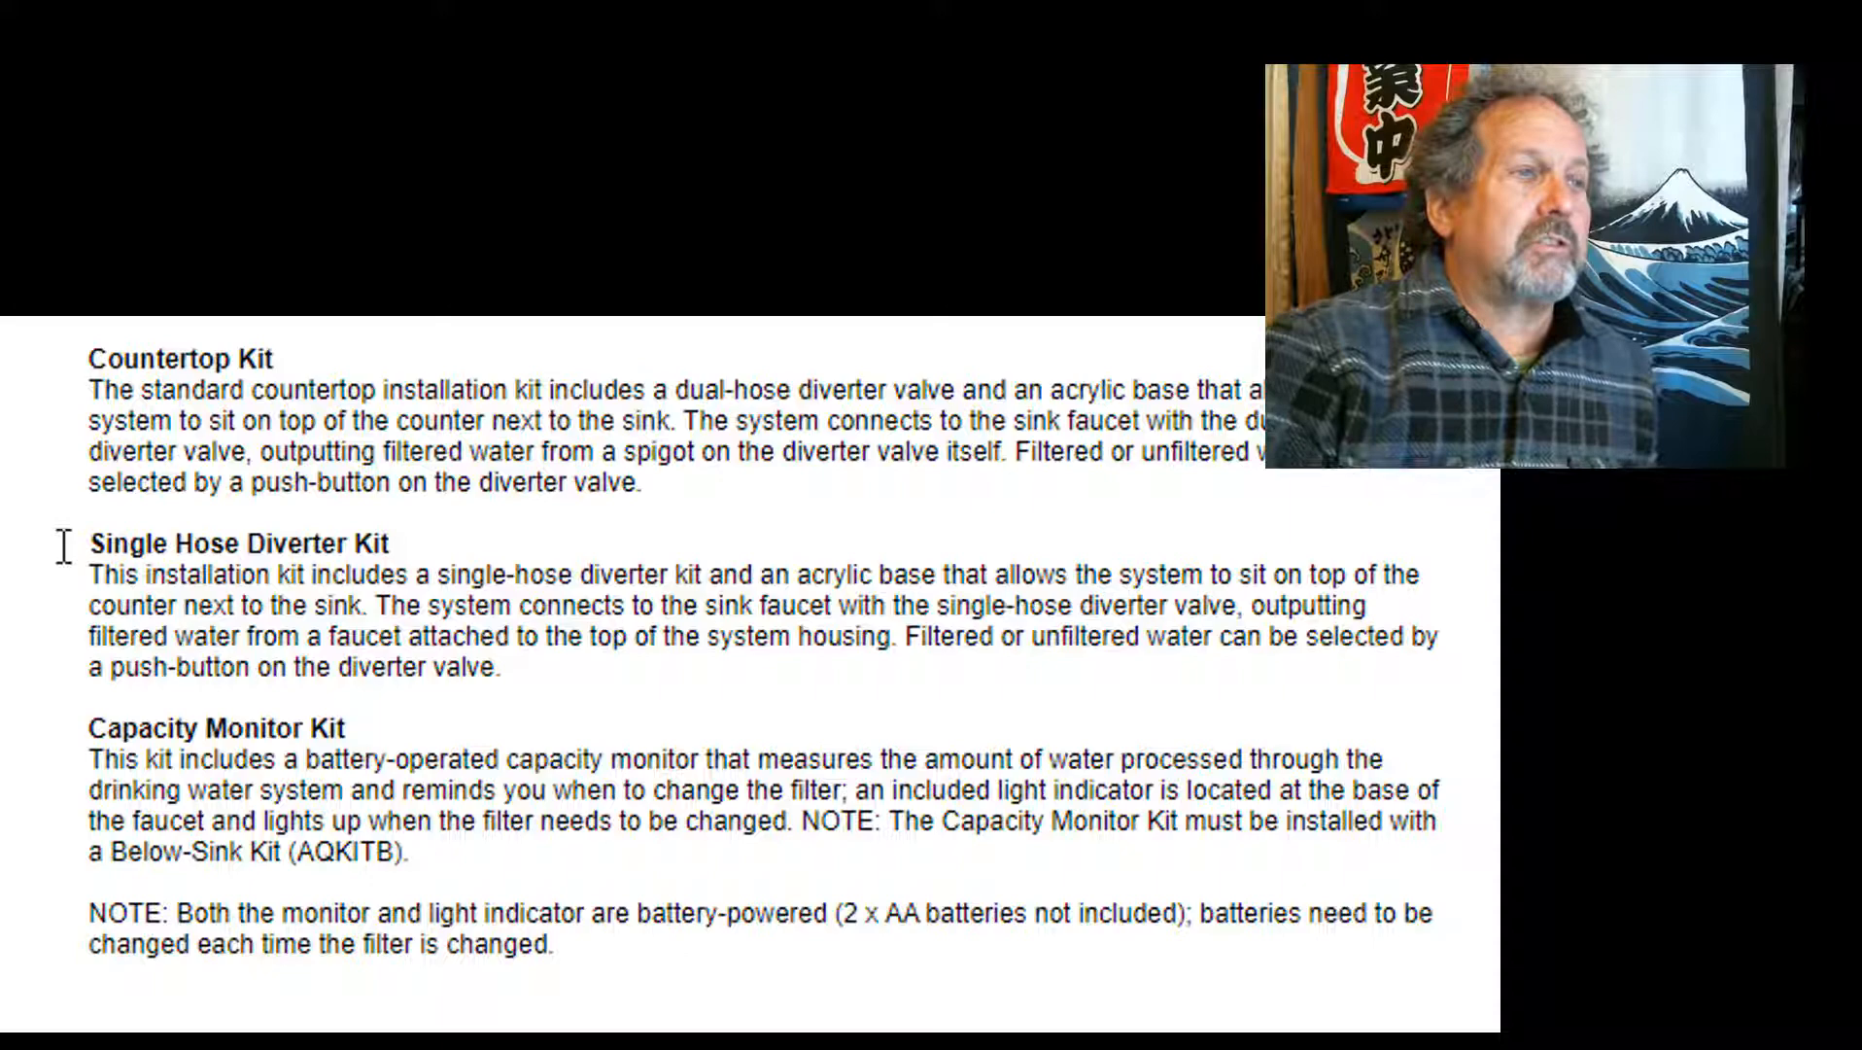
mouse_move(391, 573)
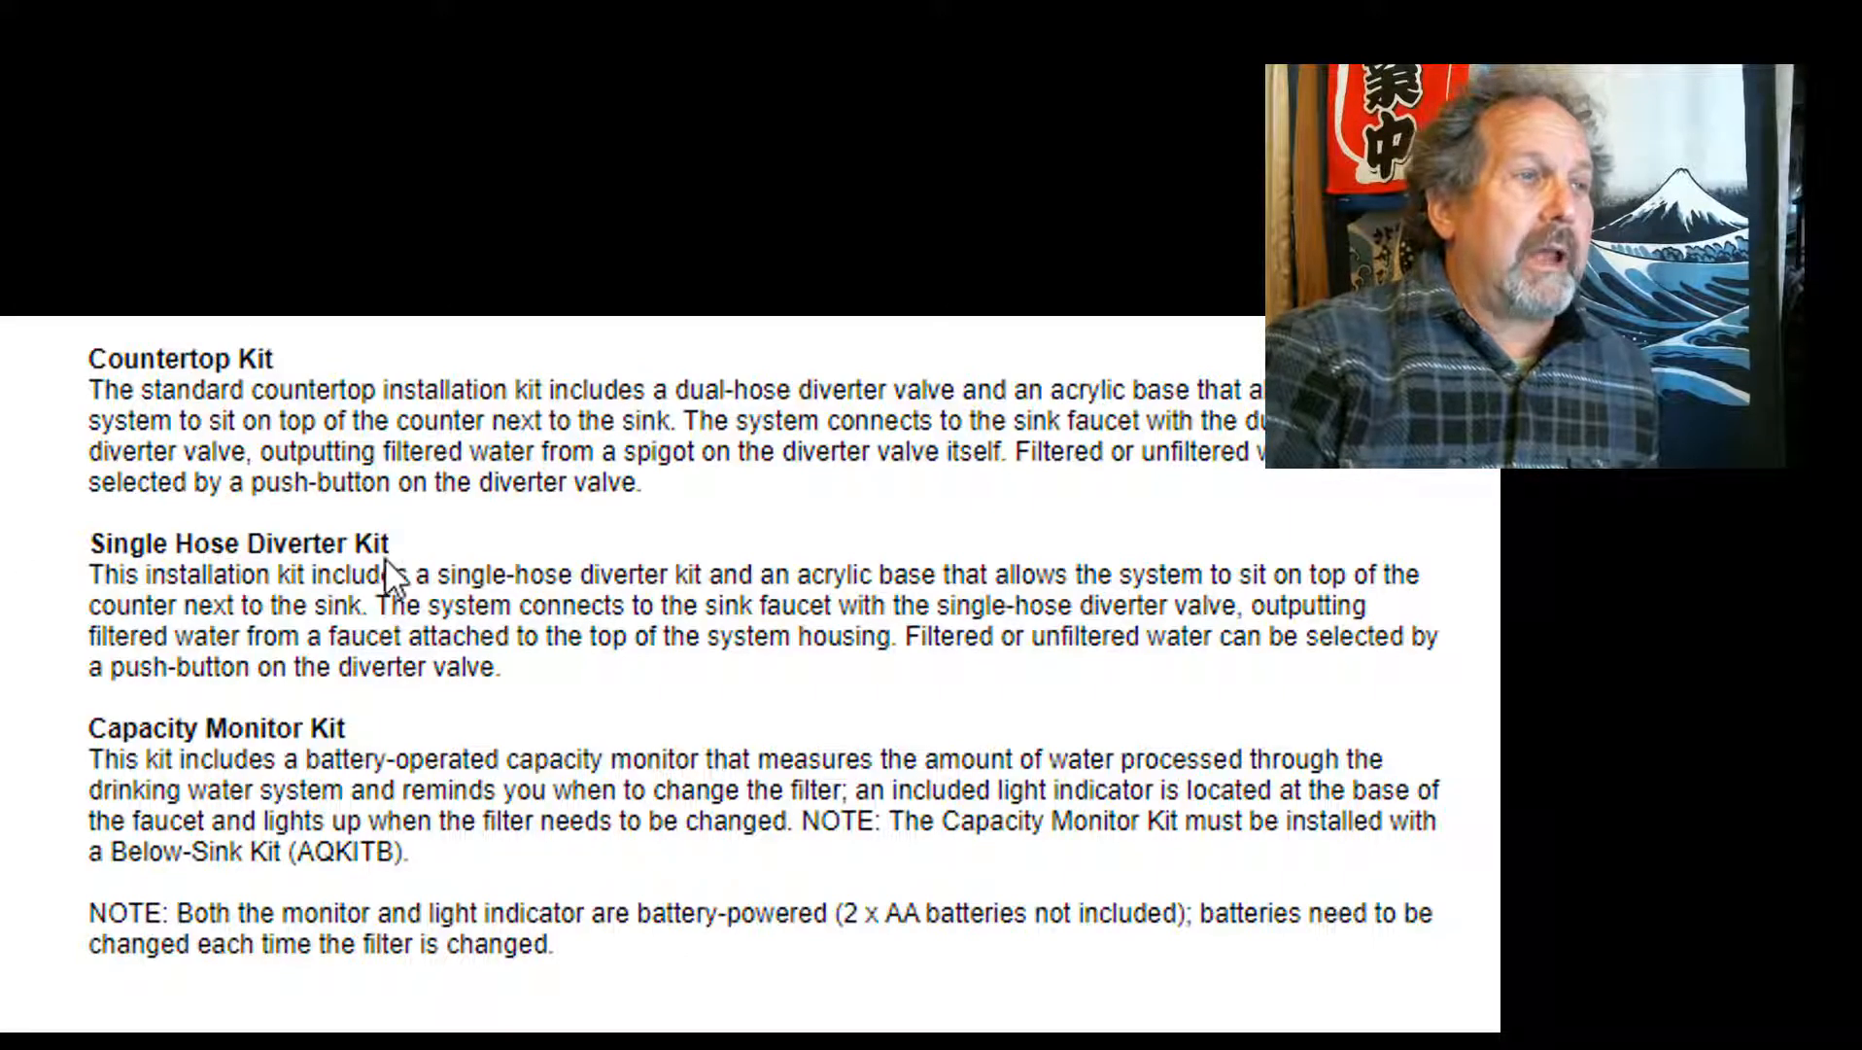
mouse_move(466, 742)
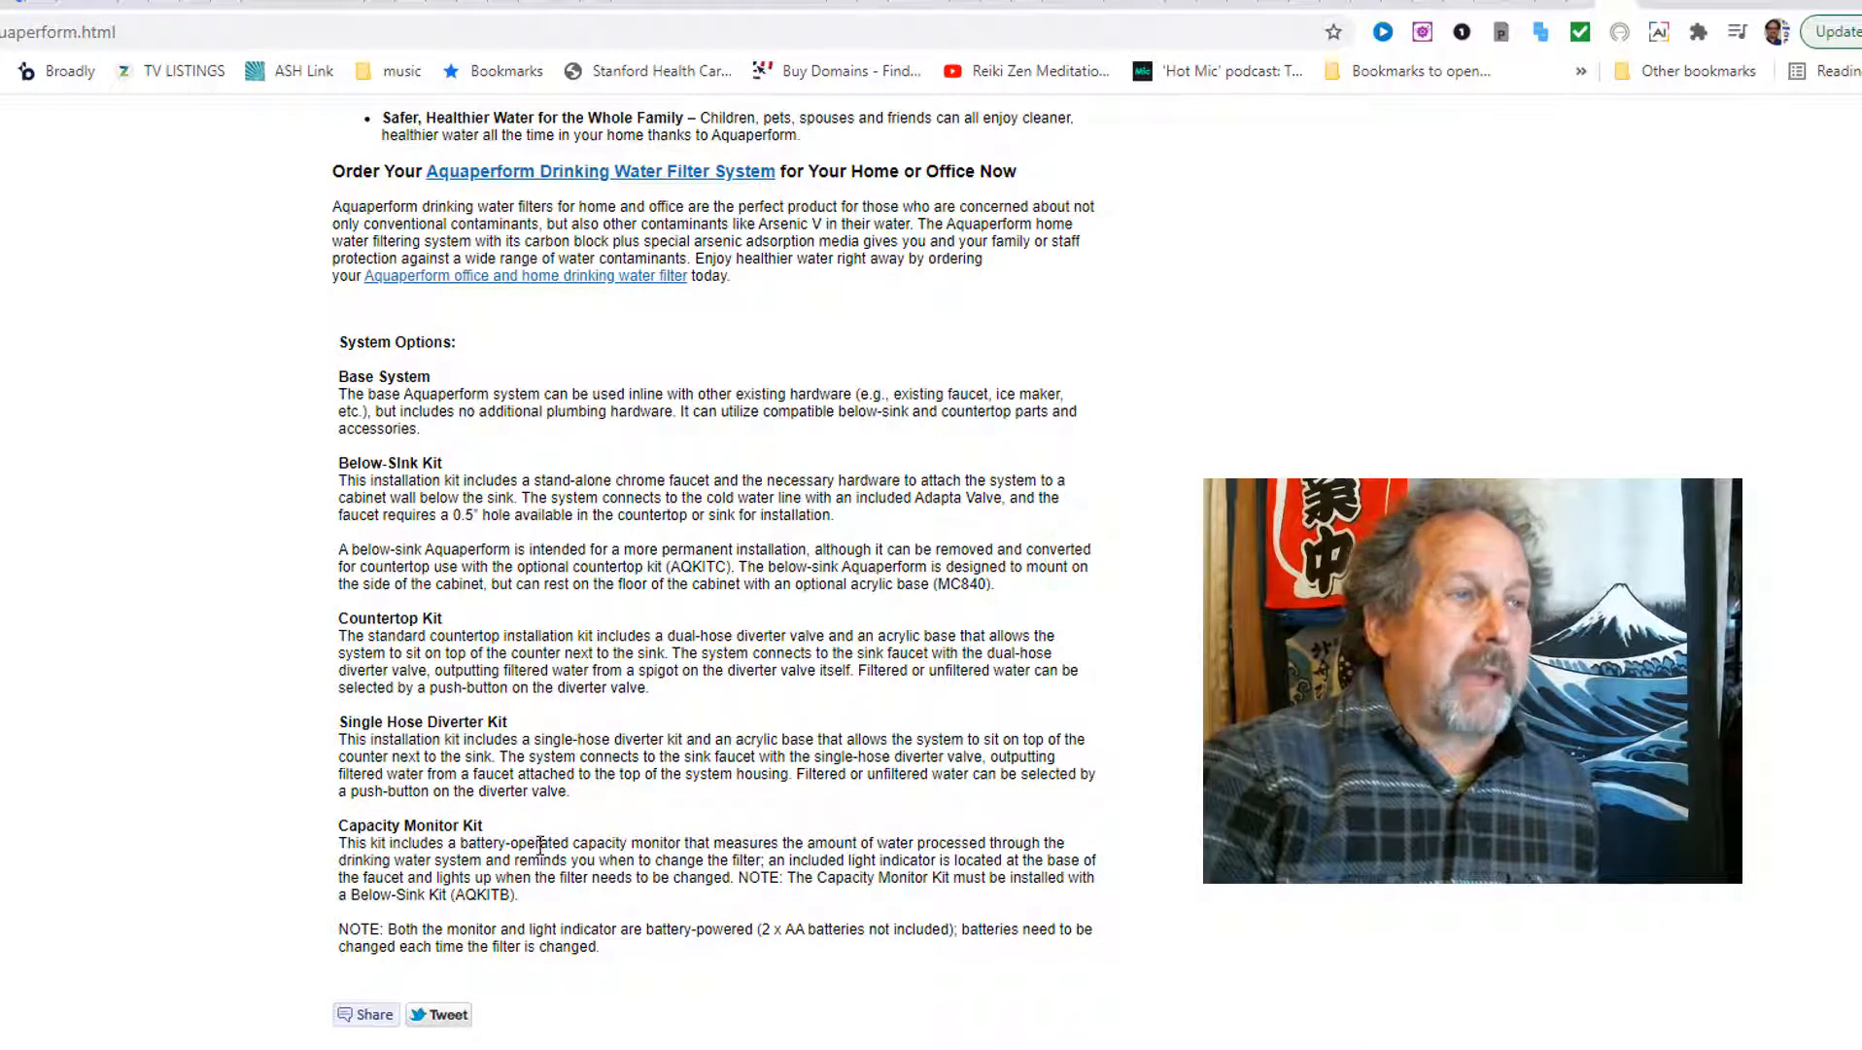
mouse_move(538, 831)
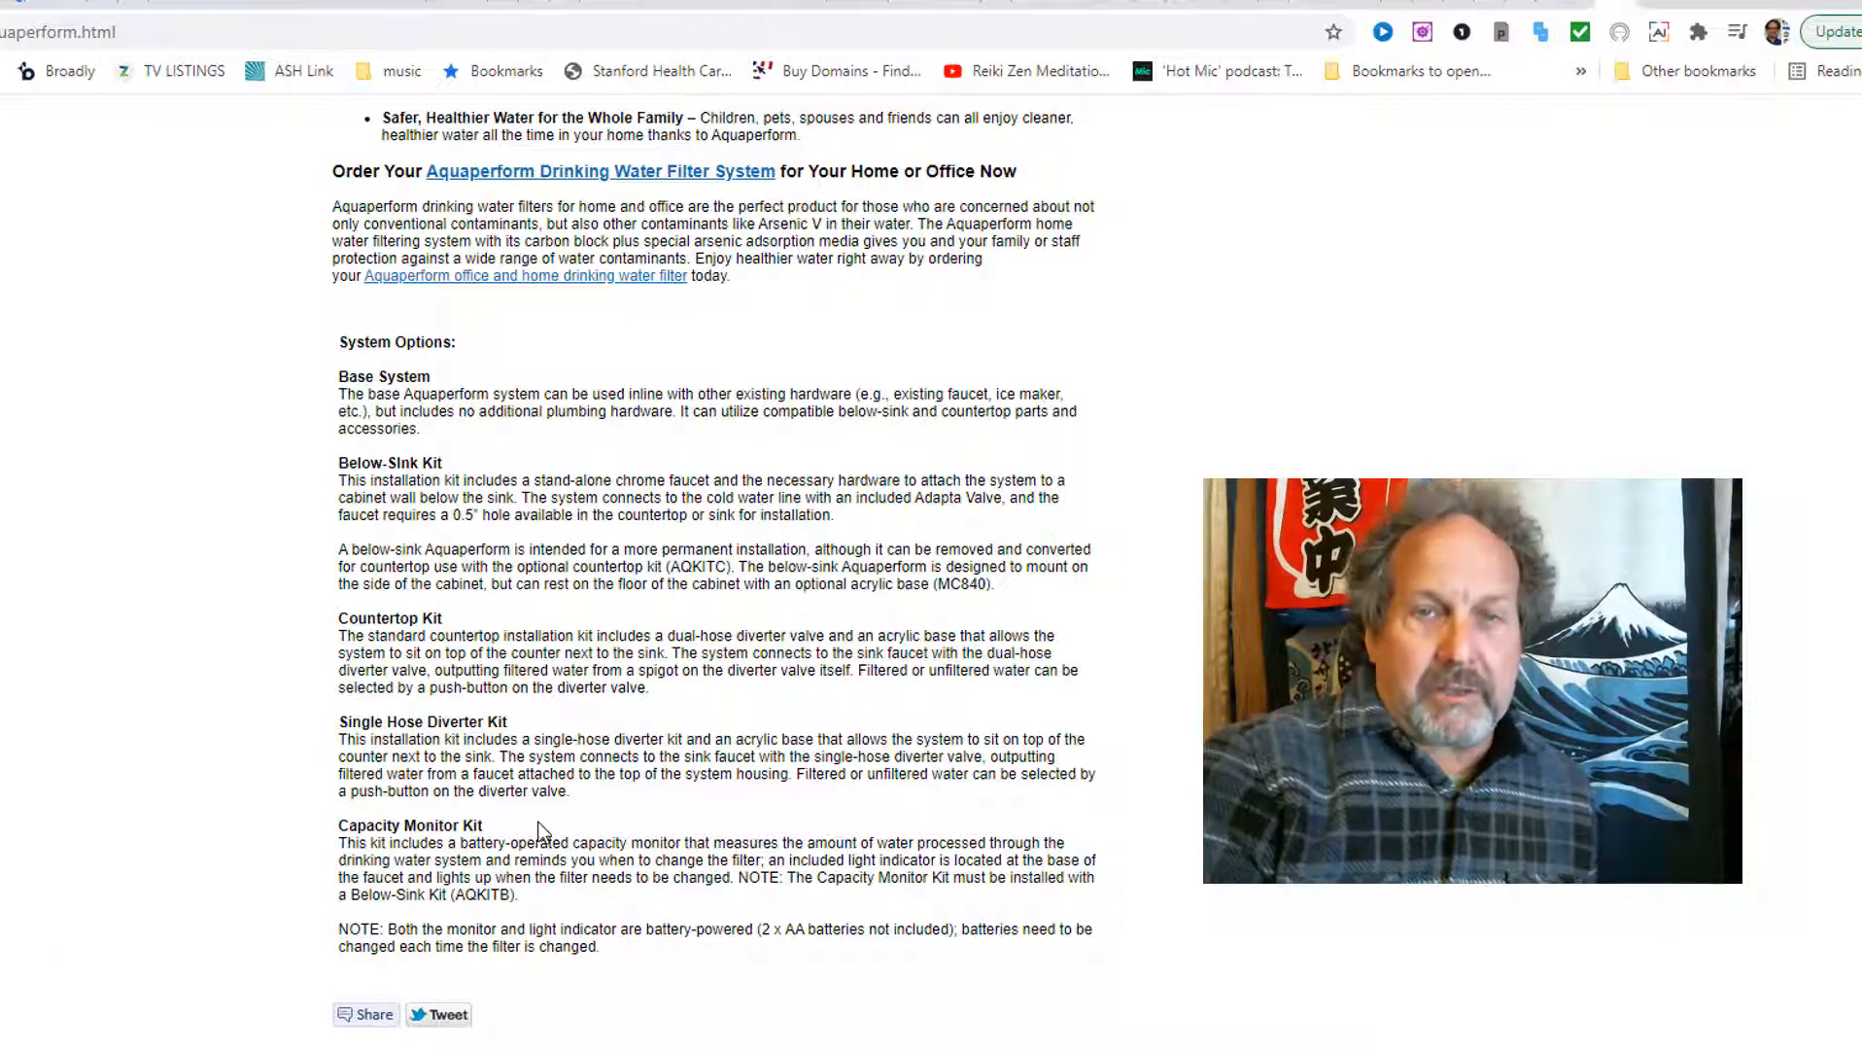
mouse_move(926, 816)
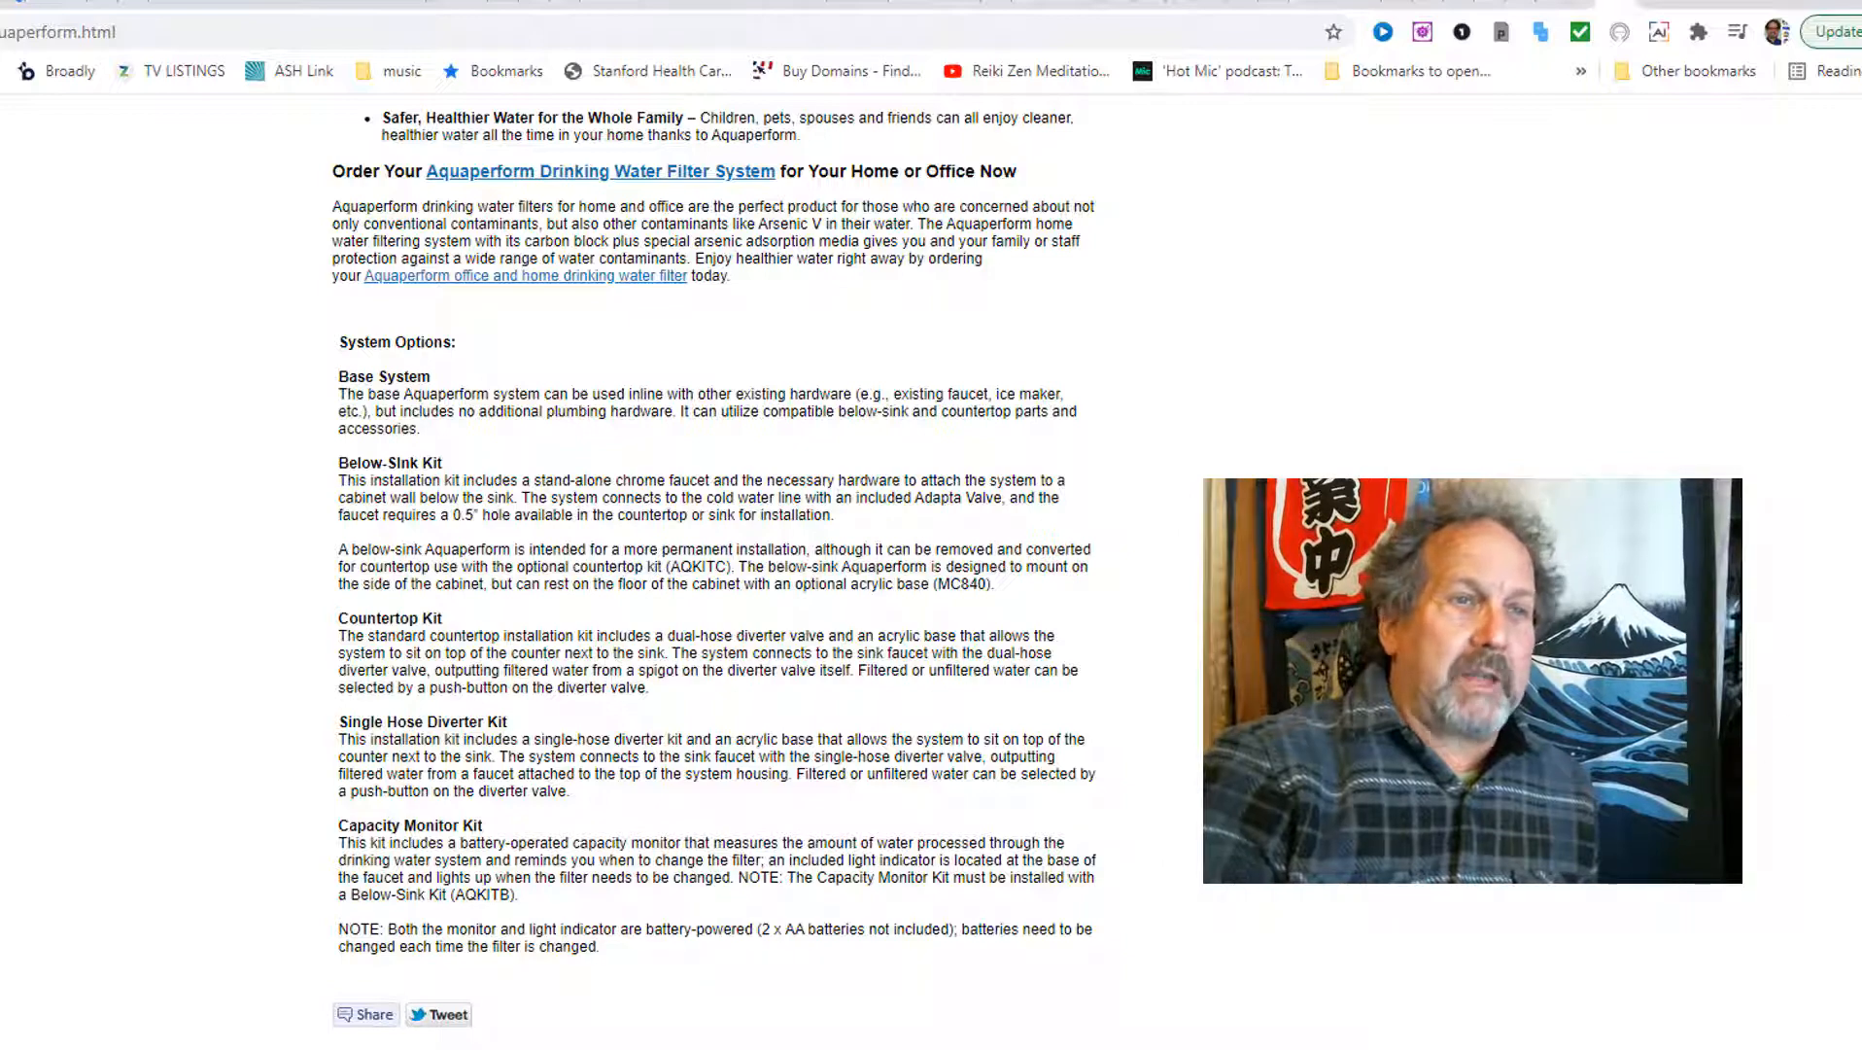
scroll("down", 3)
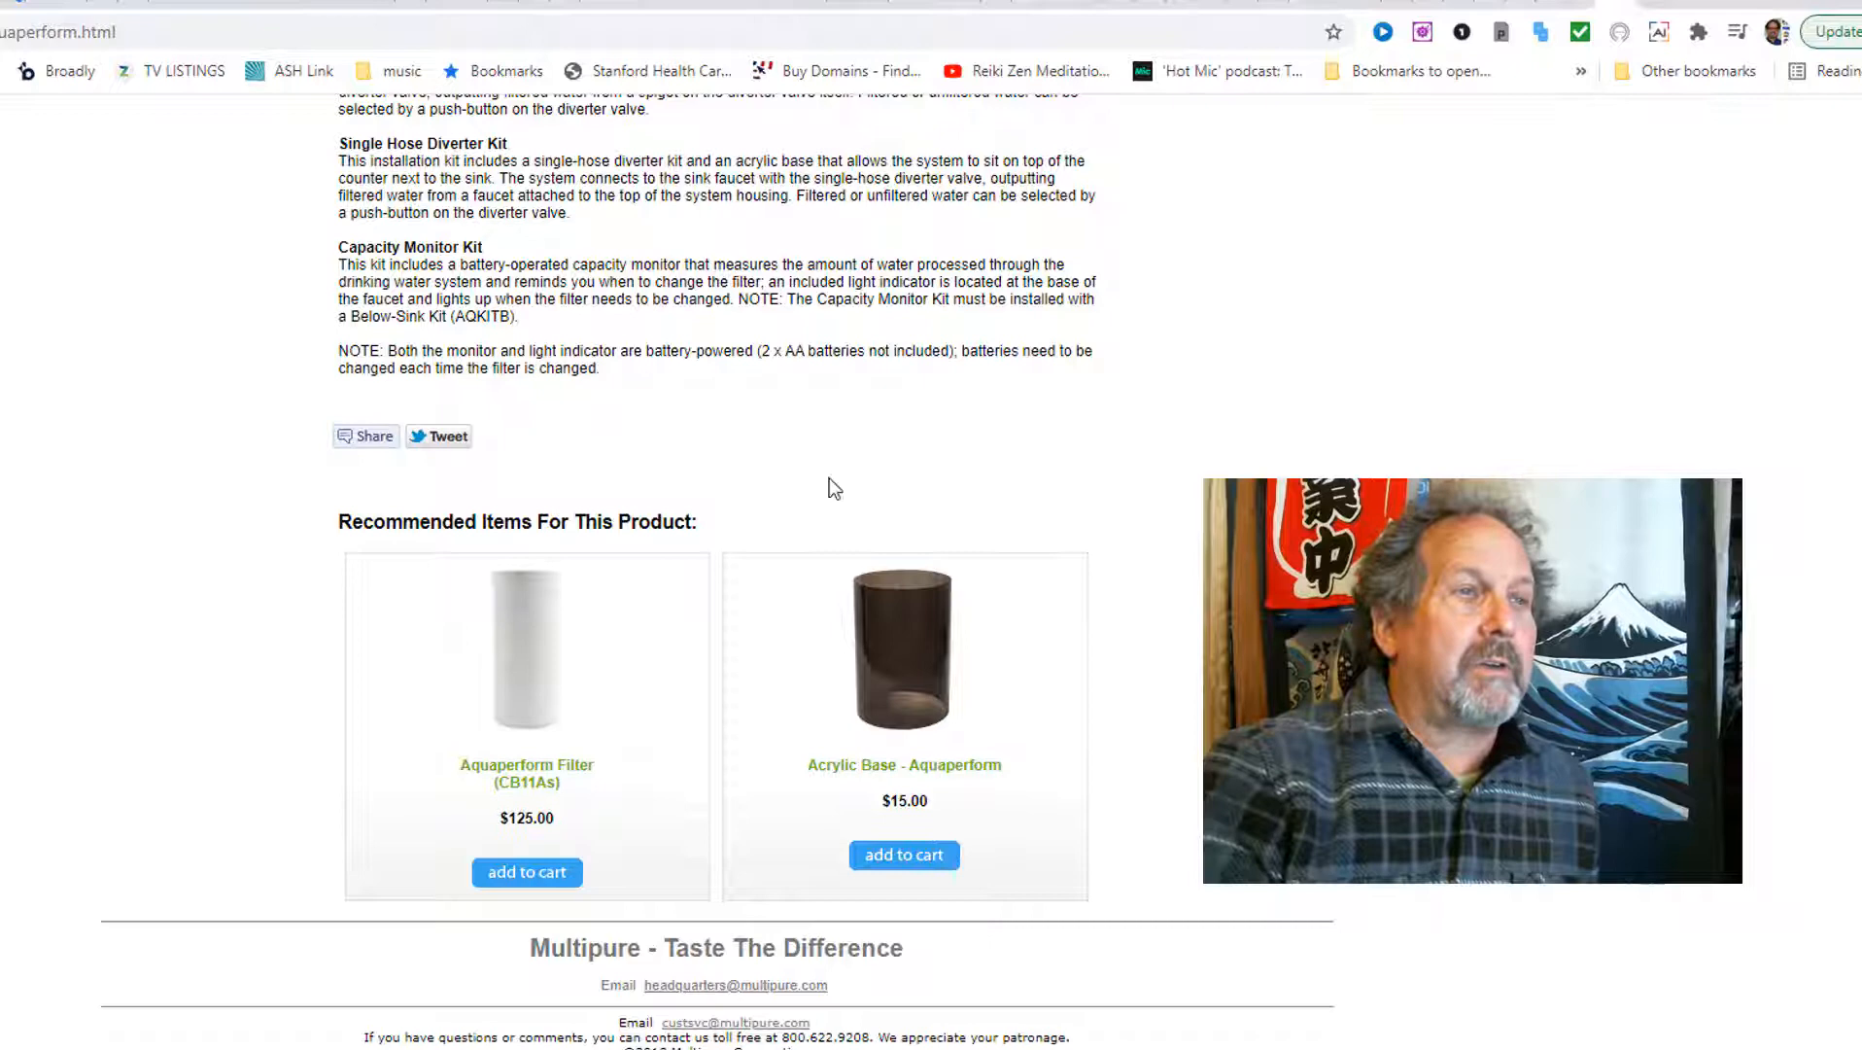
mouse_move(993, 734)
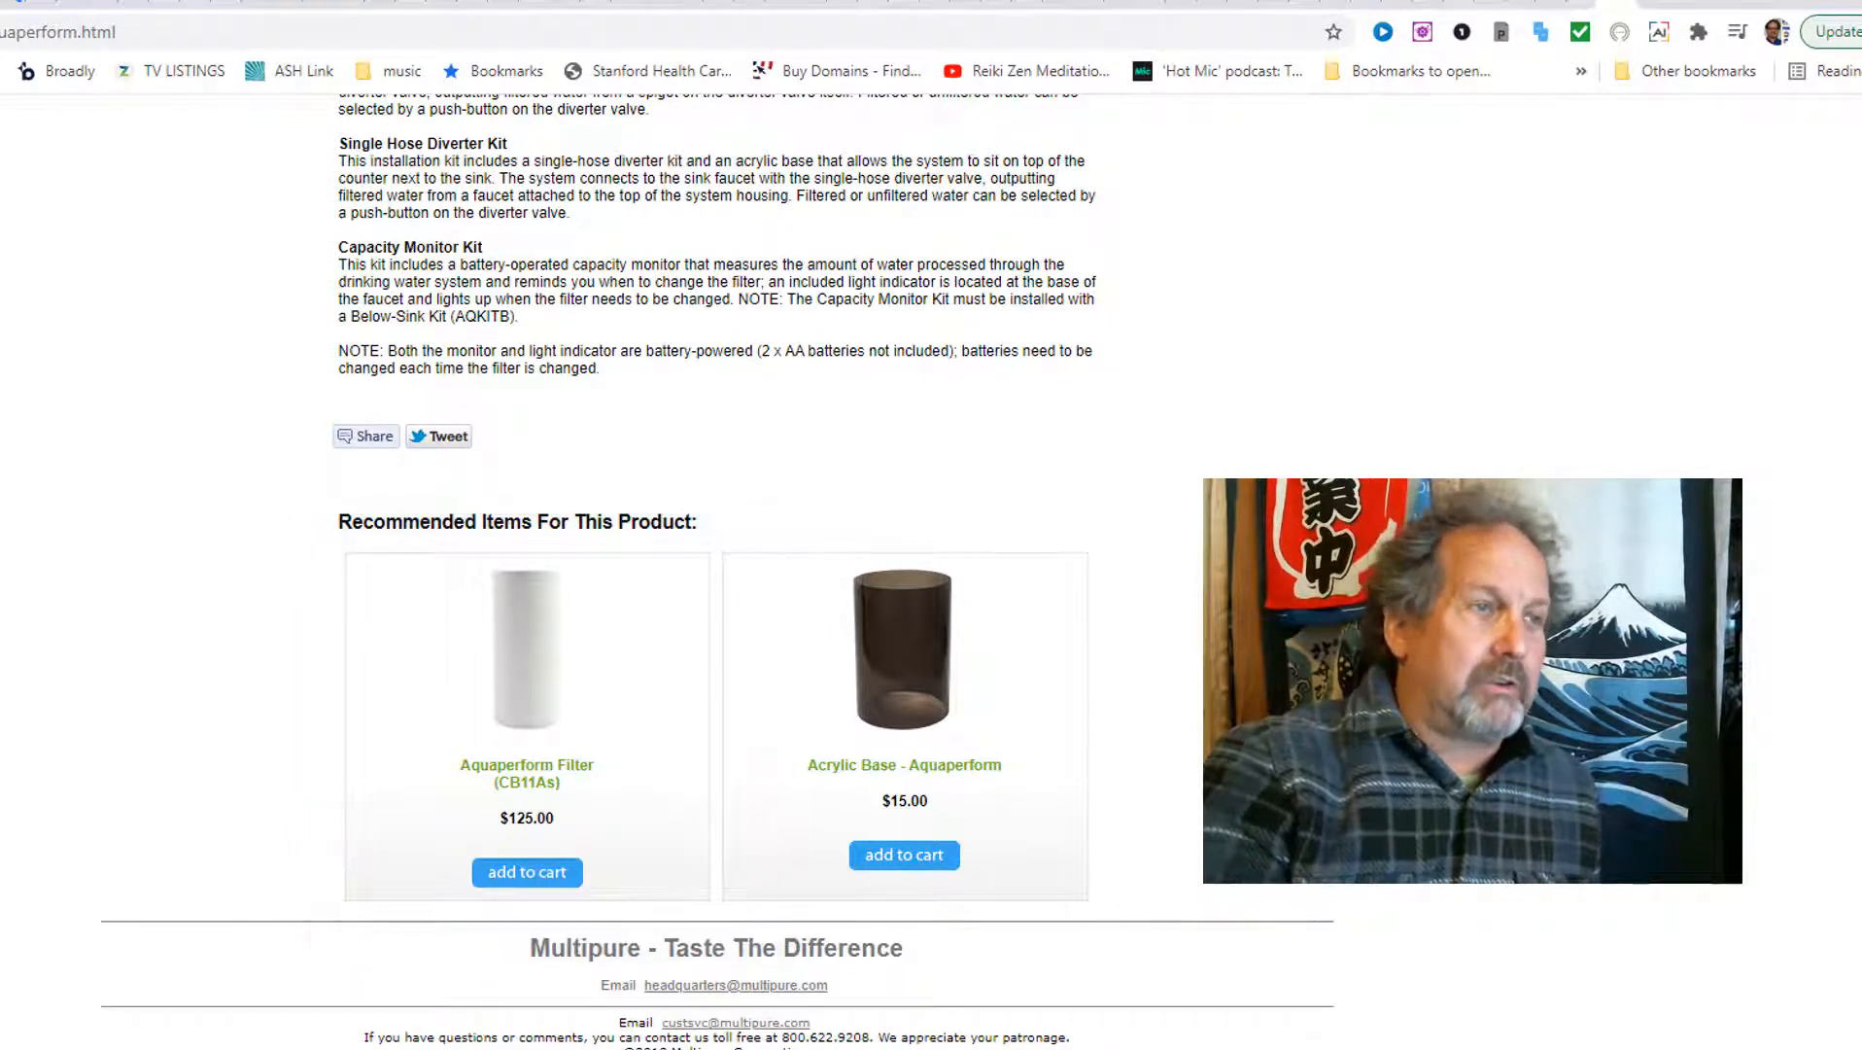
scroll("up", 3)
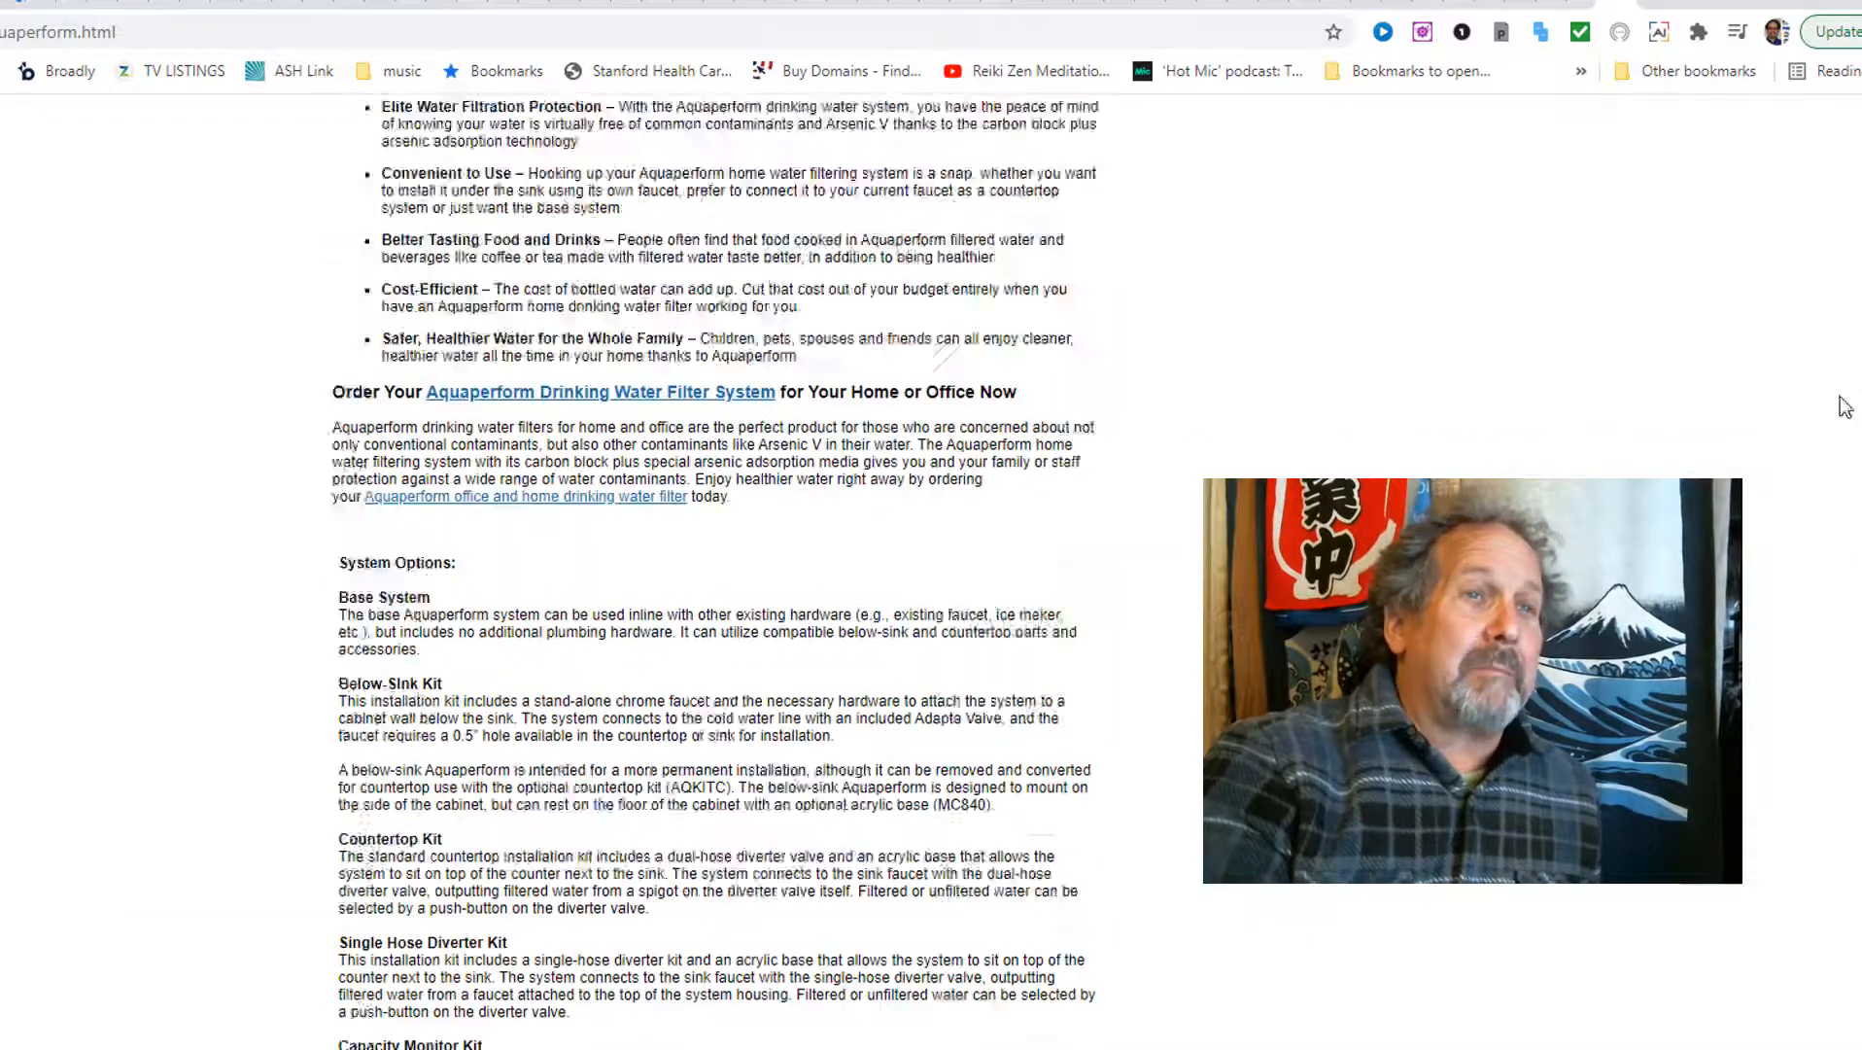
left_click(599, 392)
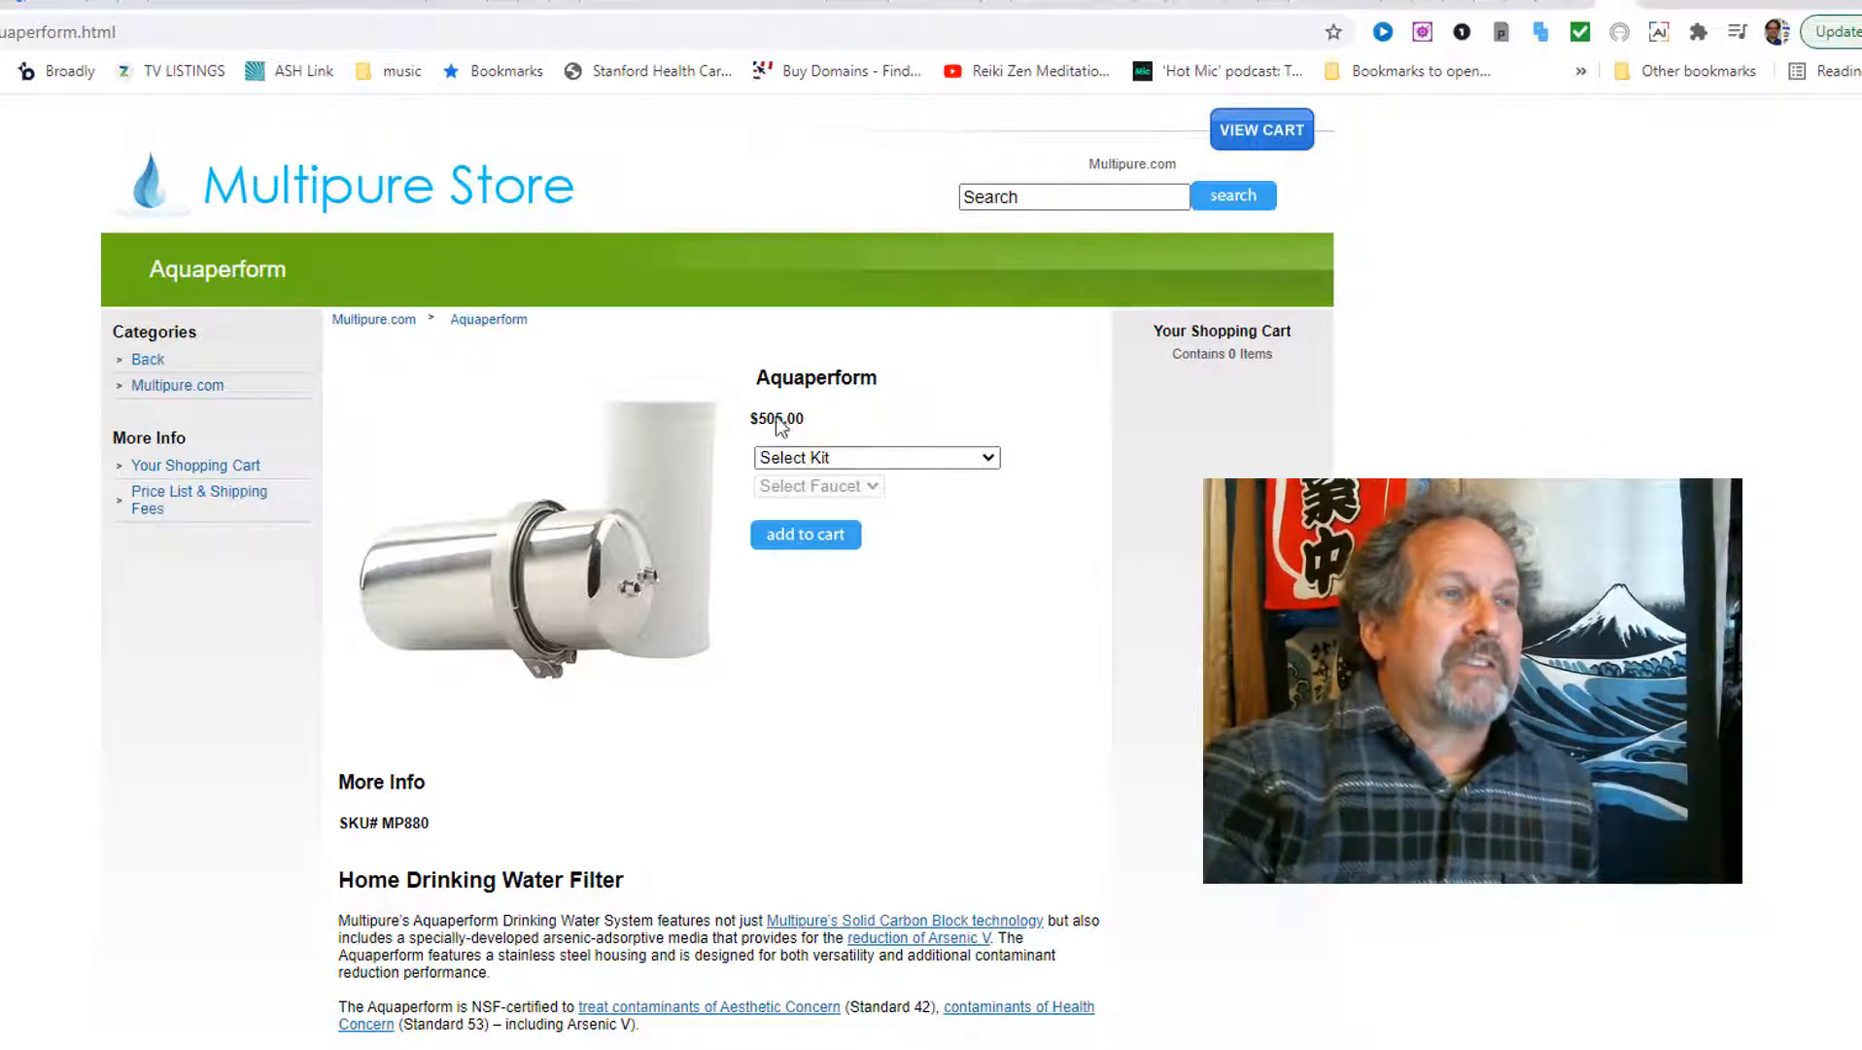
Step: Choose the $45 Countertop Kit with No Faucet for the Aquaperform
left_click(876, 457)
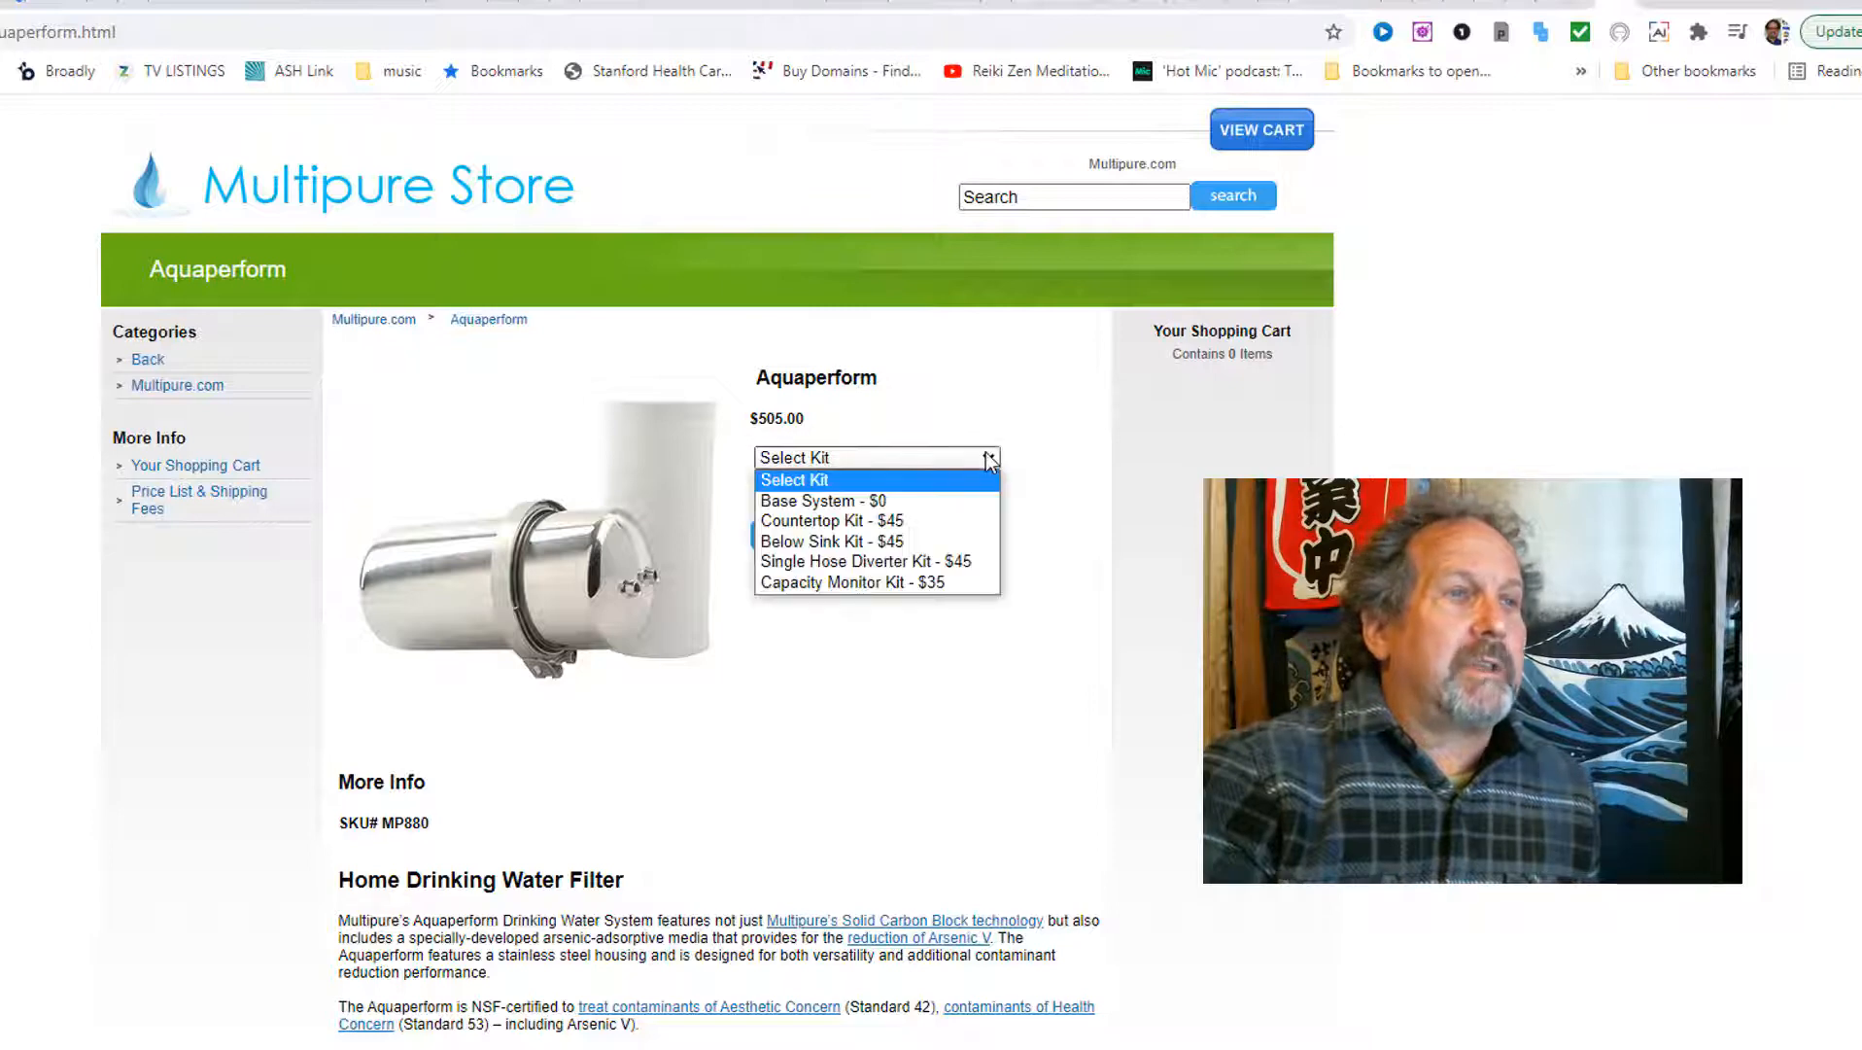
mouse_move(831, 520)
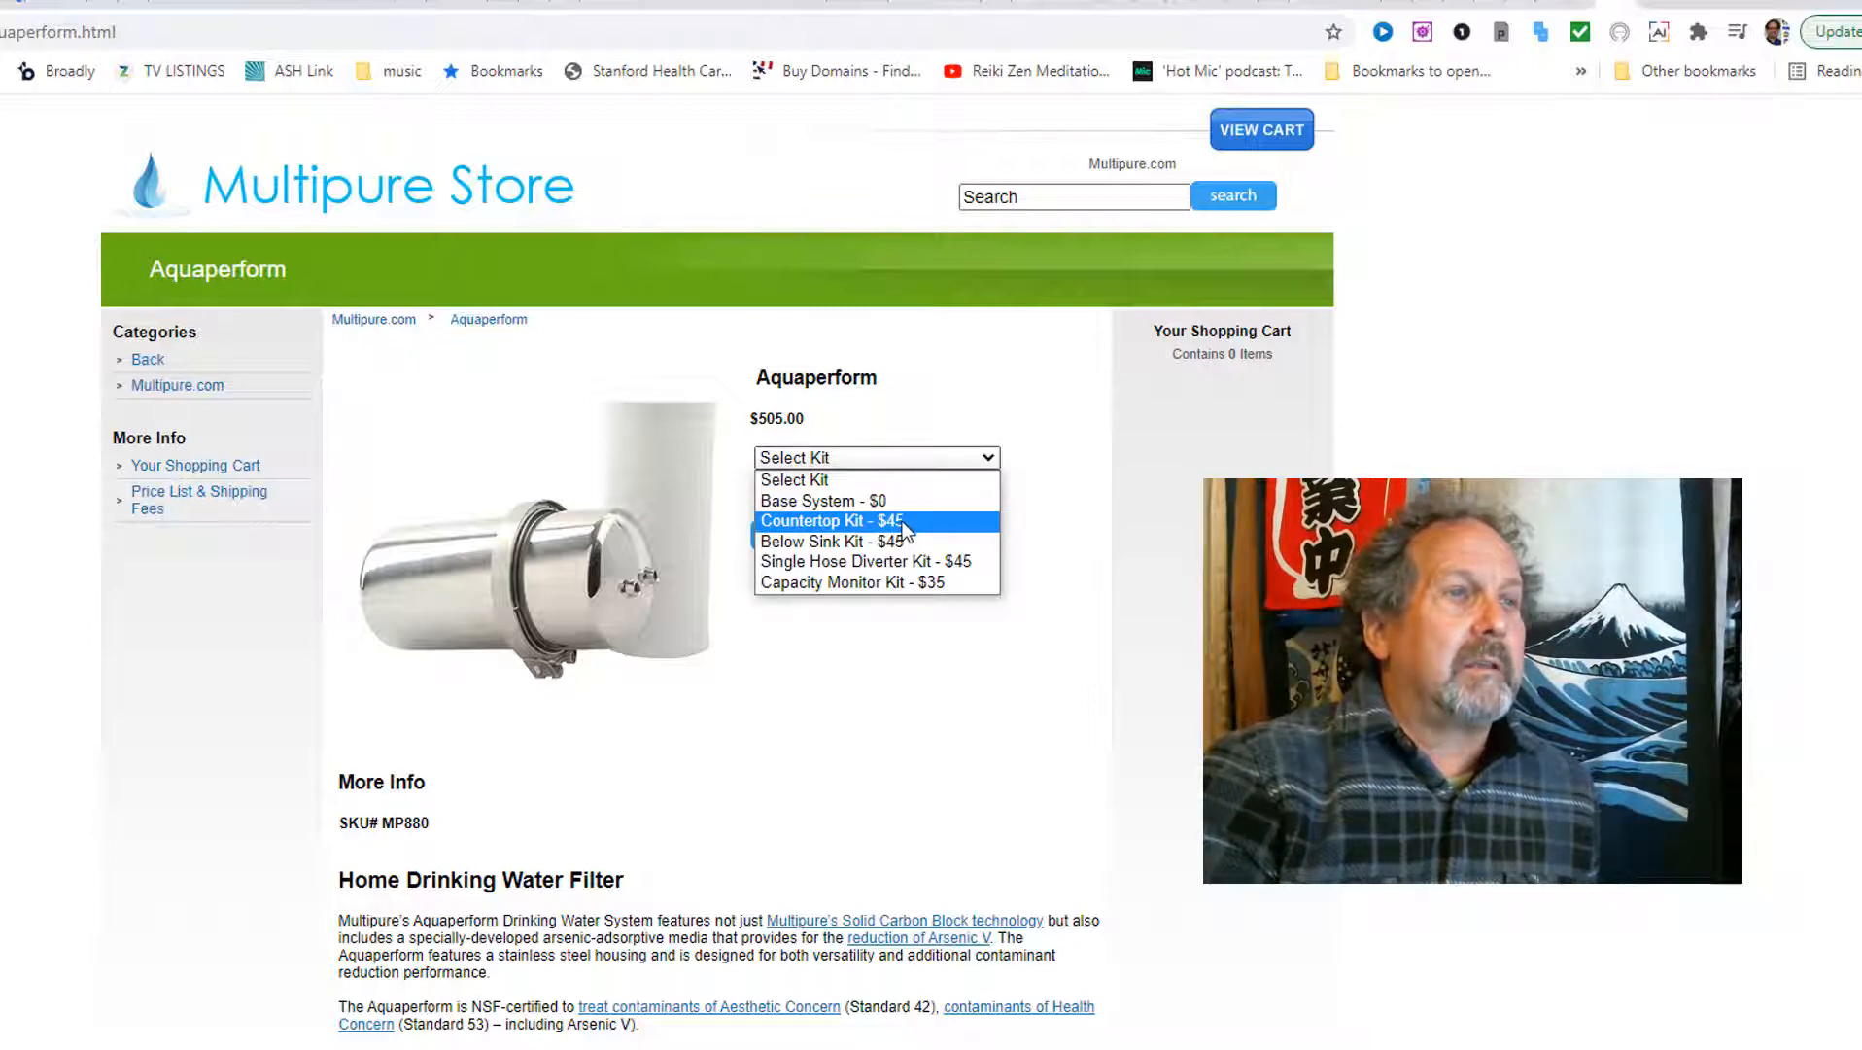
left_click(822, 520)
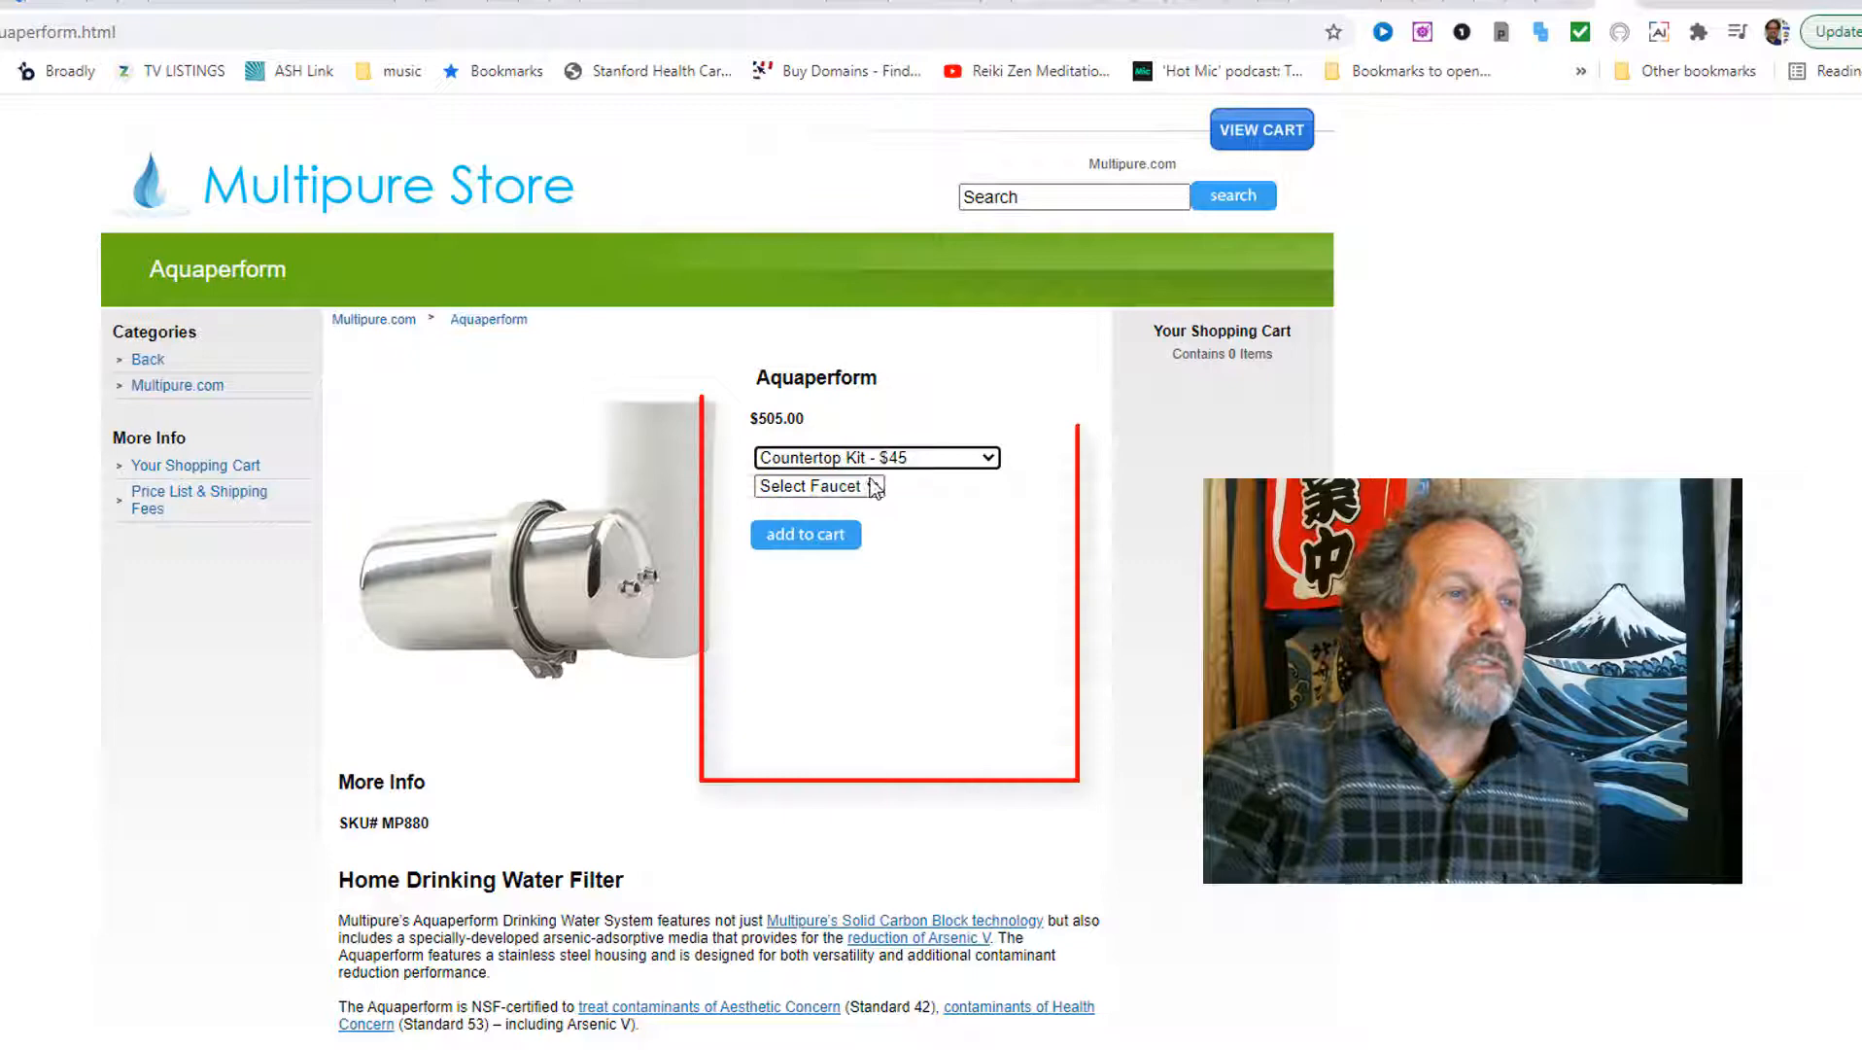
left_click(816, 486)
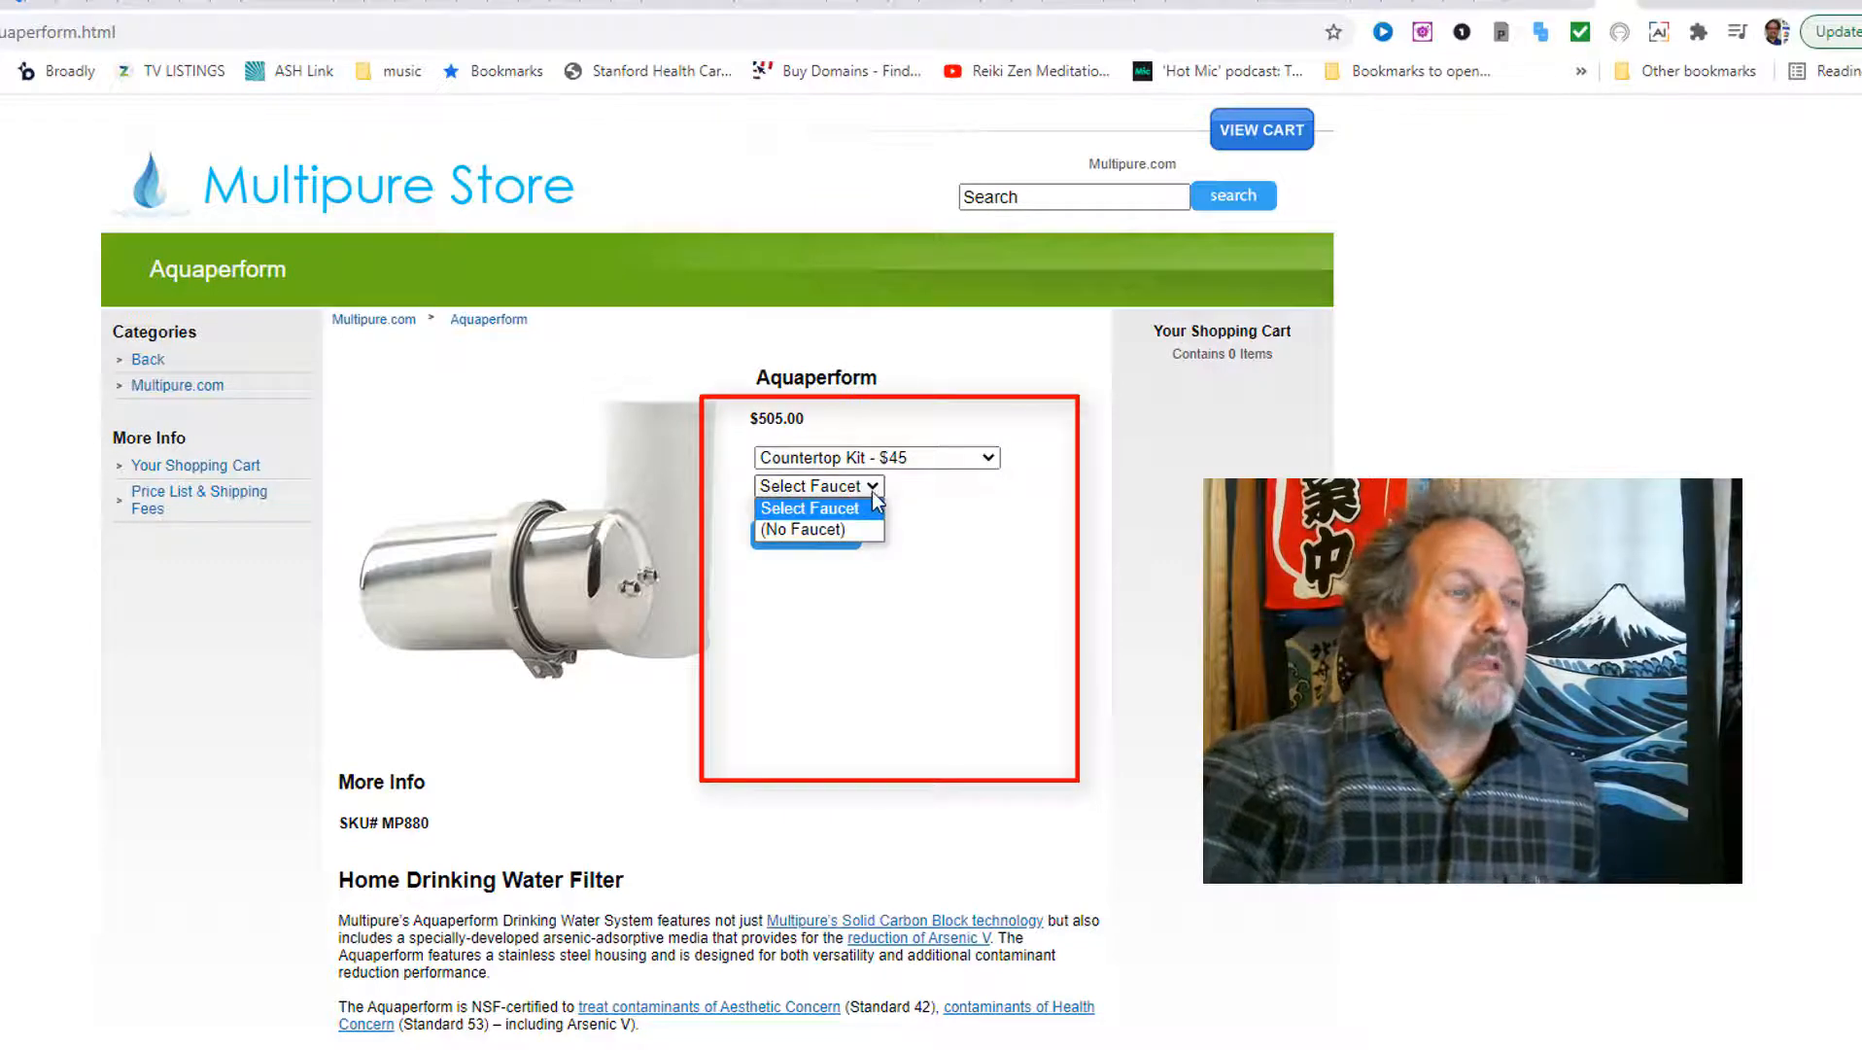
mouse_move(819, 530)
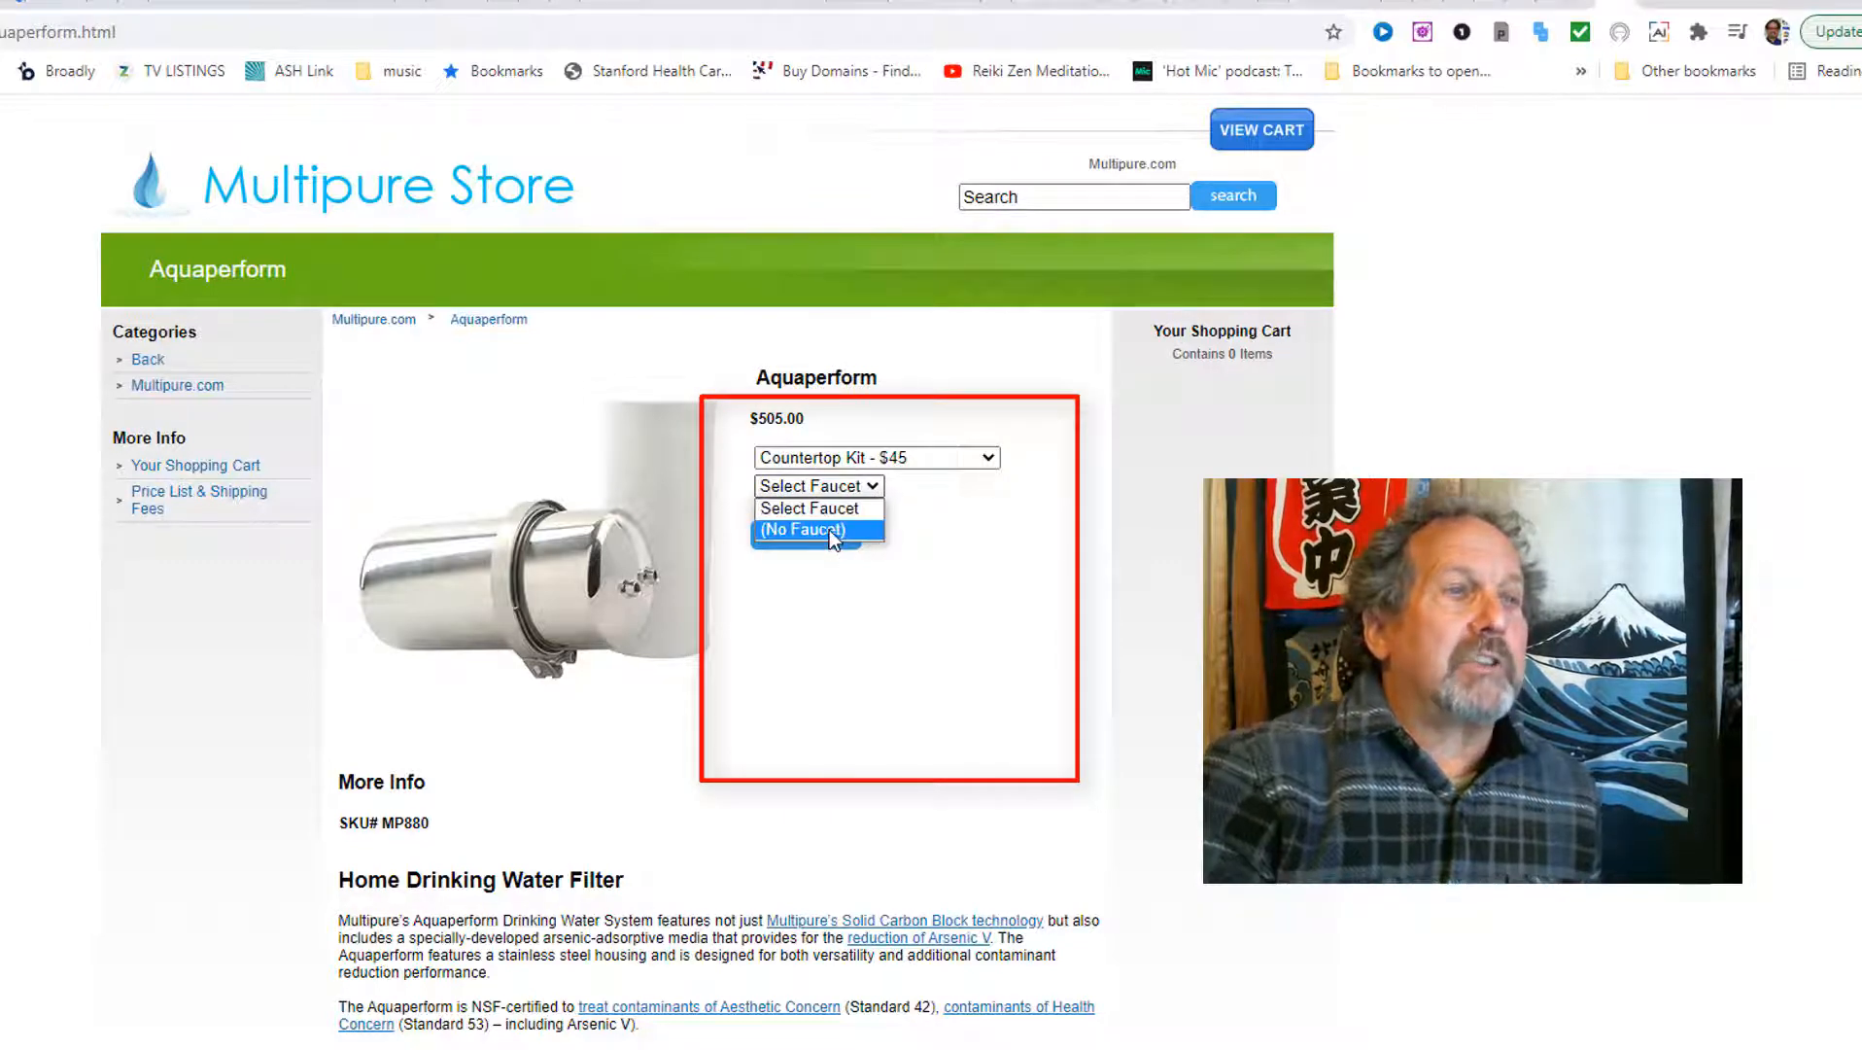
left_click(817, 530)
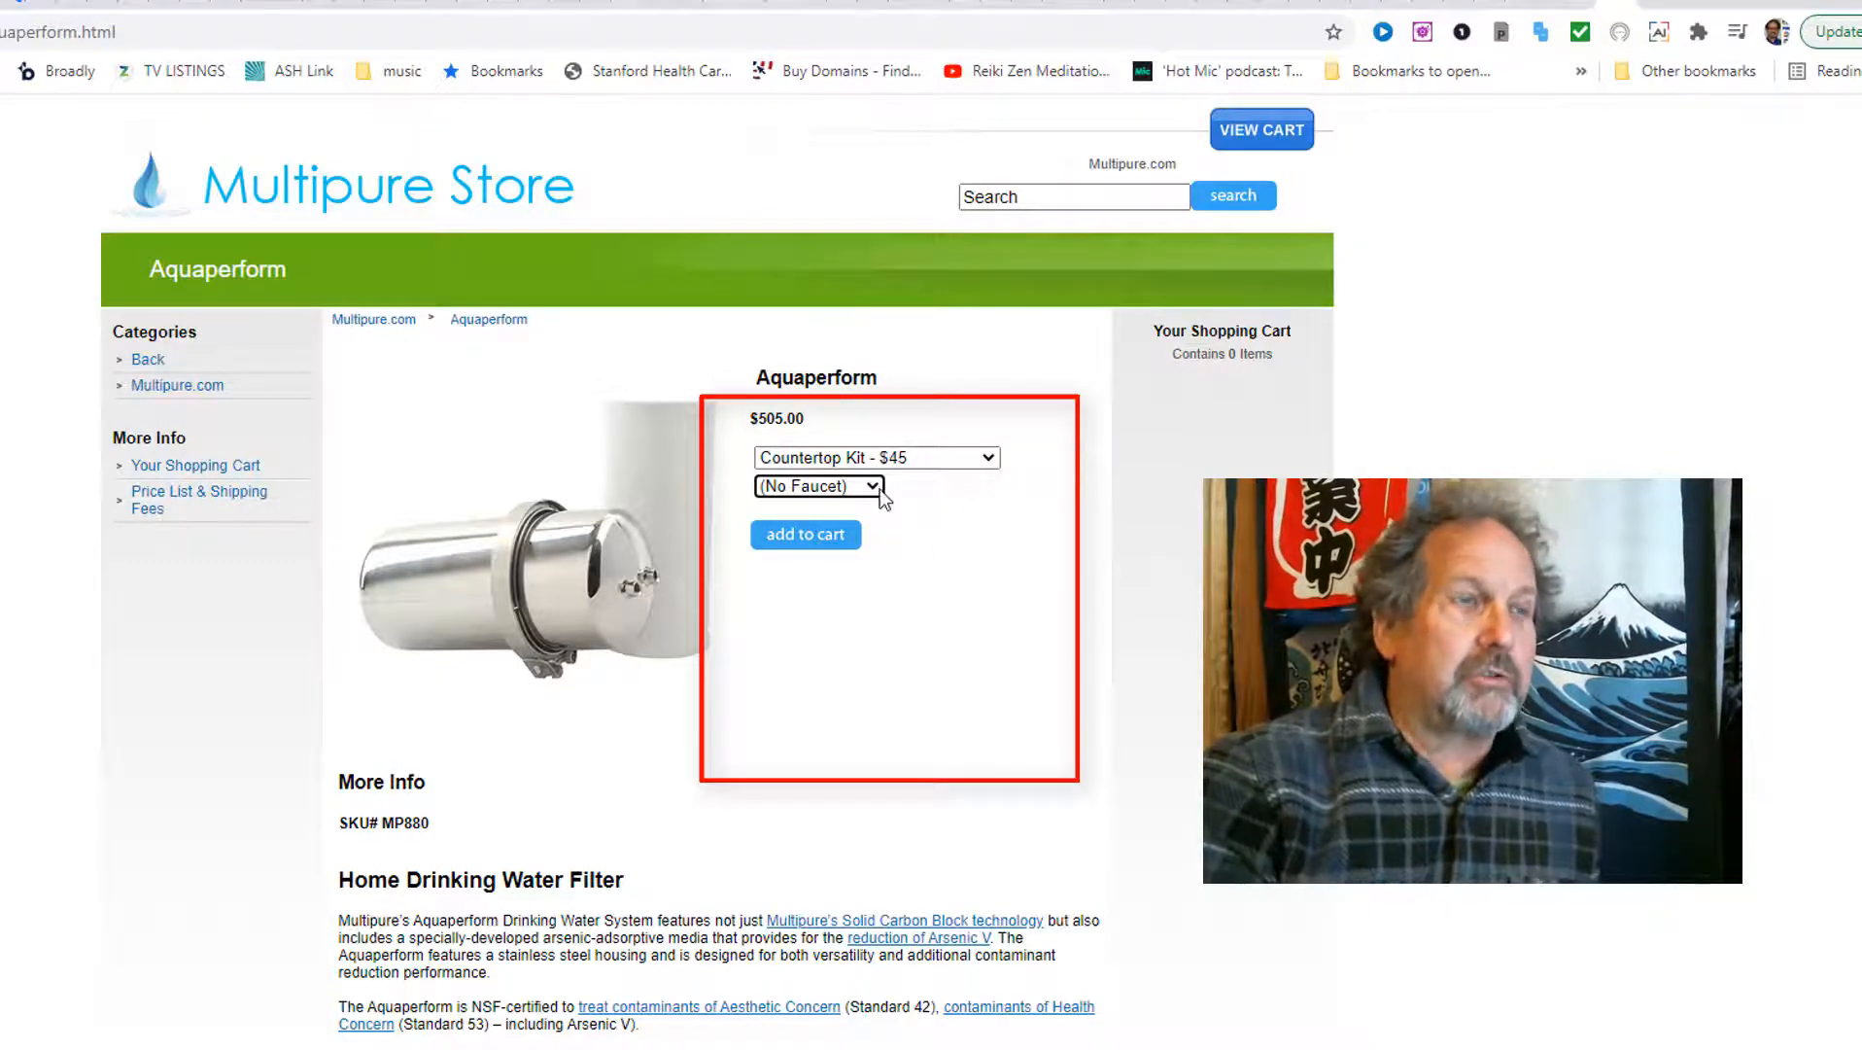
Step: Reset the faucet to 'Select Faucet' and try adding to cart, triggering the alert
left_click(815, 486)
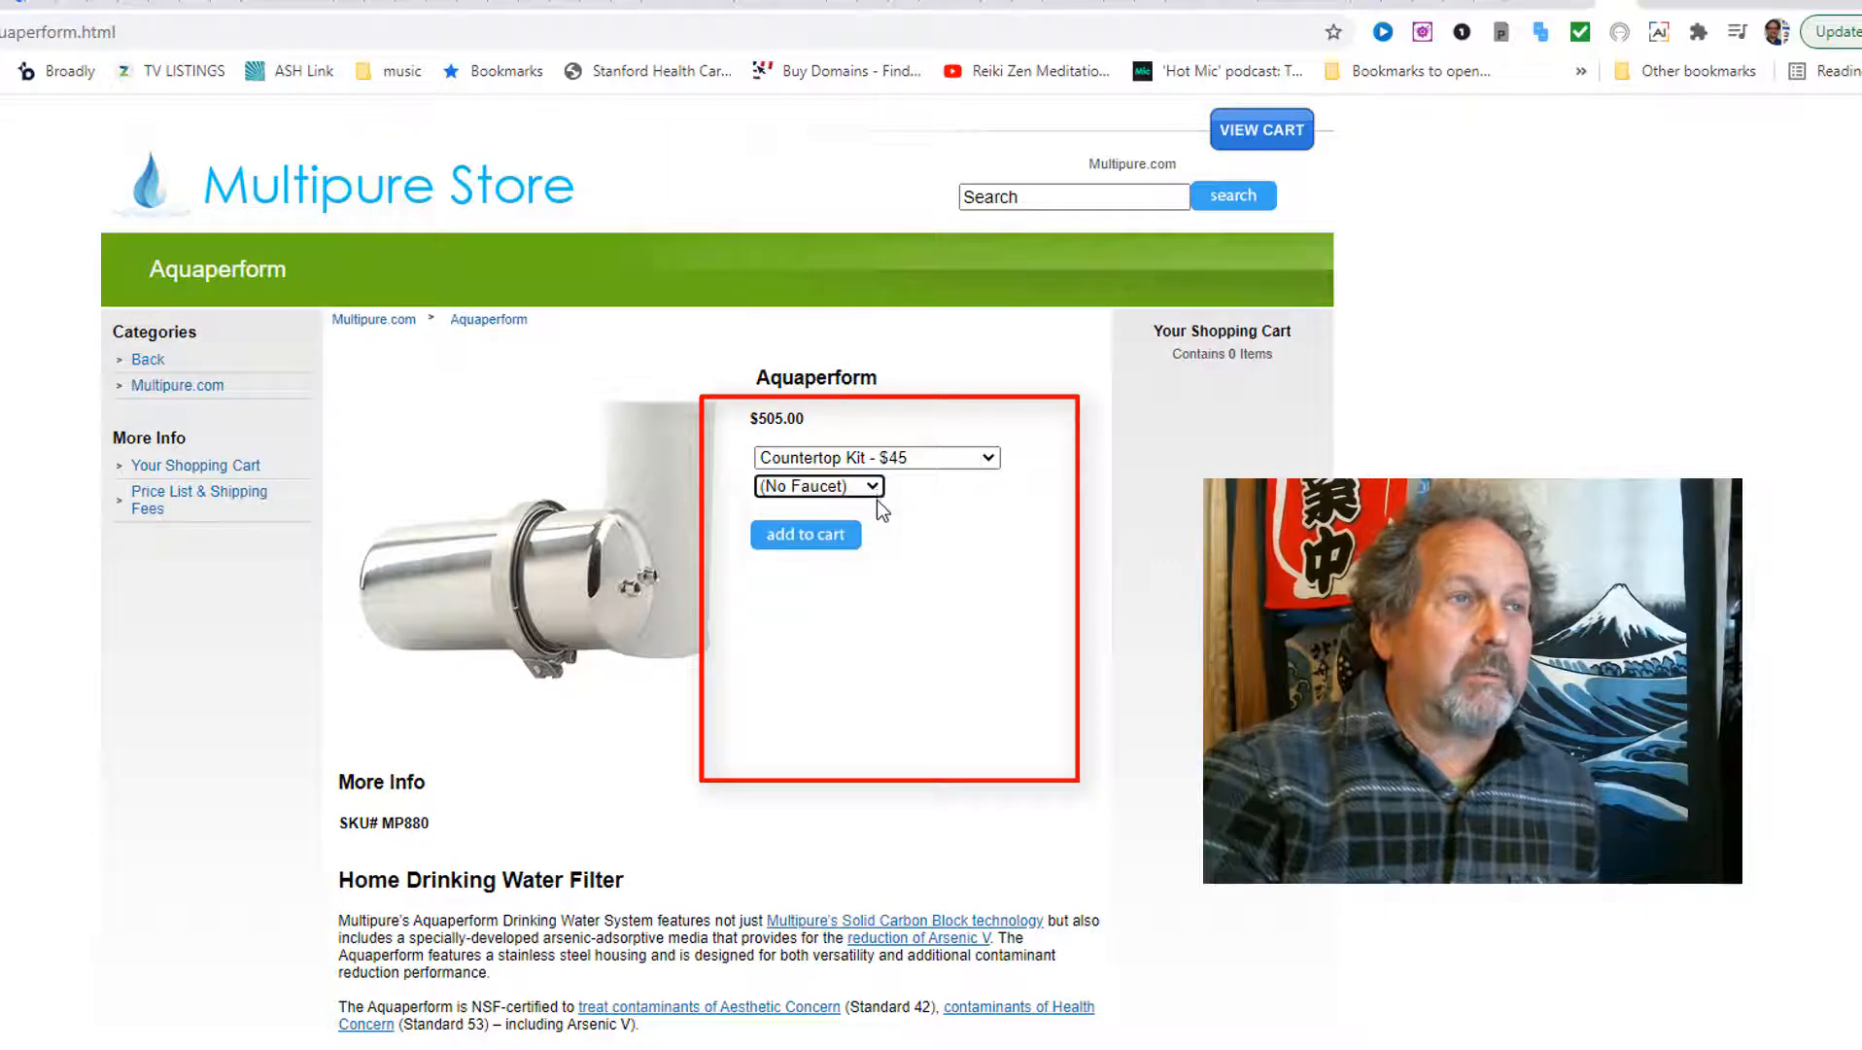
left_click(818, 486)
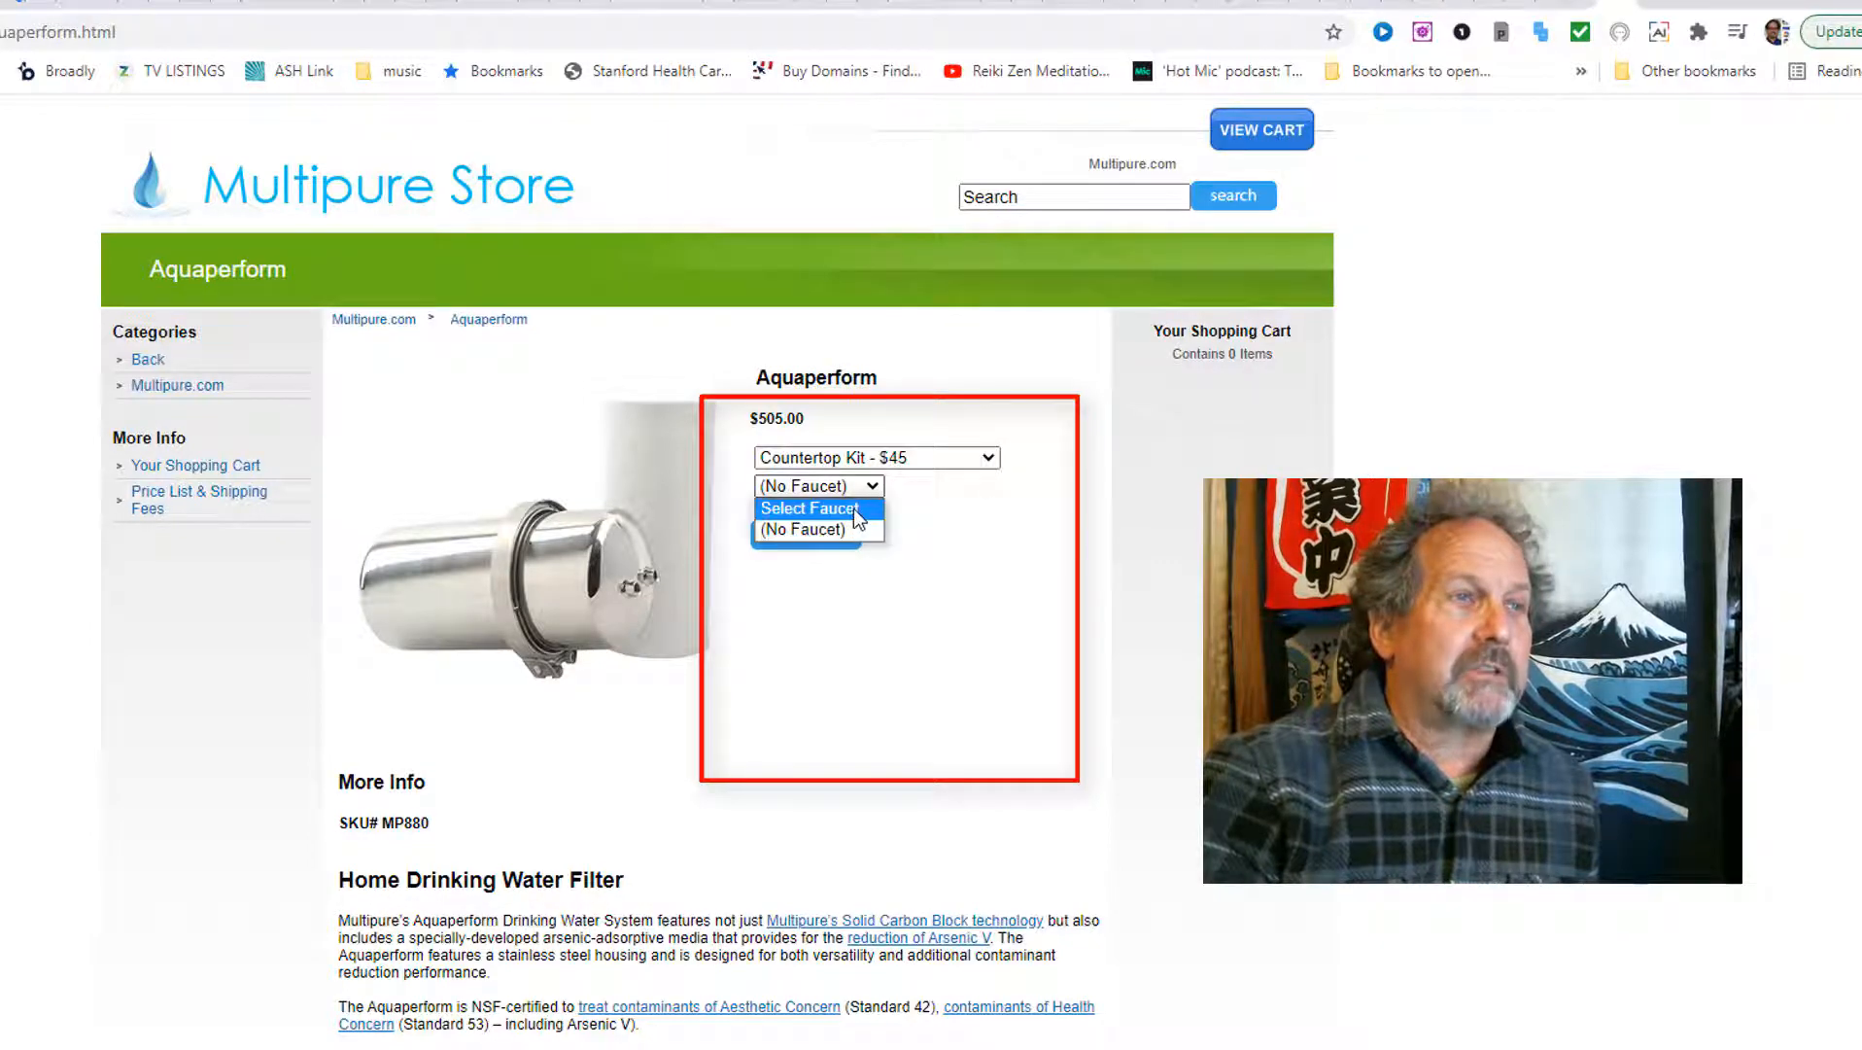
left_click(812, 508)
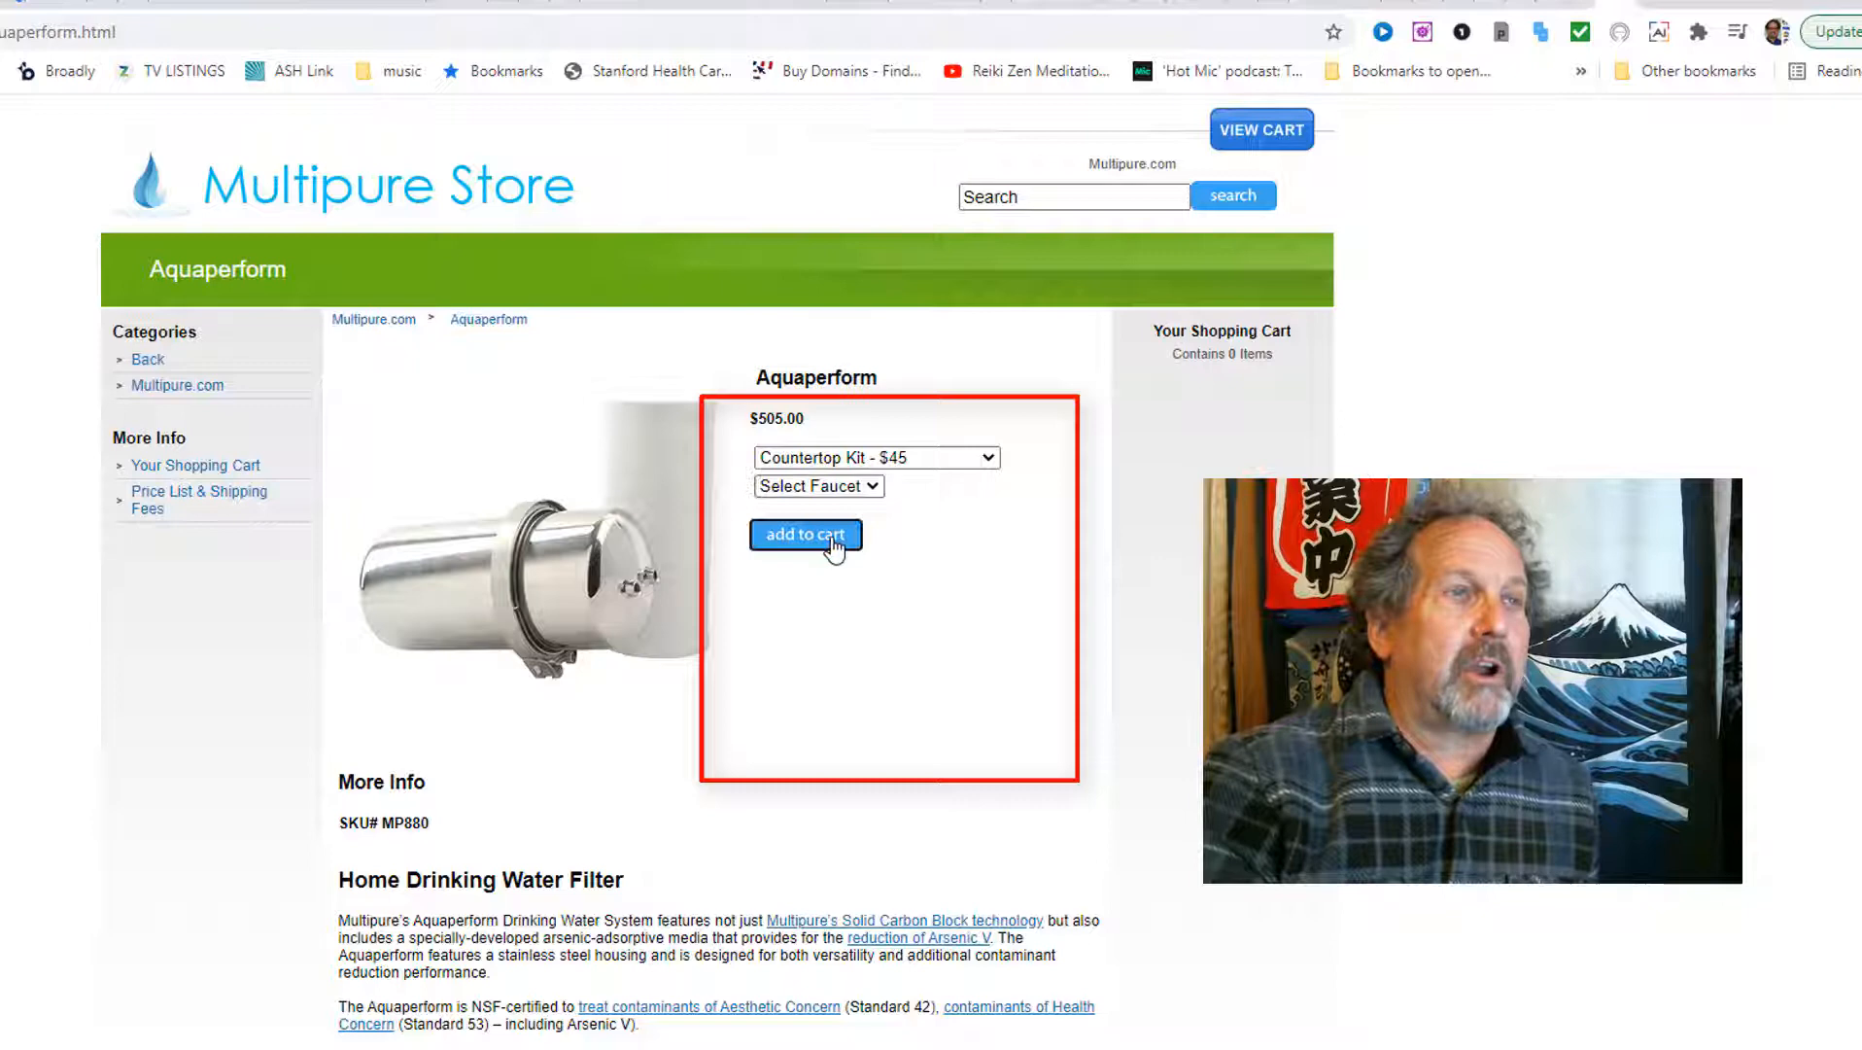
left_click(805, 535)
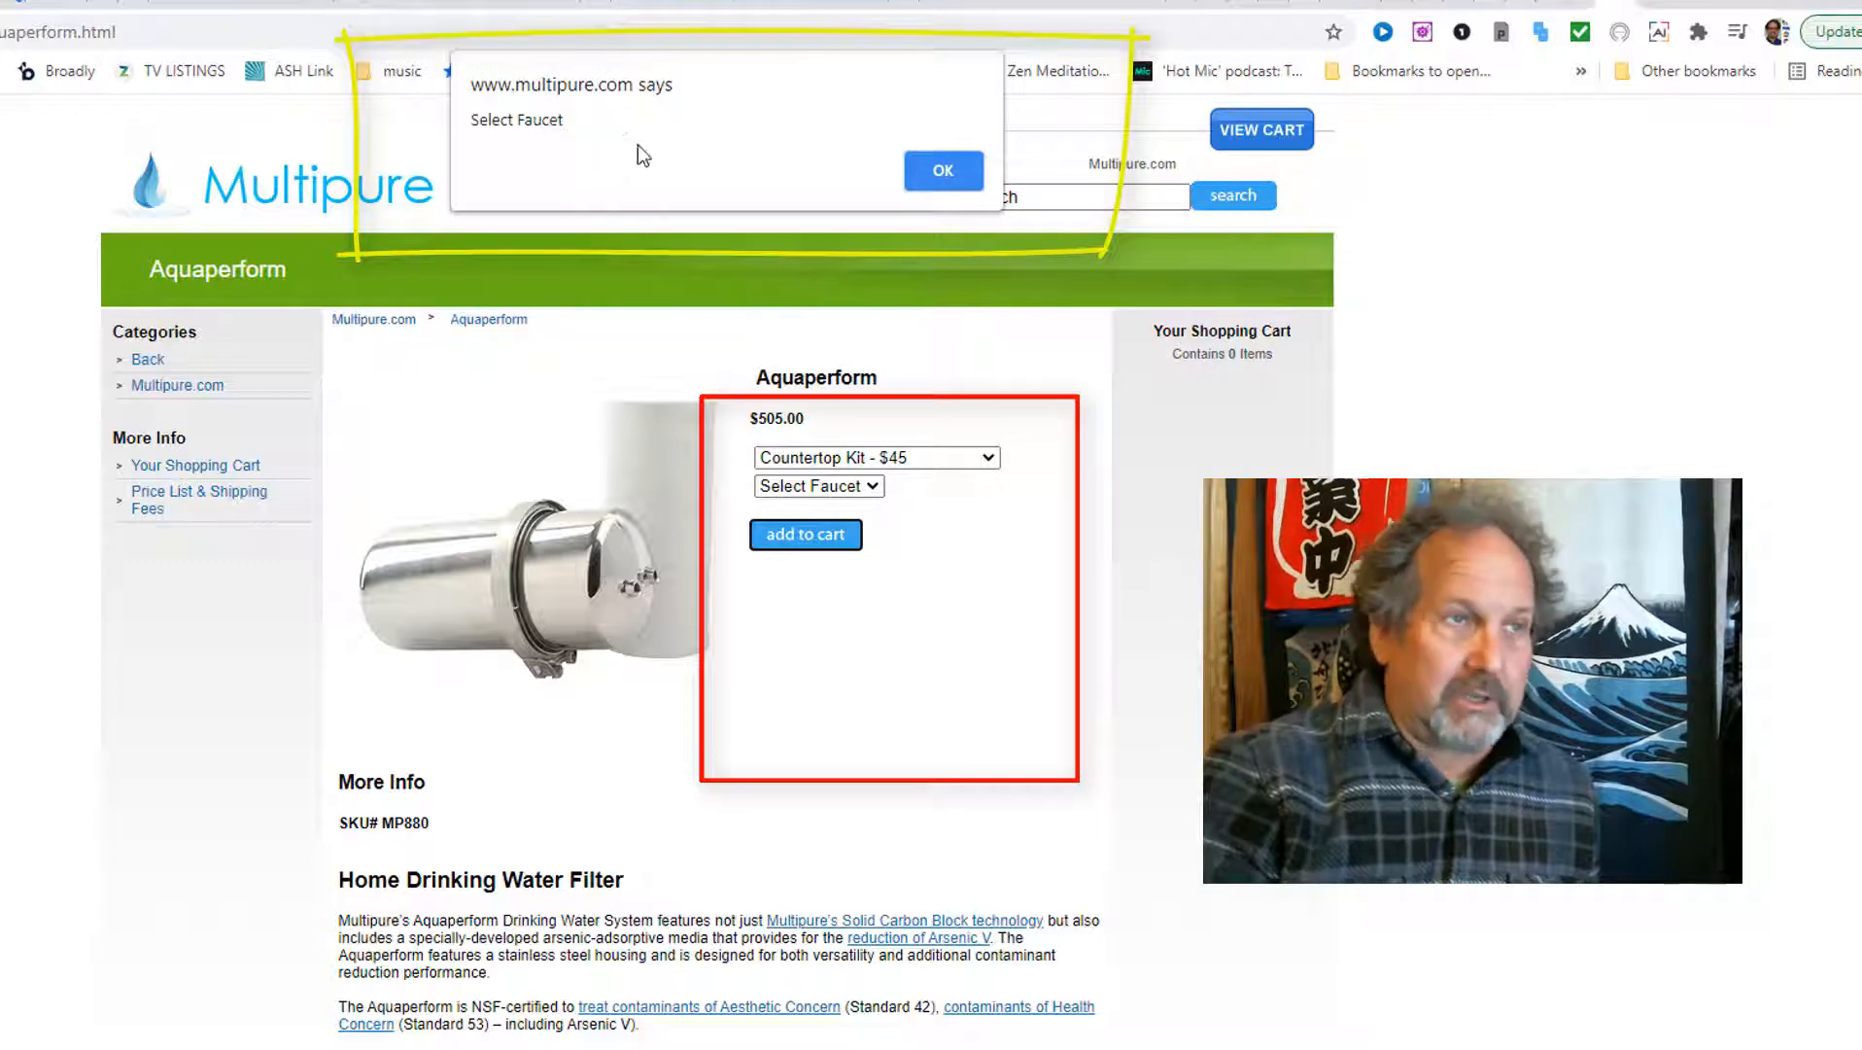
Step: Dismiss the alert and add the Countertop Kit Aquaperform with No Faucet to the cart
left_click(942, 170)
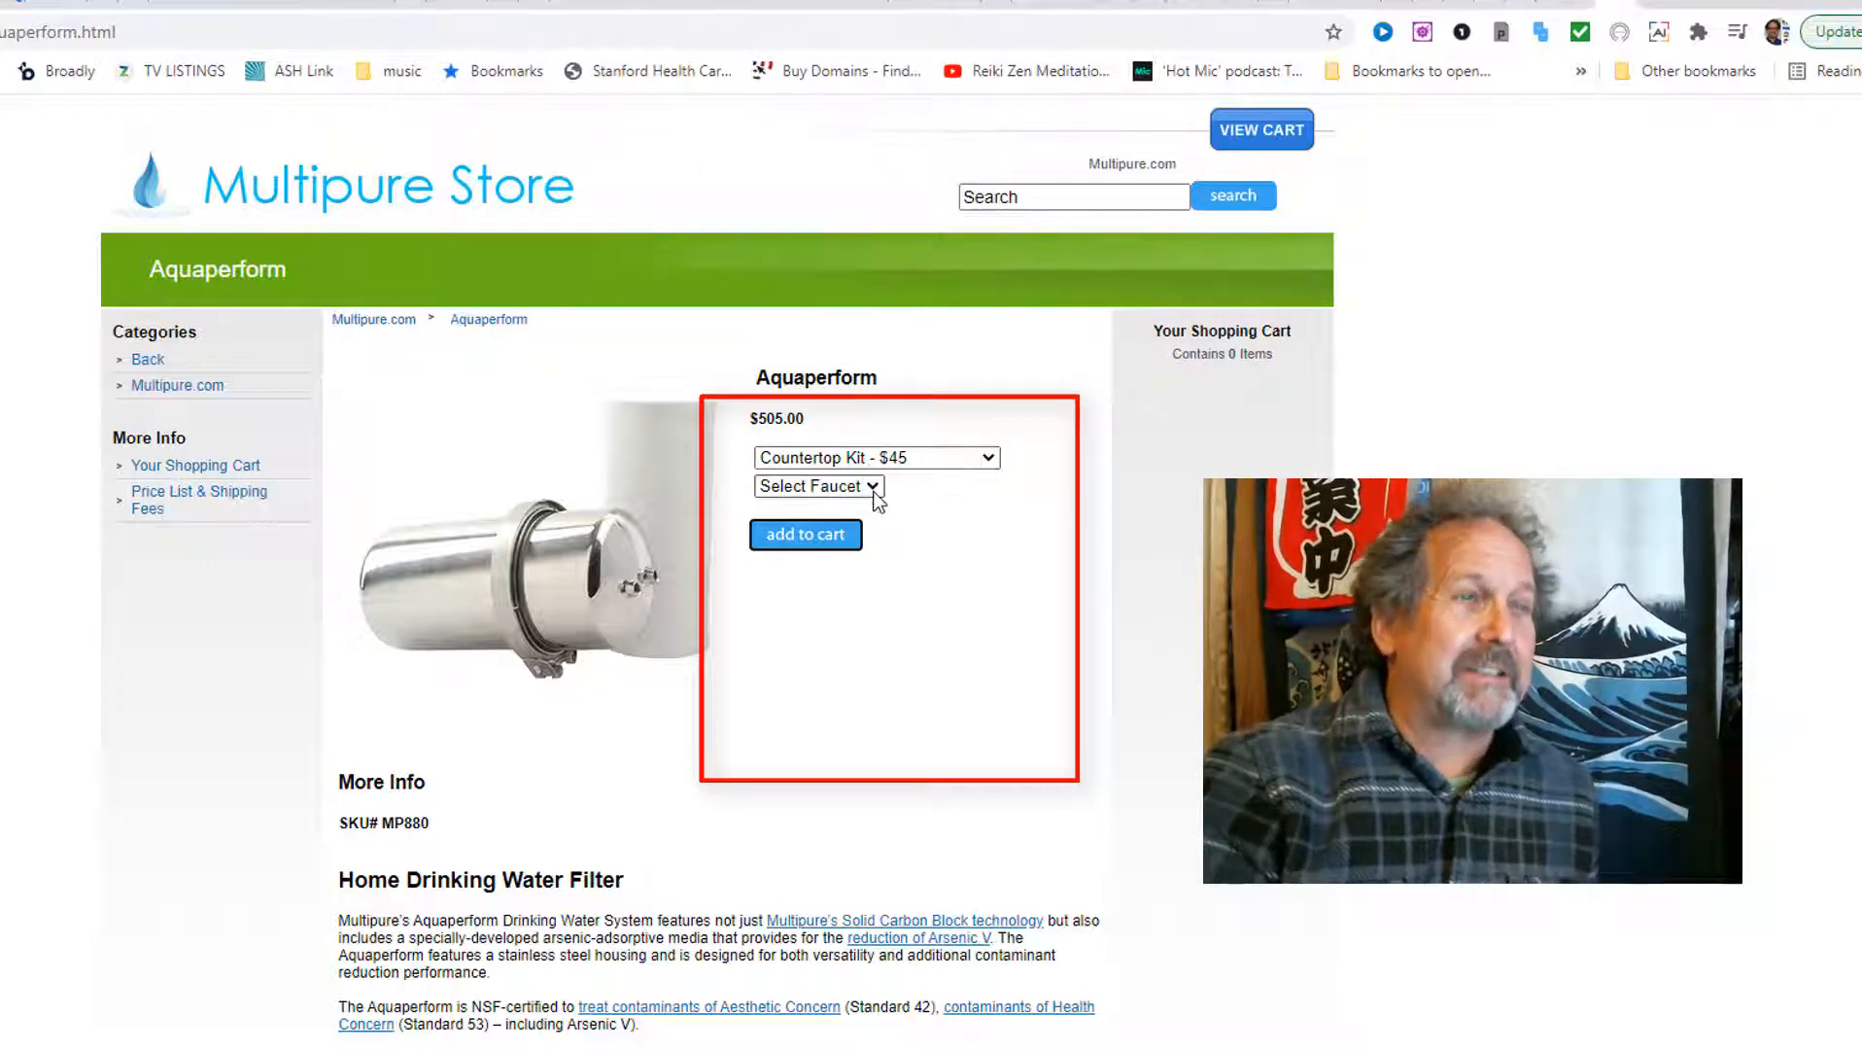
left_click(817, 486)
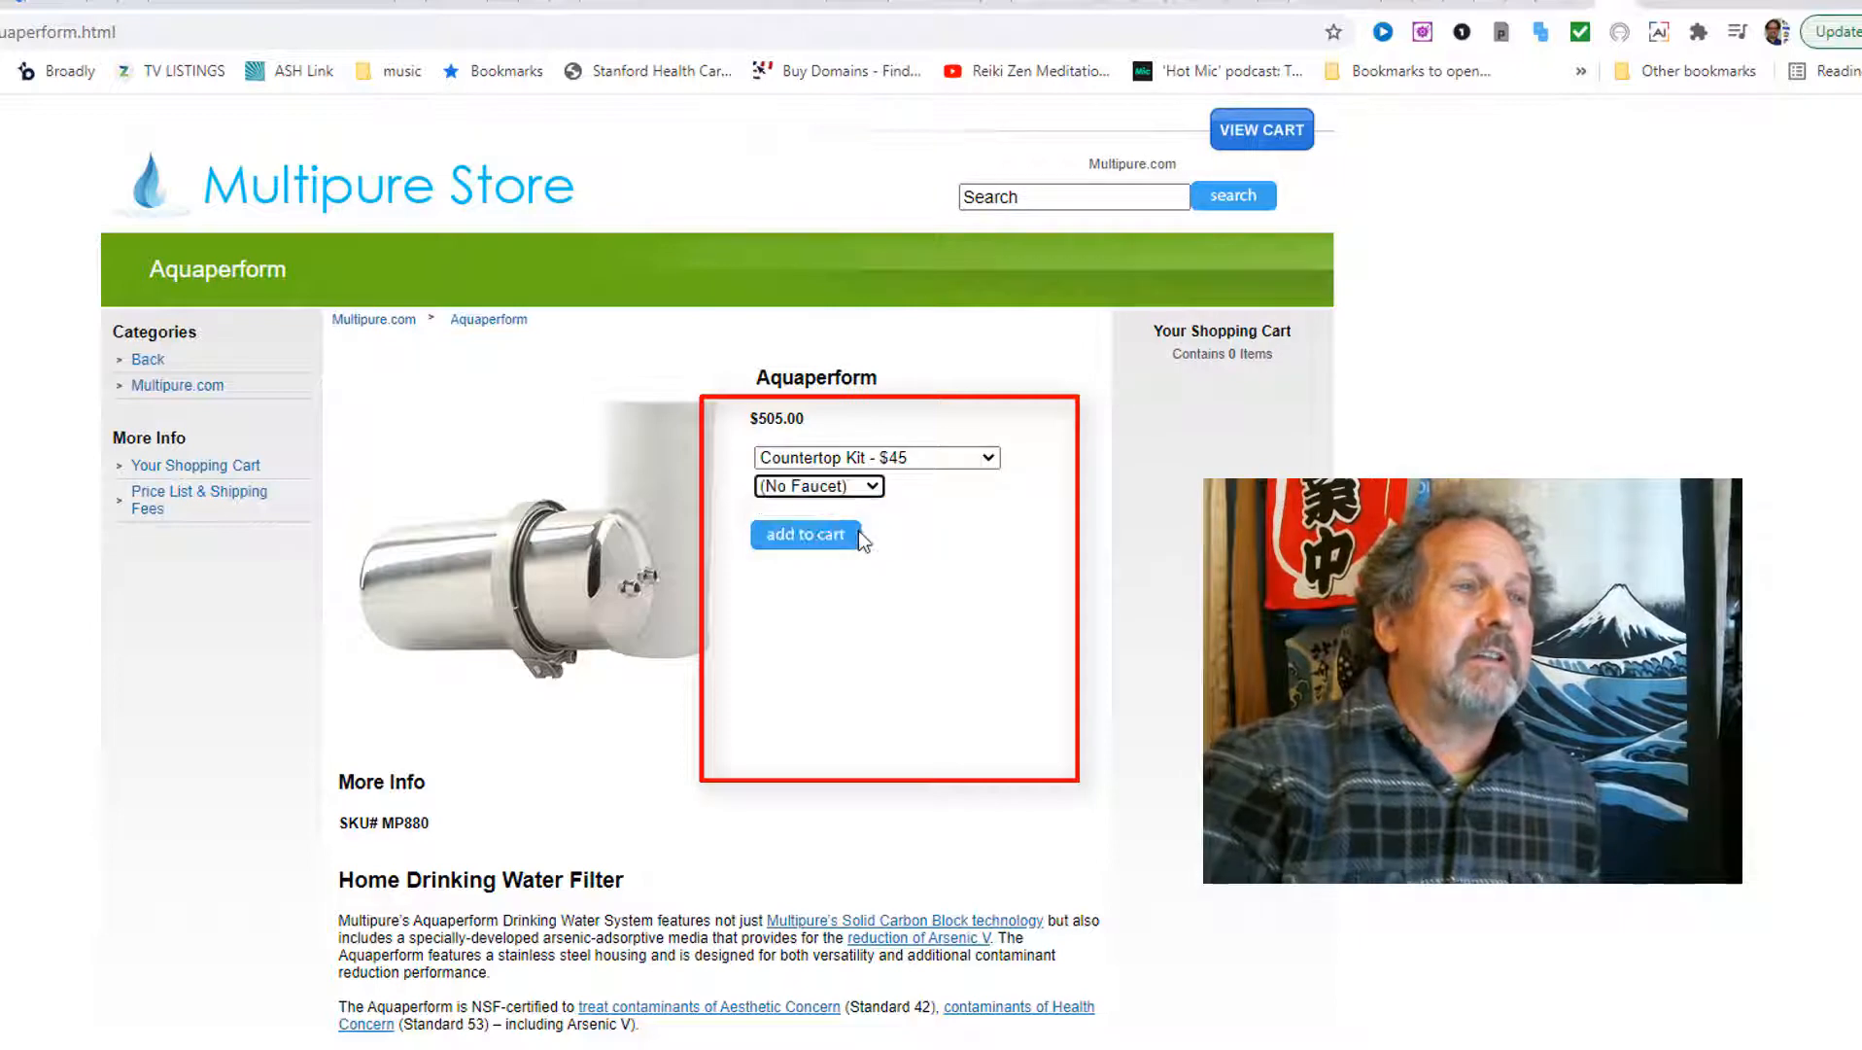
mouse_move(1043, 616)
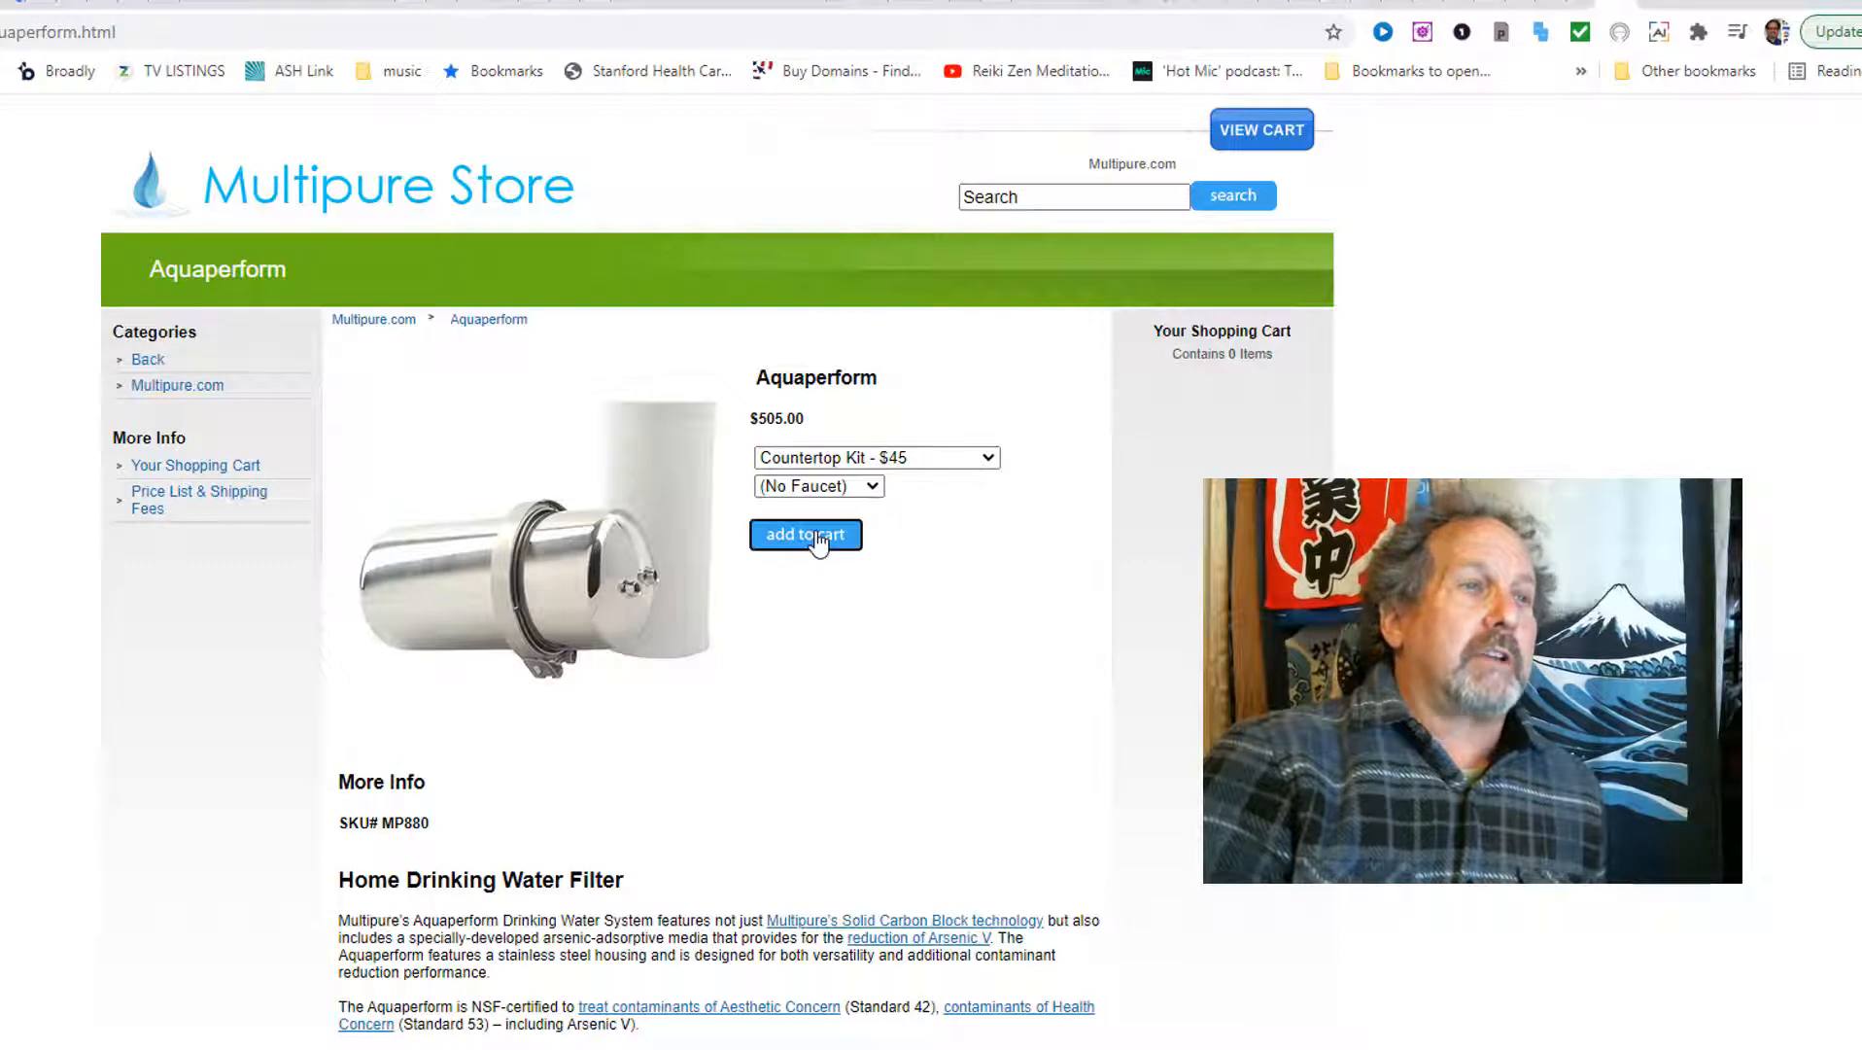
left_click(804, 534)
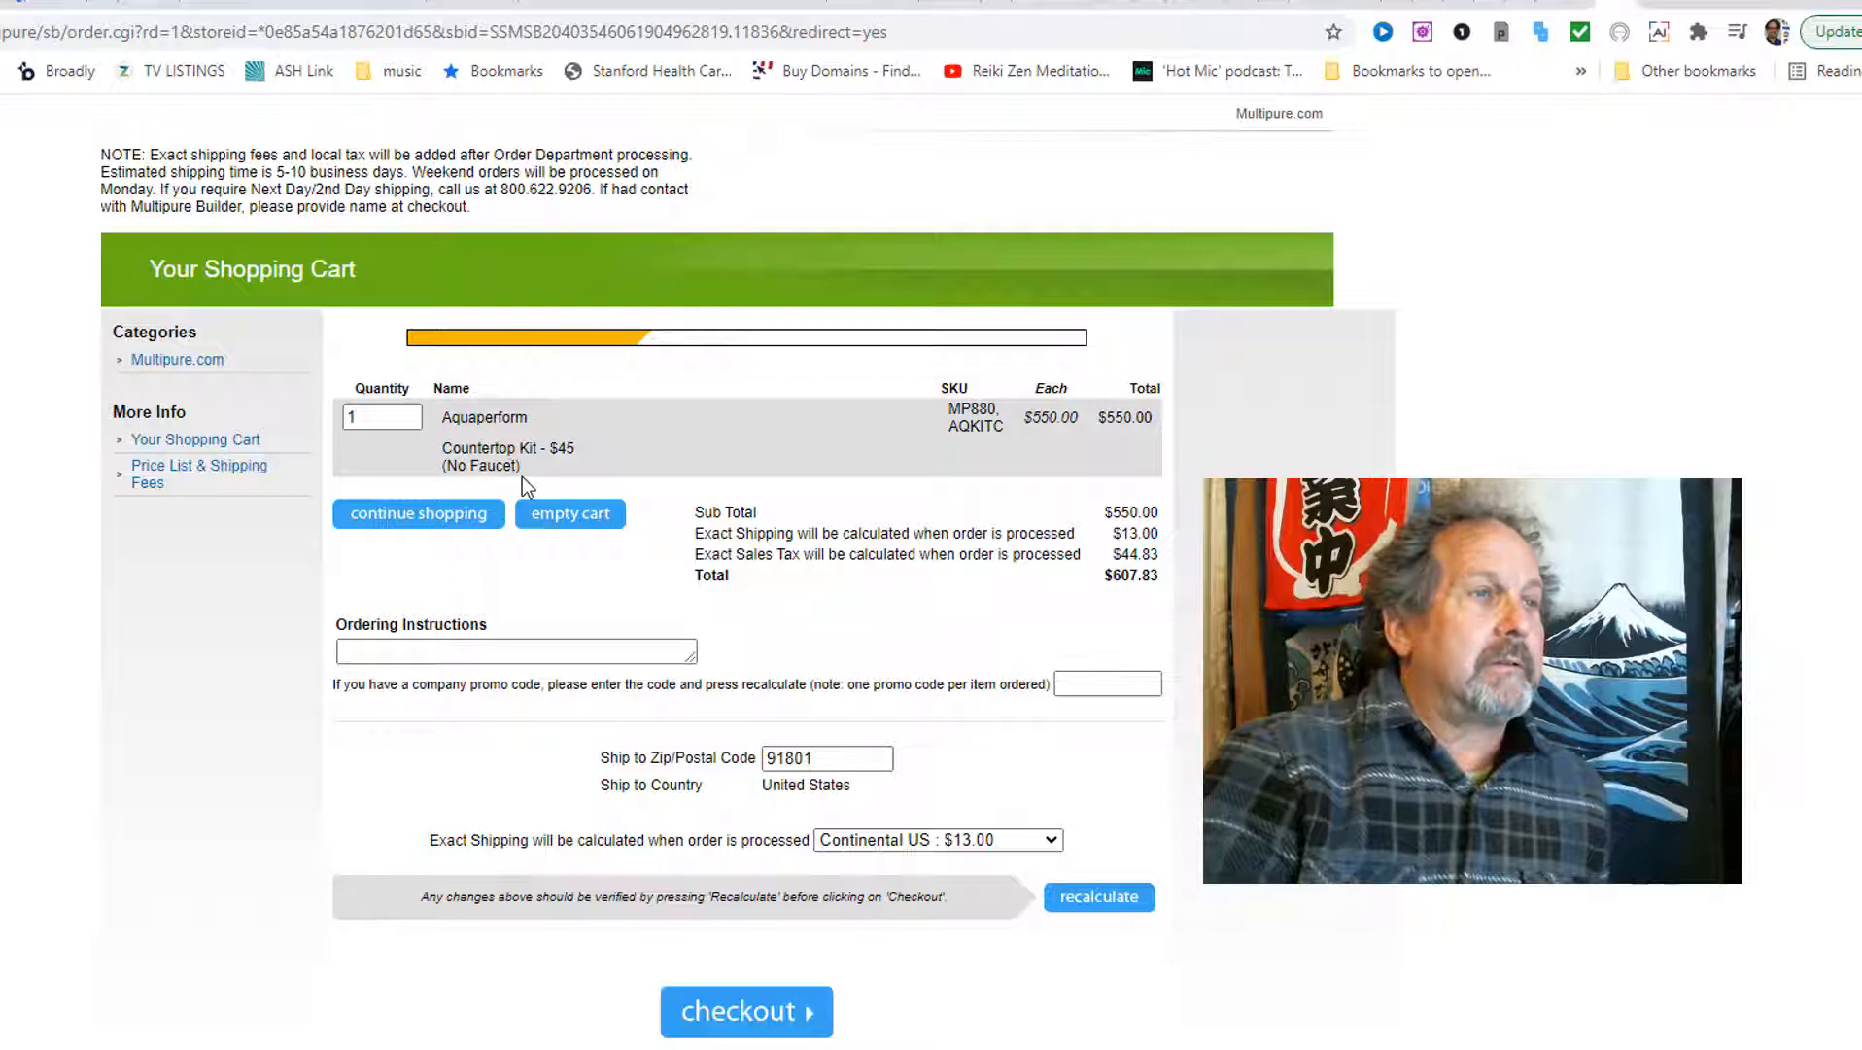
mouse_move(542, 491)
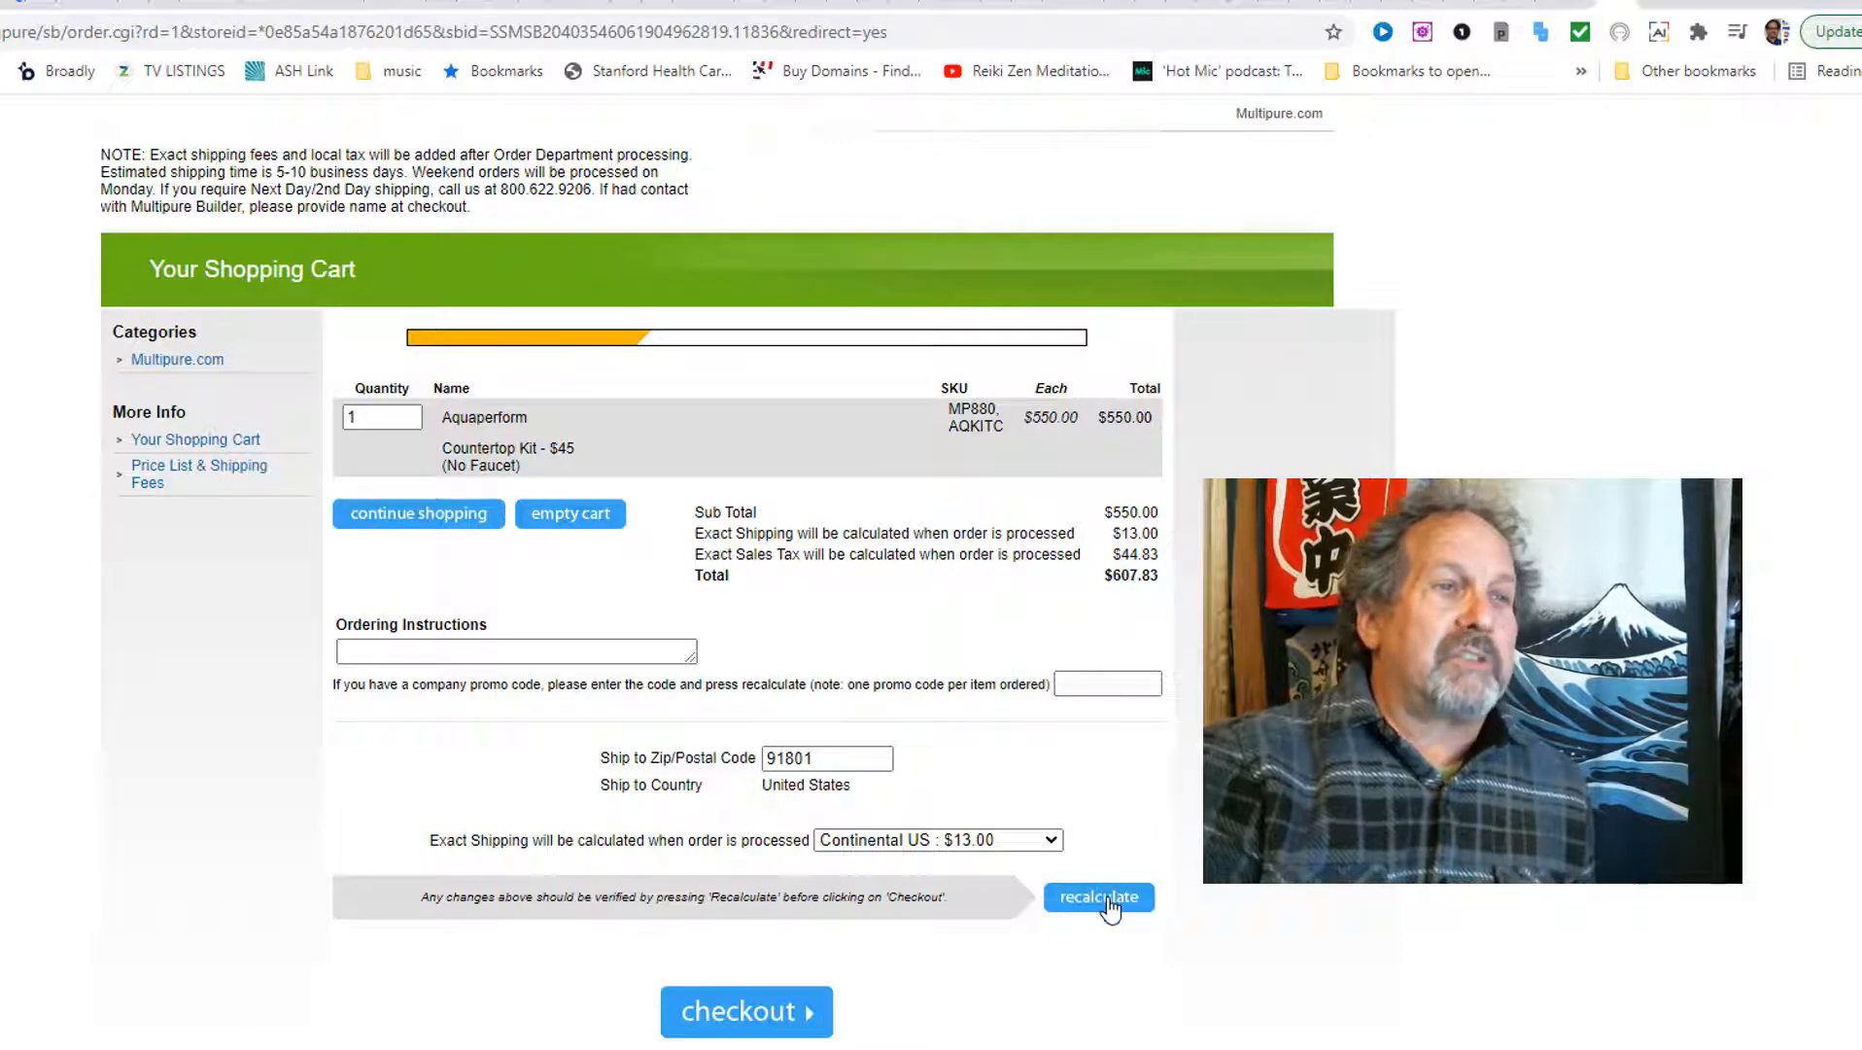
Step: Enter promo code FCBMINI and recalculate, showing the free CBMINI filter coupon line
left_click(1098, 896)
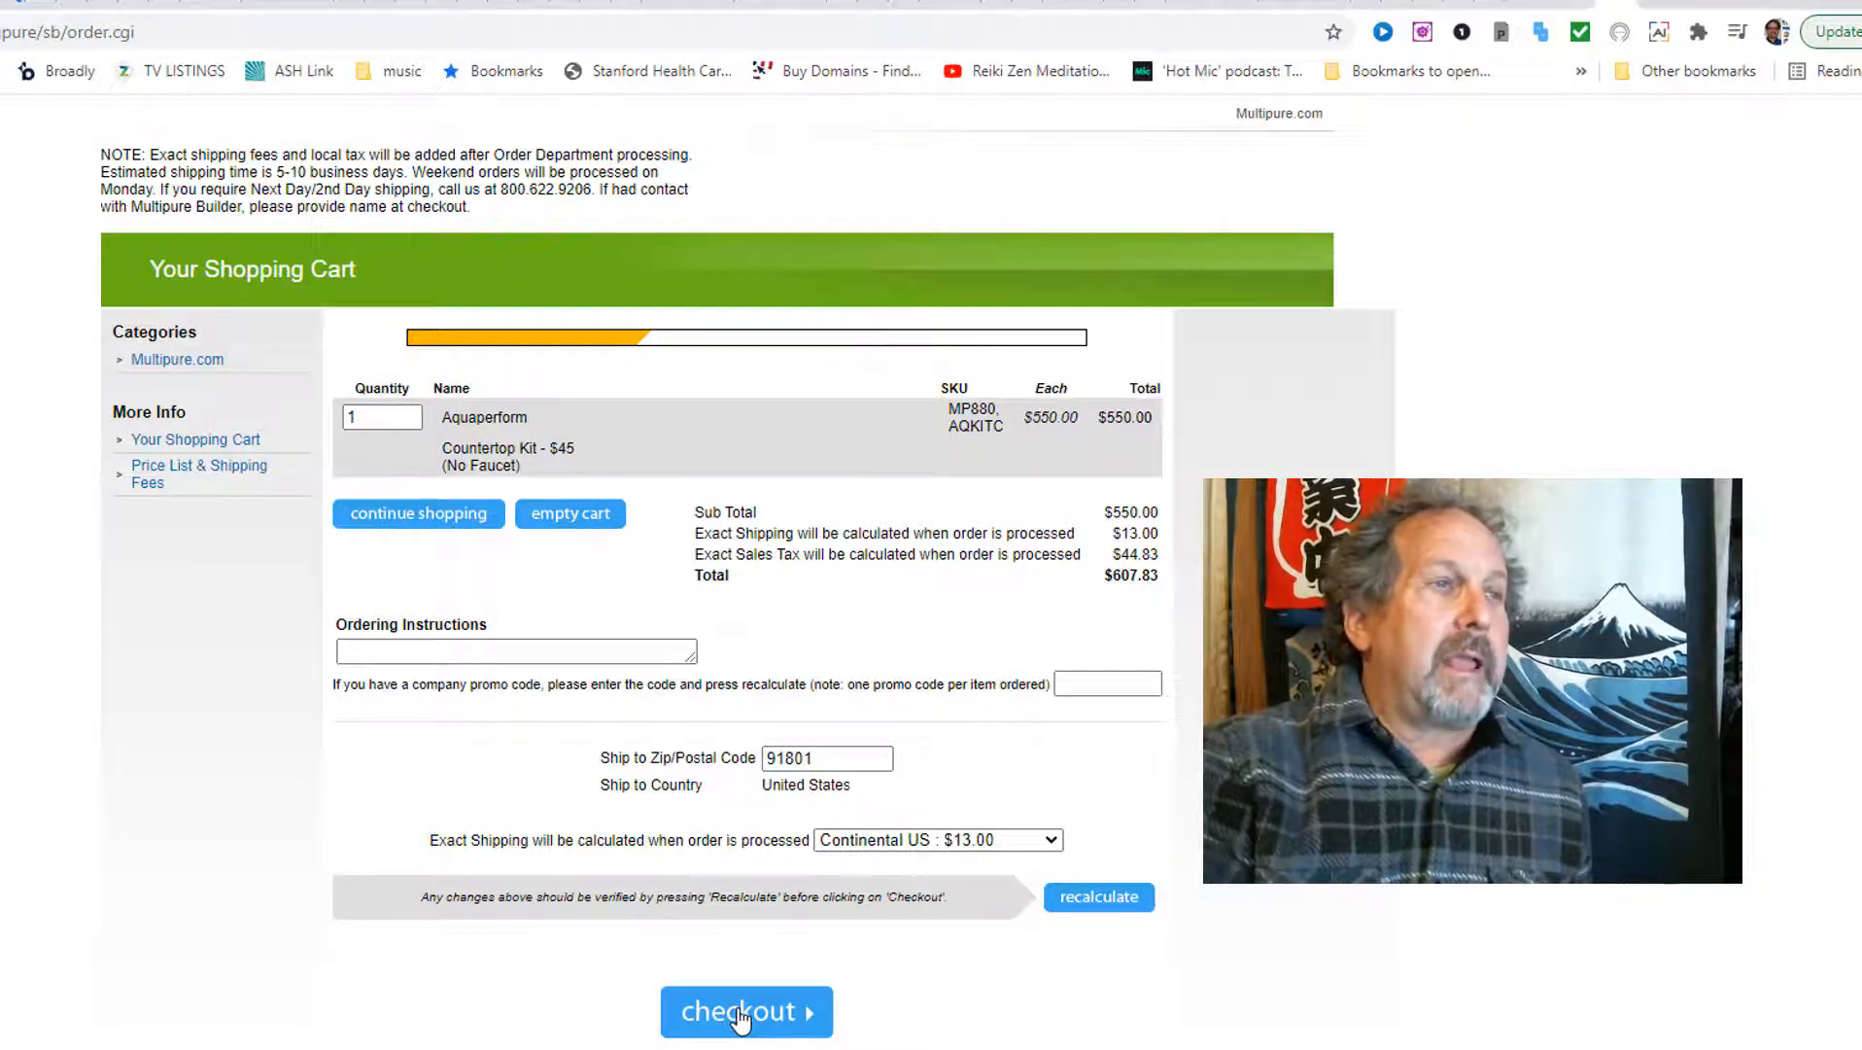
left_click(515, 649)
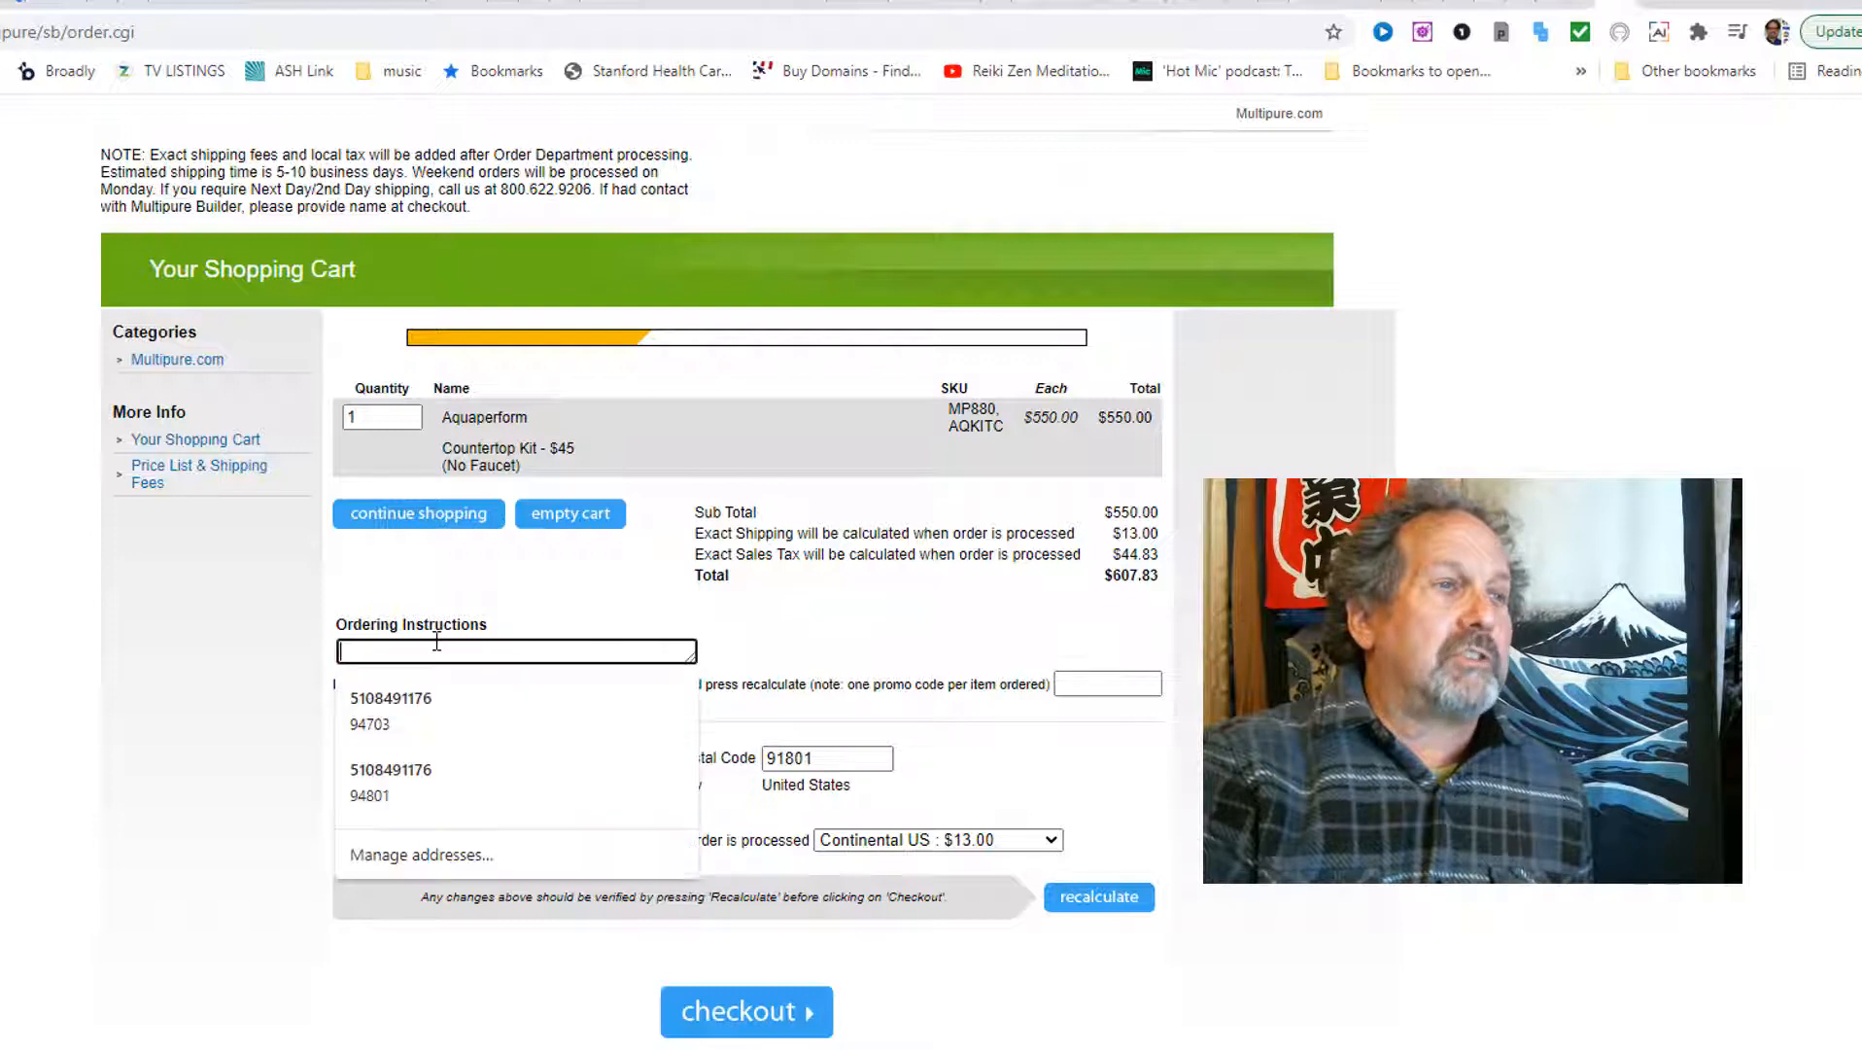
left_click(726, 620)
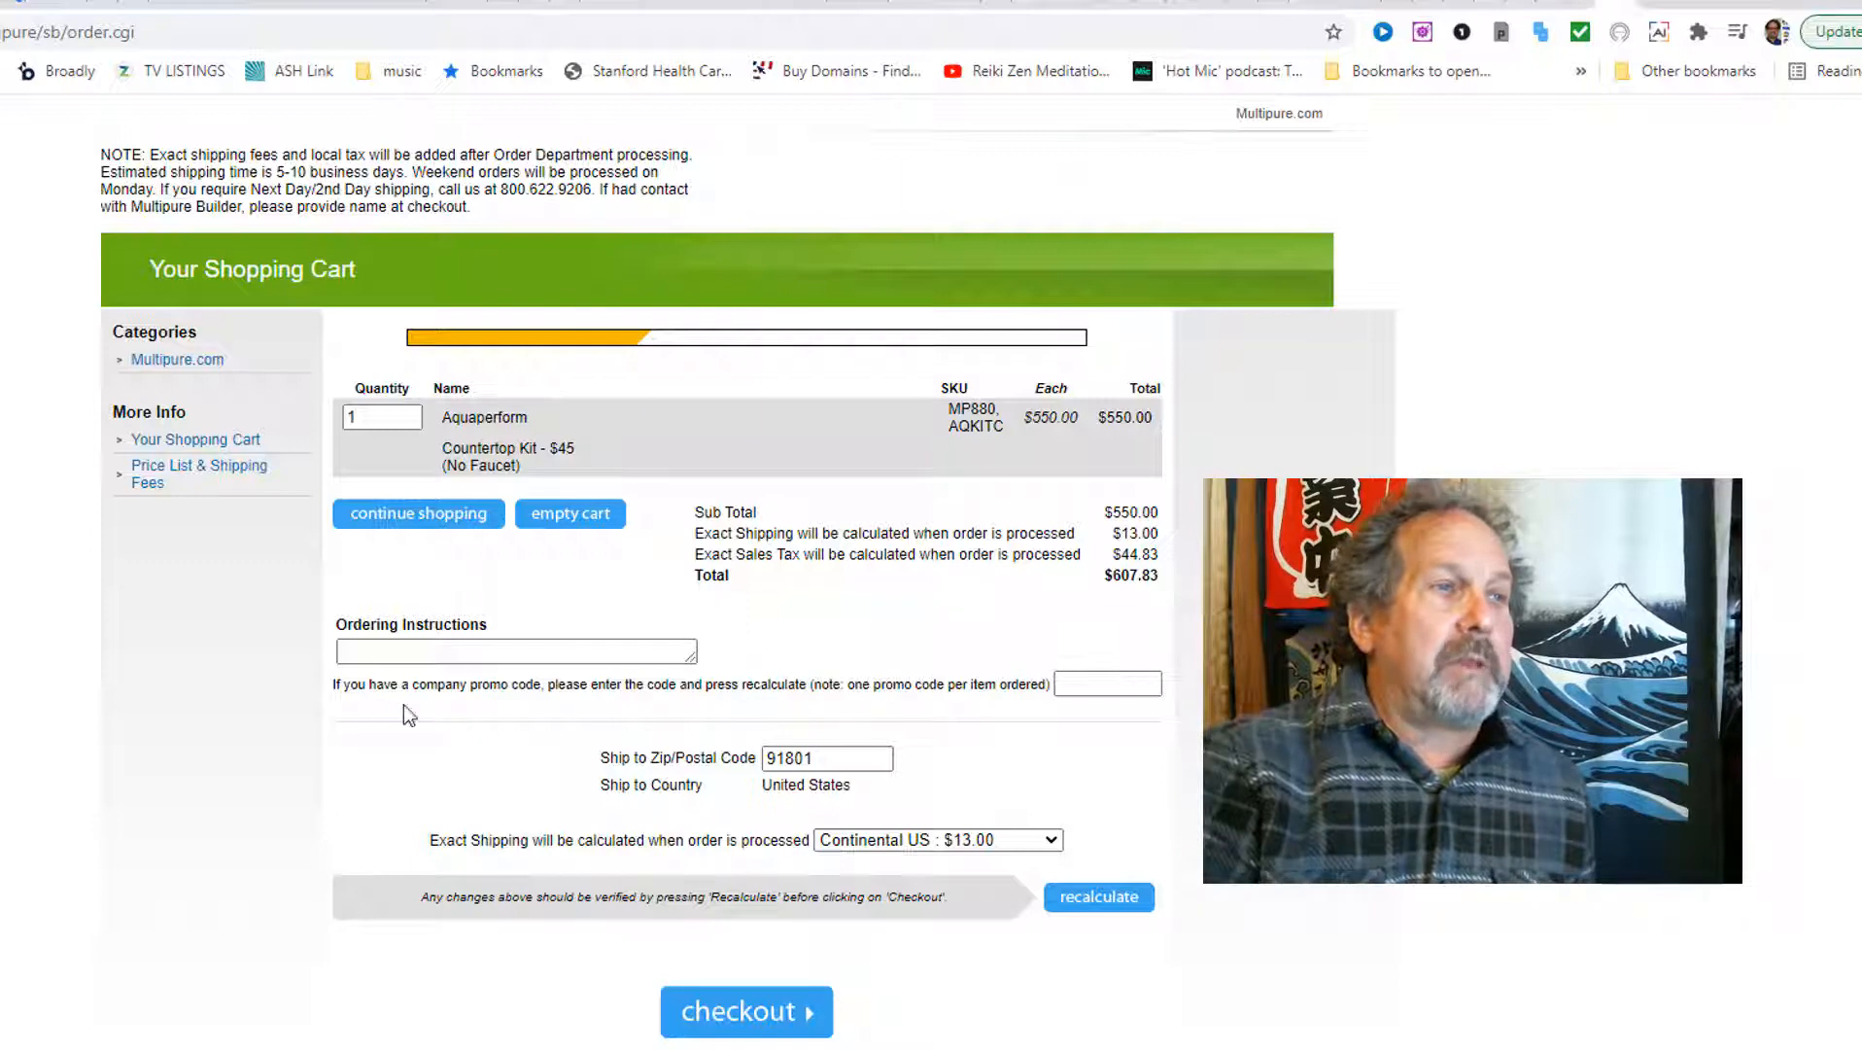
left_click(1106, 682)
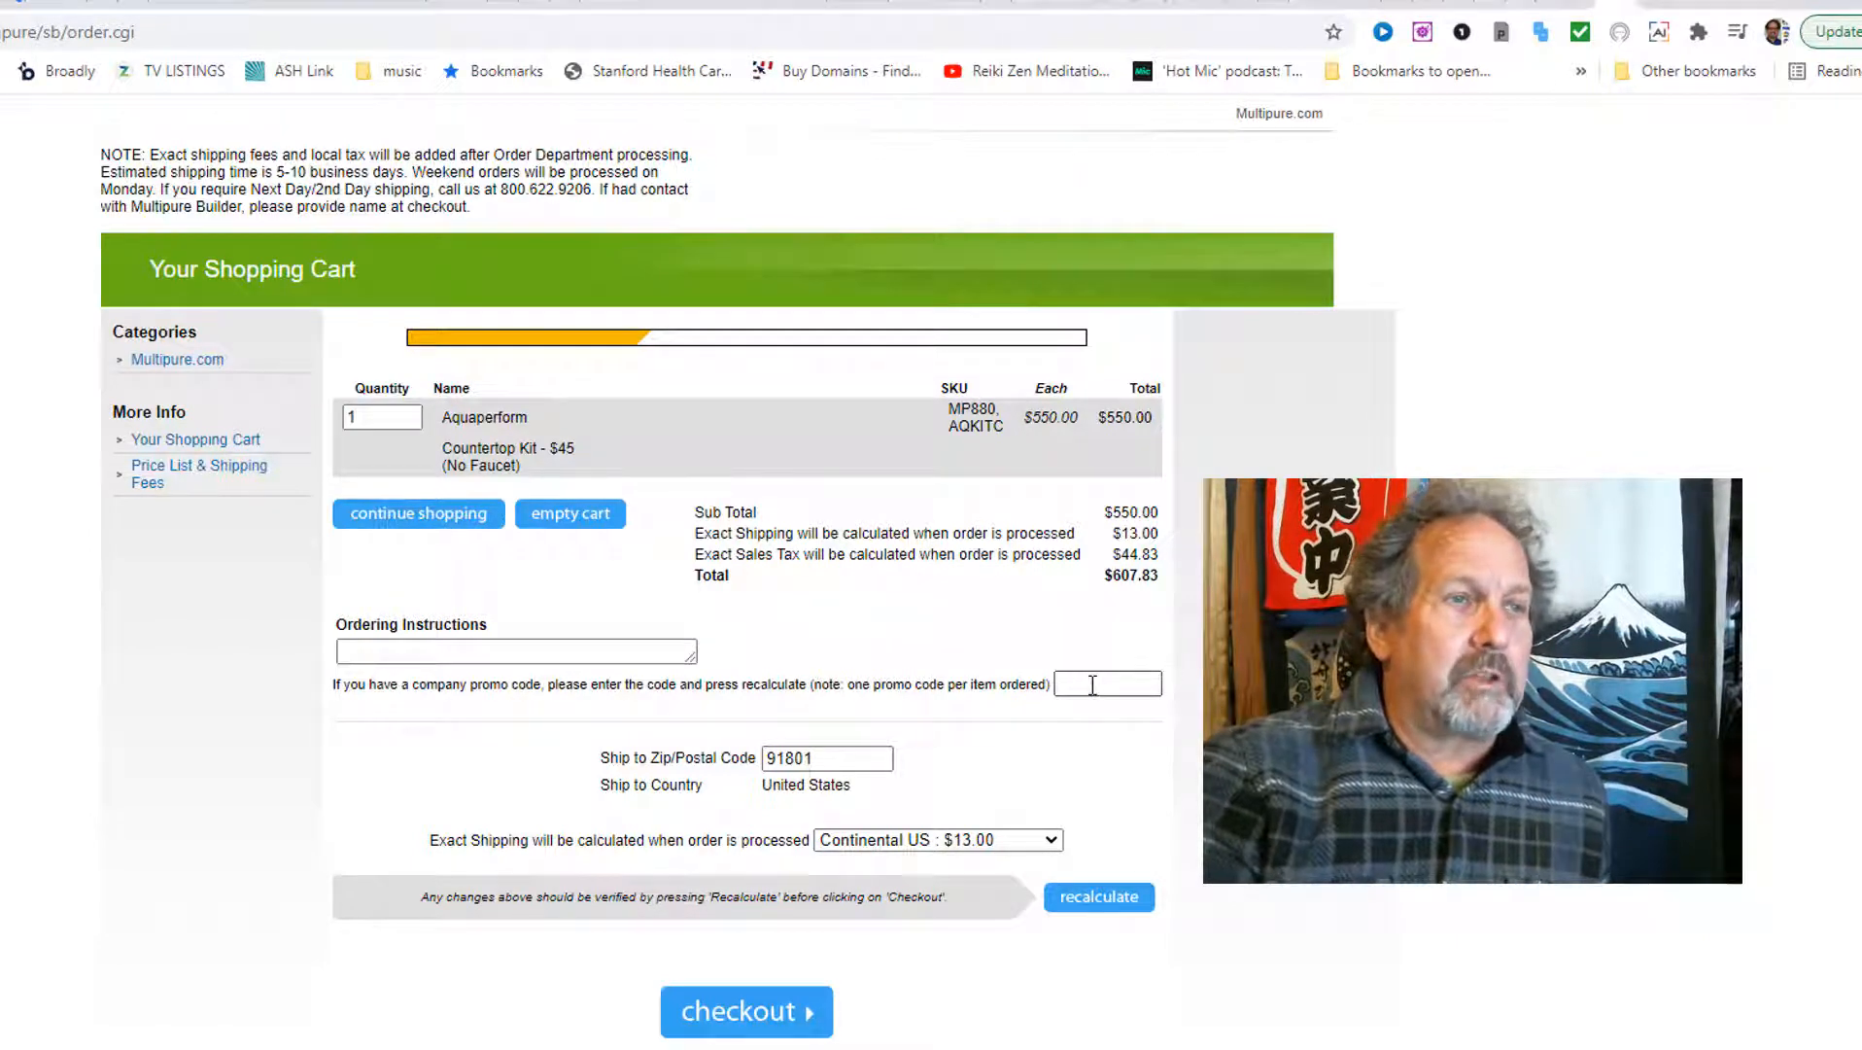
type("FCBMINI")
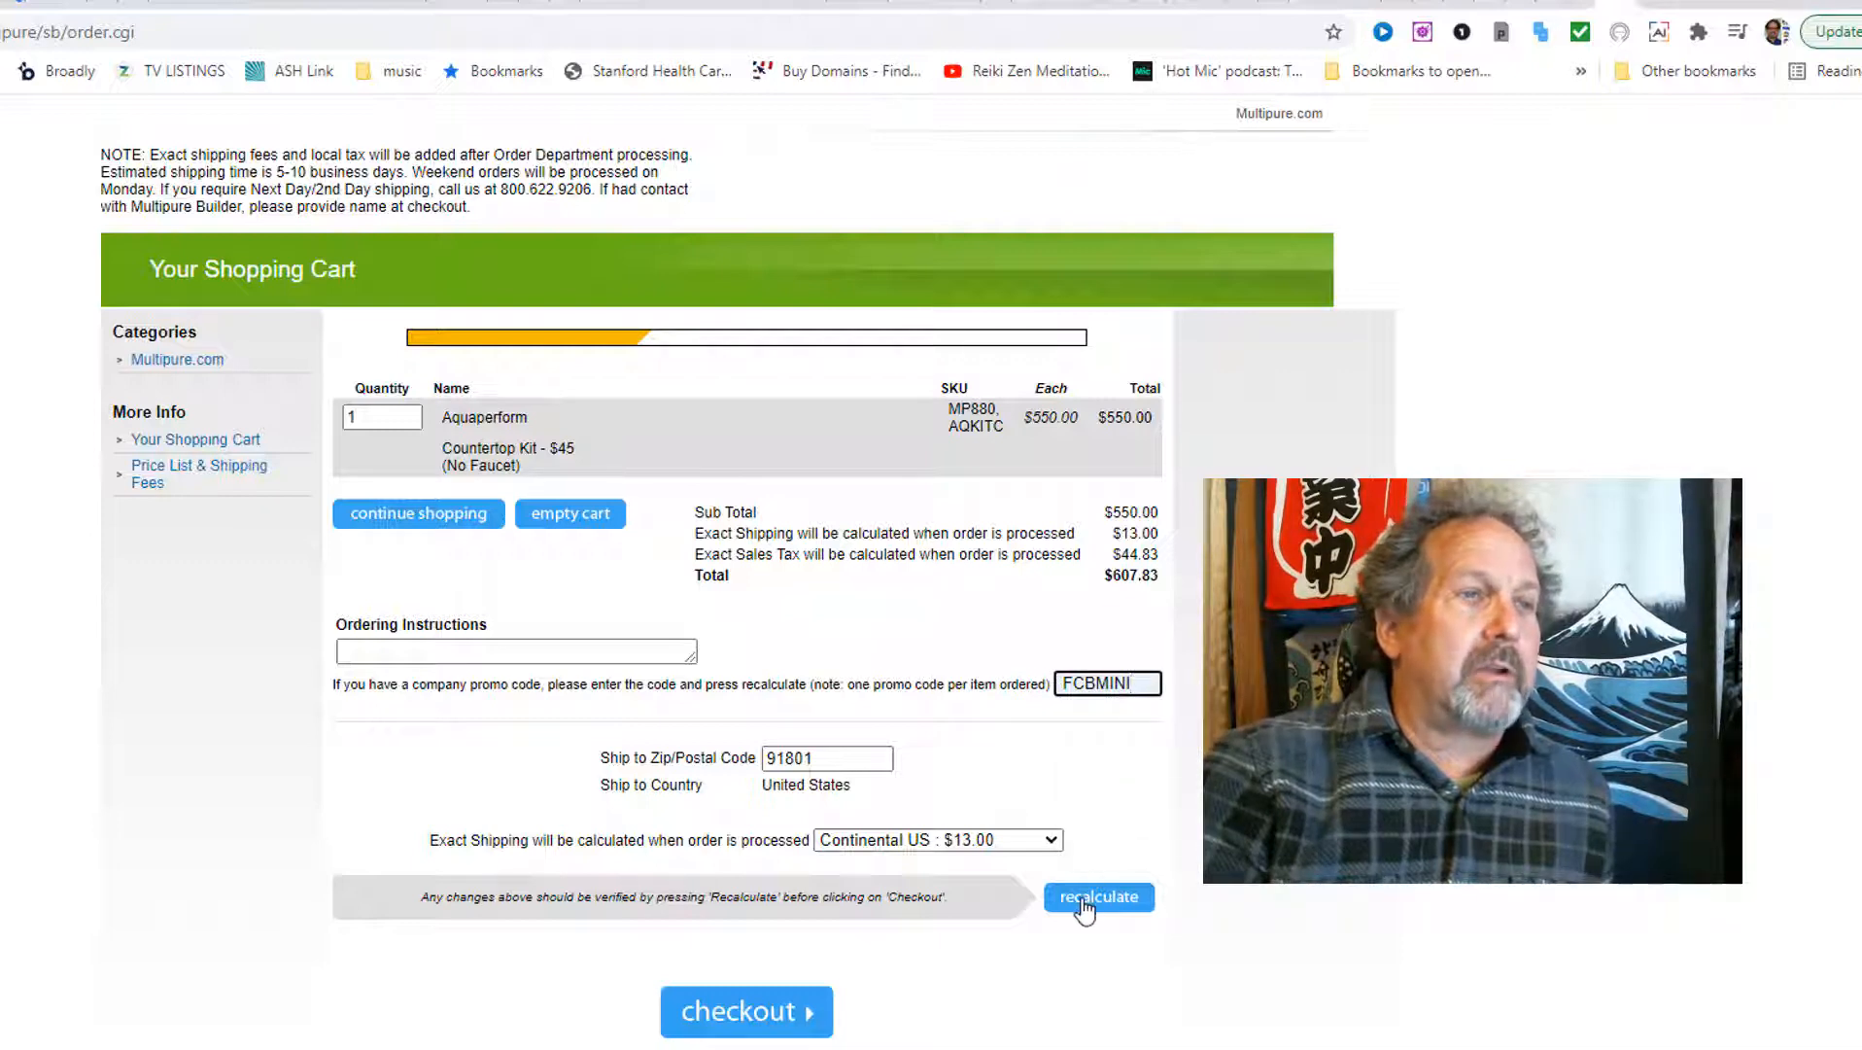
left_click(1095, 896)
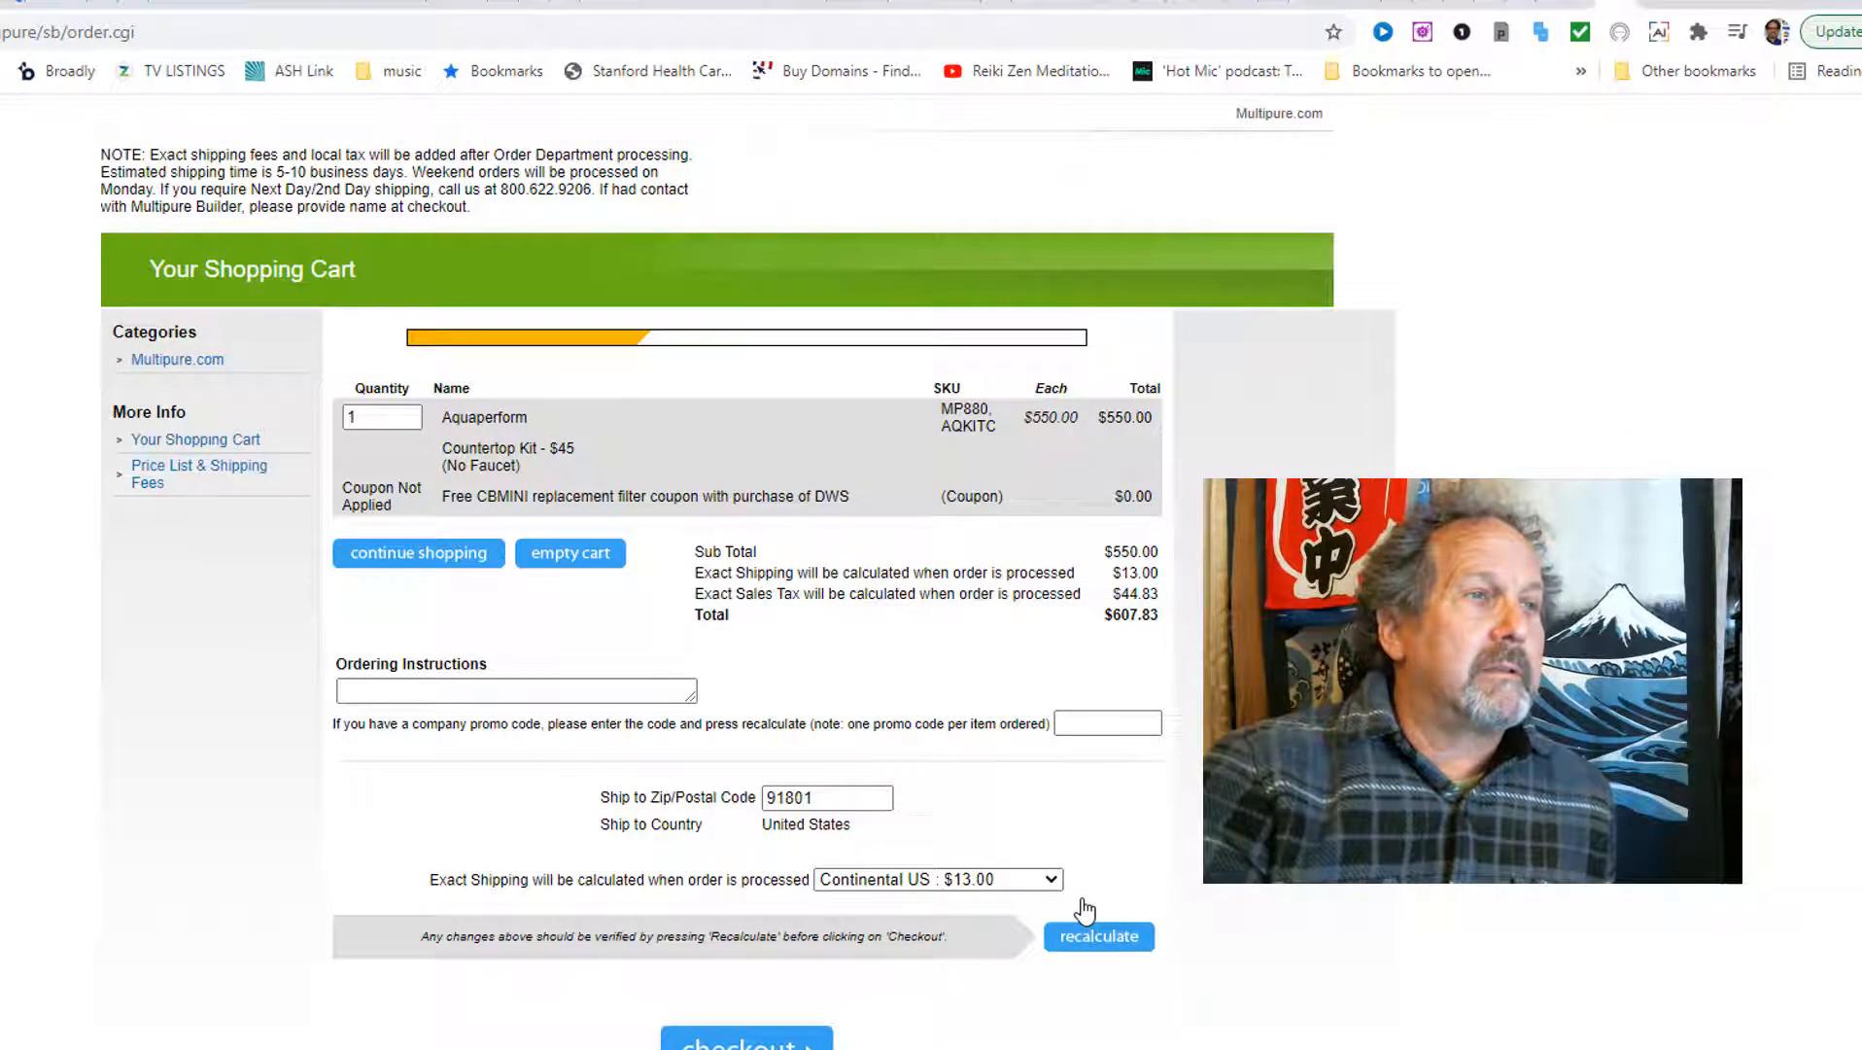
mouse_move(530, 535)
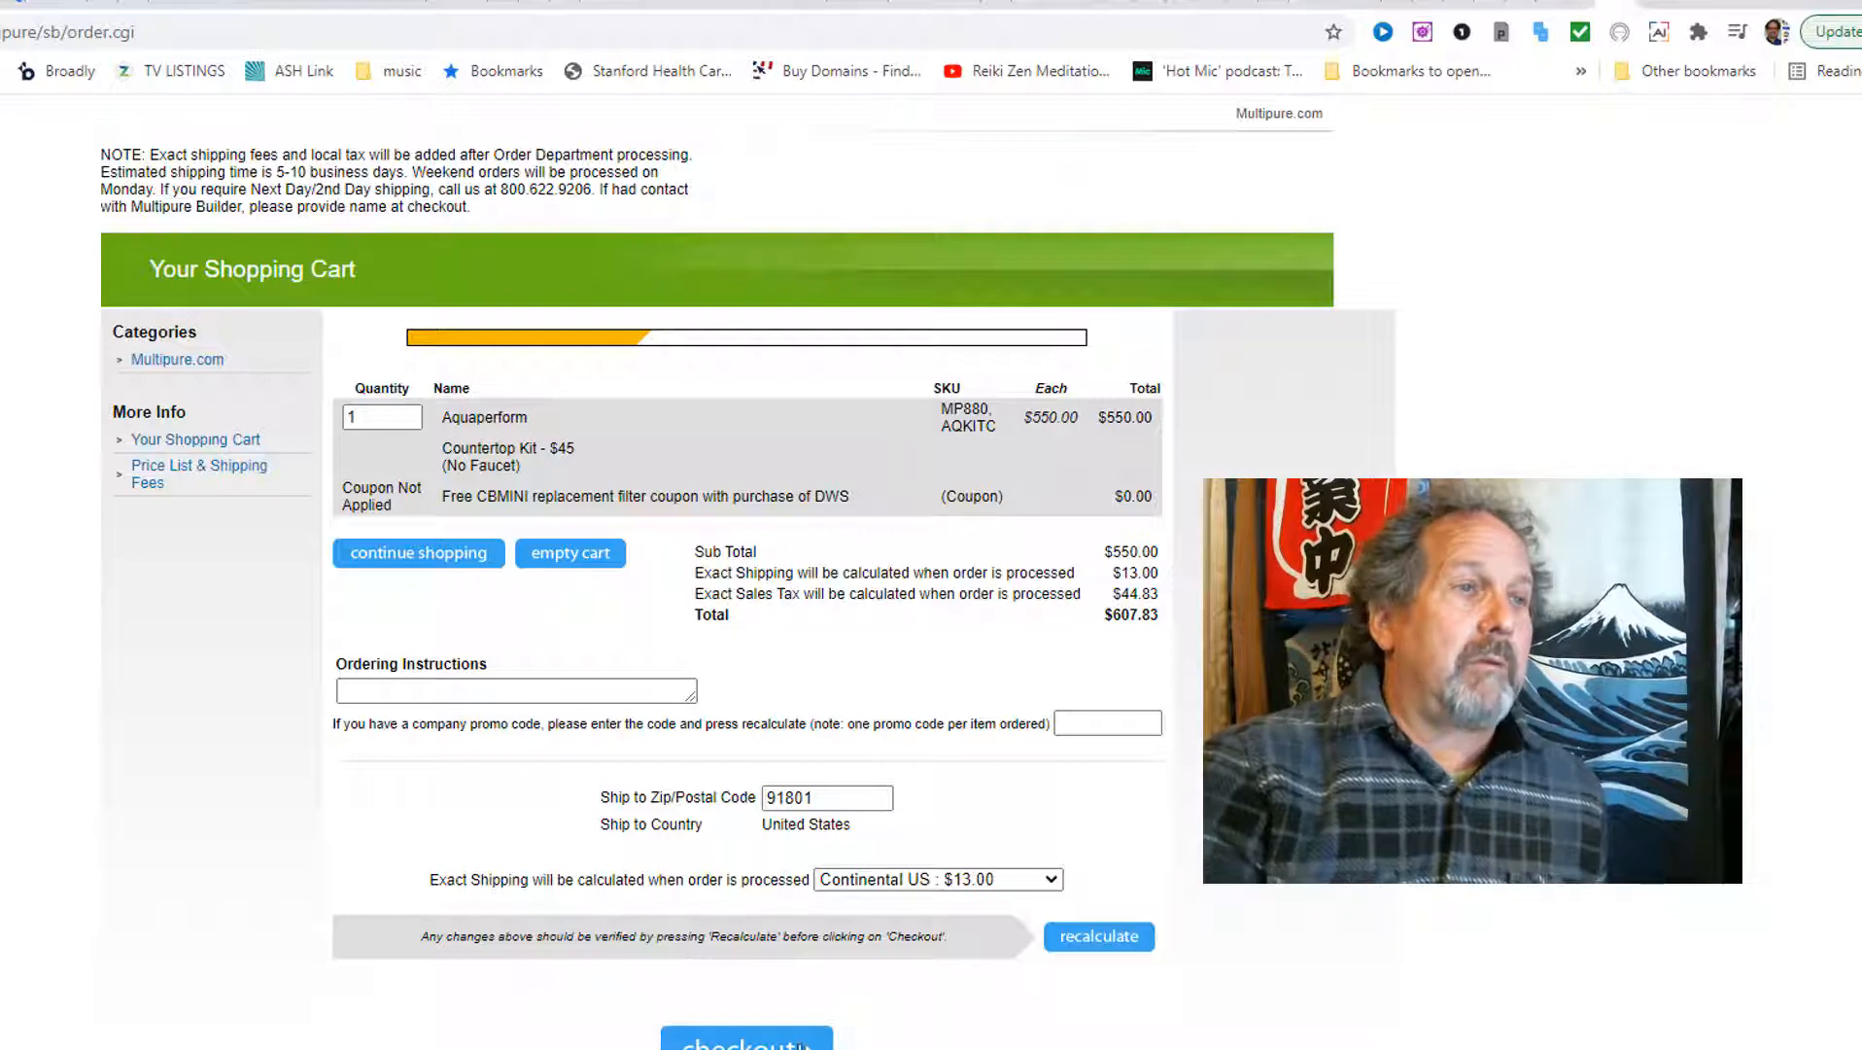
Step: Go to checkout and scroll through the billing, payment and terms sections
left_click(744, 1038)
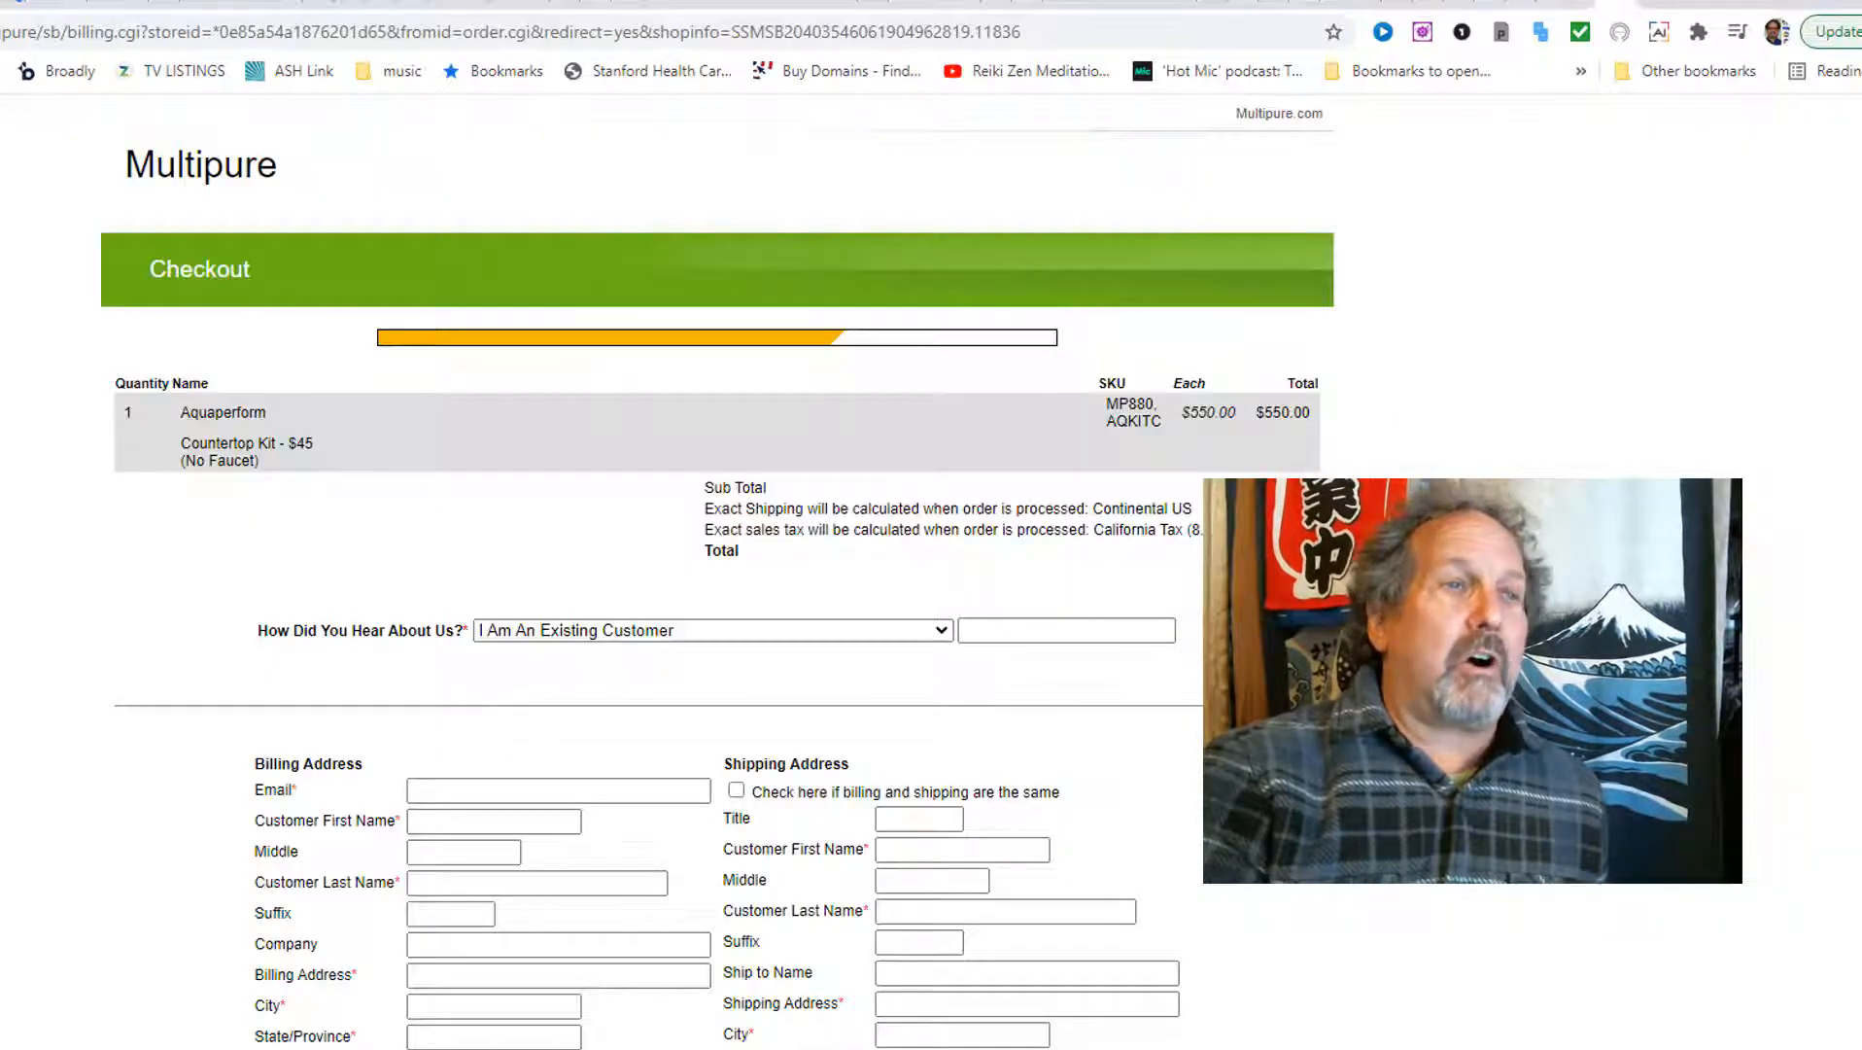
scroll("down", 3)
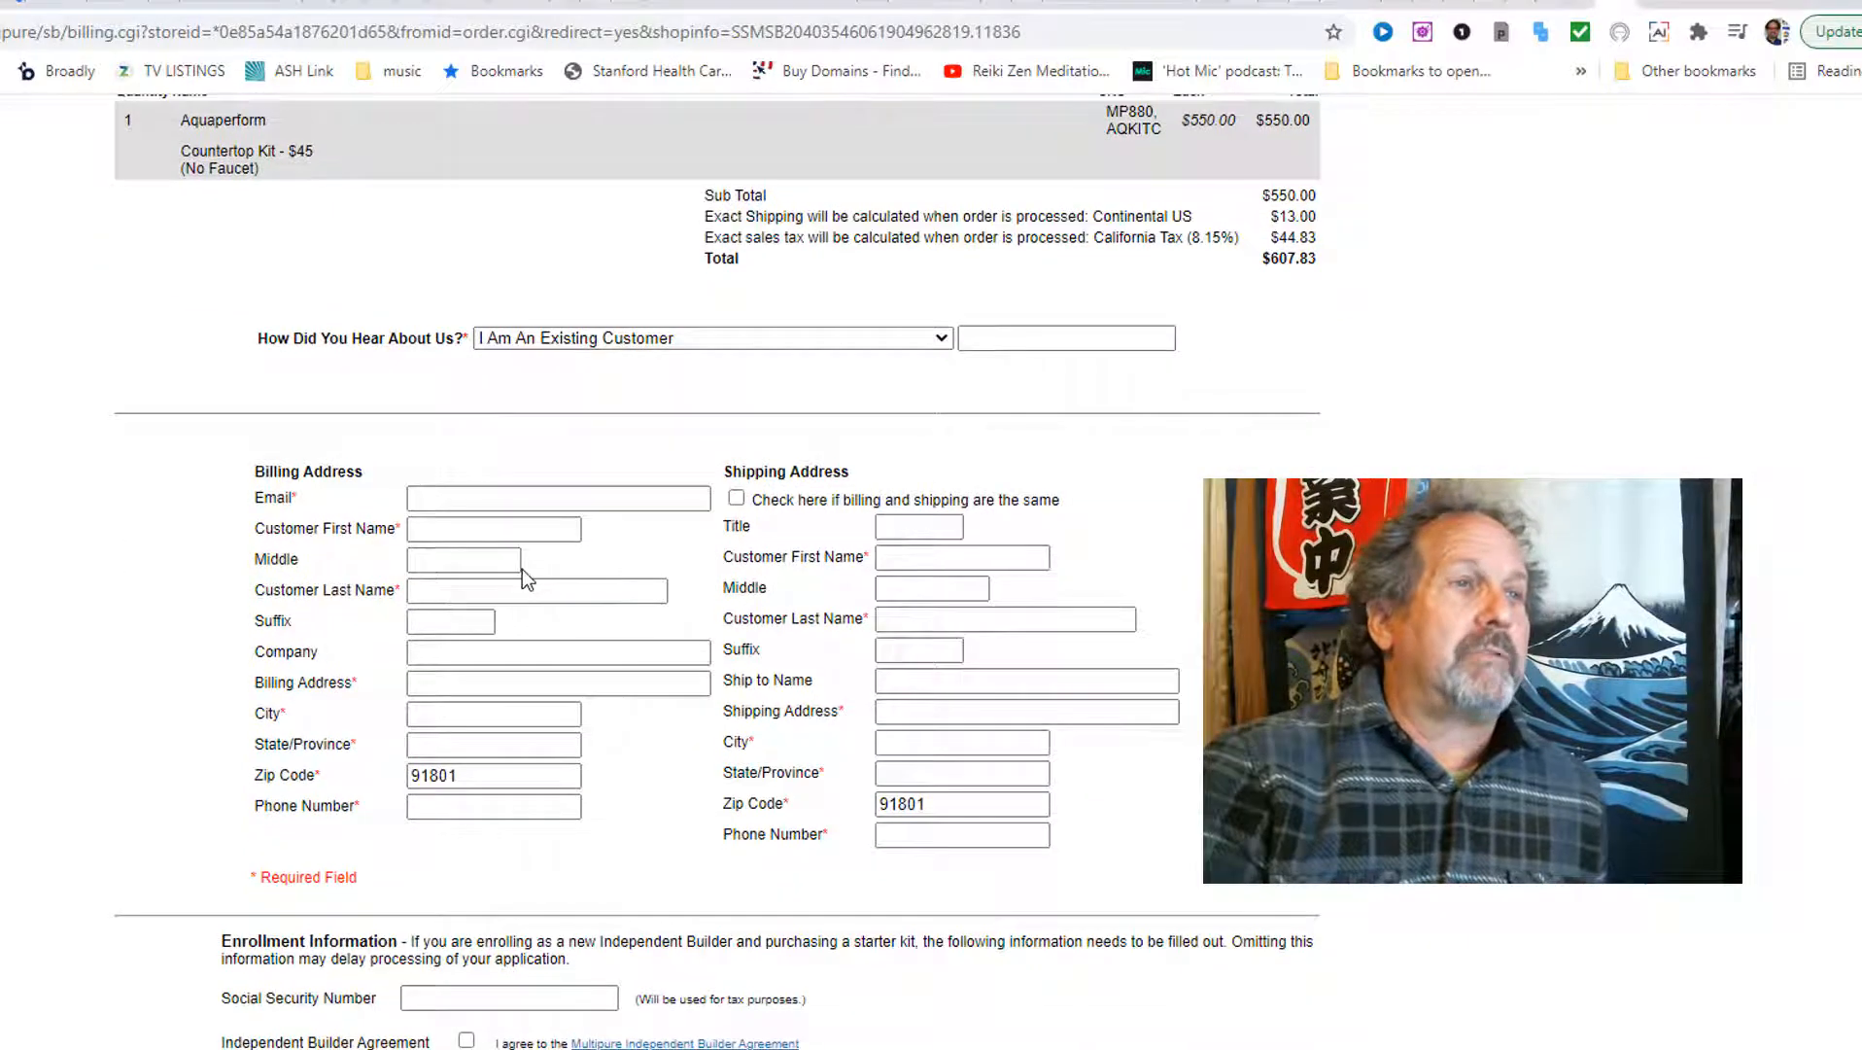
mouse_move(1757, 386)
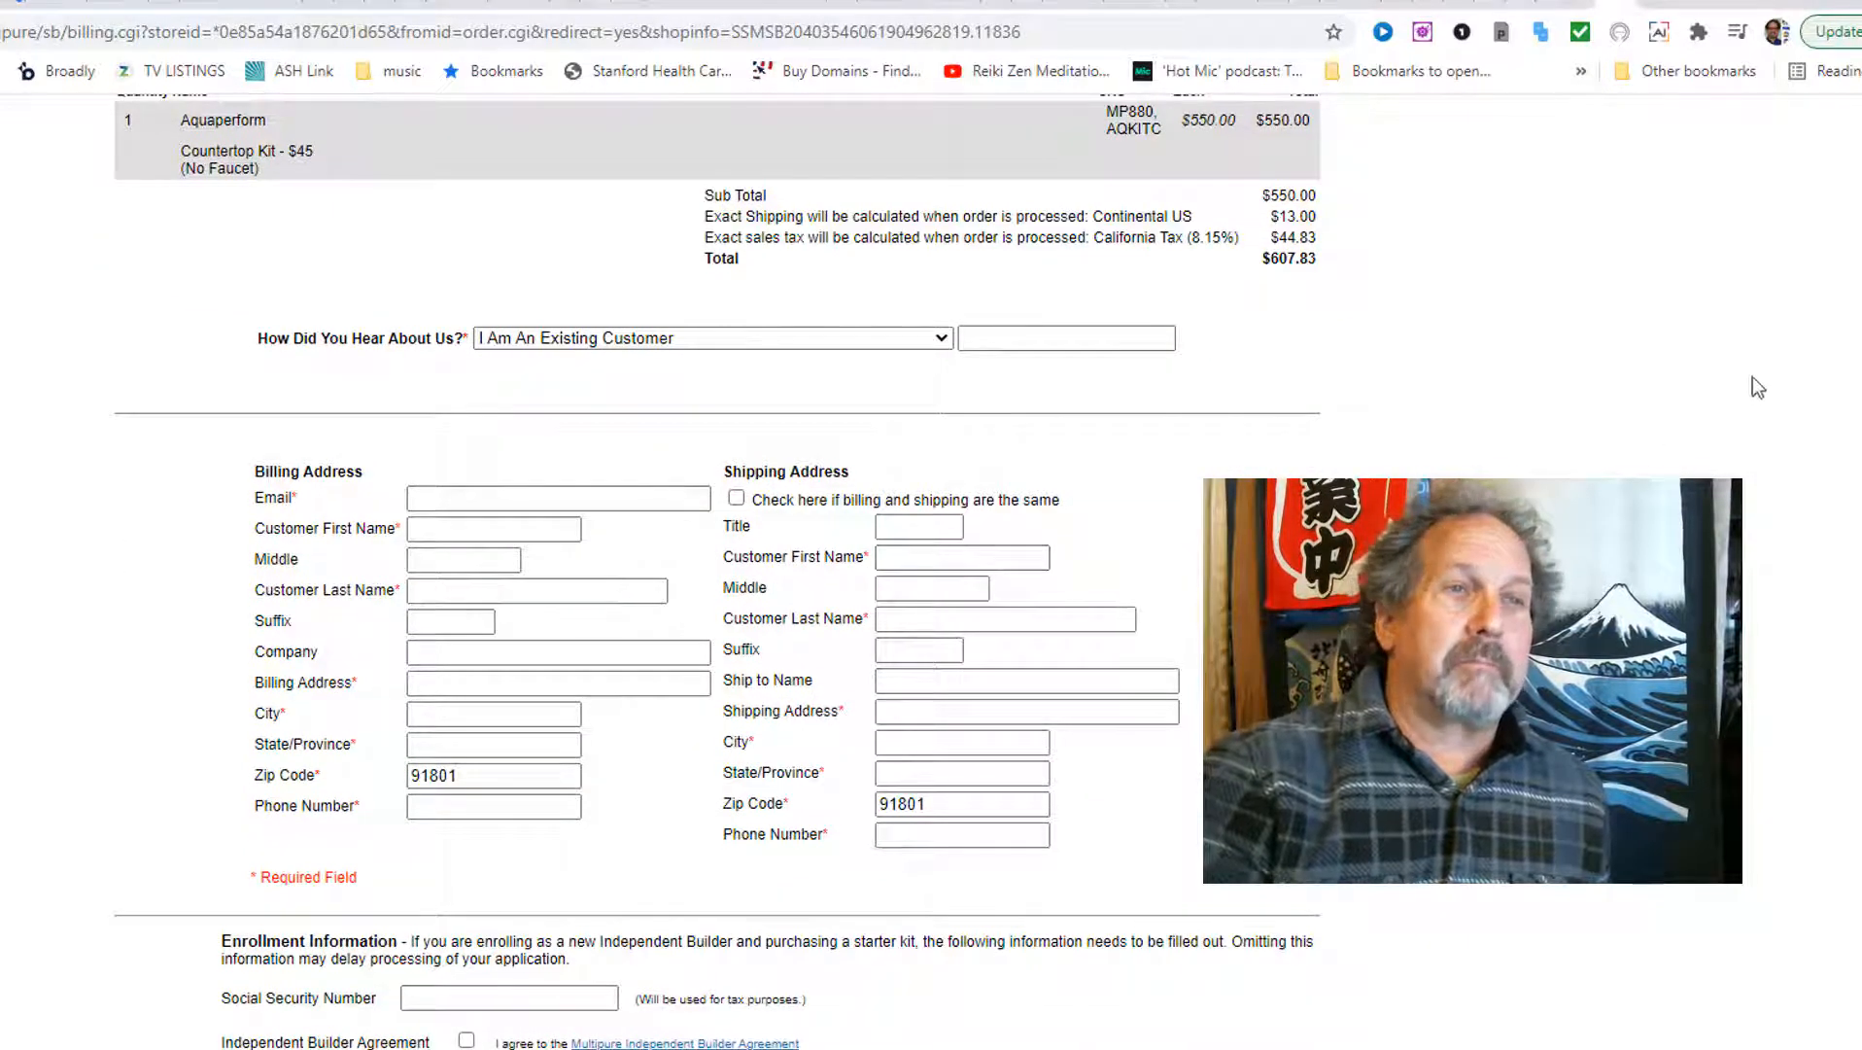
scroll("down", 3)
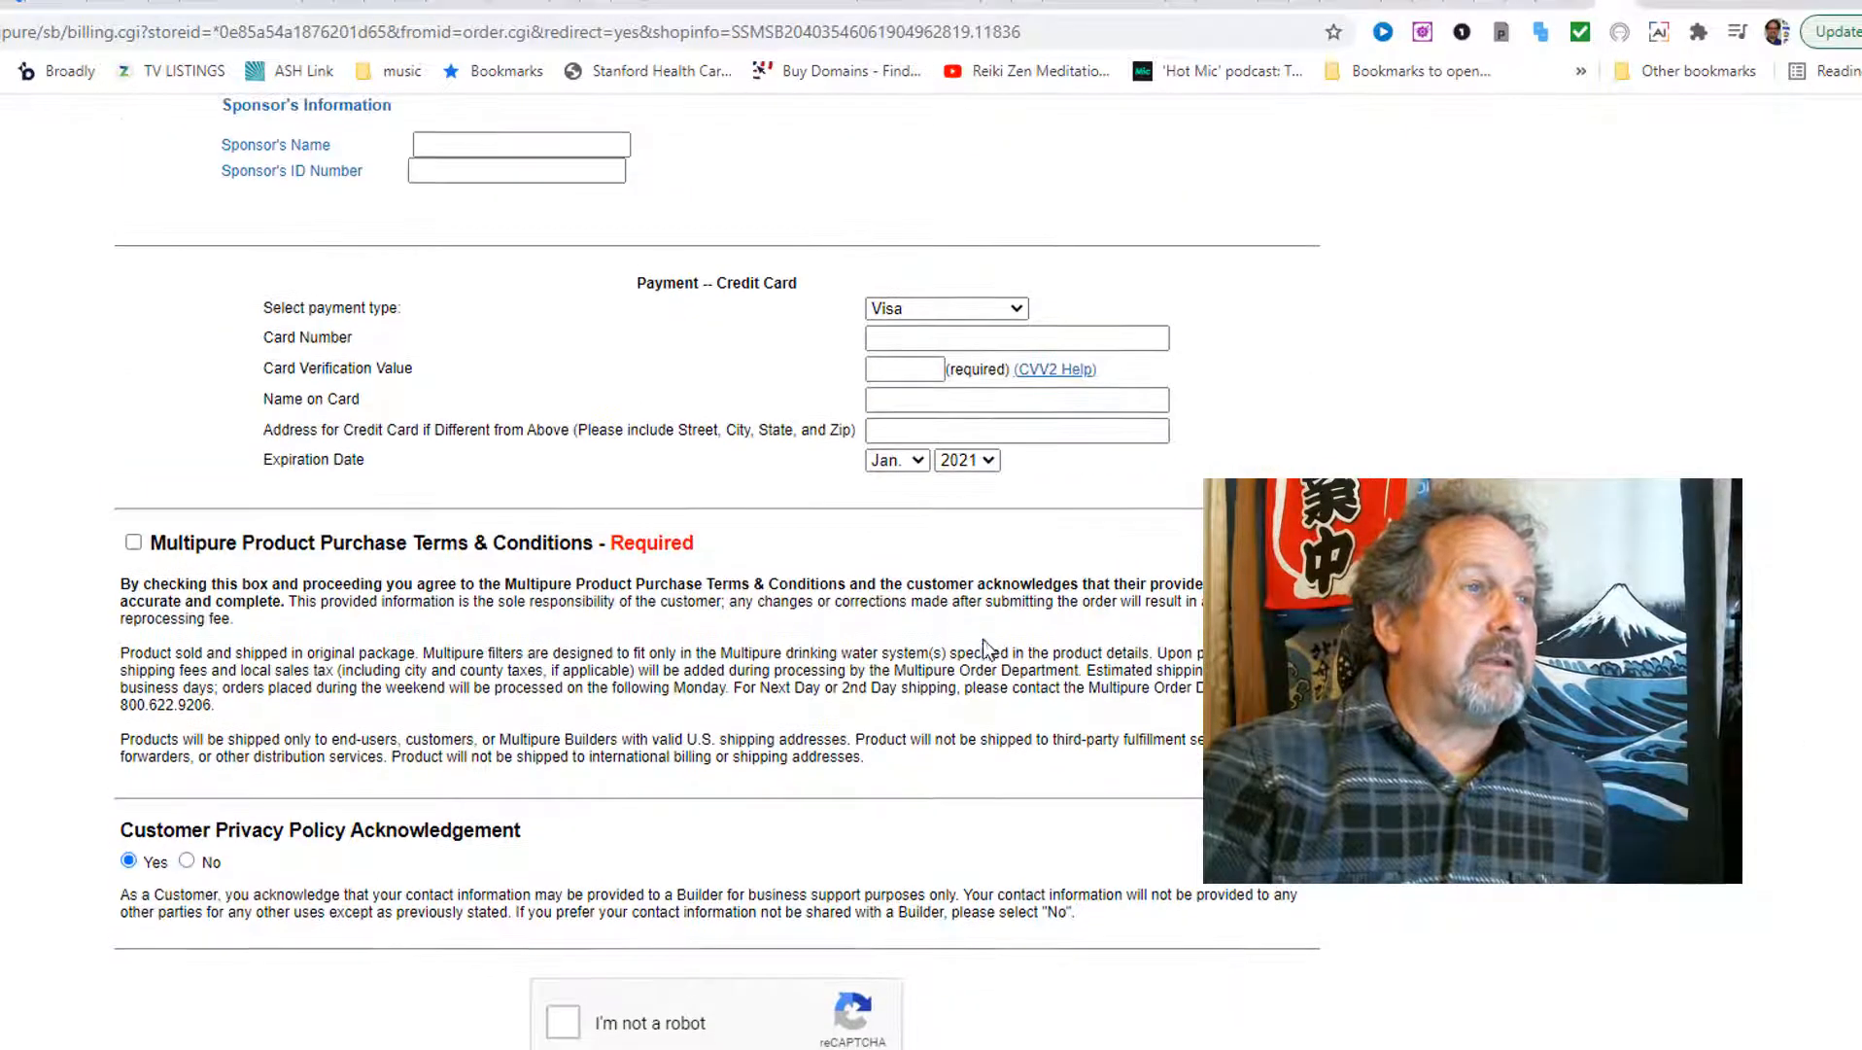
mouse_move(1330, 899)
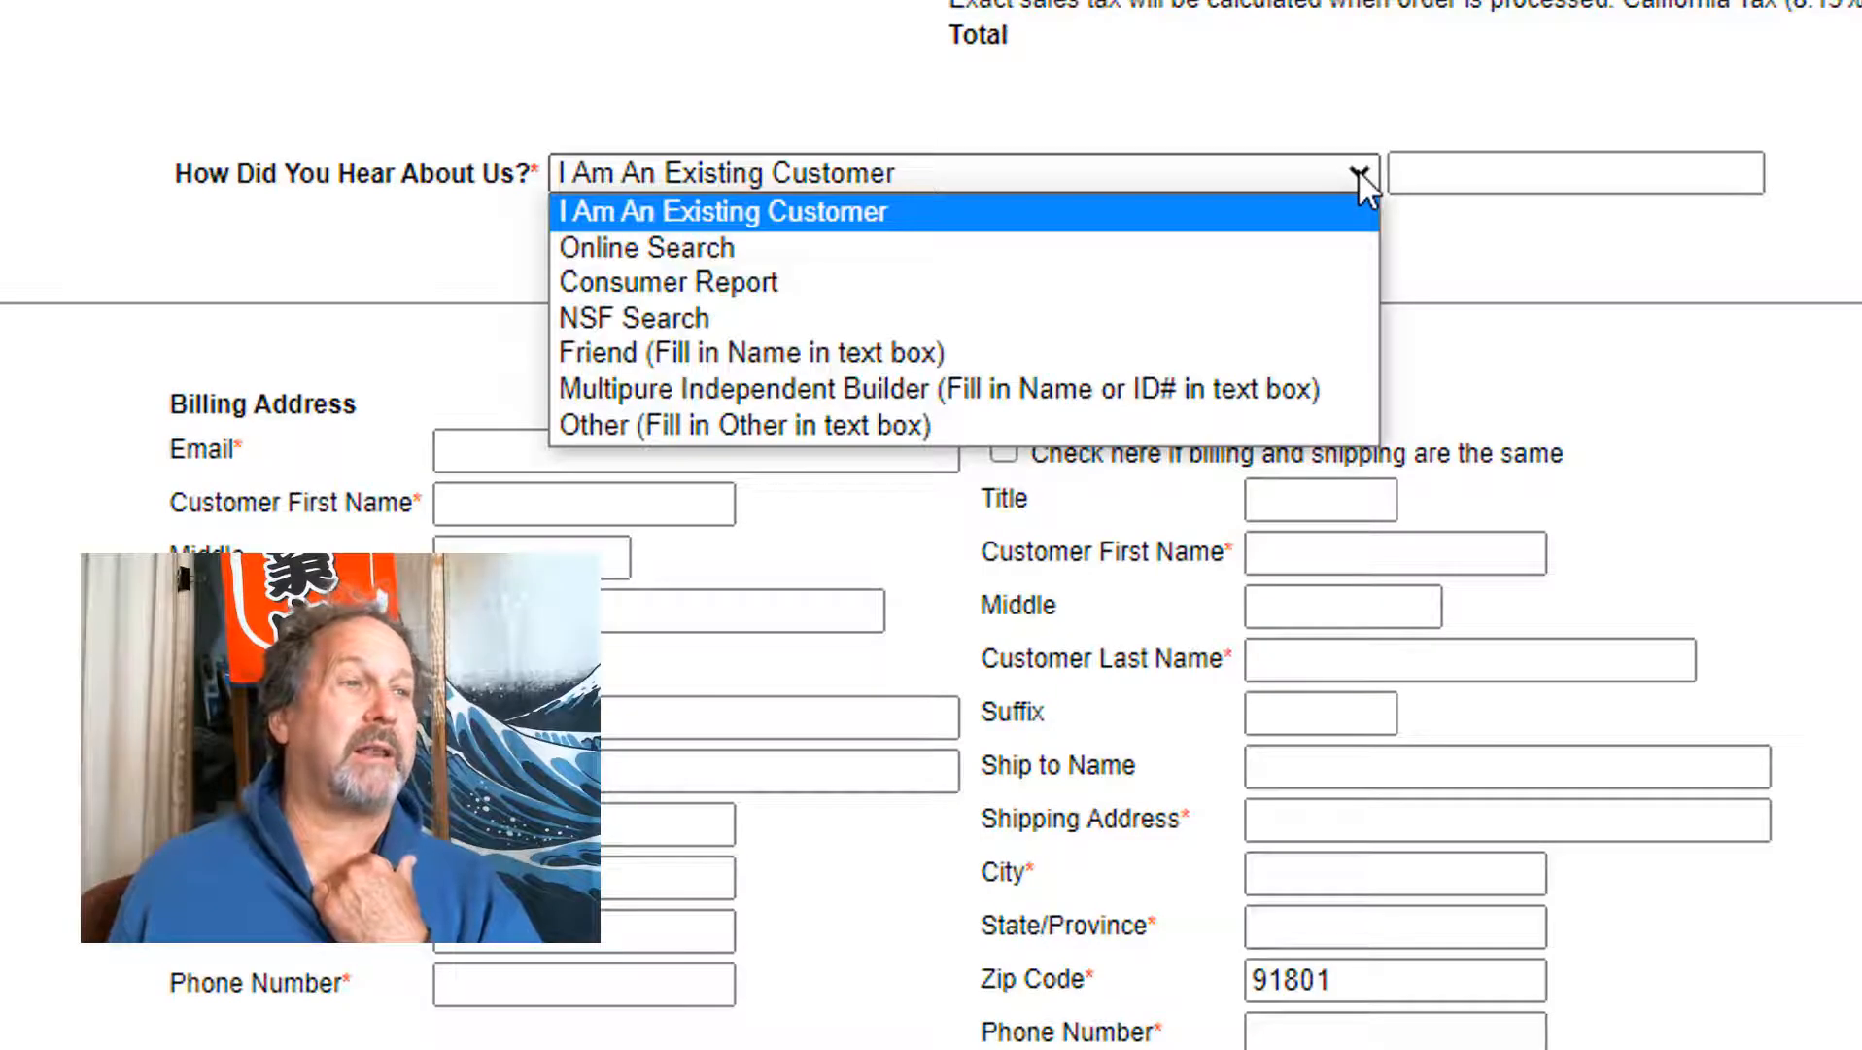
mouse_move(1140, 390)
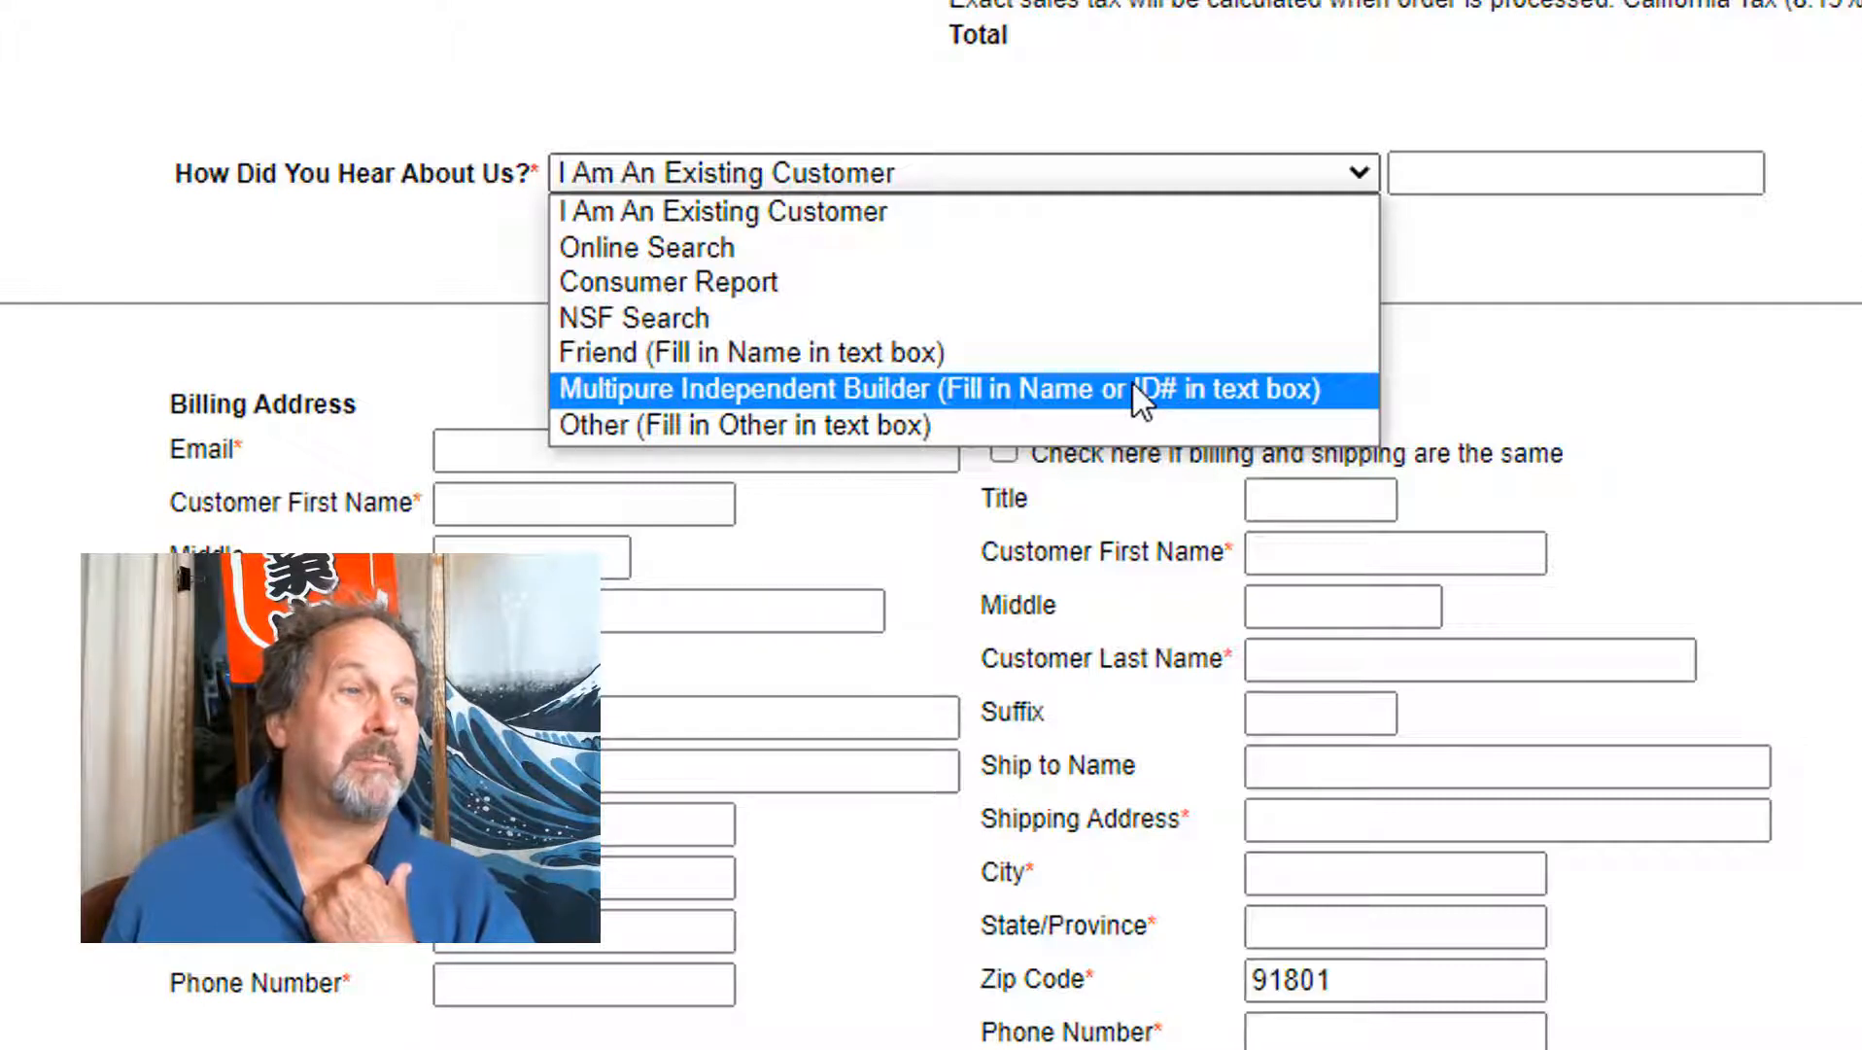
left_click(938, 388)
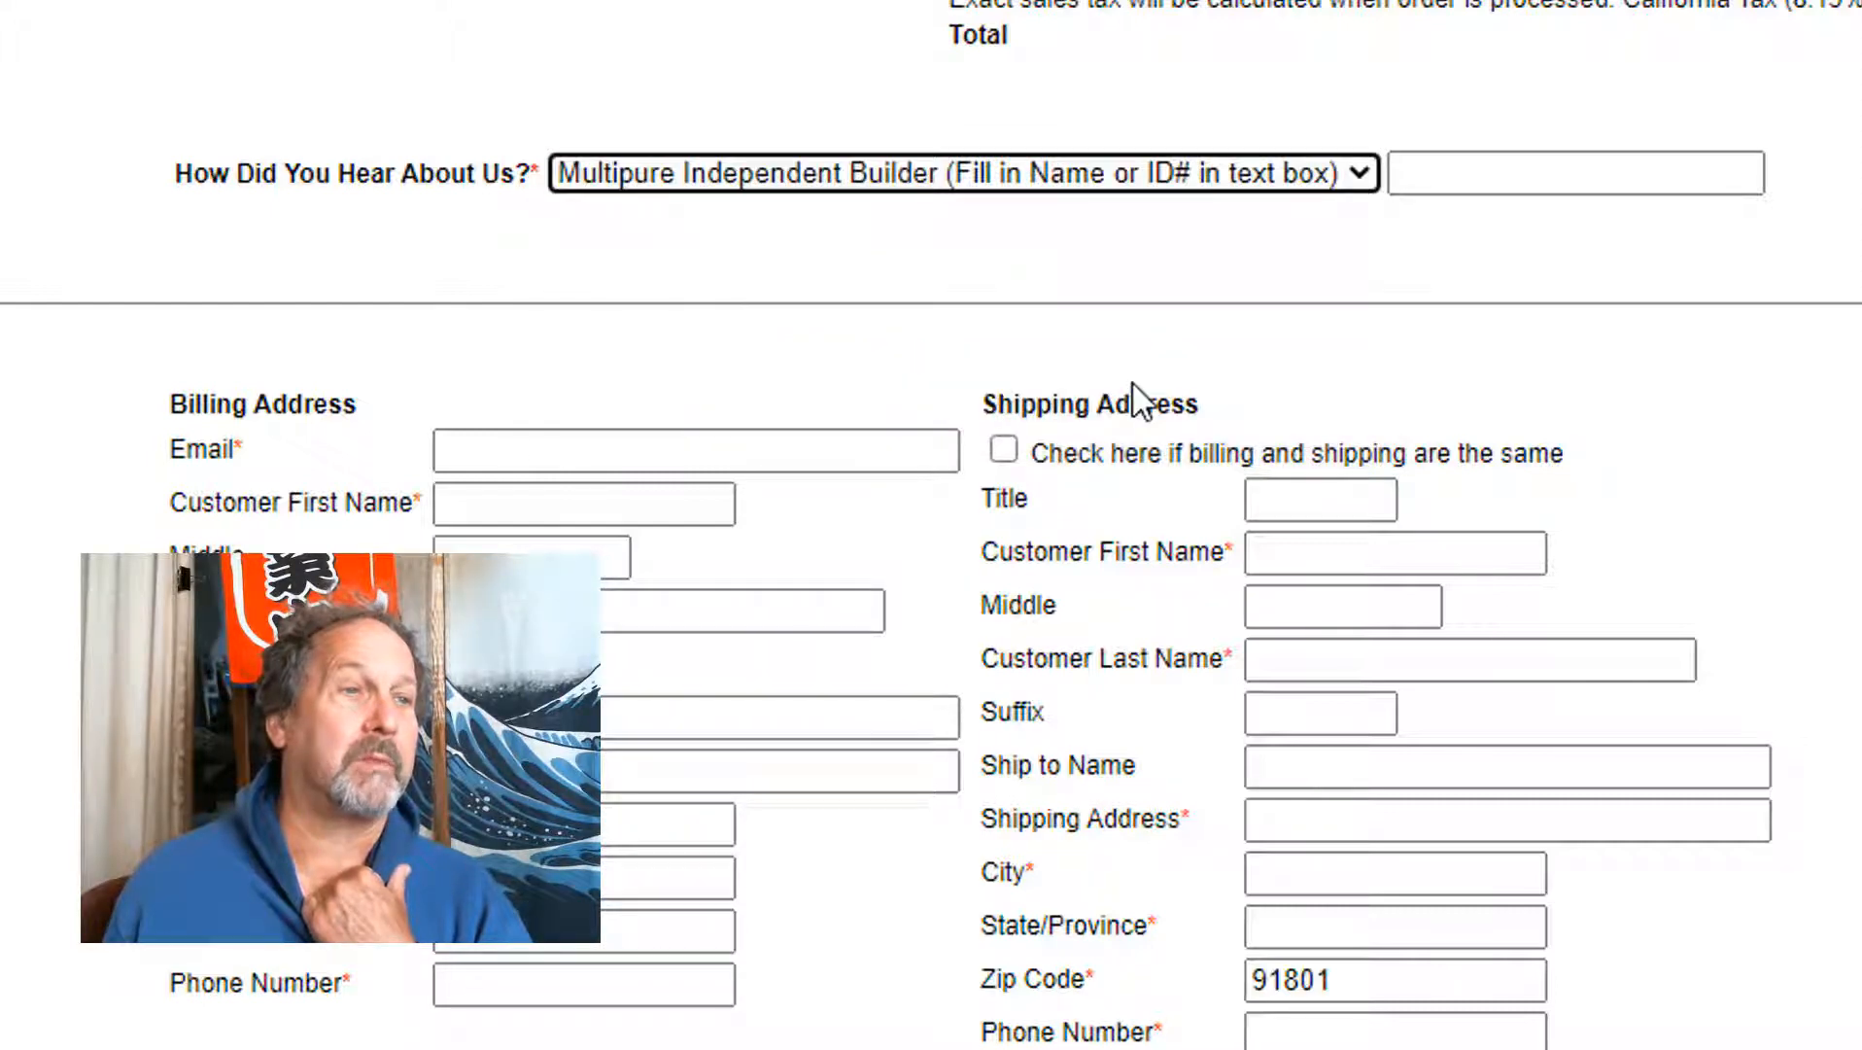
left_click(1575, 173)
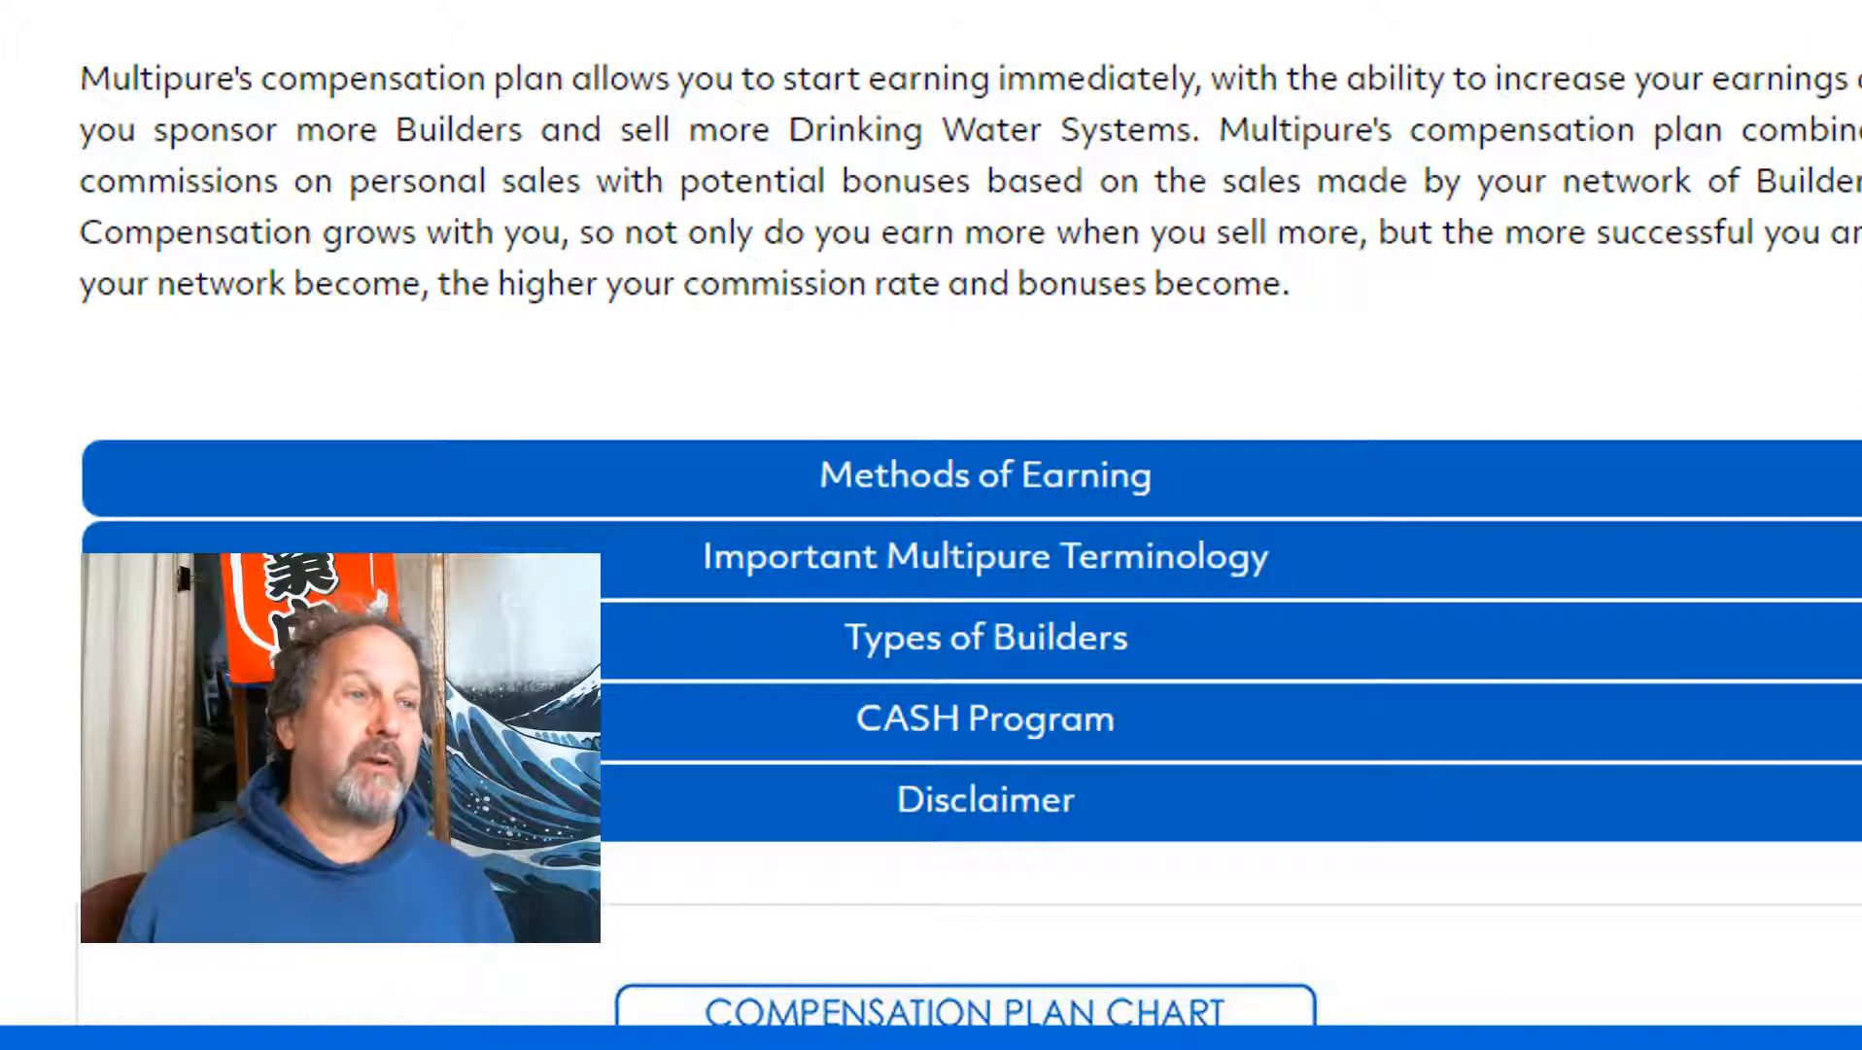
scroll("down", 3)
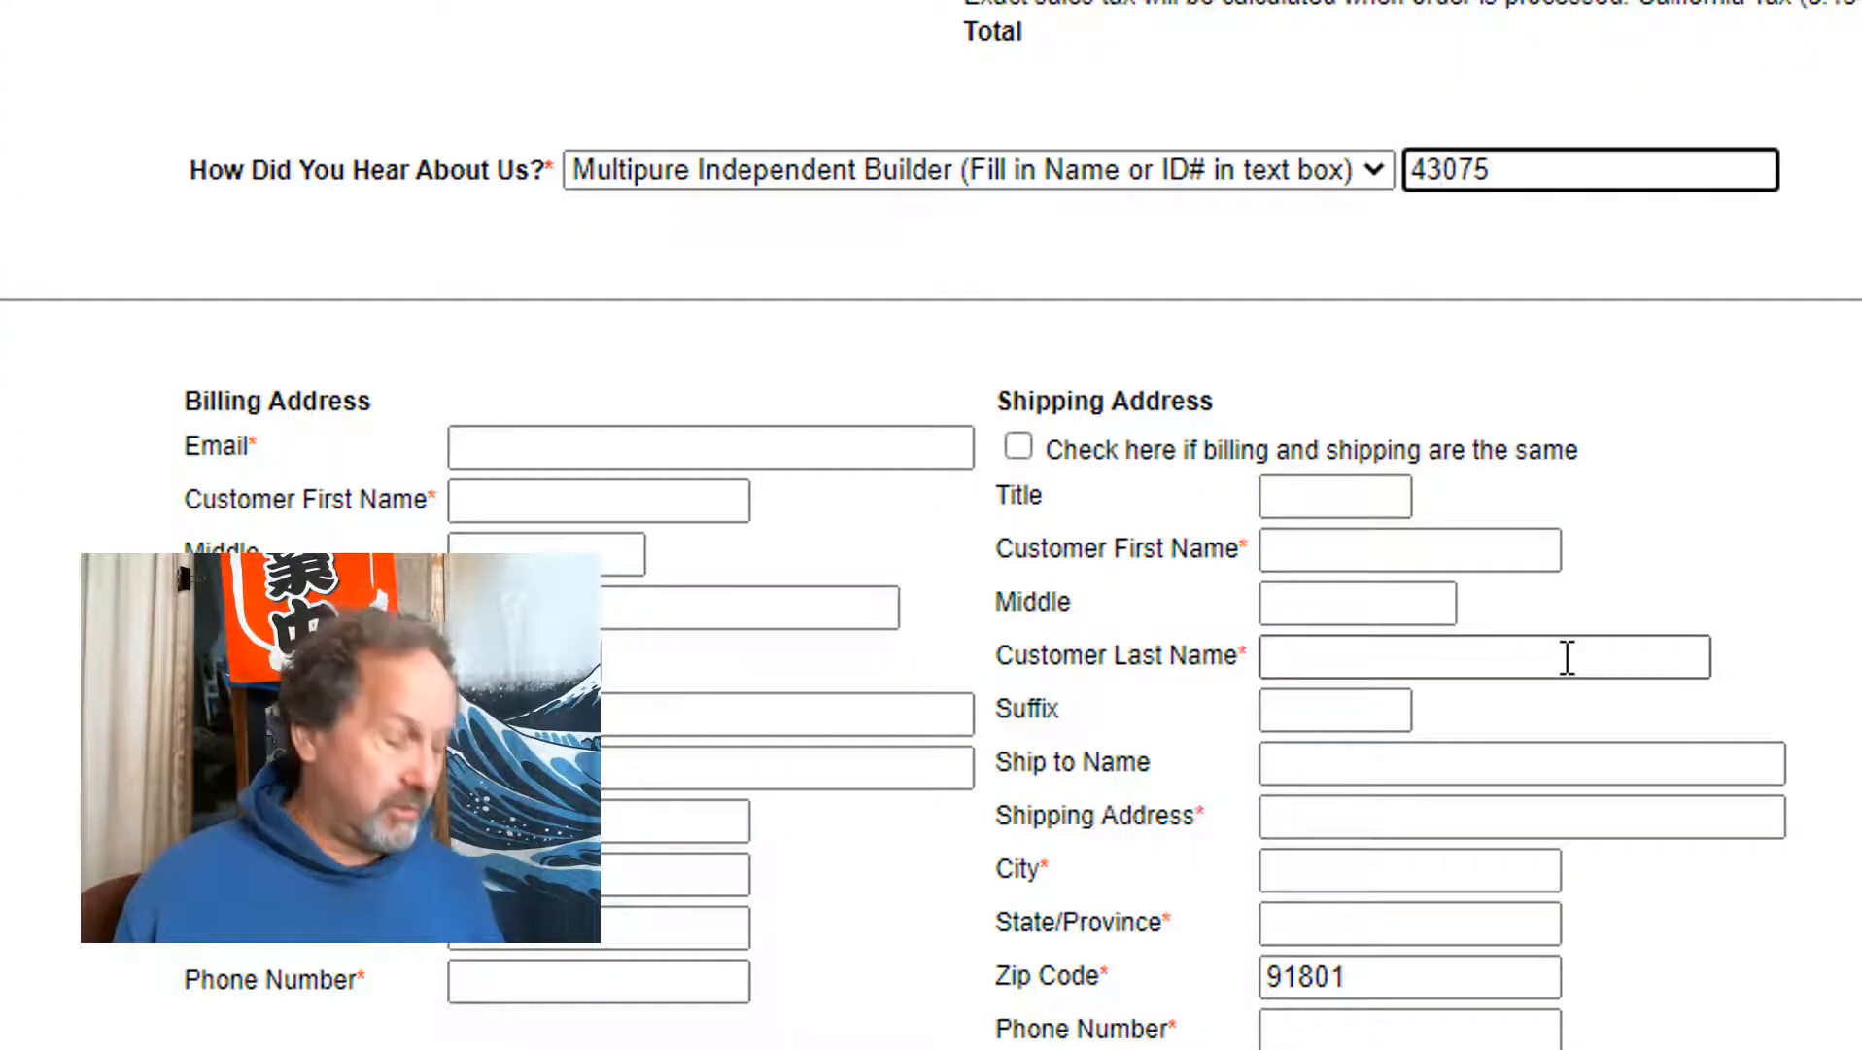
type("2")
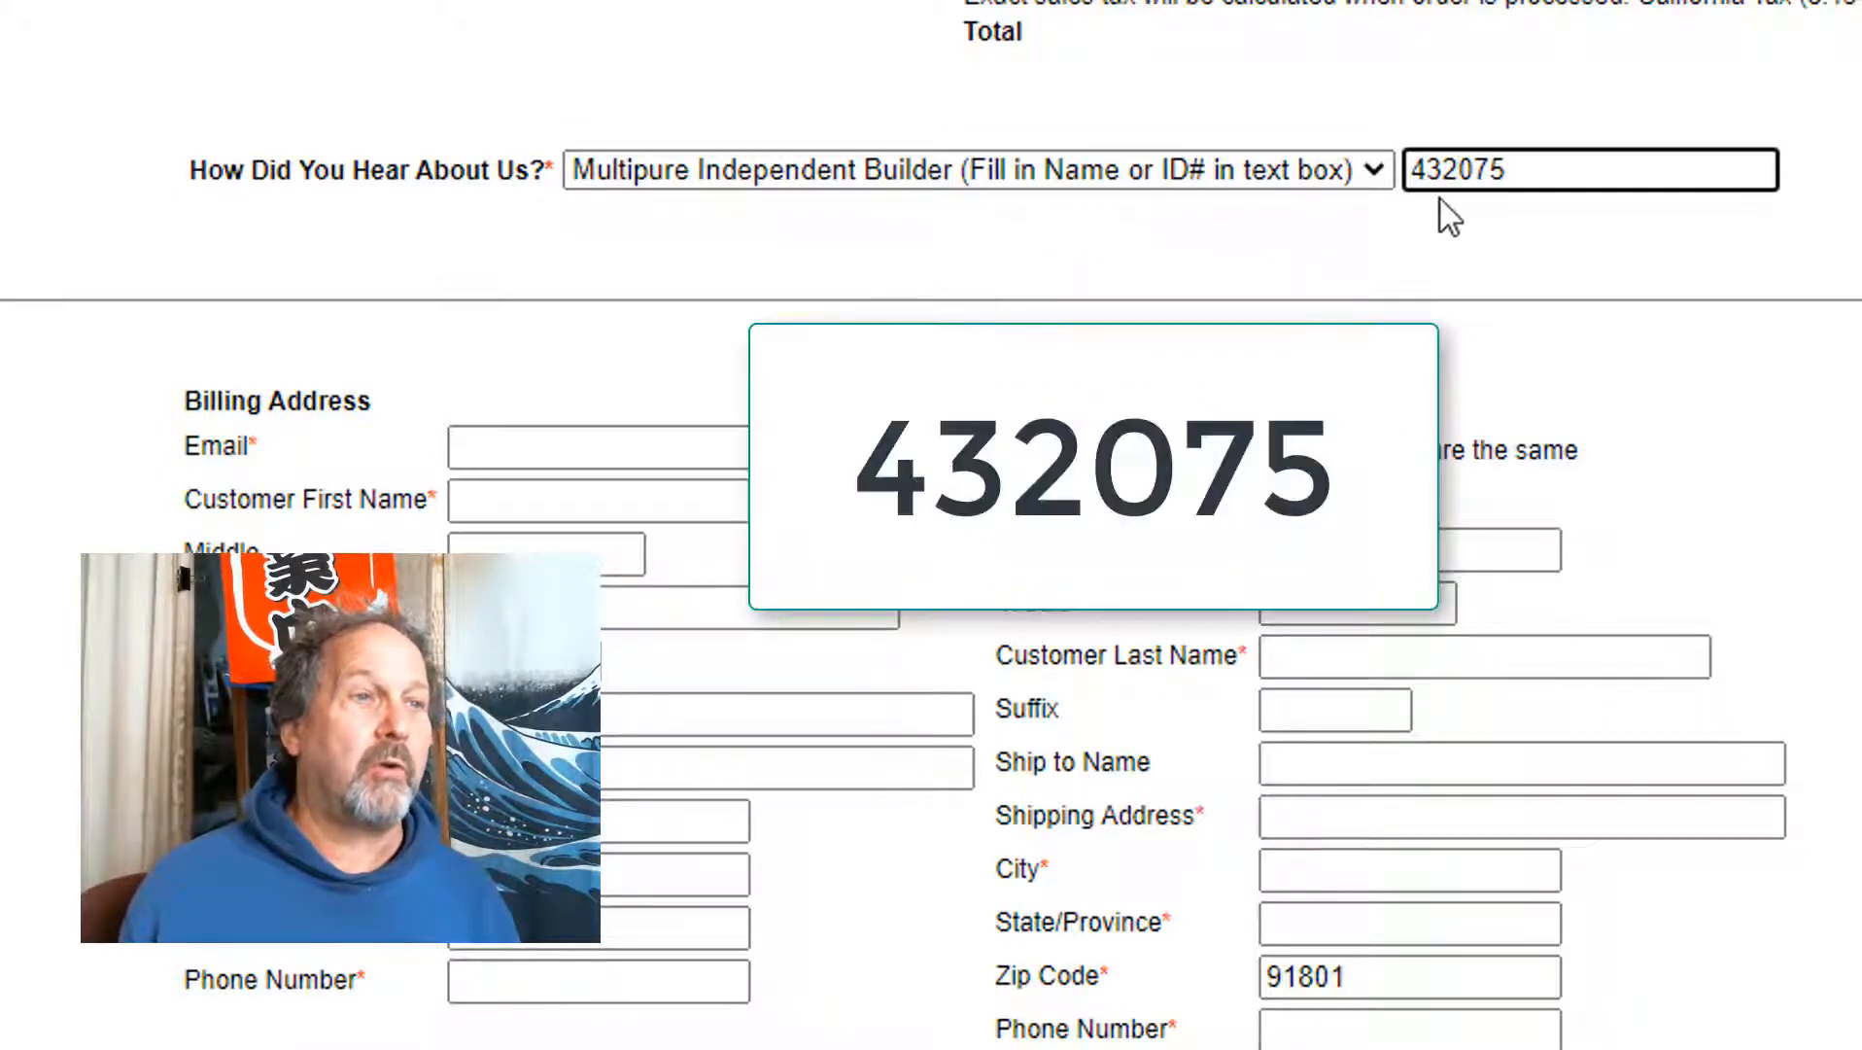
mouse_move(1526, 222)
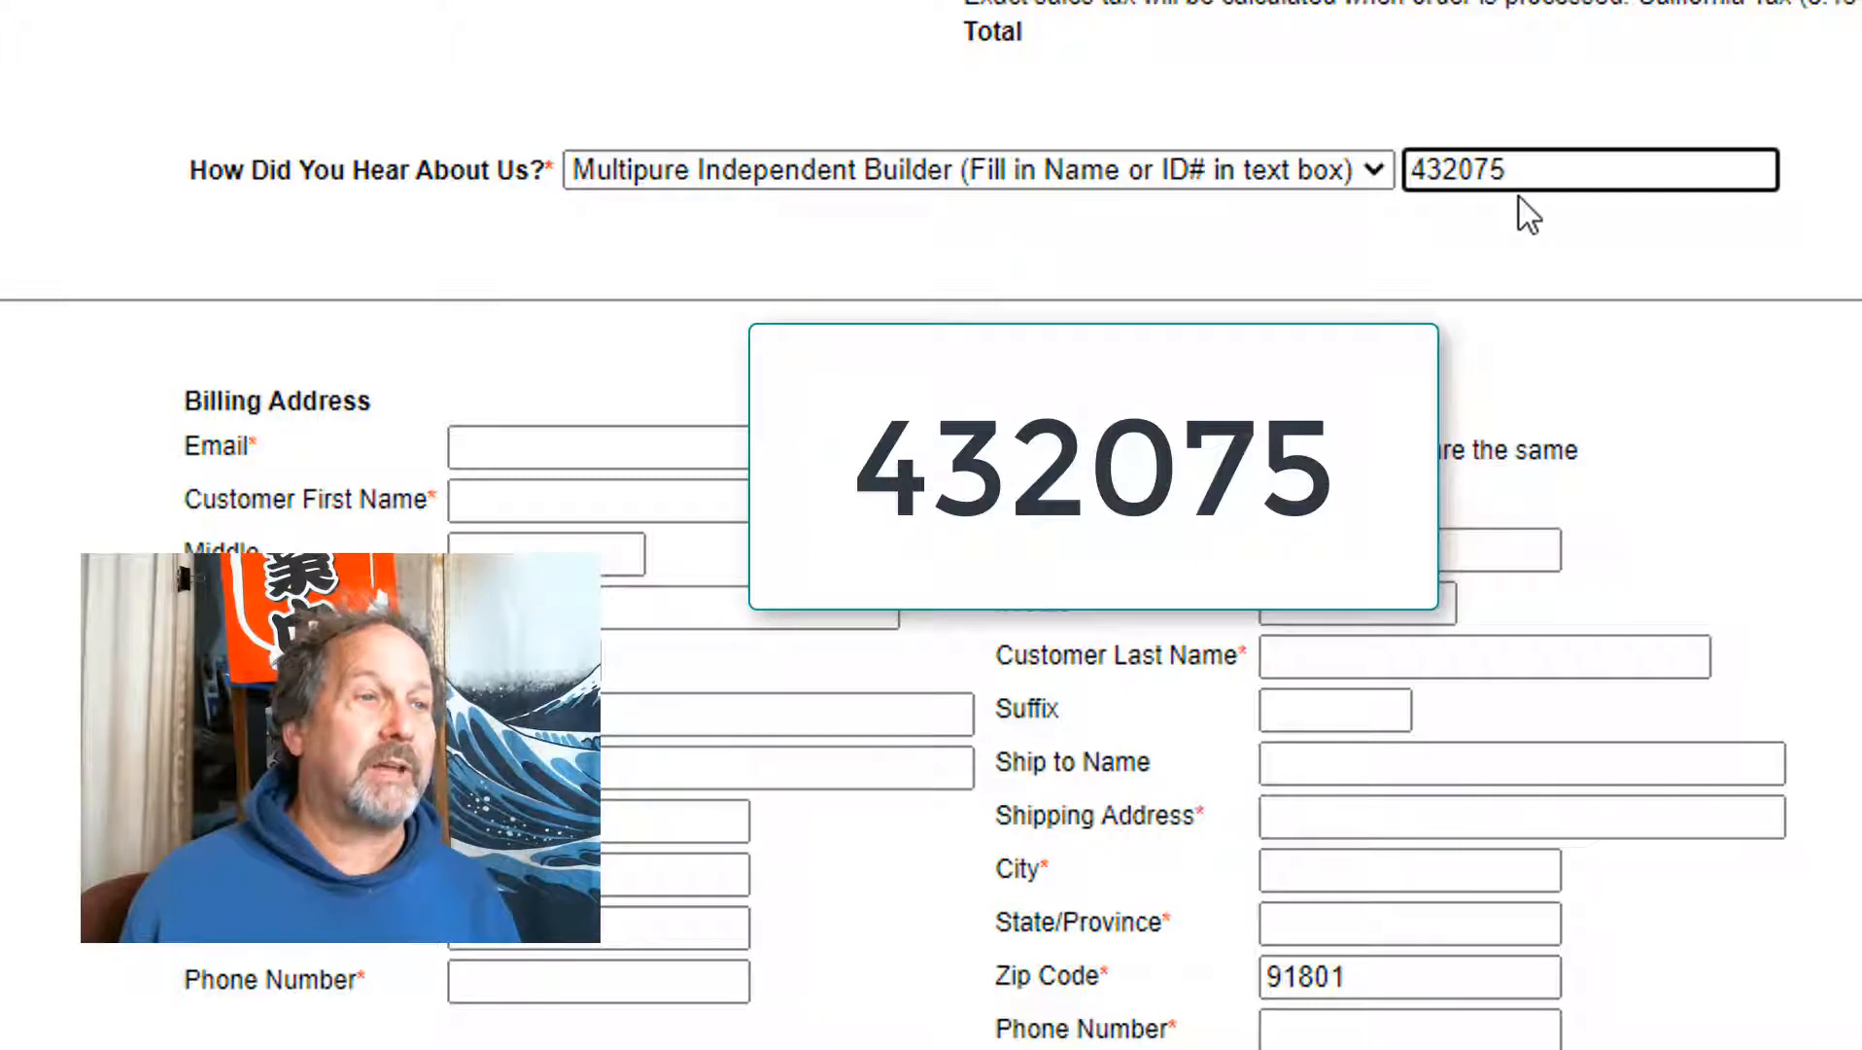
left_click(598, 449)
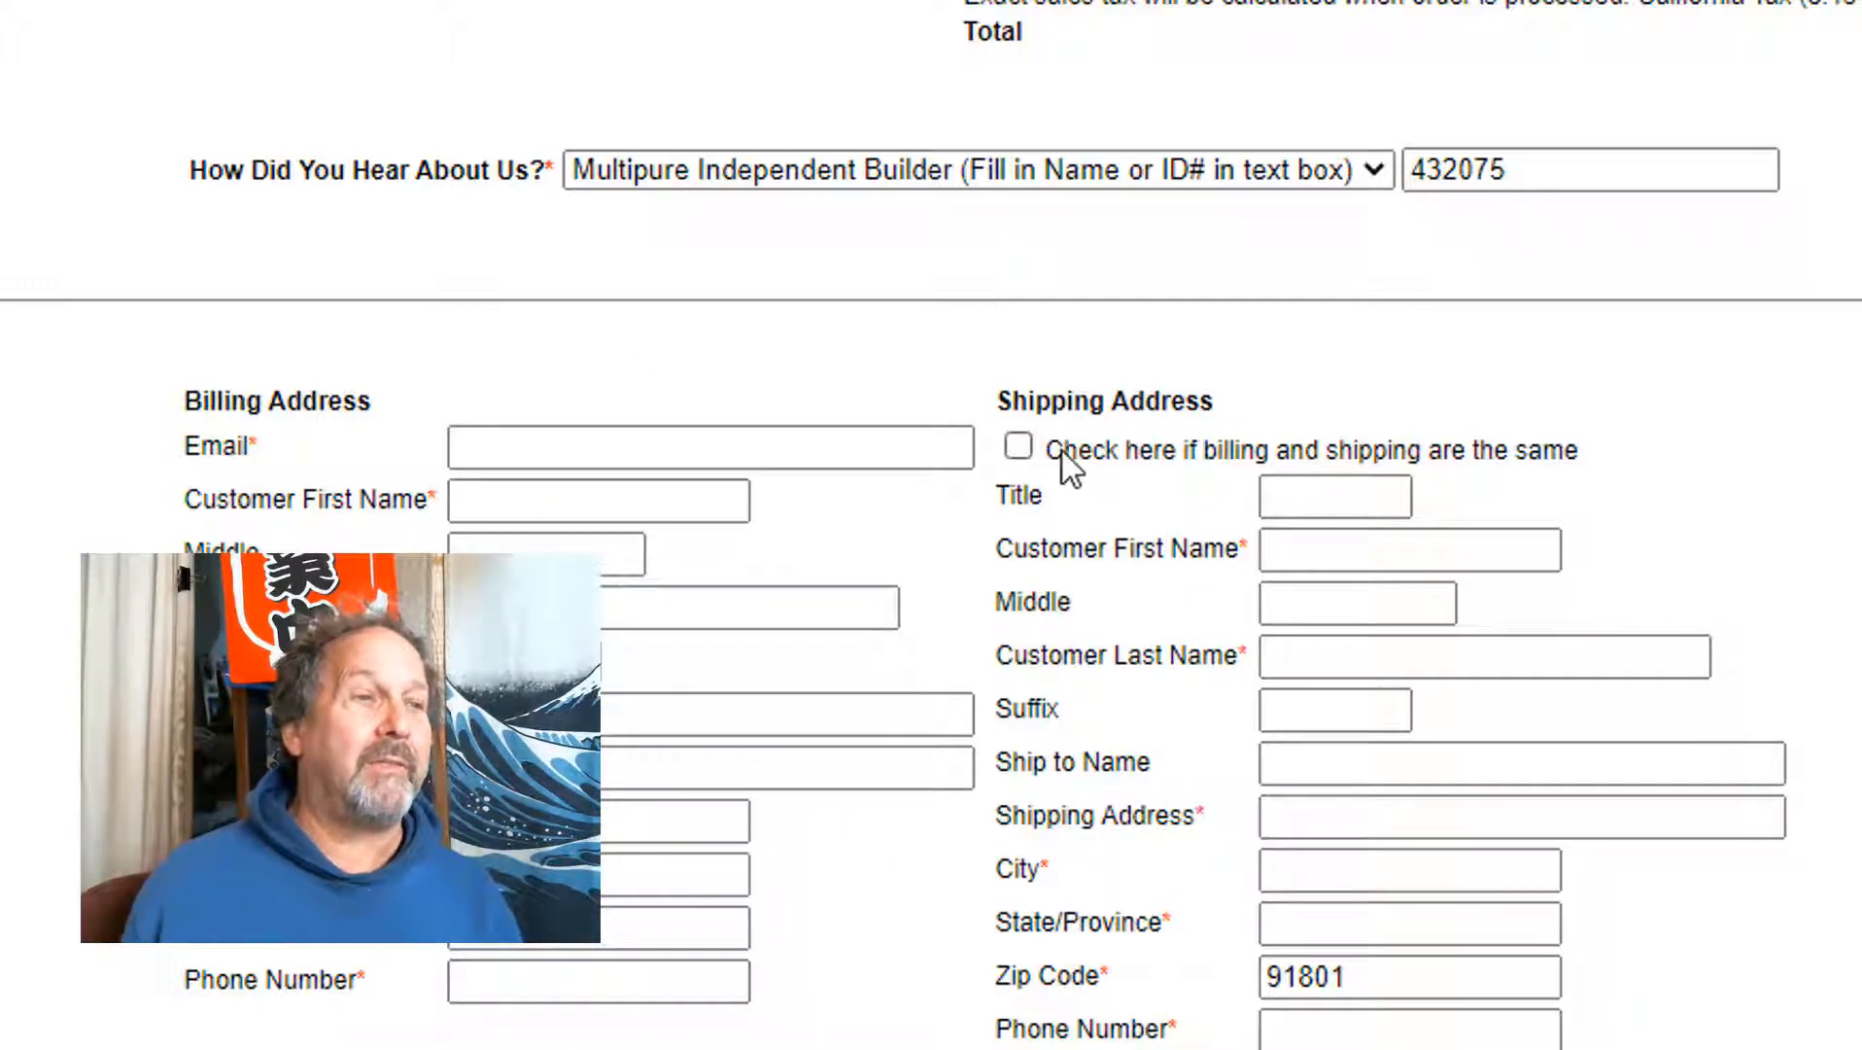
scroll("down", 3)
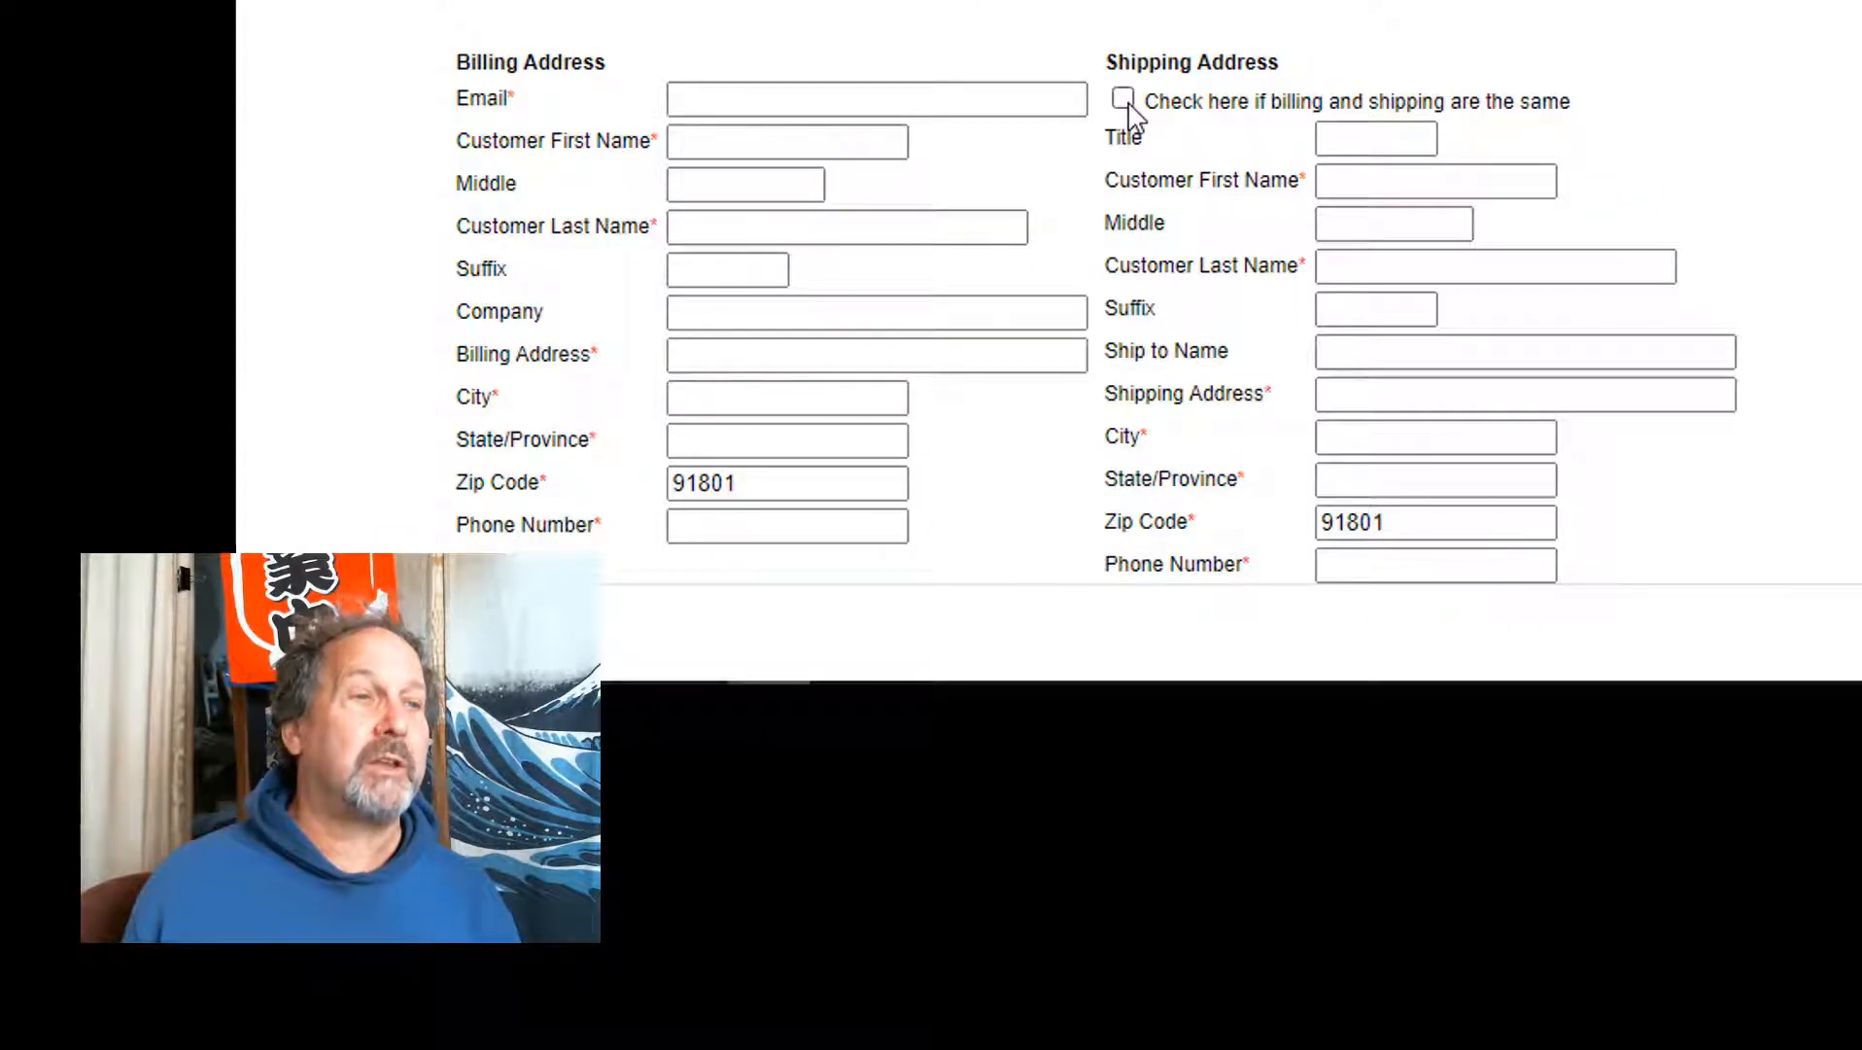
left_click(1123, 101)
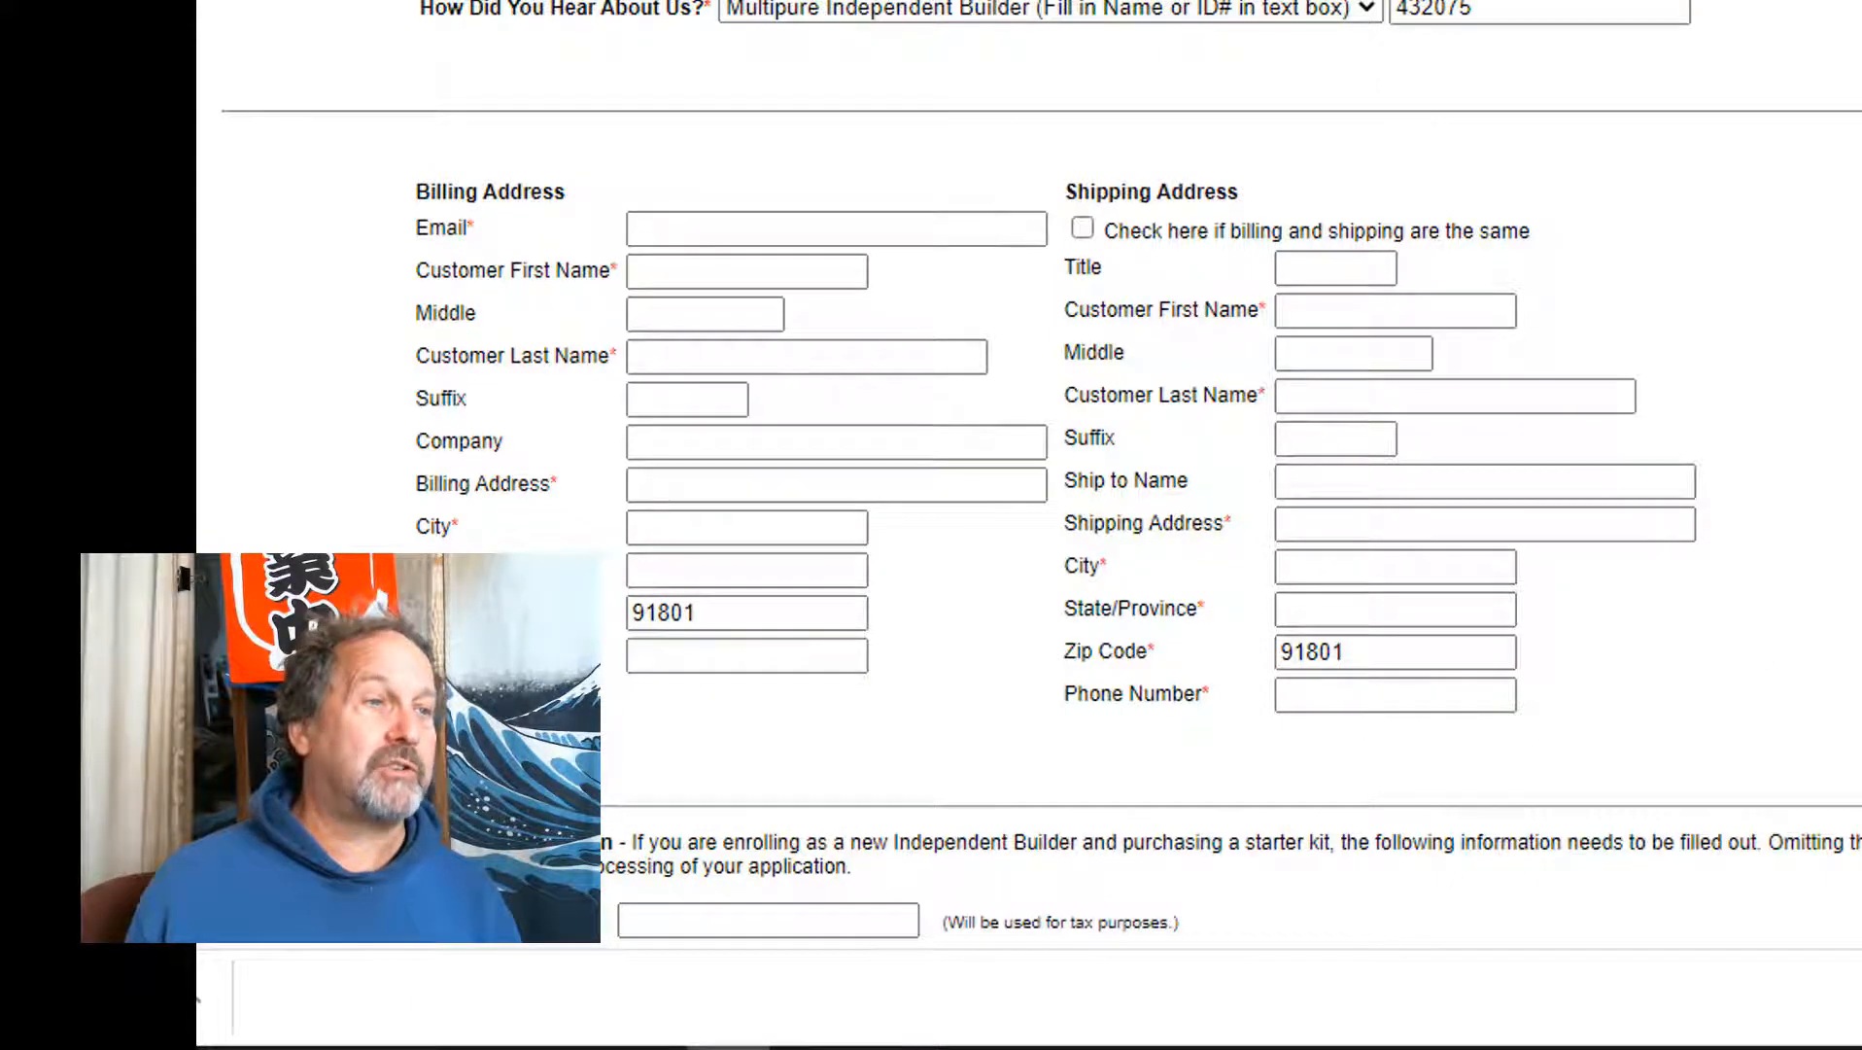
left_click(808, 357)
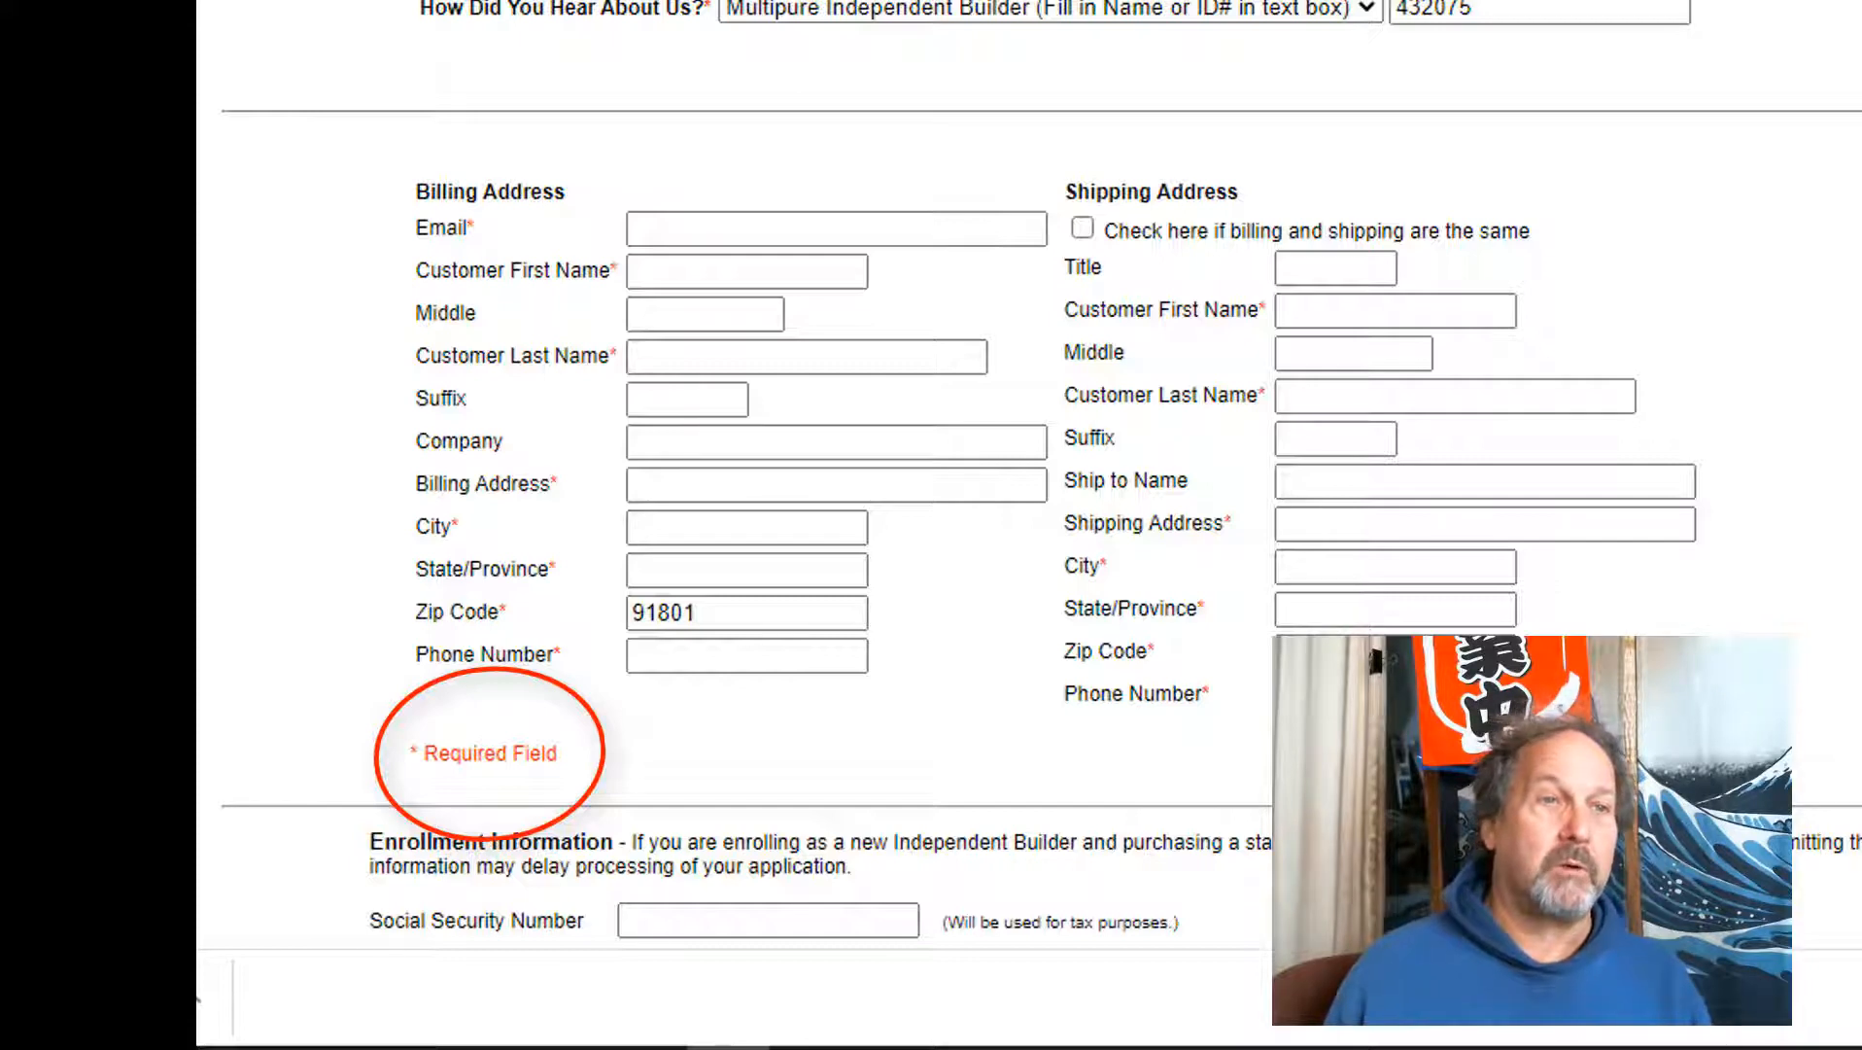
scroll("down", 3)
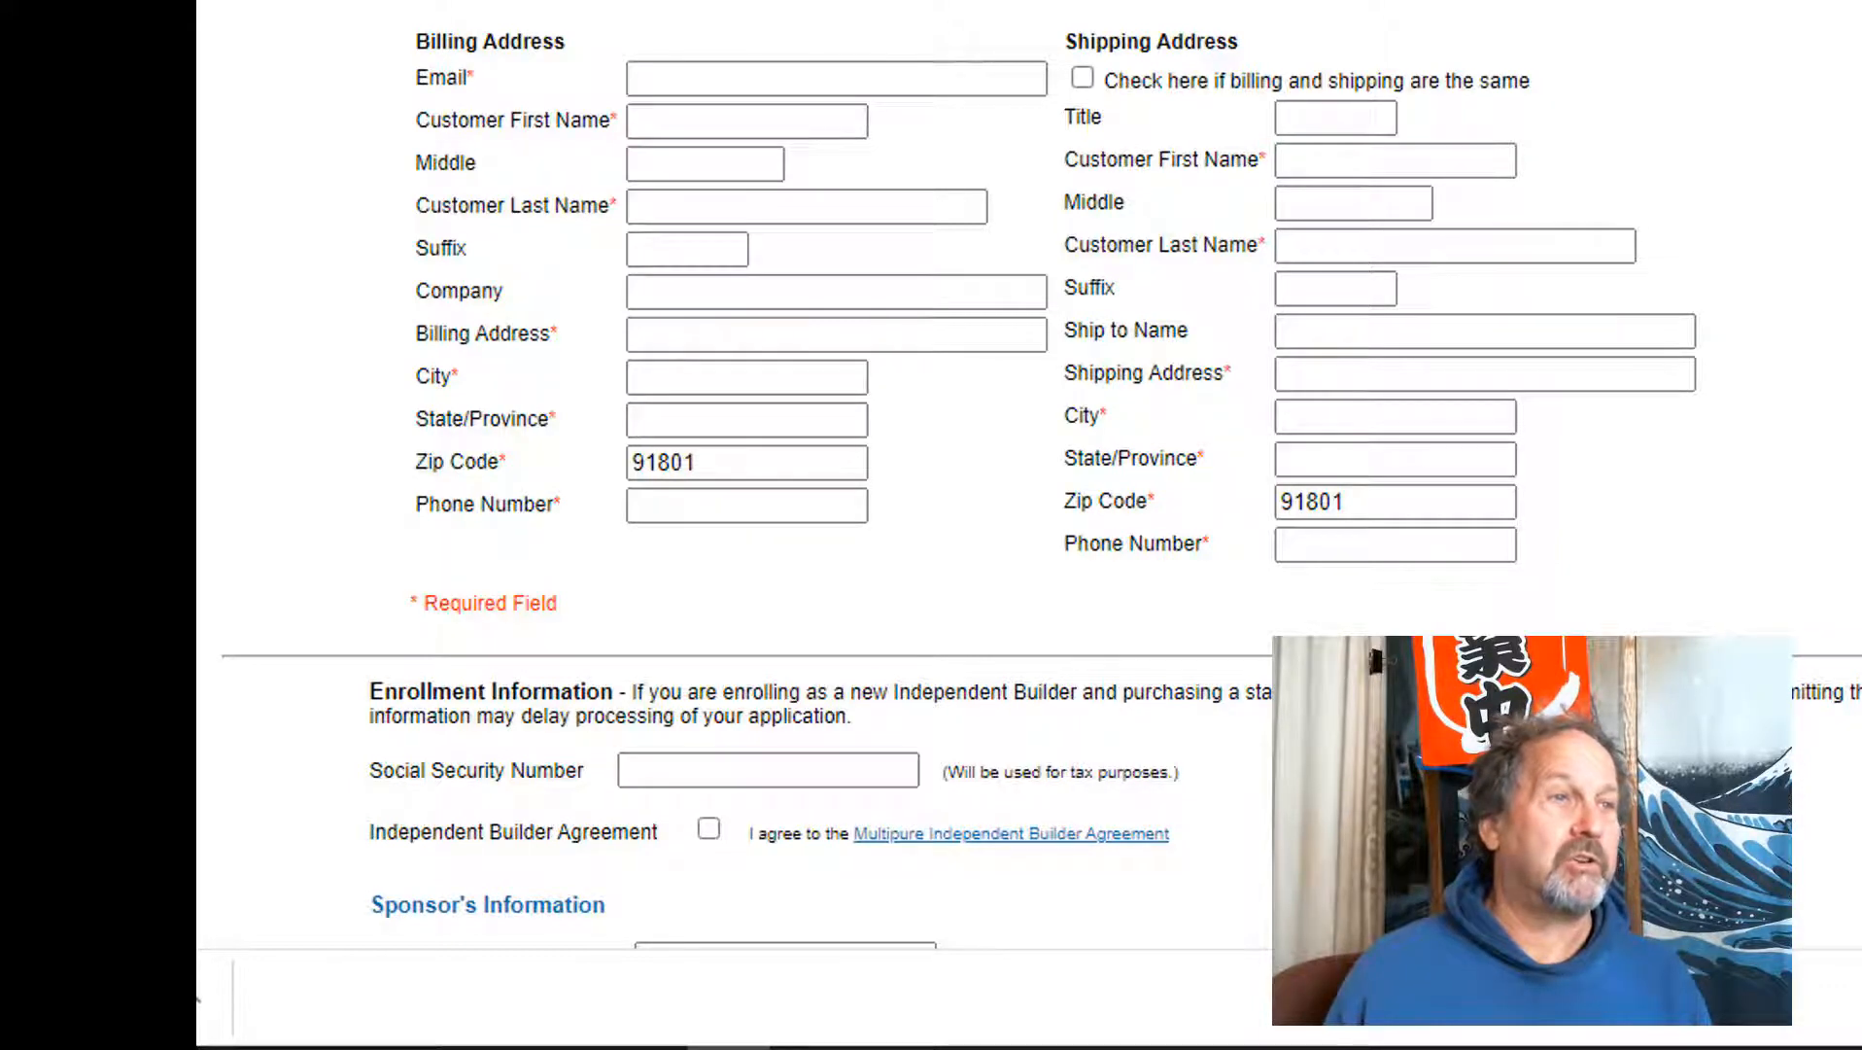
scroll("up", 3)
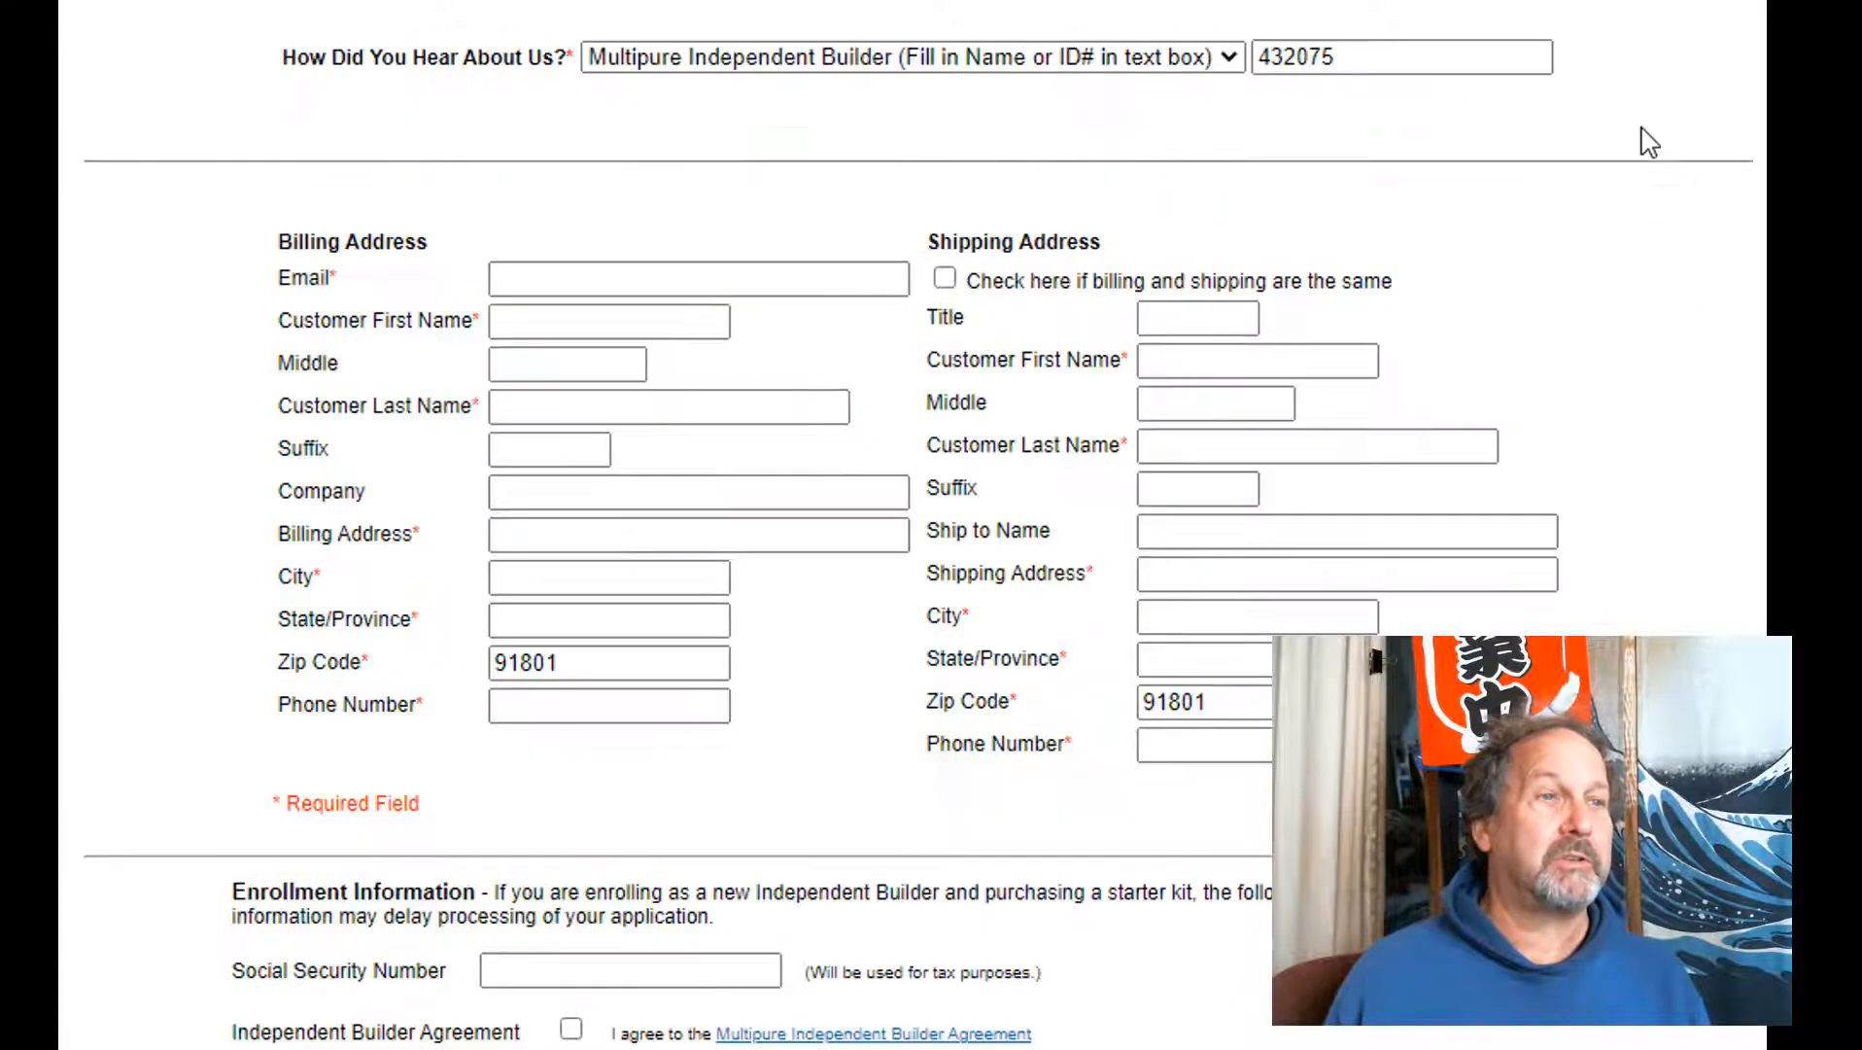
mouse_move(1270, 98)
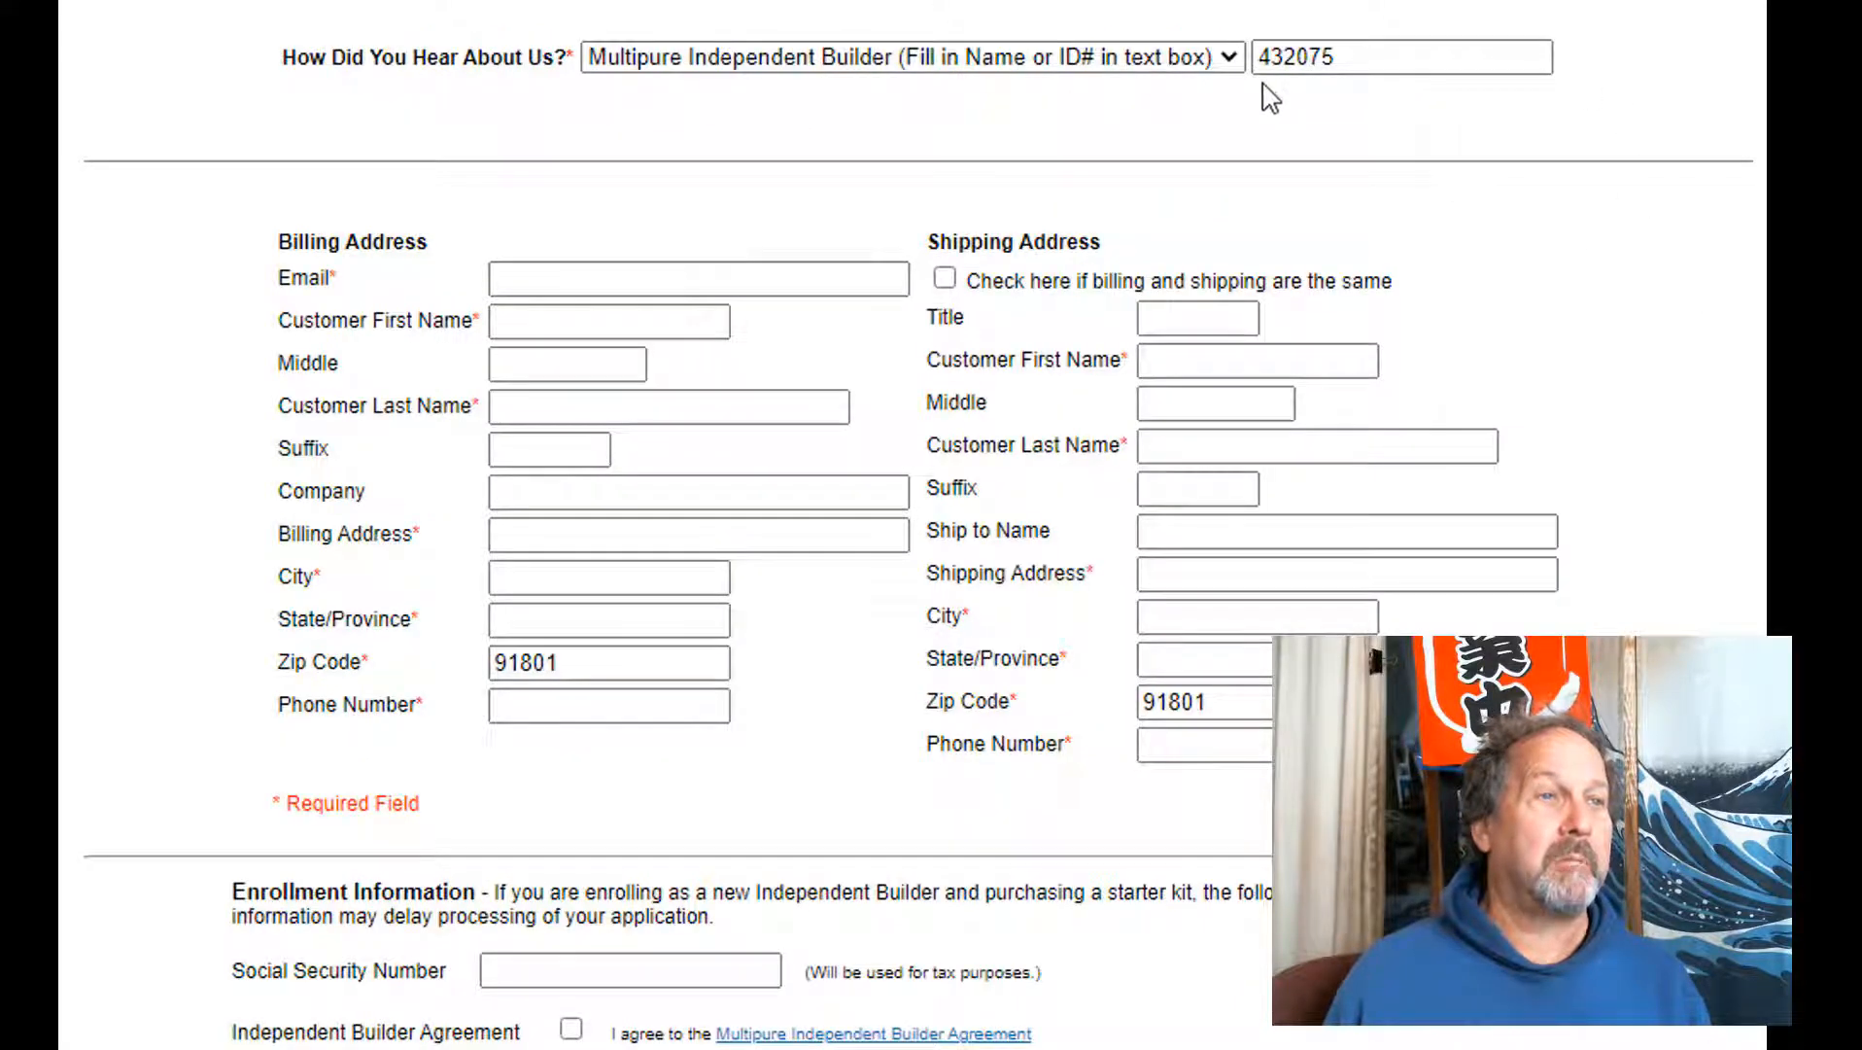
mouse_move(1334, 139)
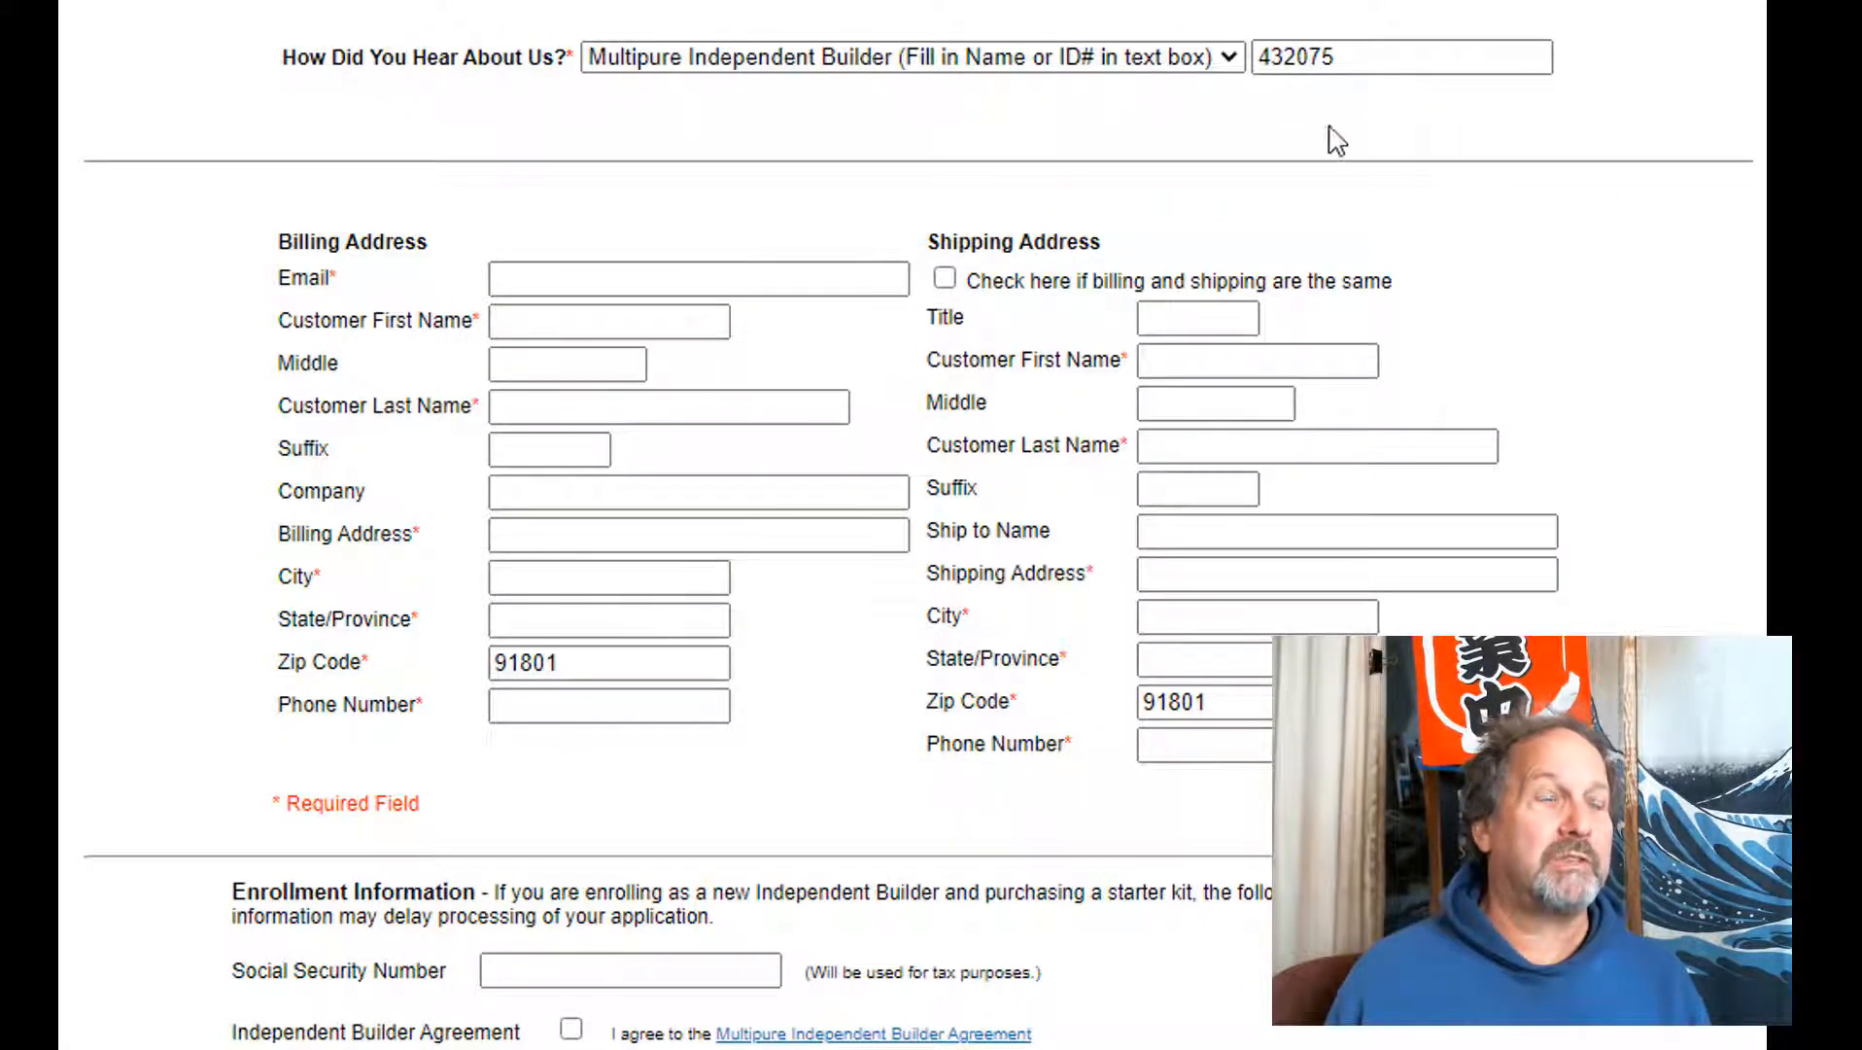
scroll("down", 3)
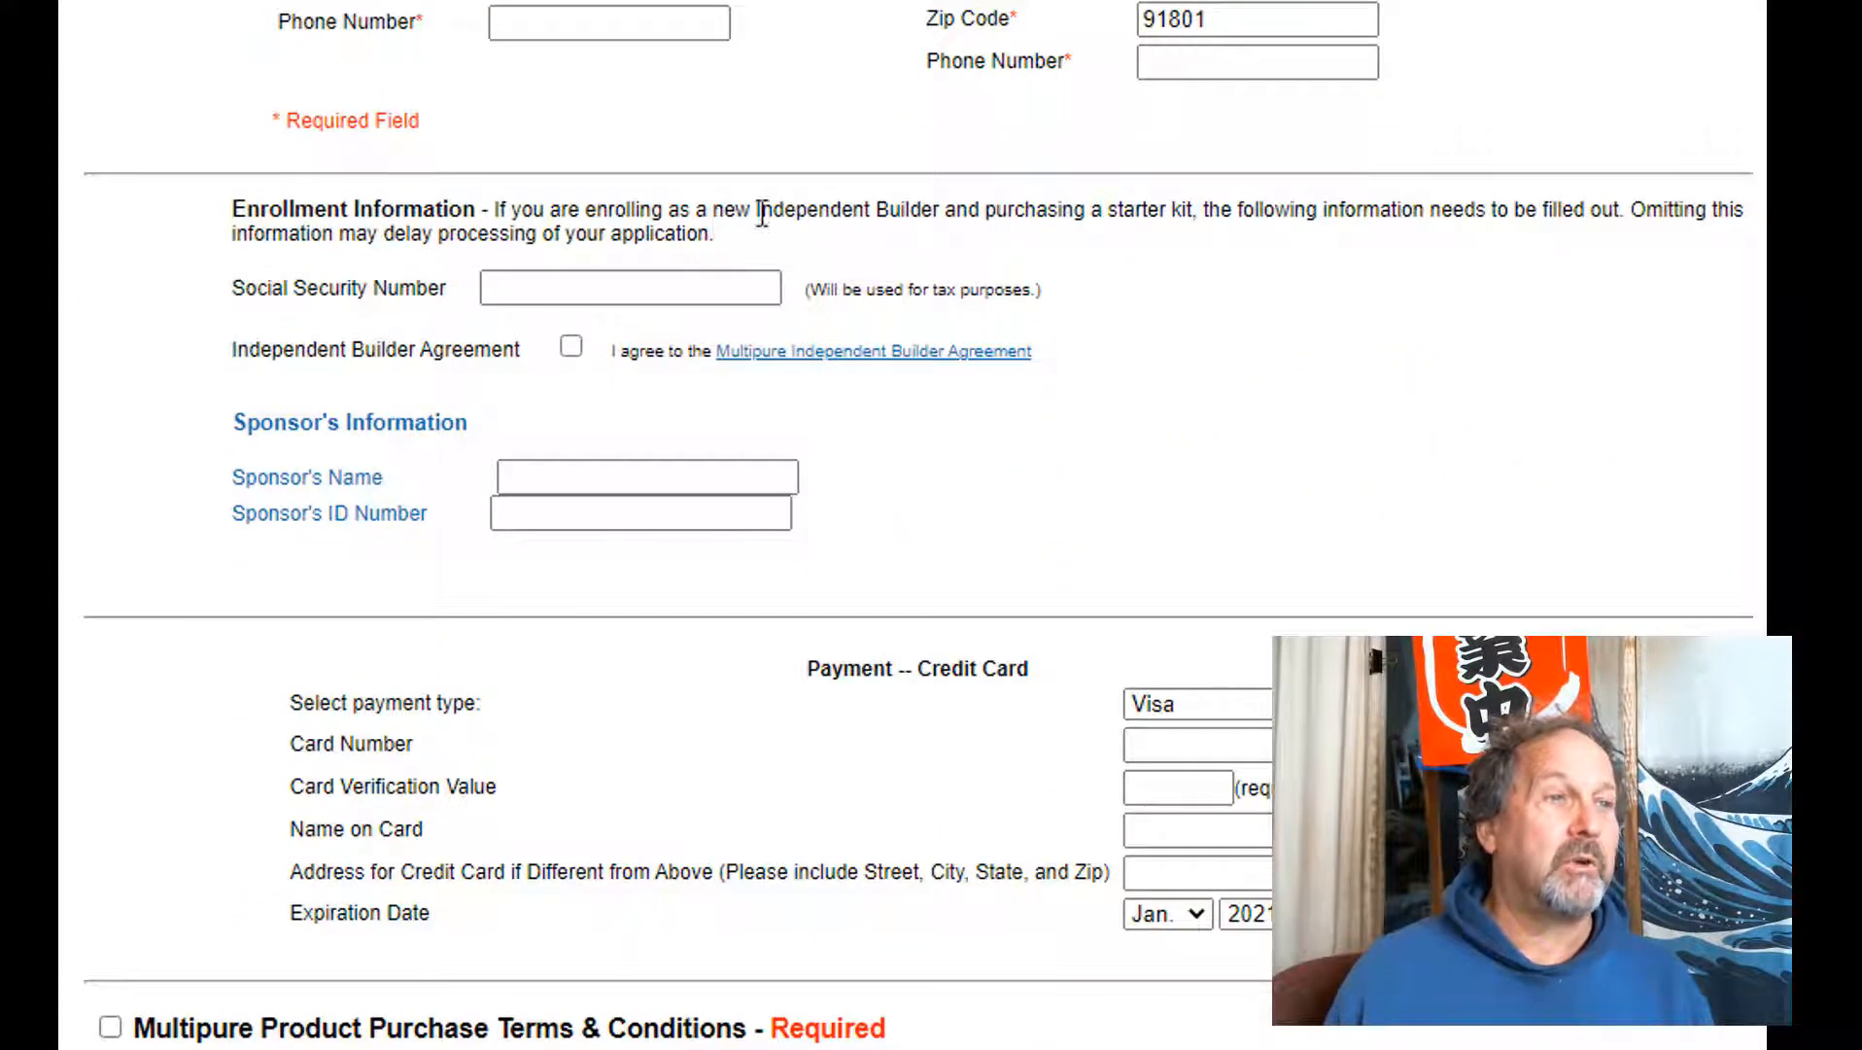
mouse_move(1053, 259)
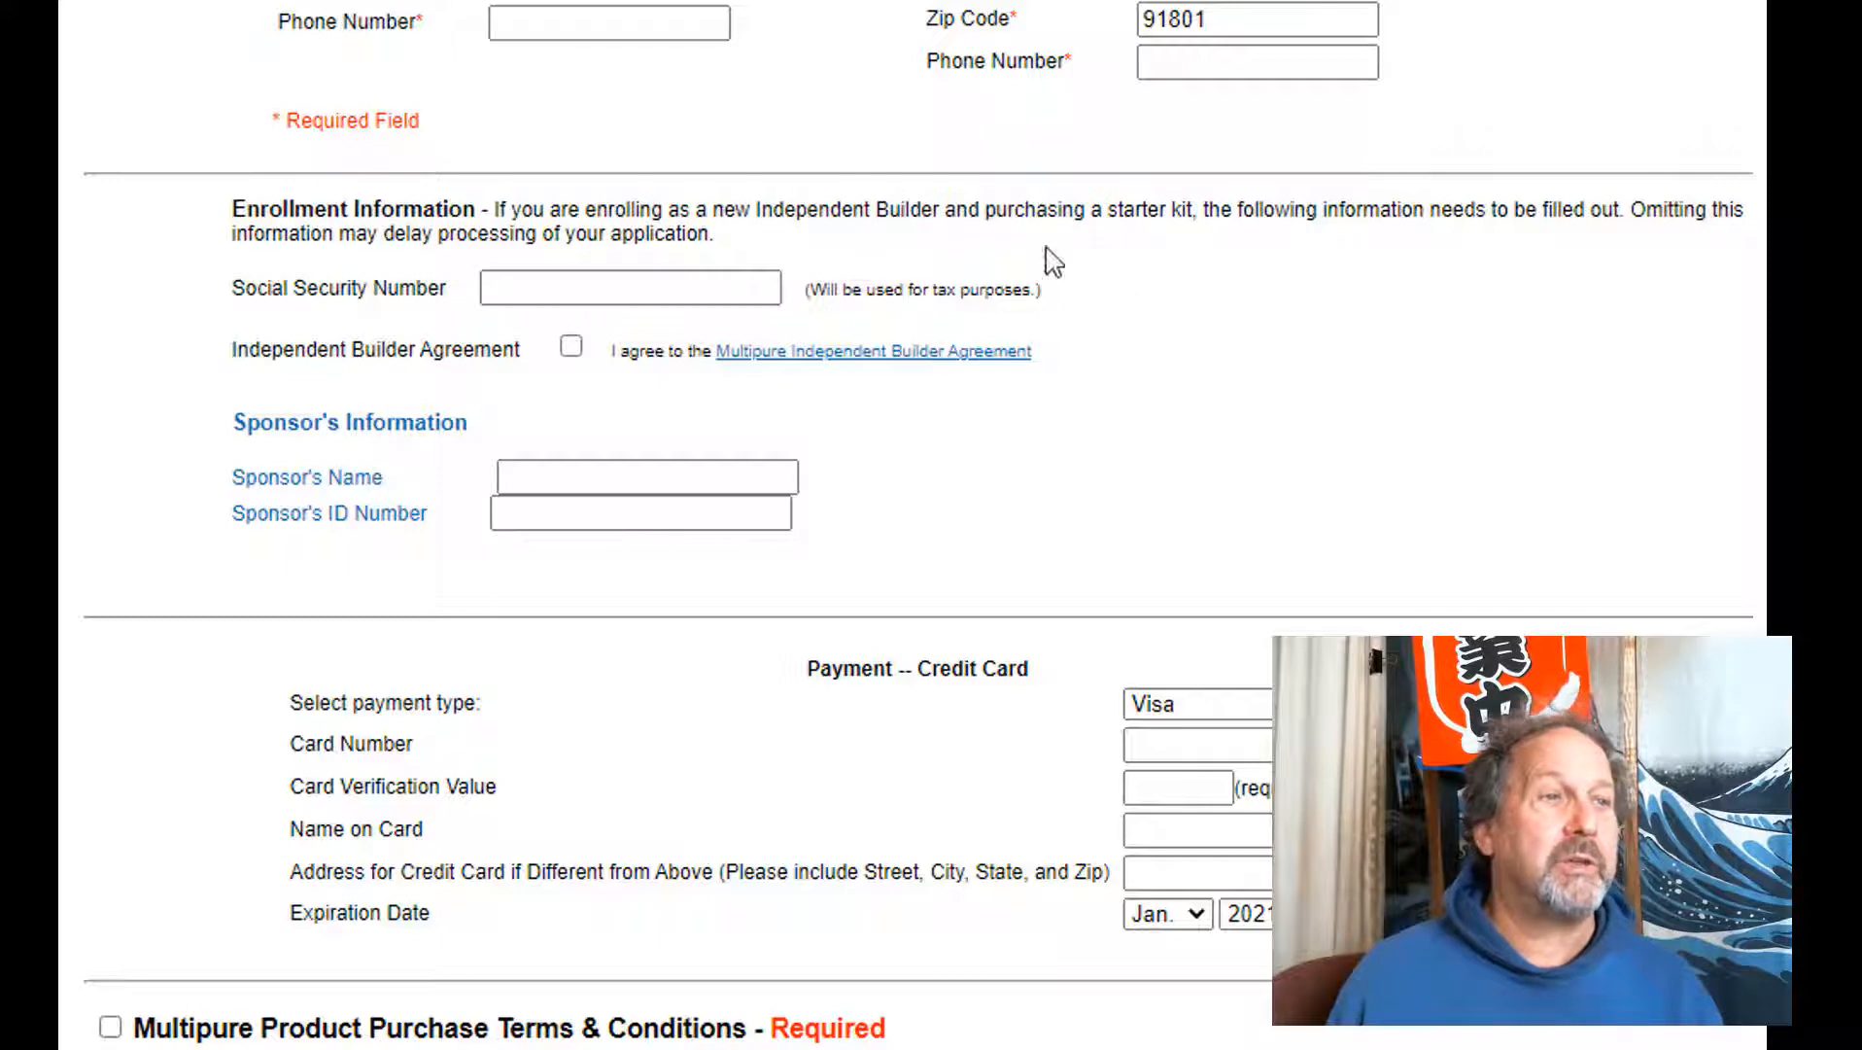
mouse_move(1174, 256)
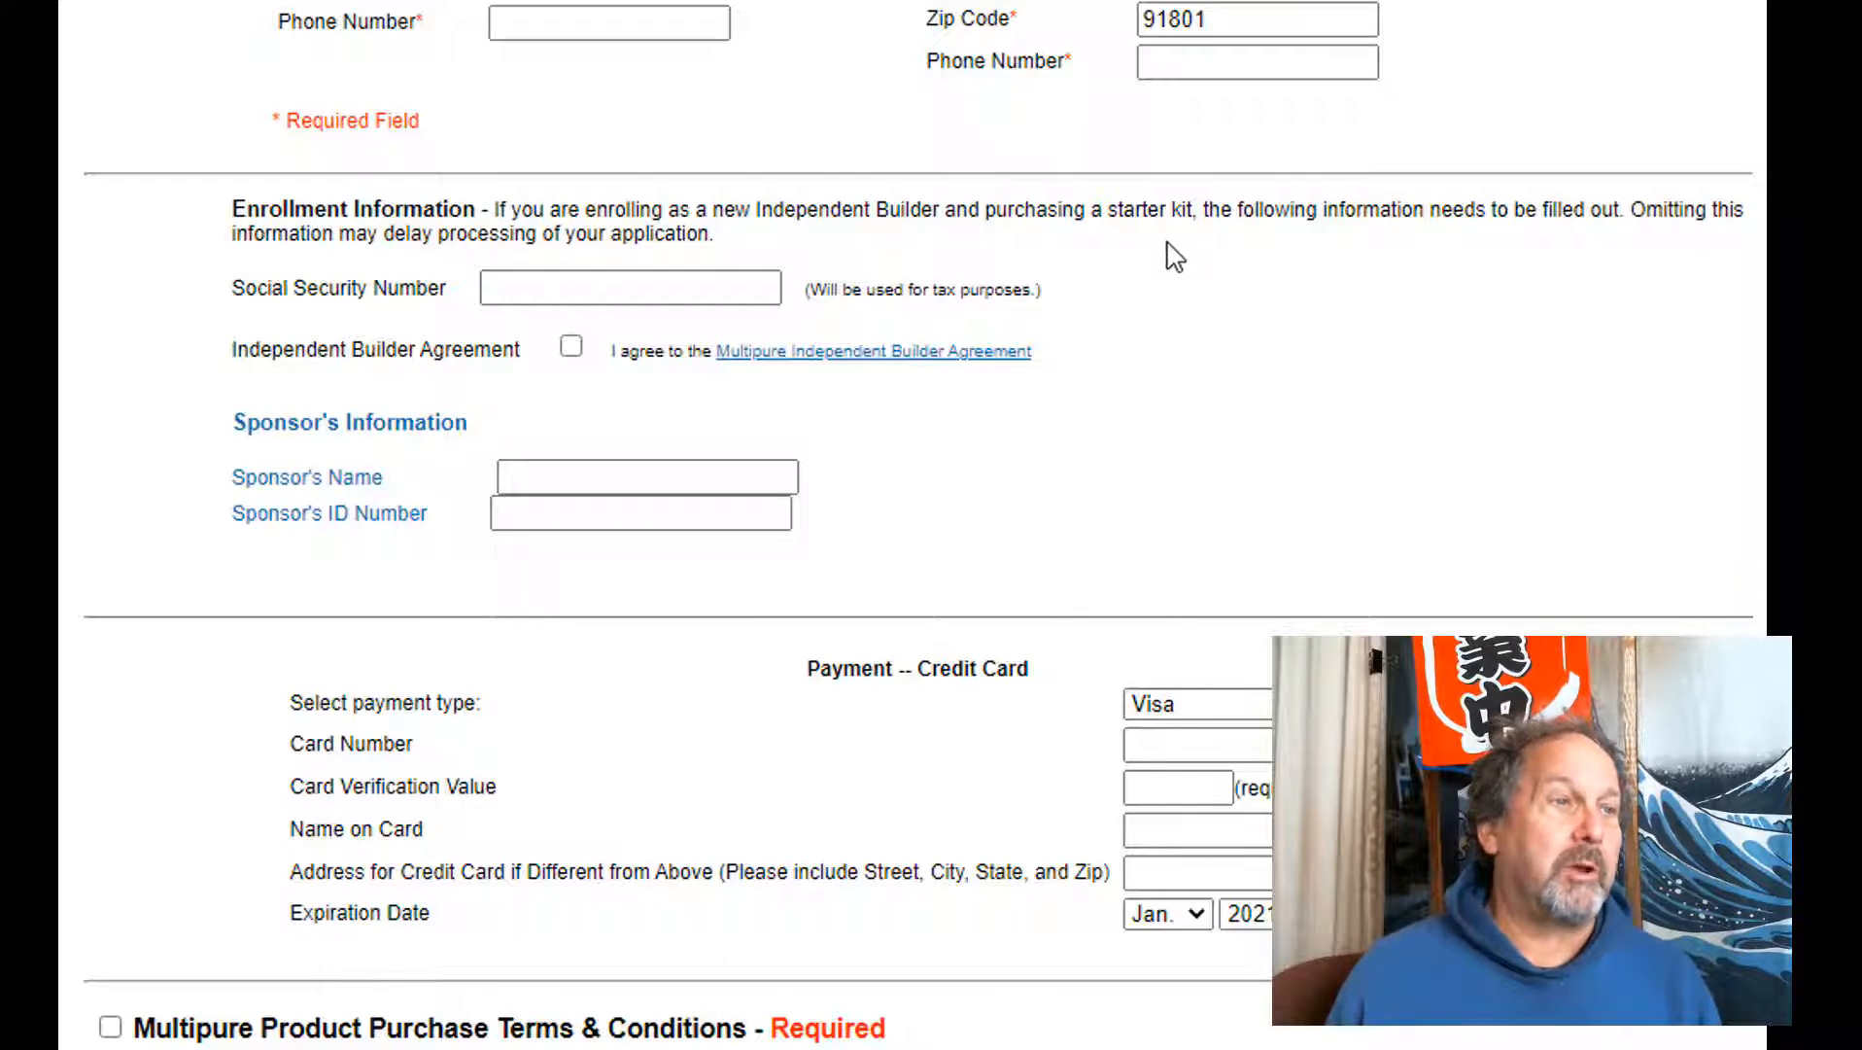
mouse_move(855, 398)
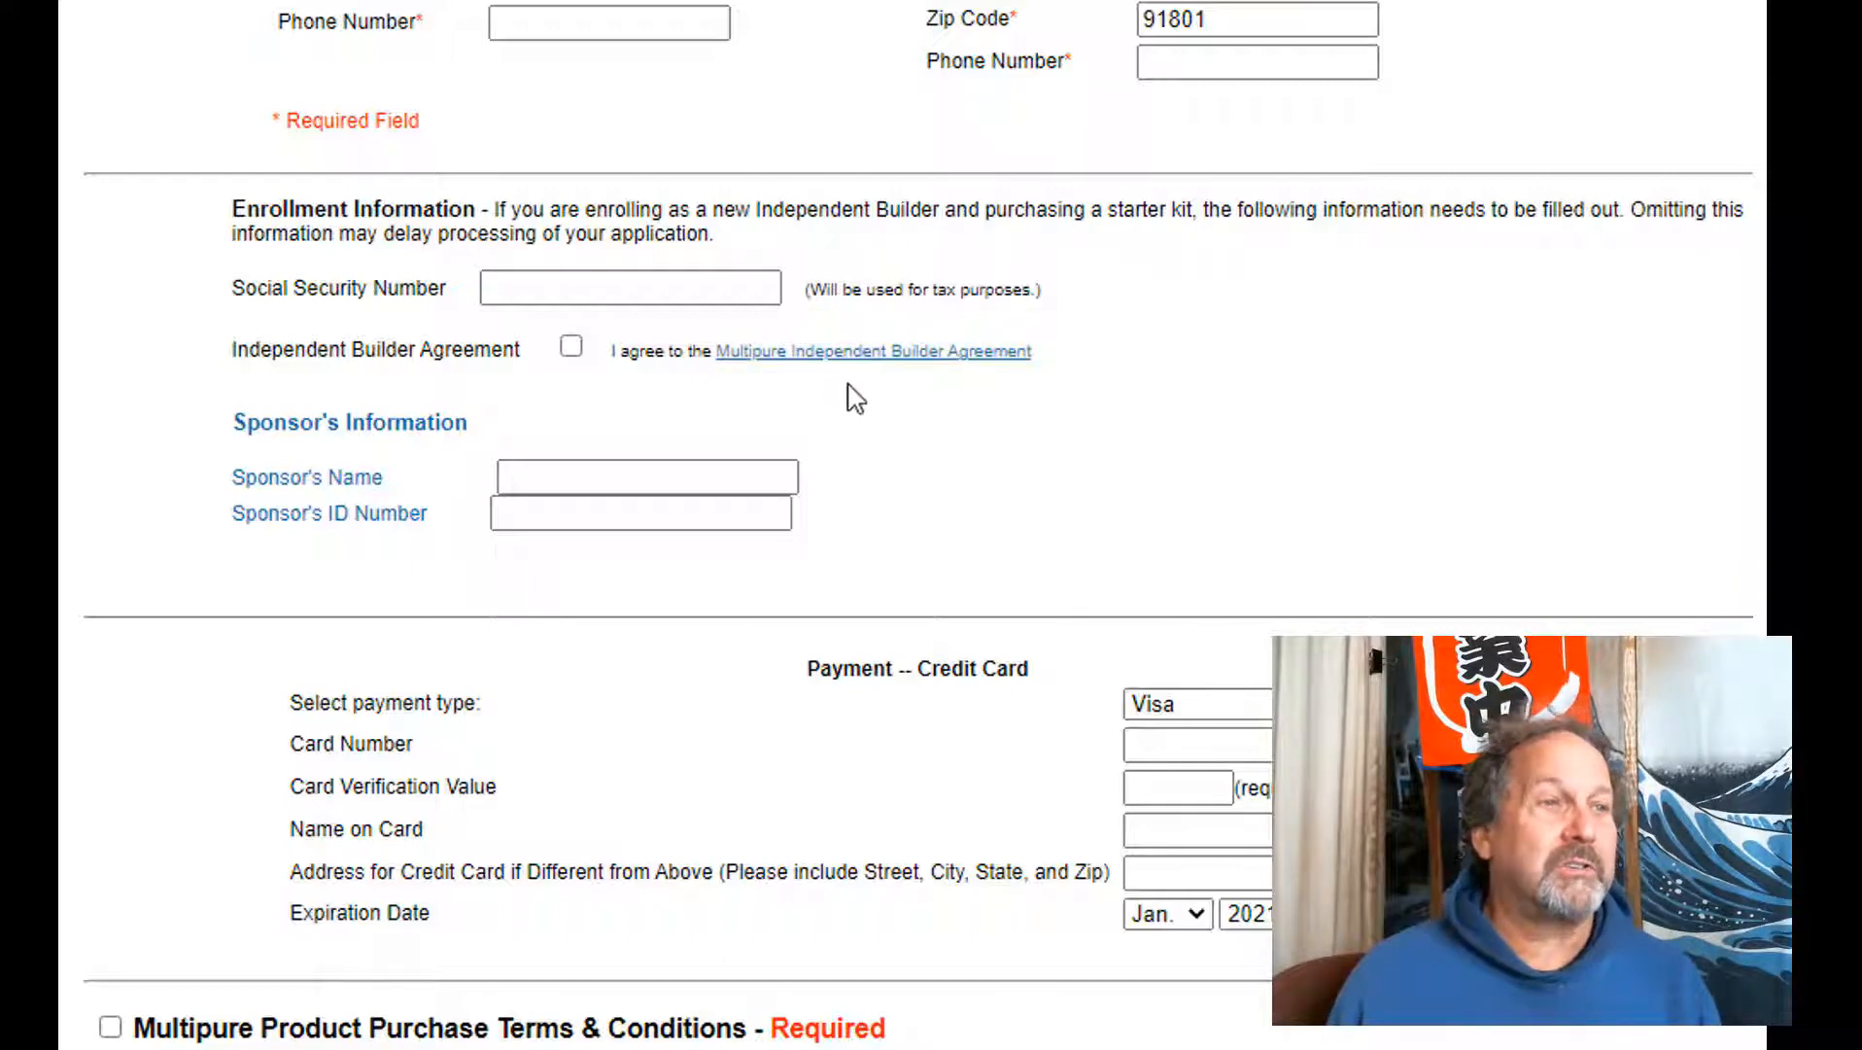
mouse_move(1161, 375)
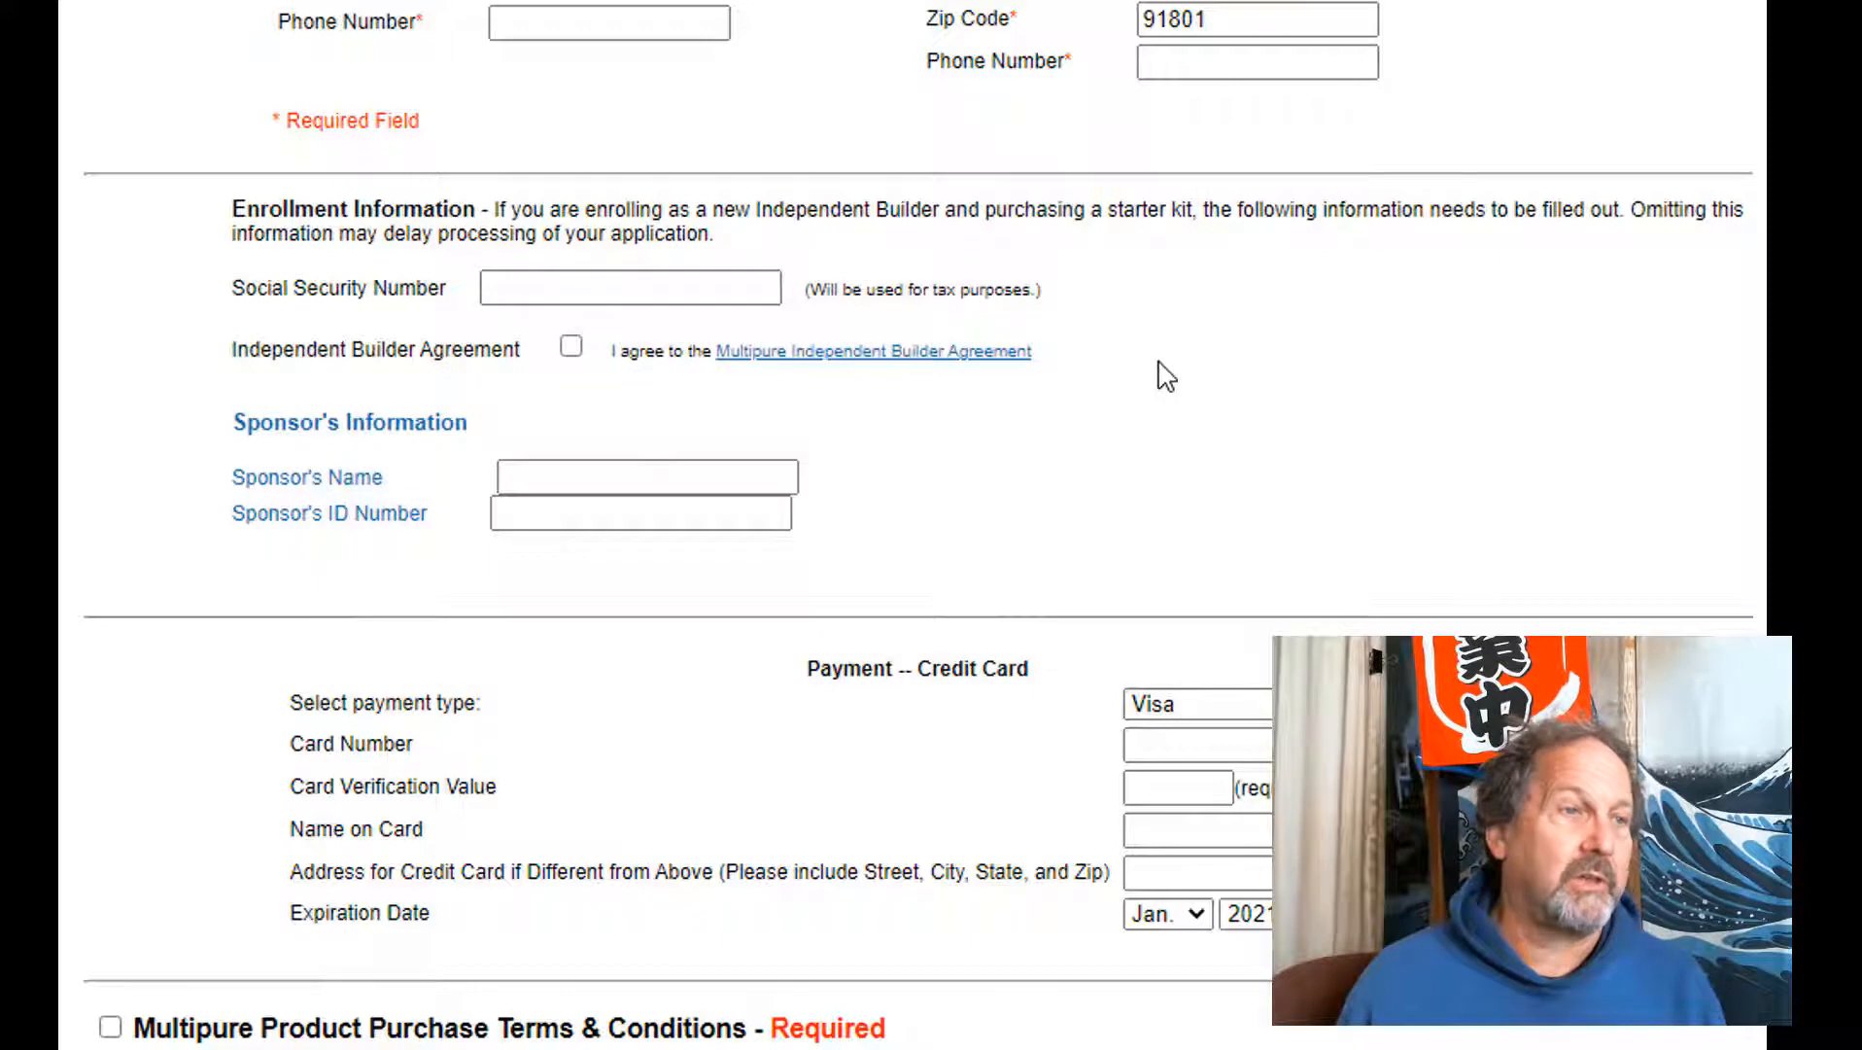
mouse_move(1289, 626)
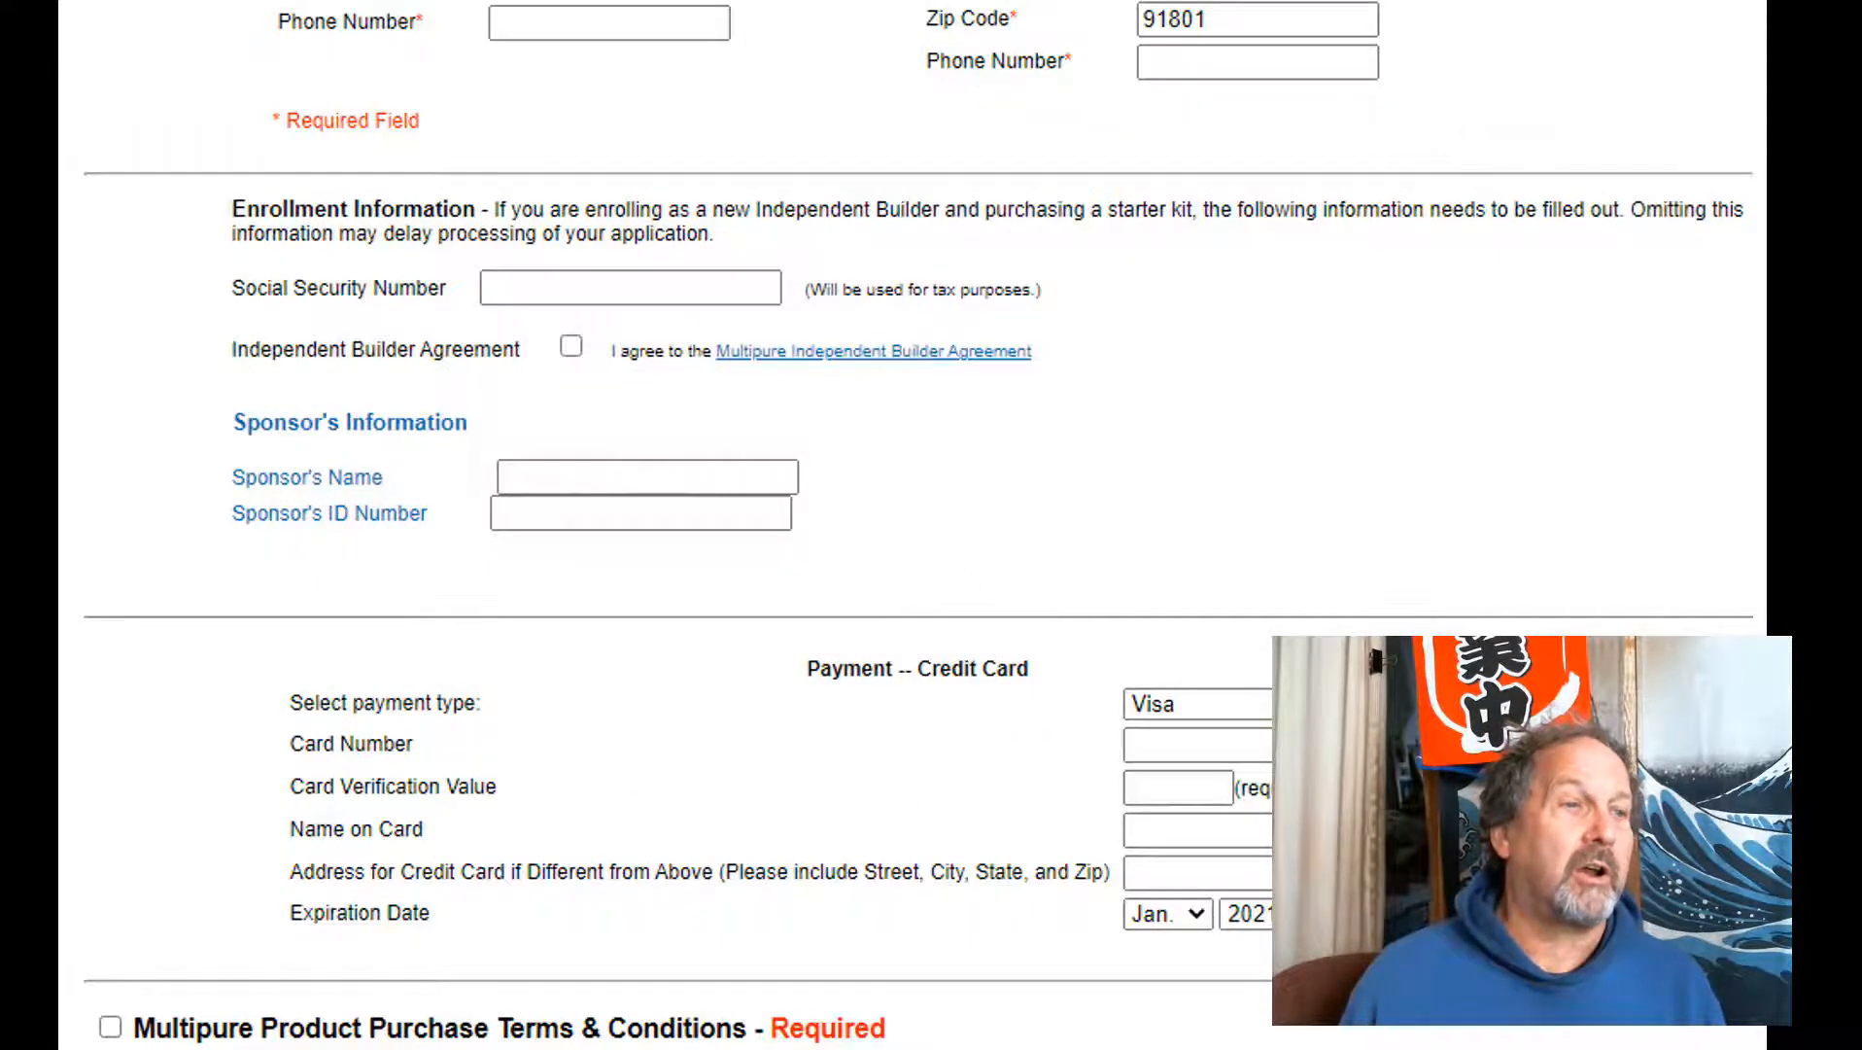
left_click(1198, 703)
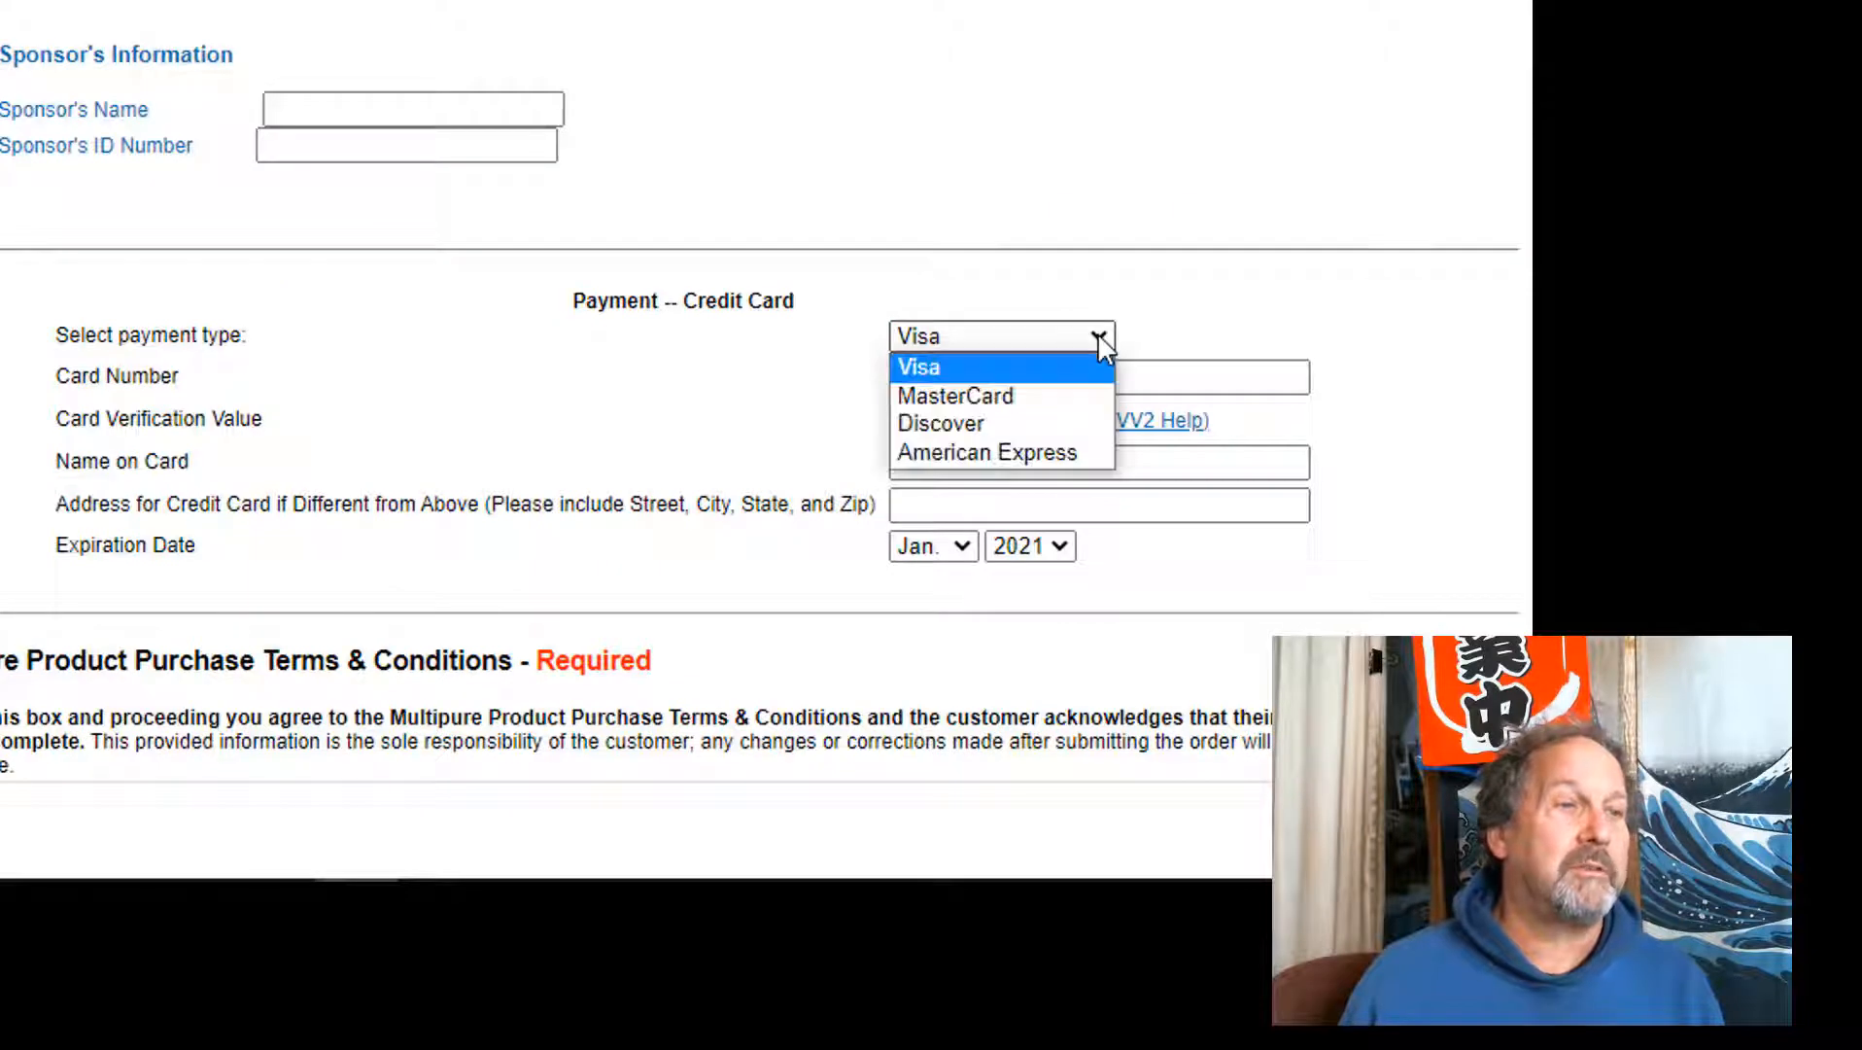
mouse_move(1310, 322)
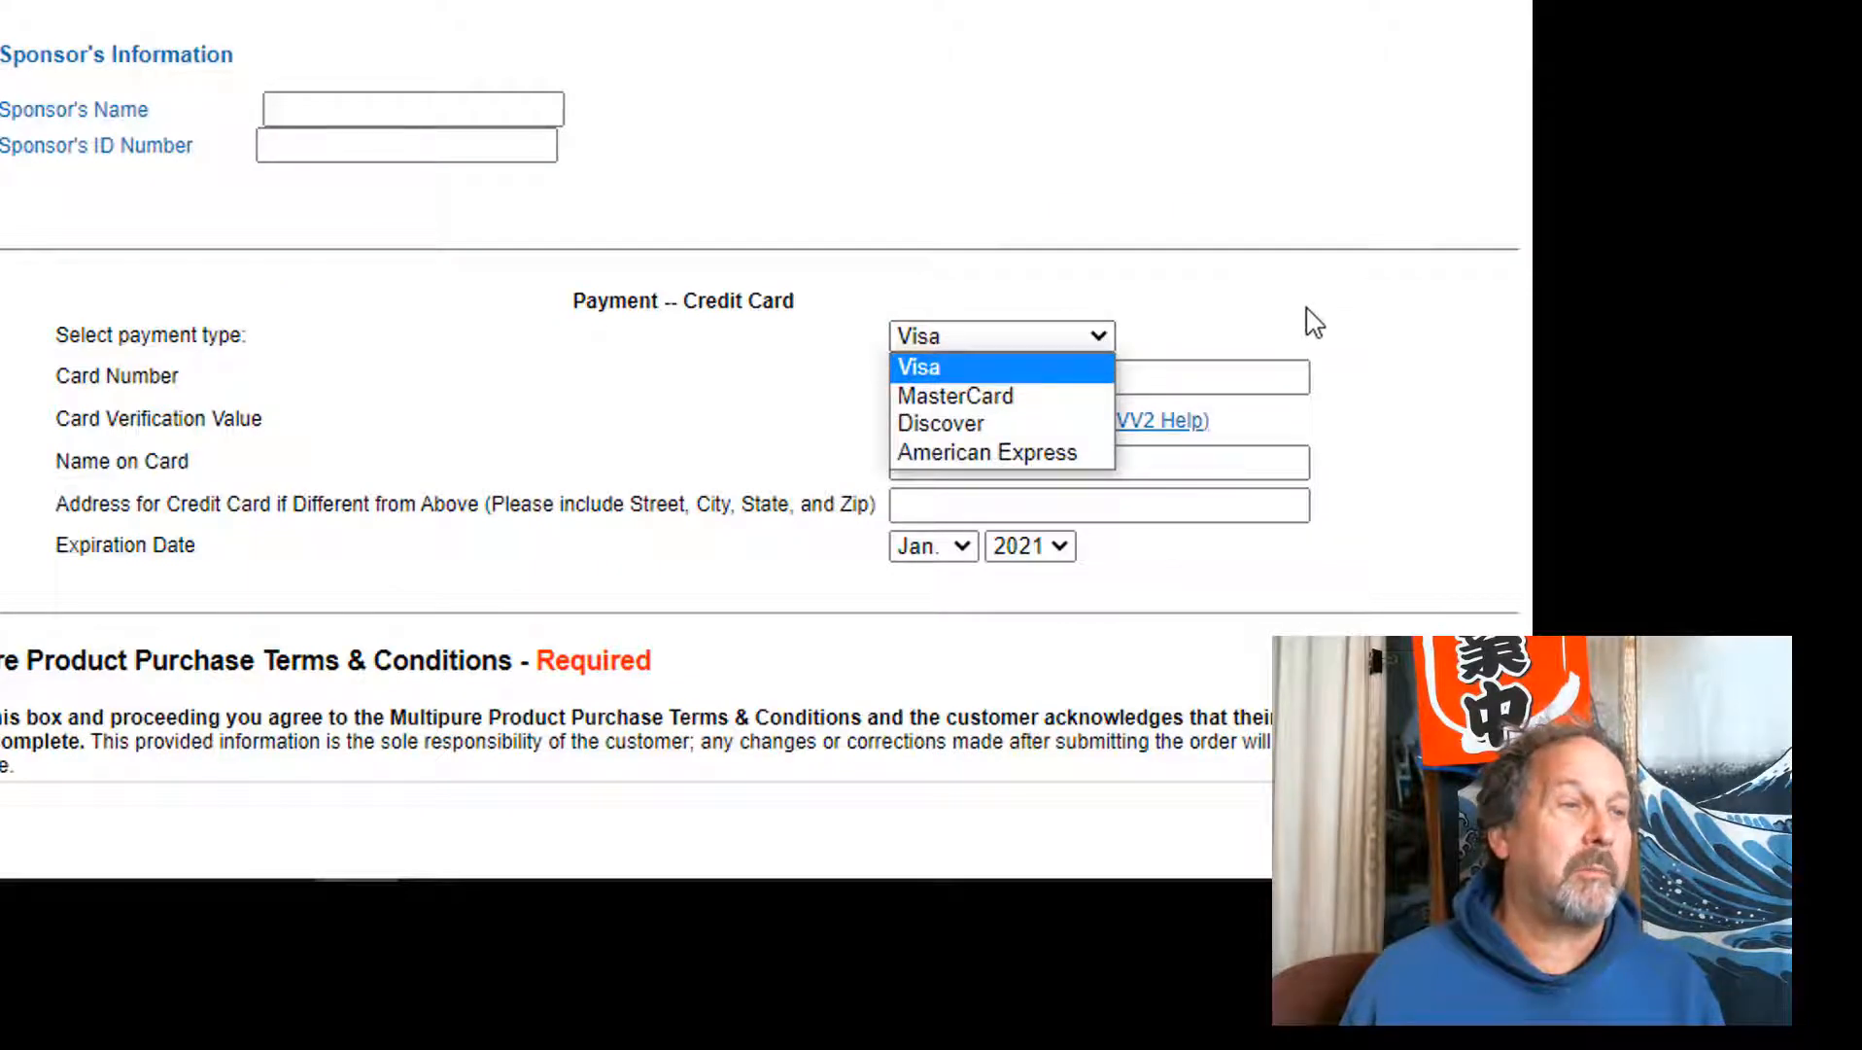
left_click(915, 366)
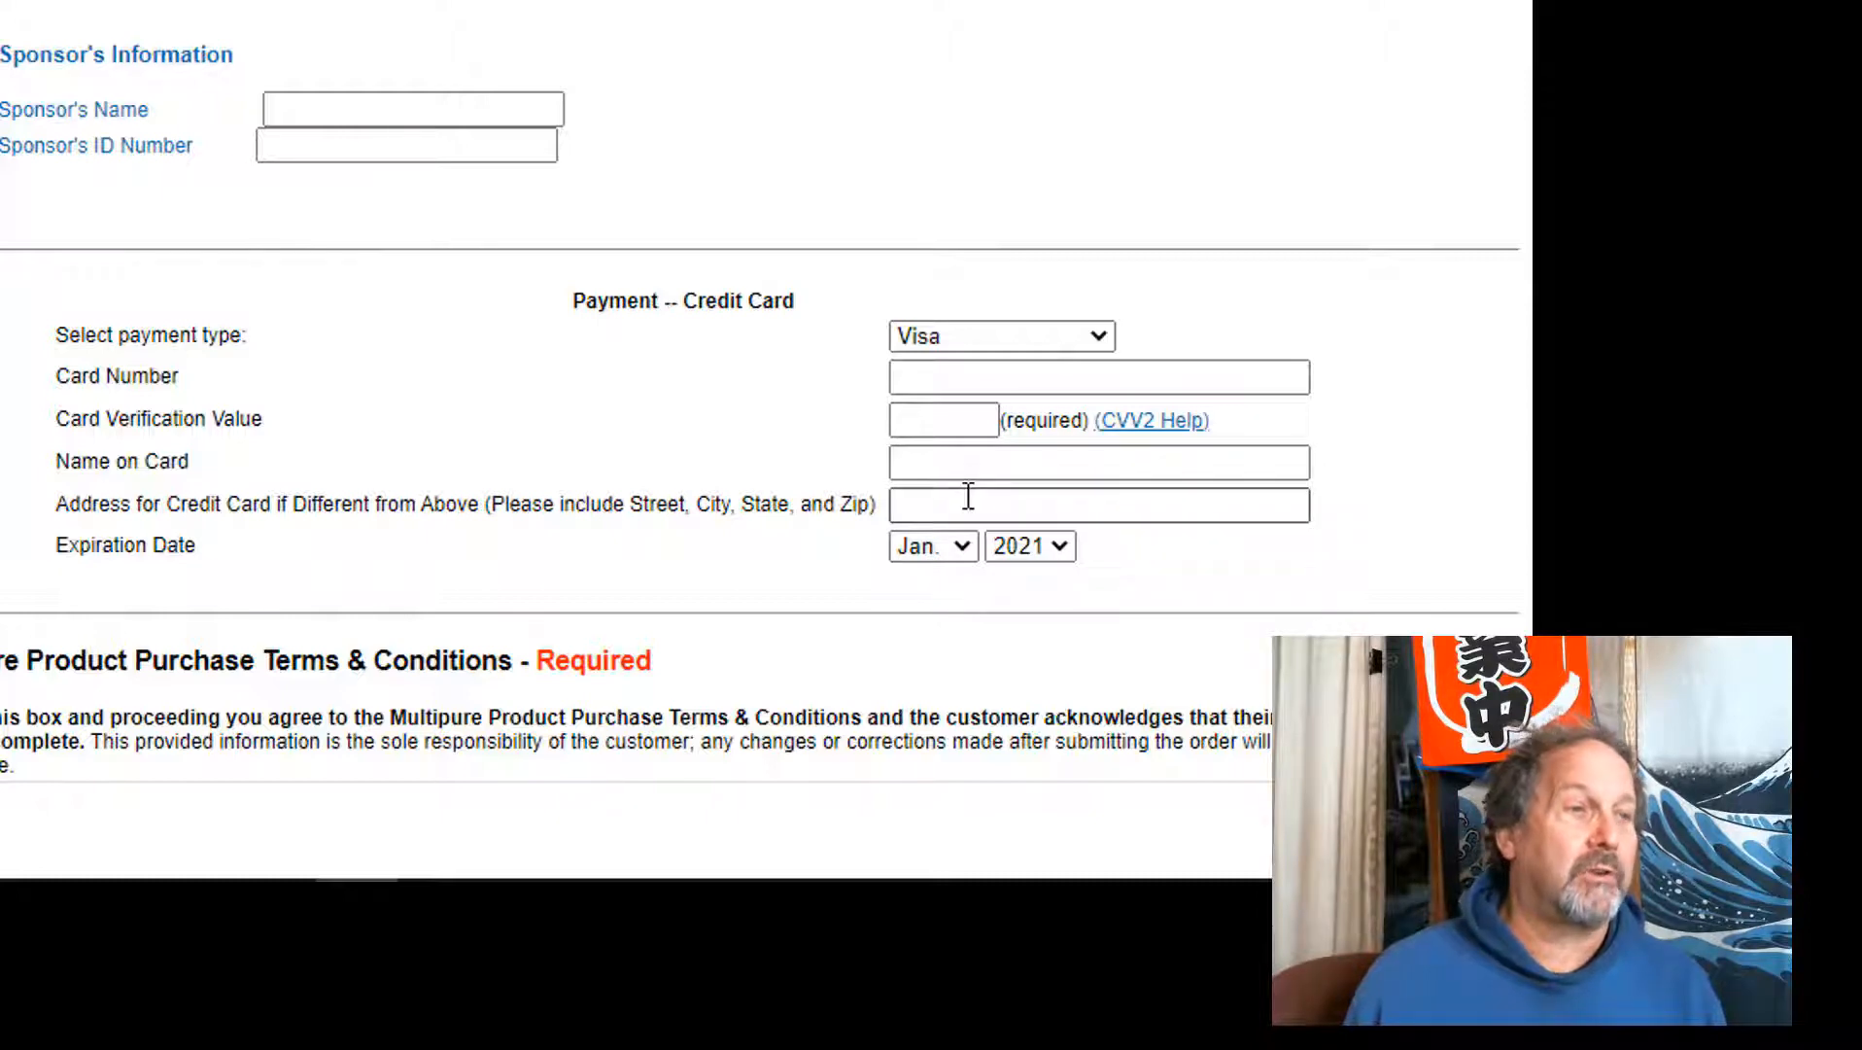
mouse_move(944, 588)
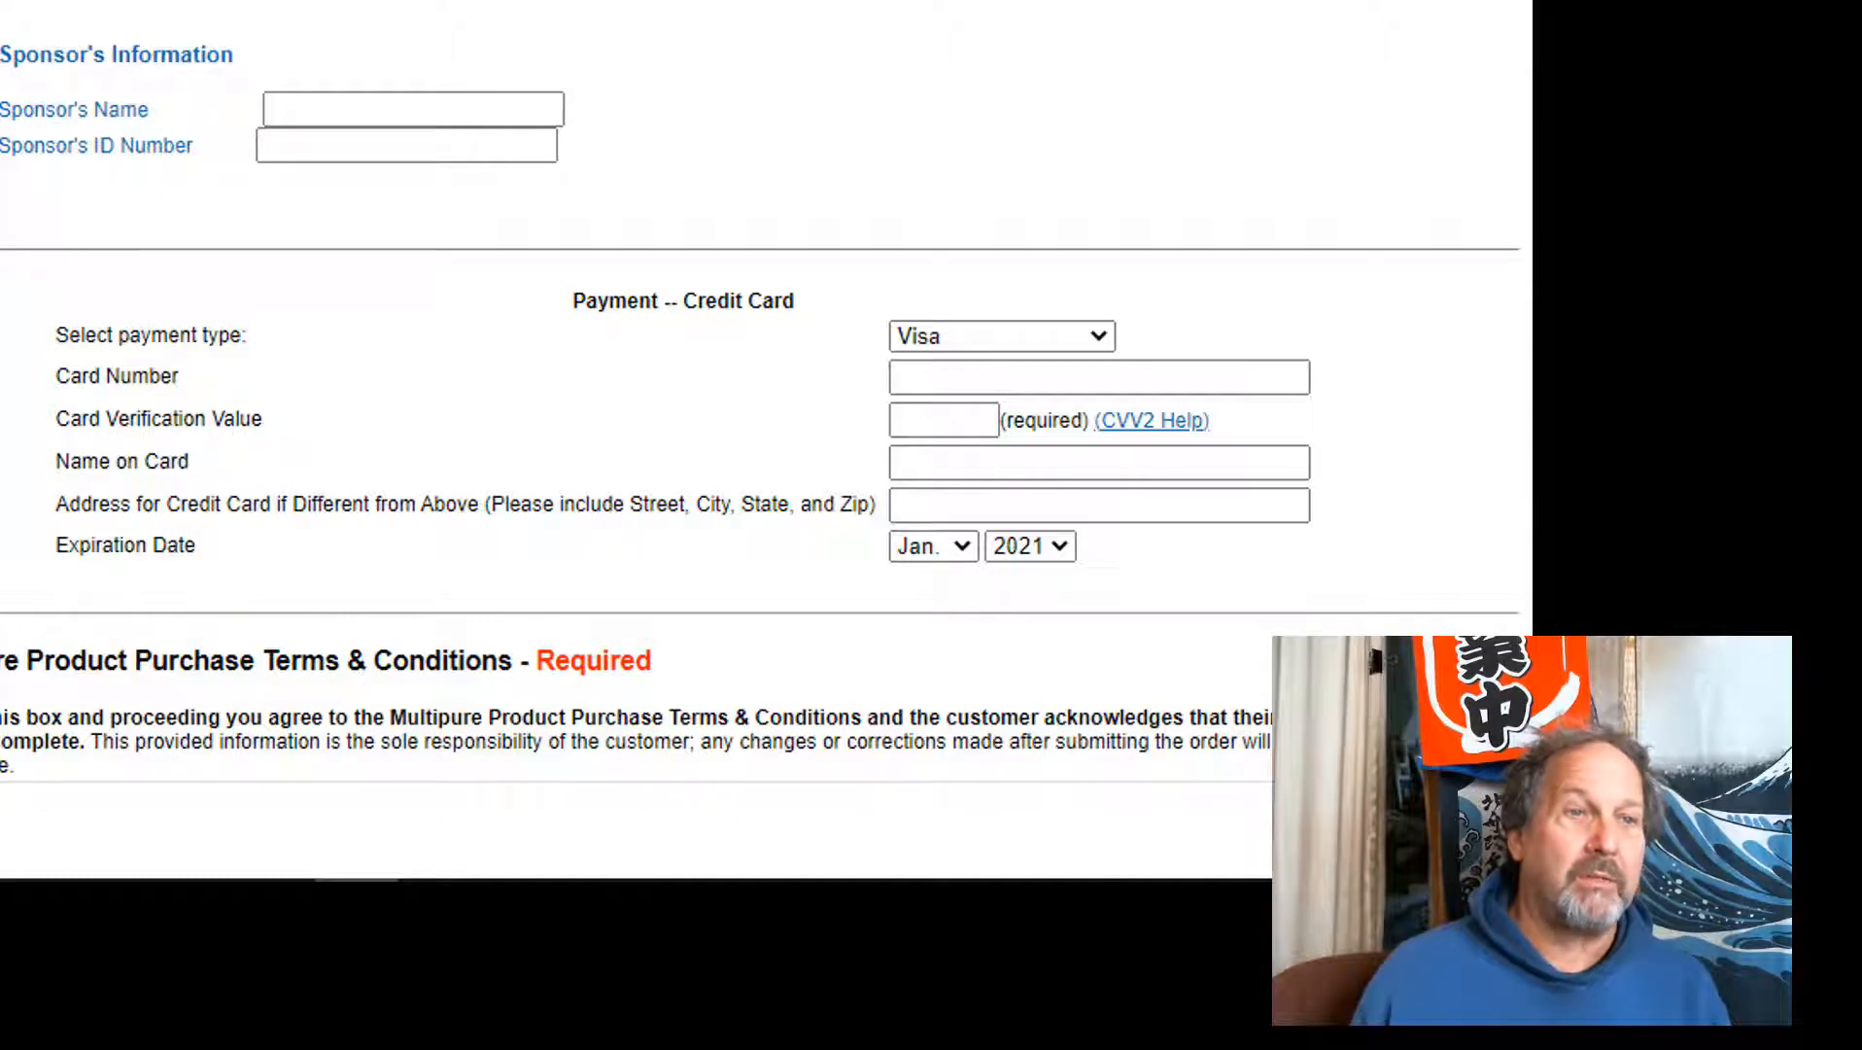
scroll("down", 3)
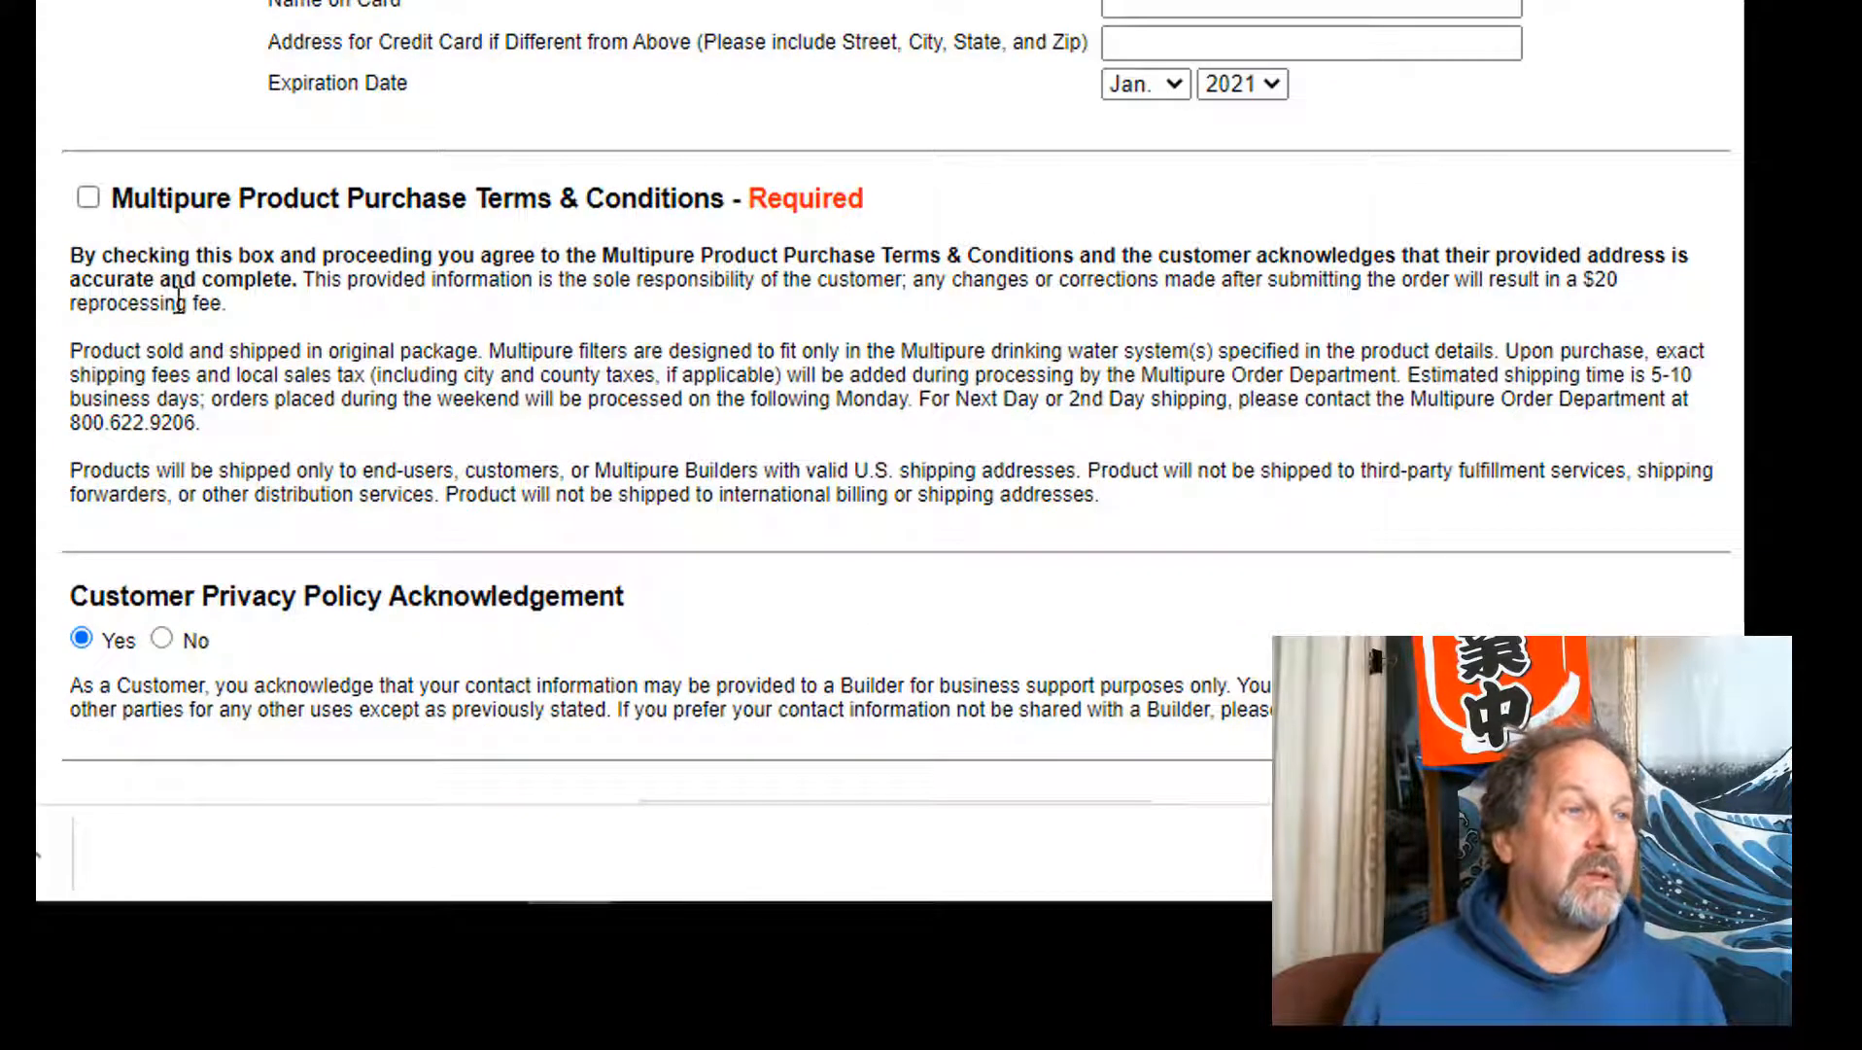
left_click(87, 197)
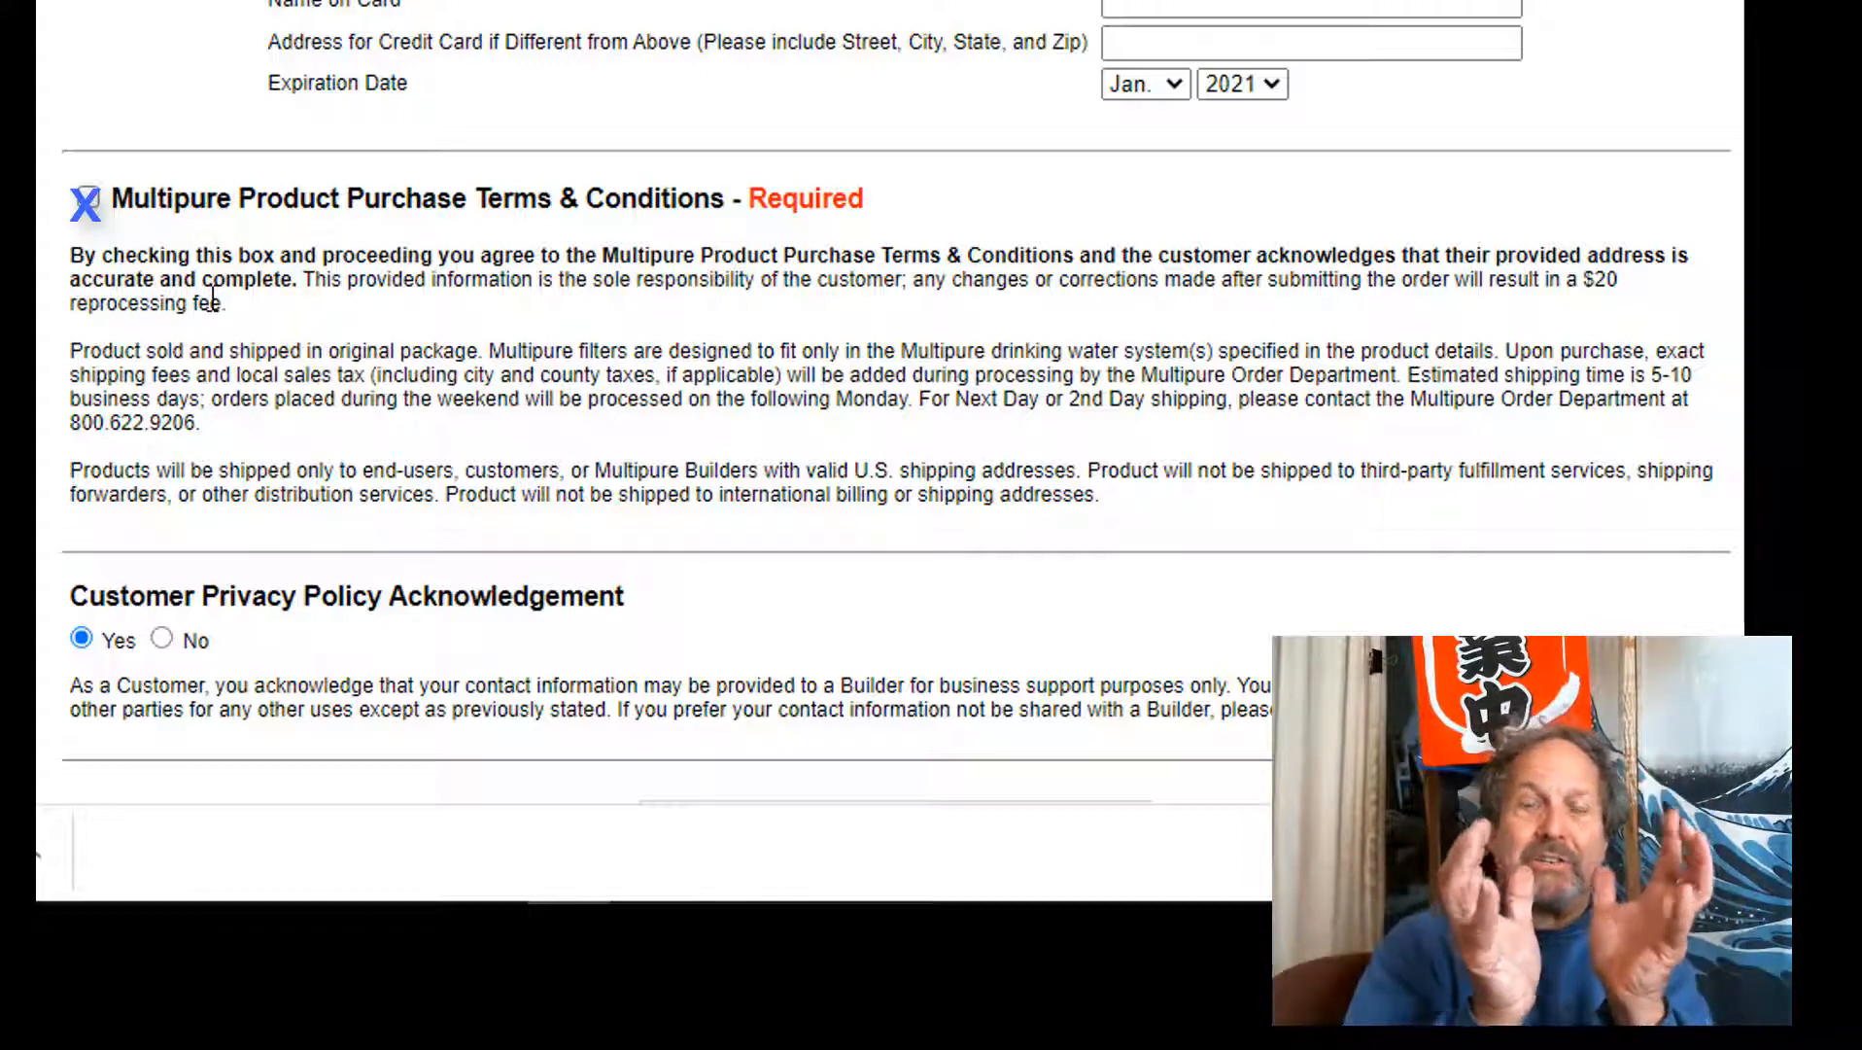
left_click(88, 198)
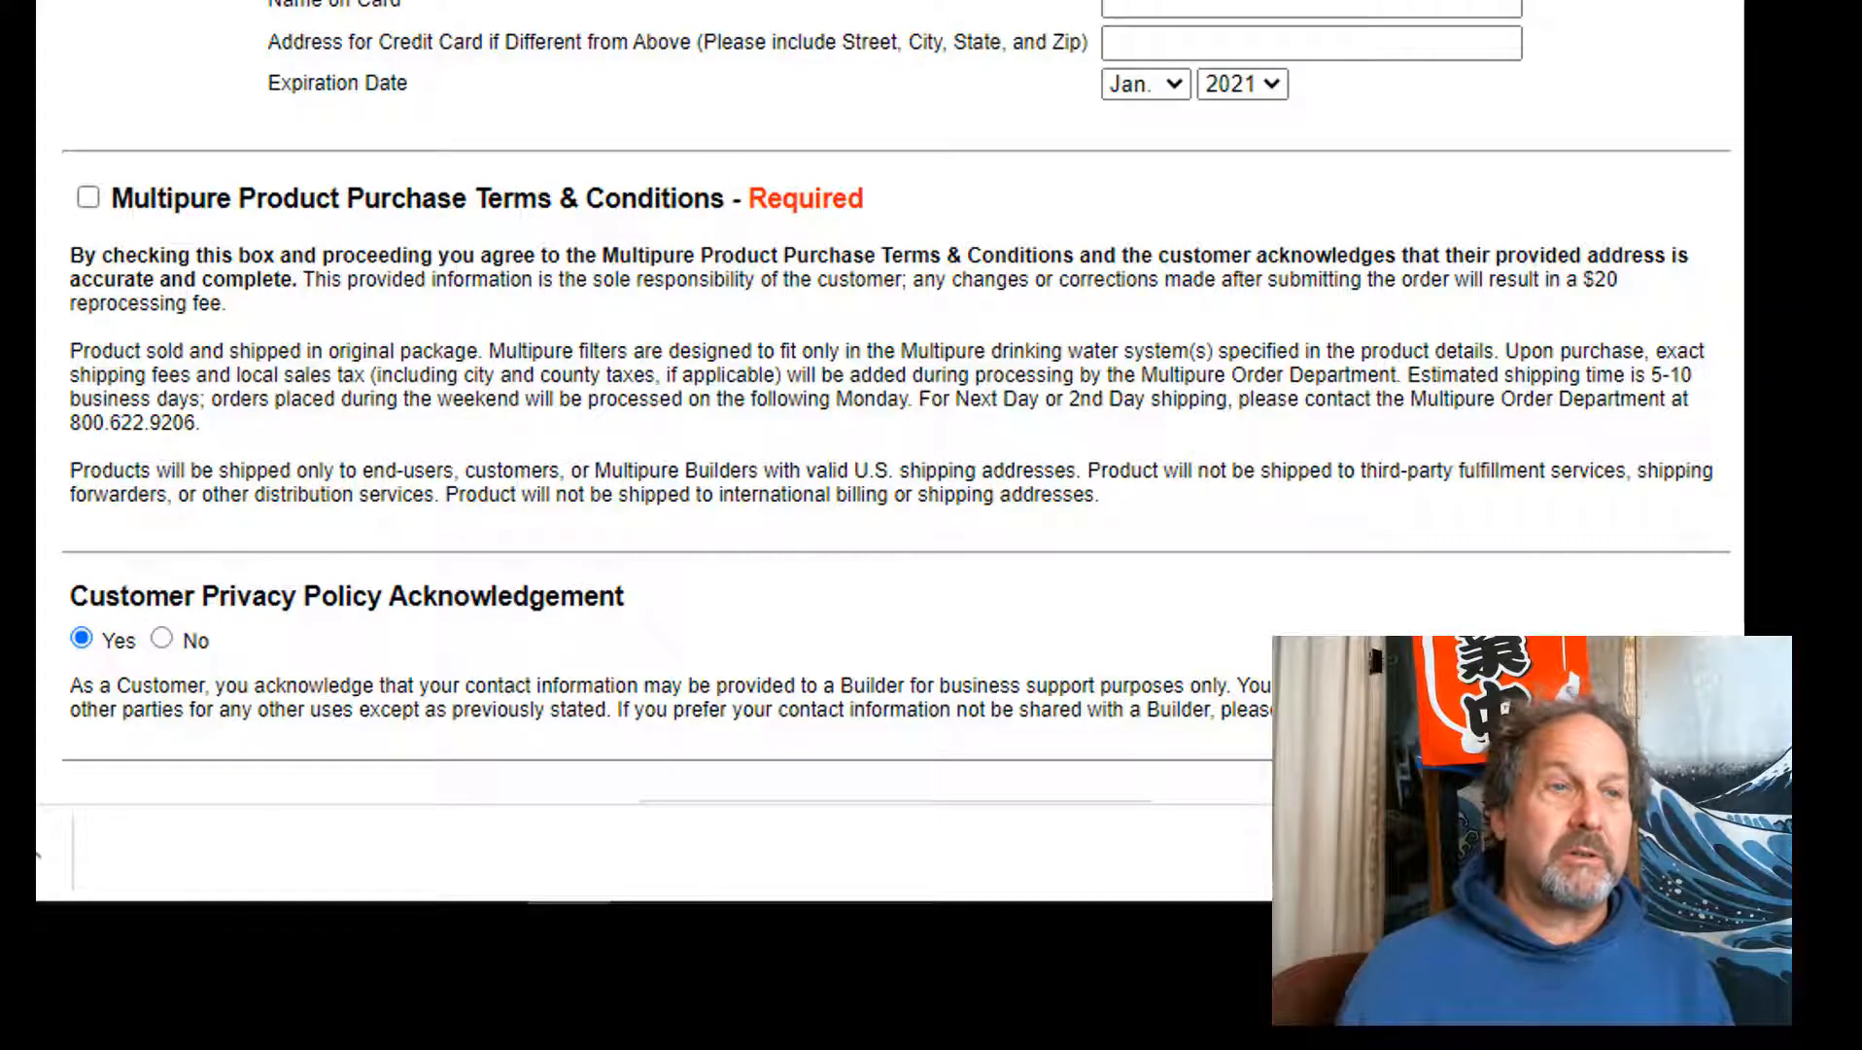
scroll("down", 3)
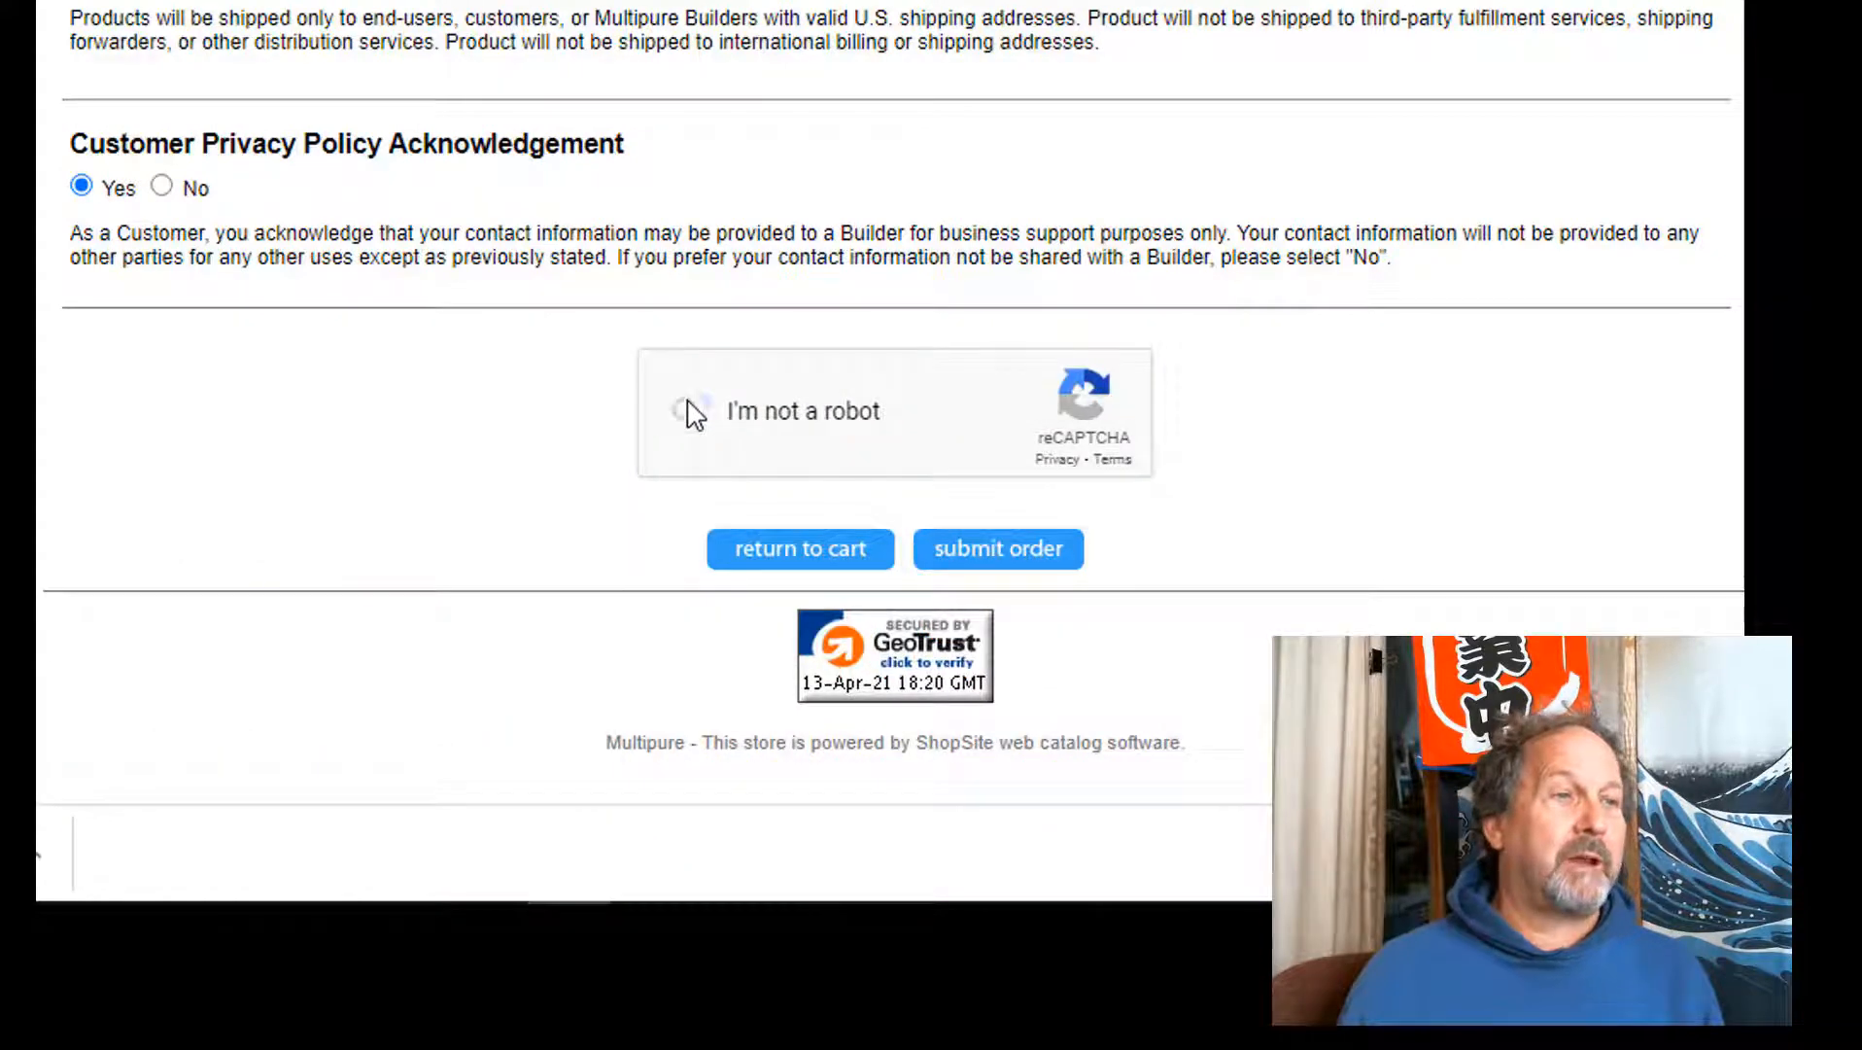
Step: Check the 'I'm not a robot' reCAPTCHA and scroll back up the checkout form
left_click(689, 409)
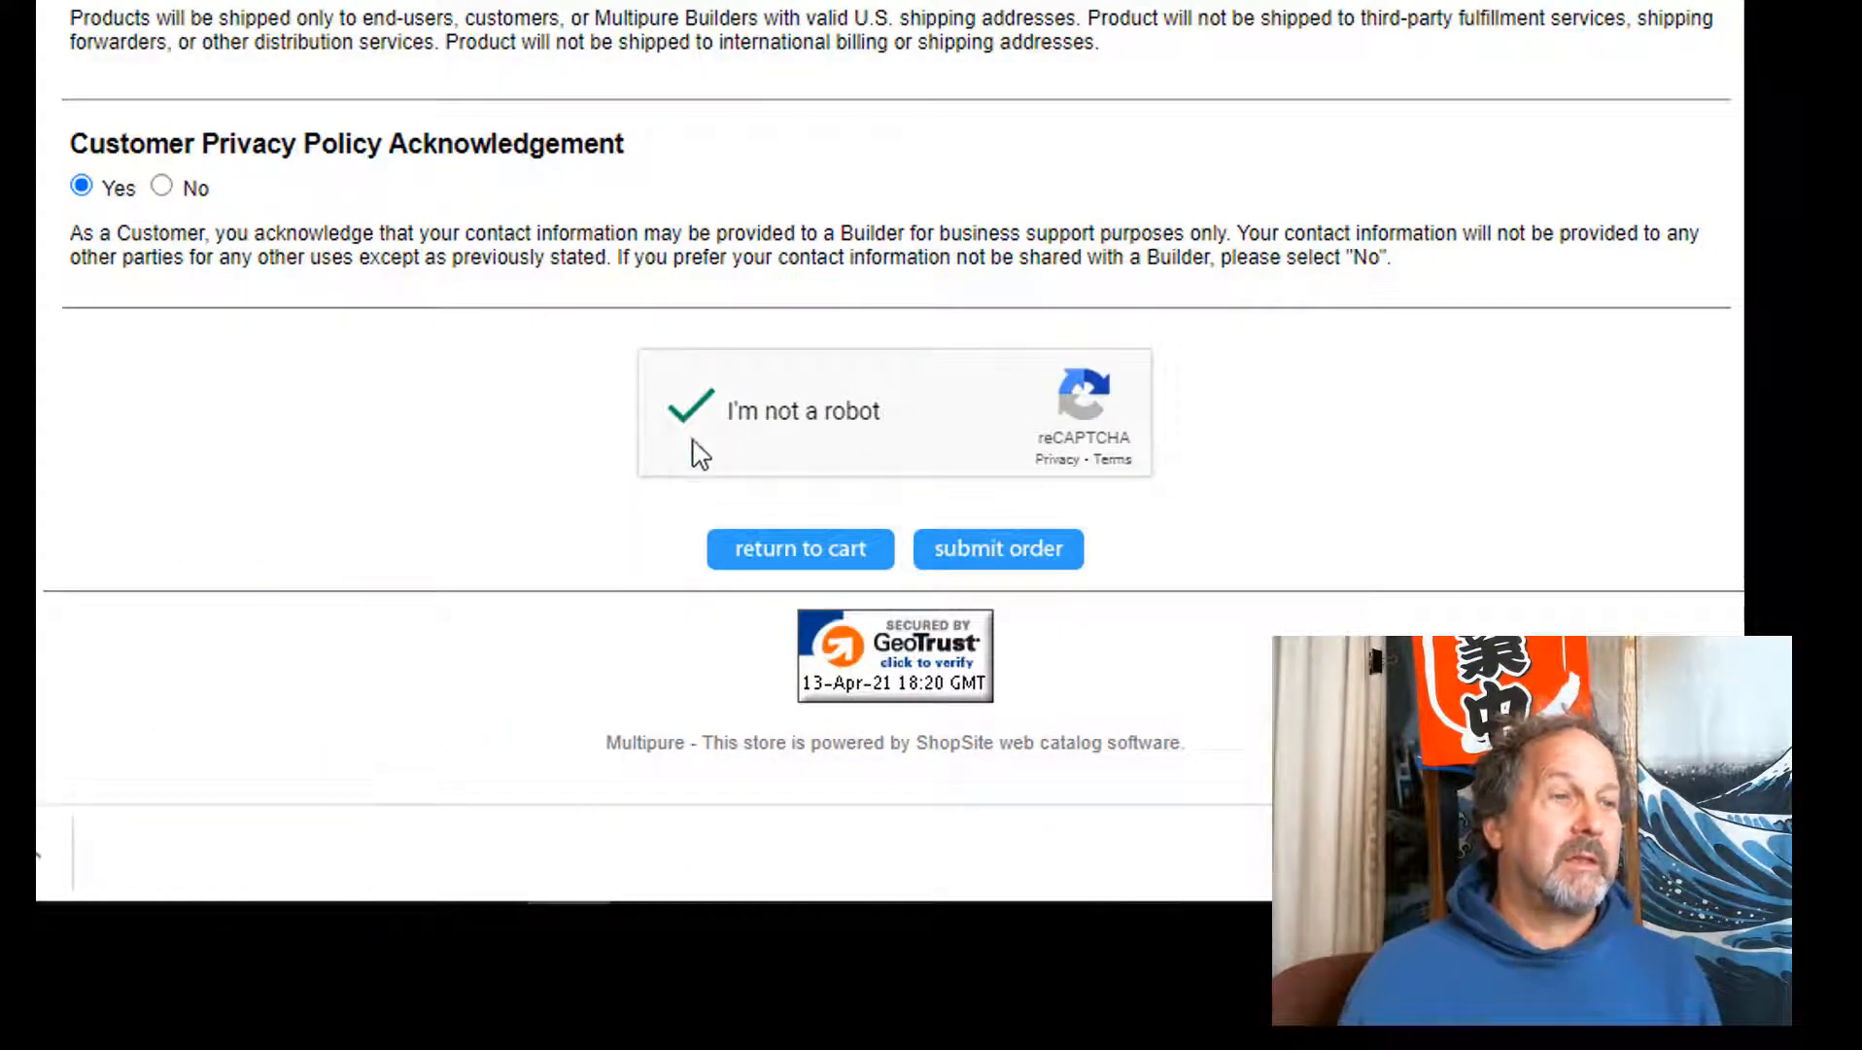
mouse_move(997, 548)
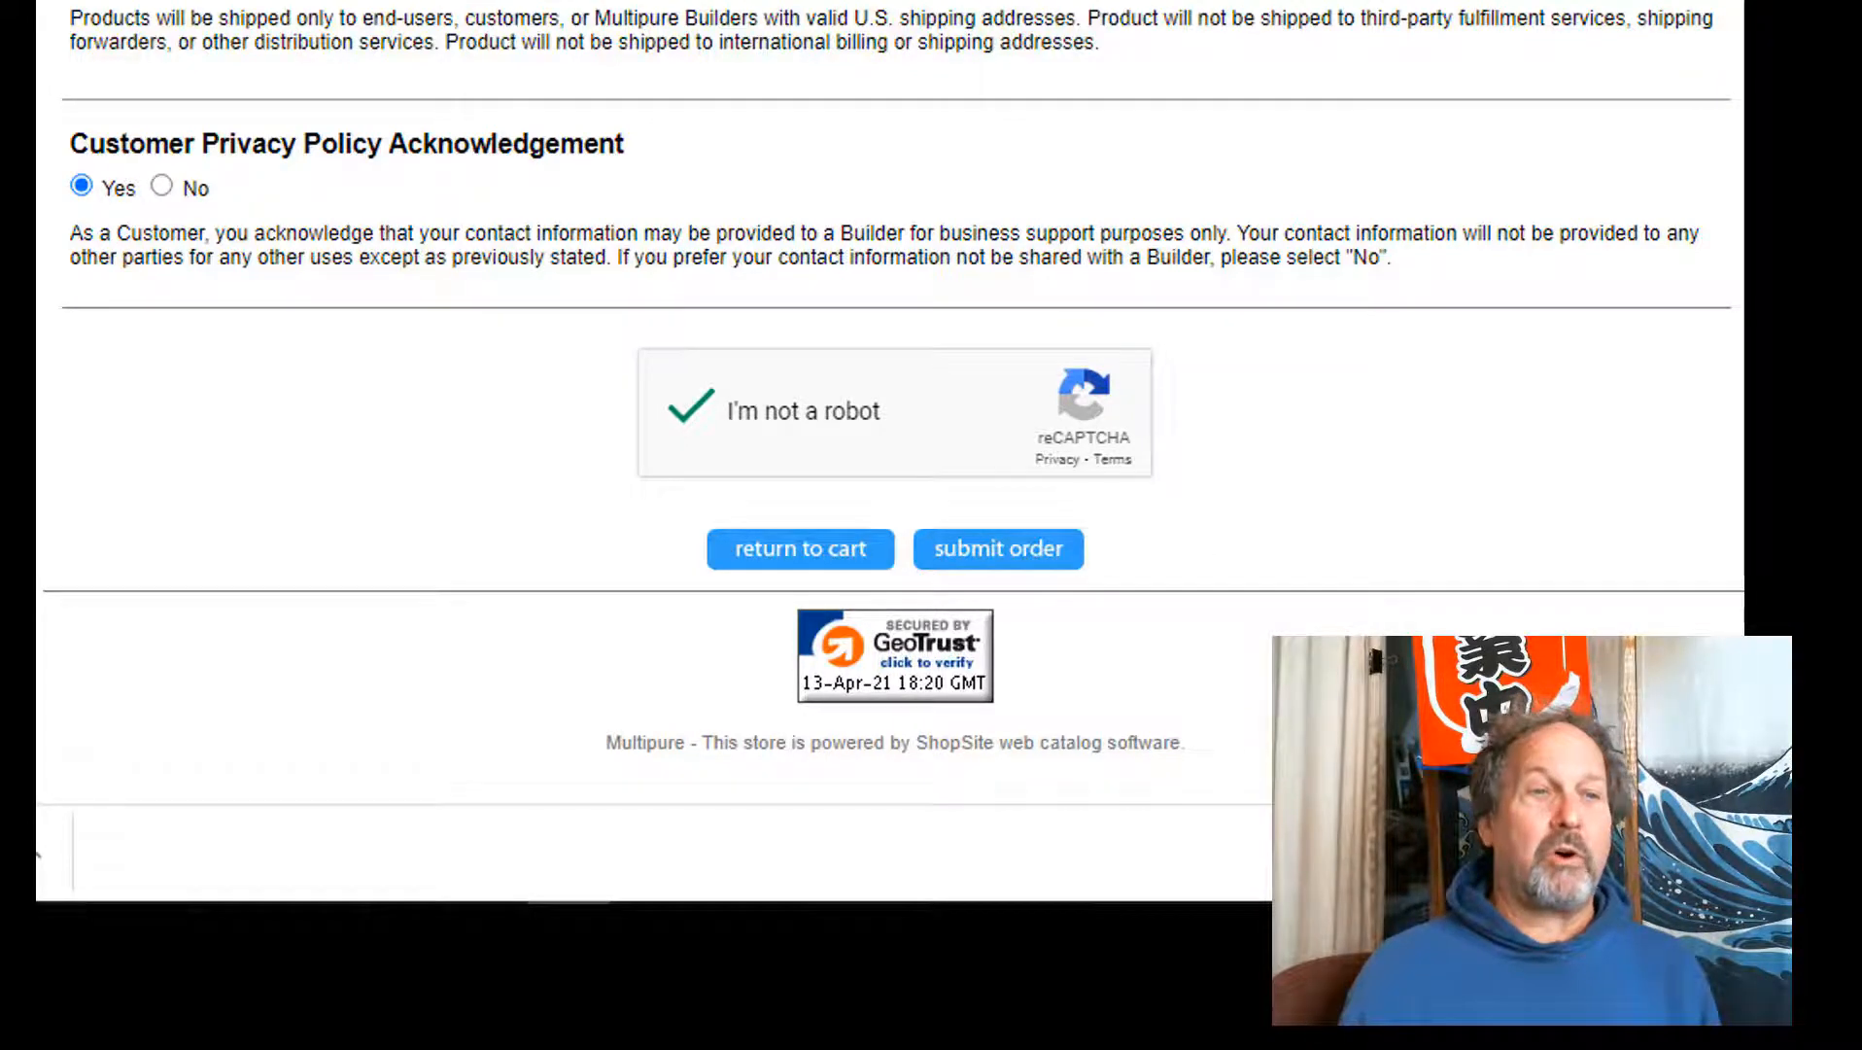
scroll("up", 3)
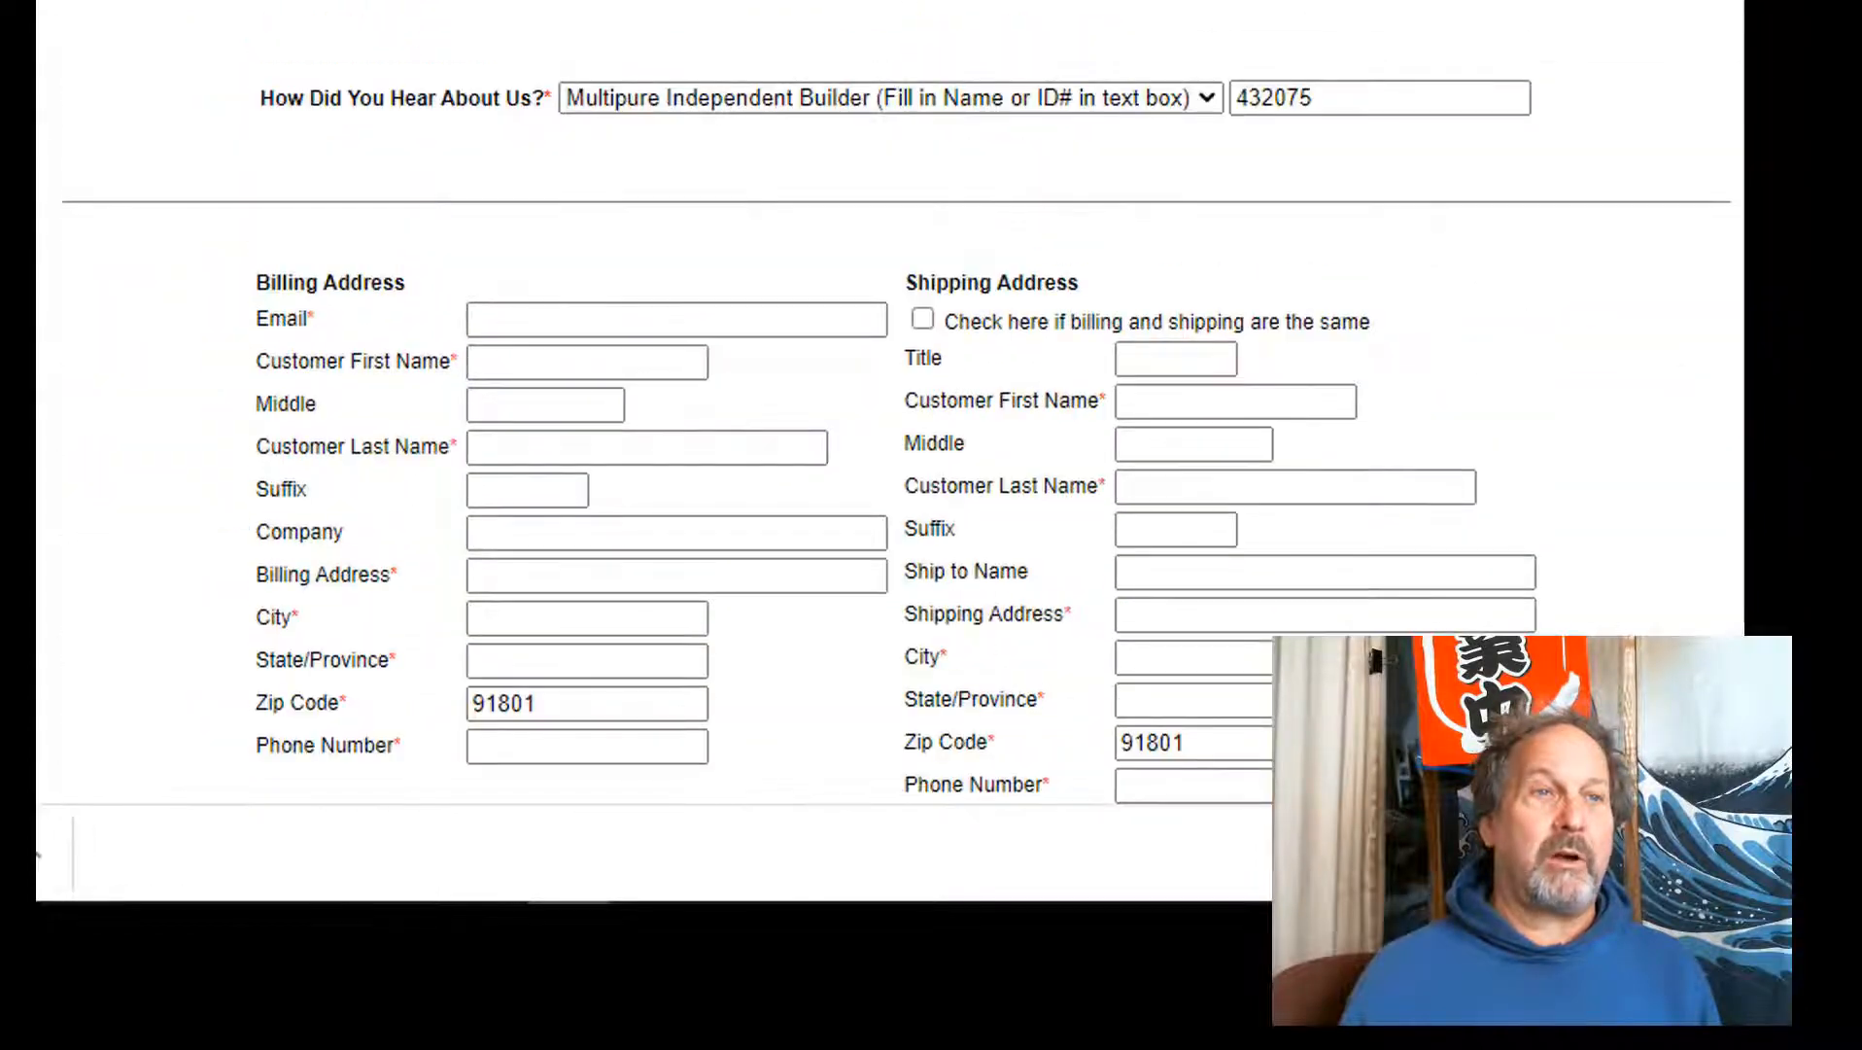